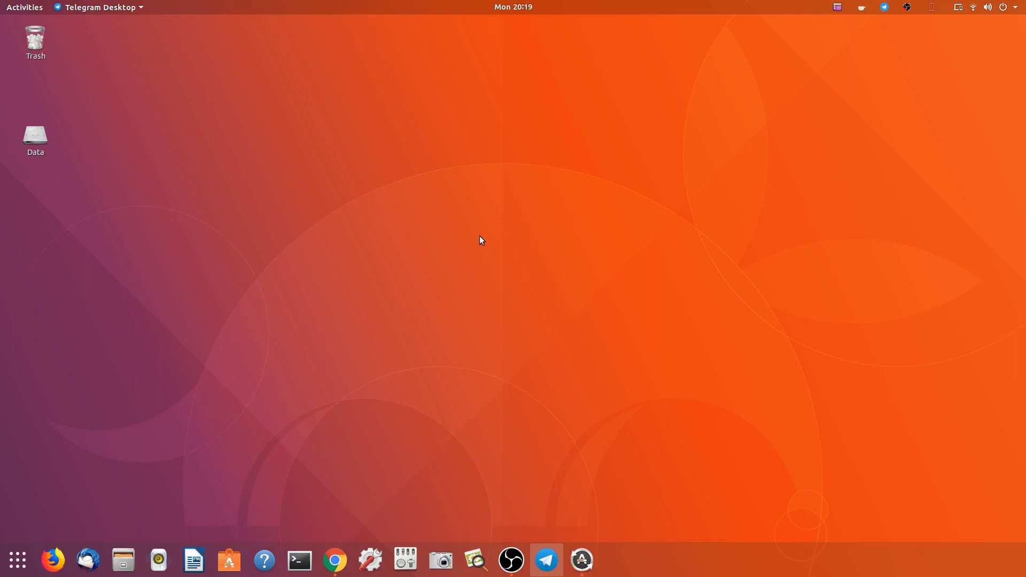
{"action": "mouse_move", "coordinate": [620, 198]}
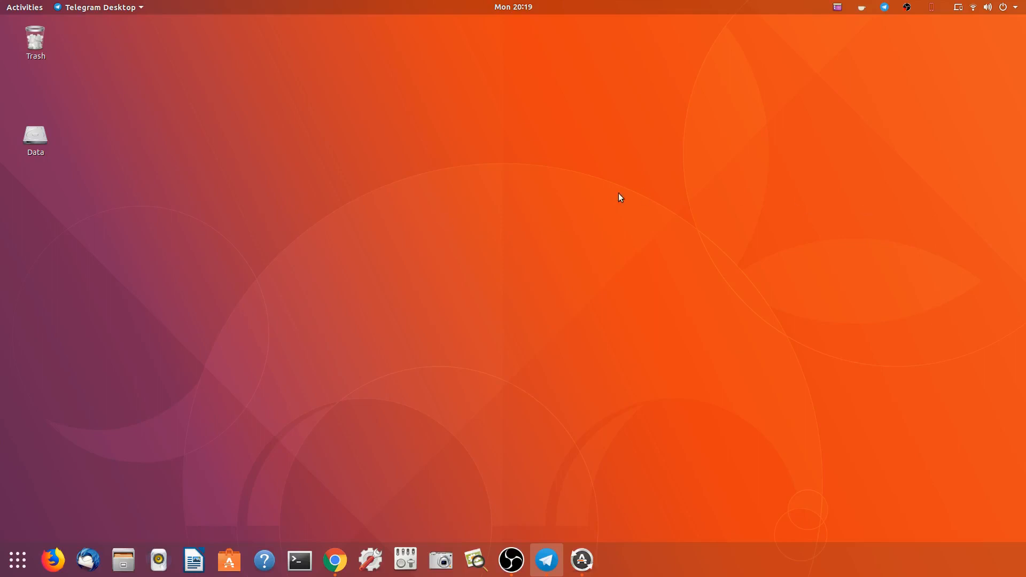
{"action": "mouse_move", "coordinate": [552, 180]}
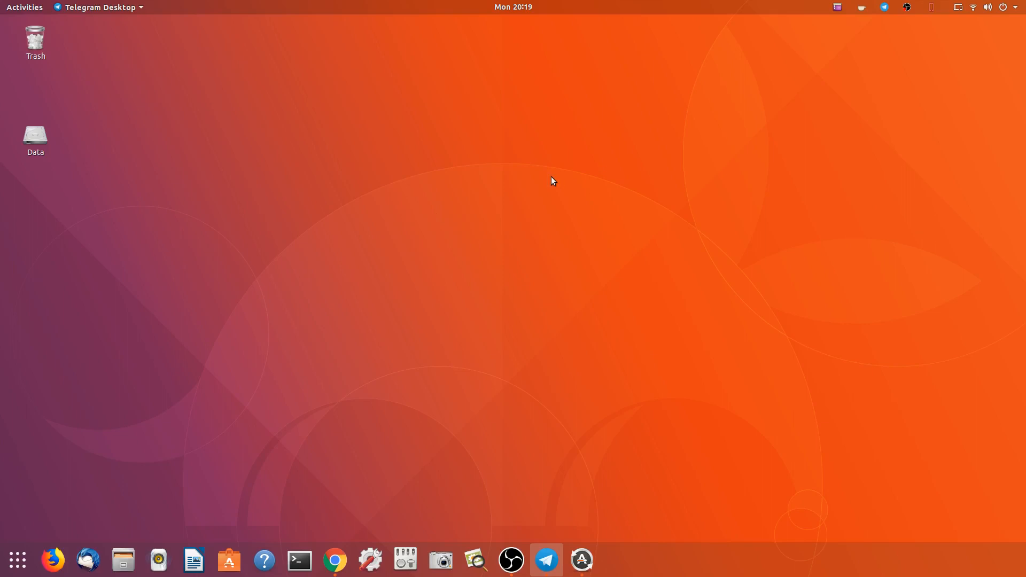
{"action": "mouse_move", "coordinate": [353, 167]}
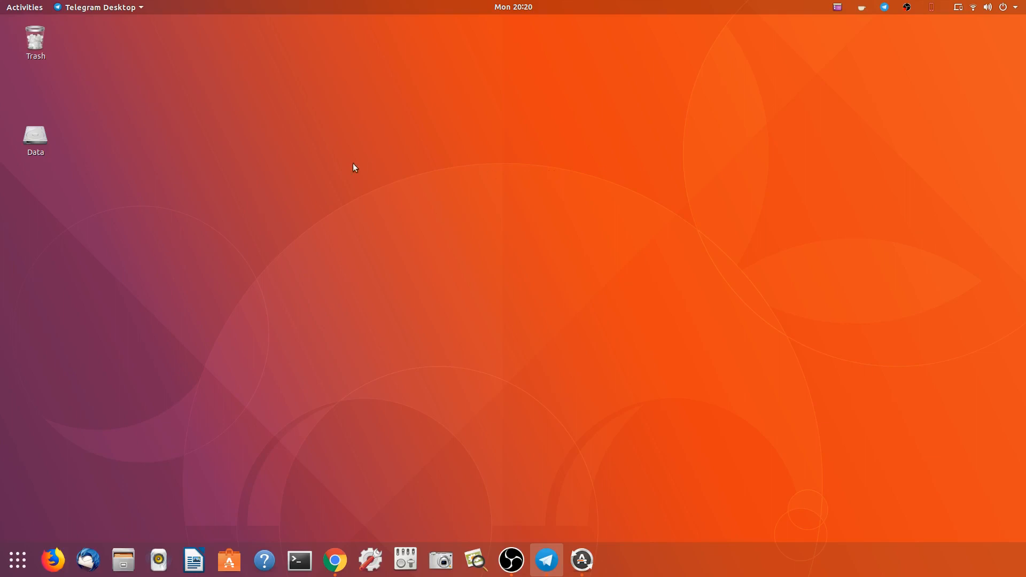
{"action": "mouse_move", "coordinate": [532, 157]}
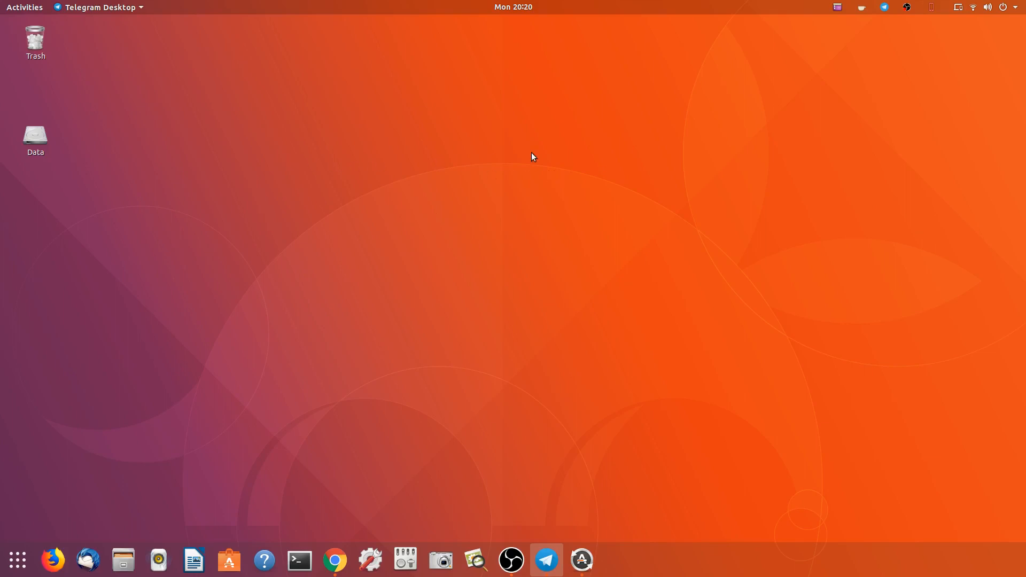
{"action": "mouse_move", "coordinate": [319, 119]}
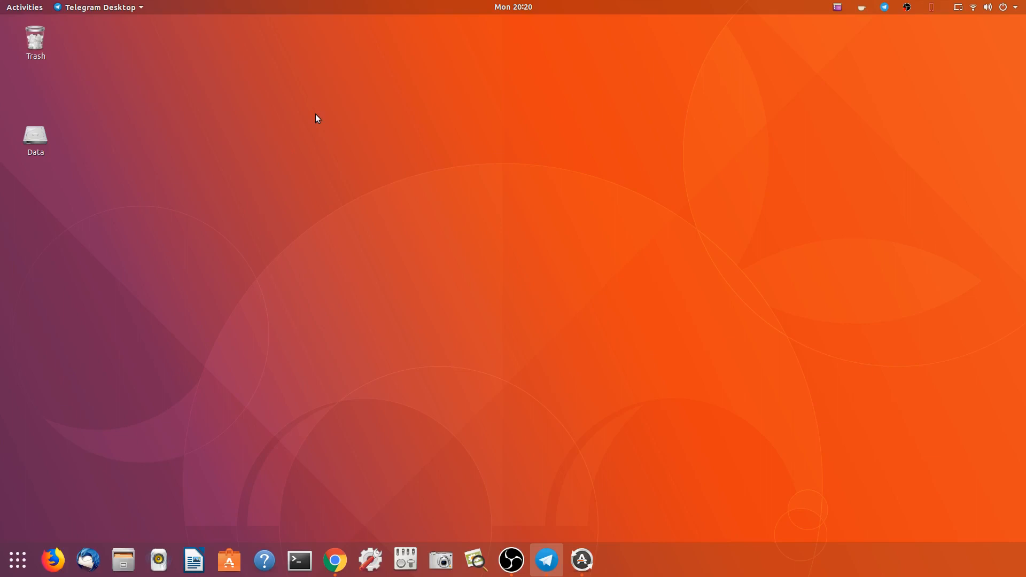
{"action": "mouse_move", "coordinate": [845, 279]}
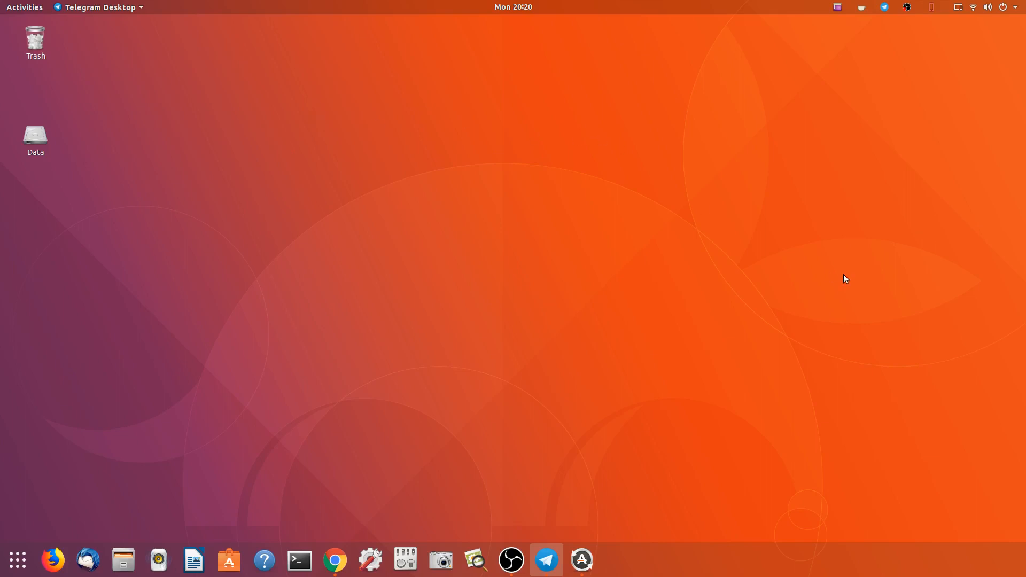
{"action": "mouse_move", "coordinate": [587, 276]}
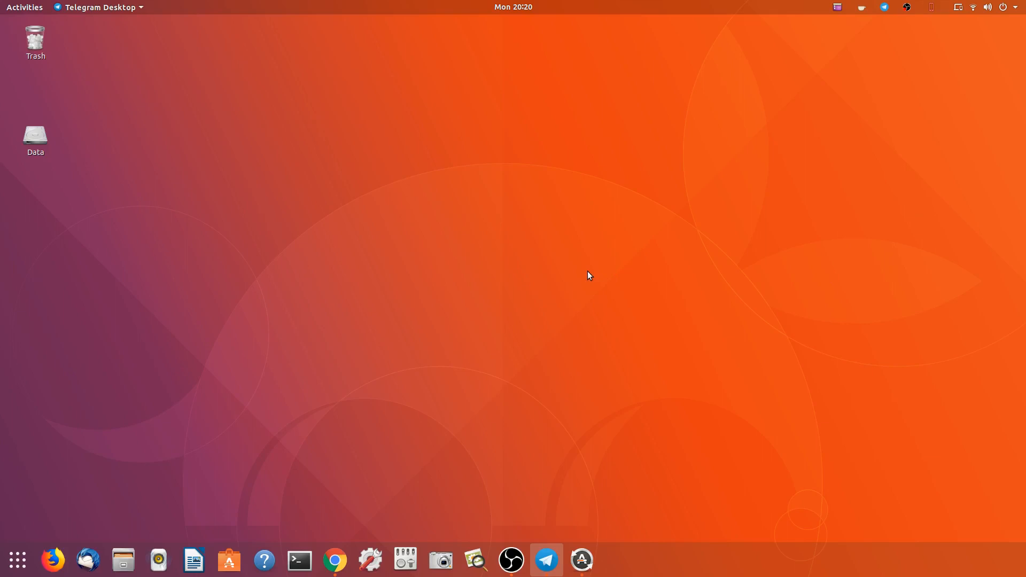
{"action": "mouse_move", "coordinate": [404, 560]}
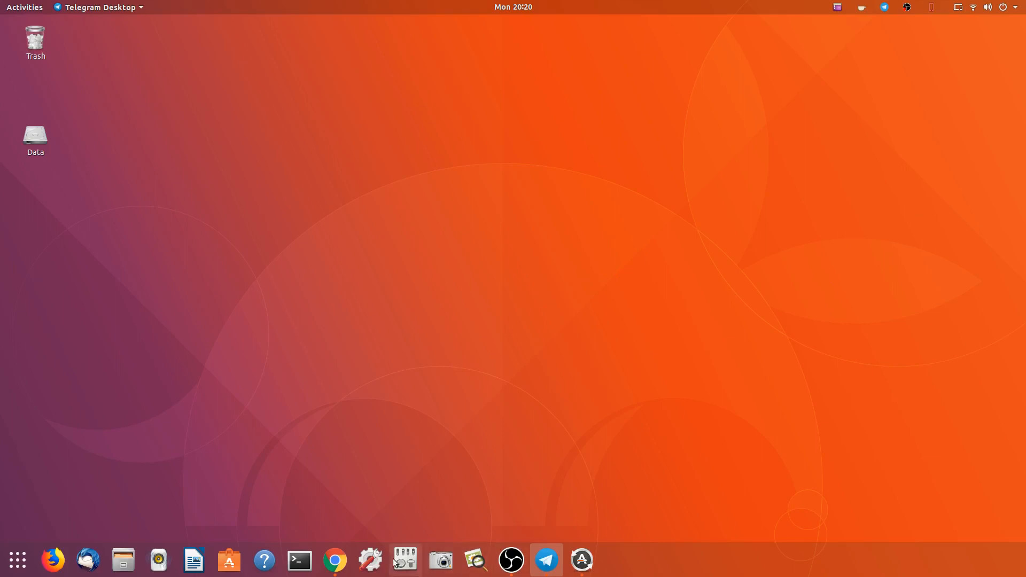
Scroll the Ubuntu theme article, then switch to the To-Do app article tab
{"action": "left_click", "coordinate": [335, 560]}
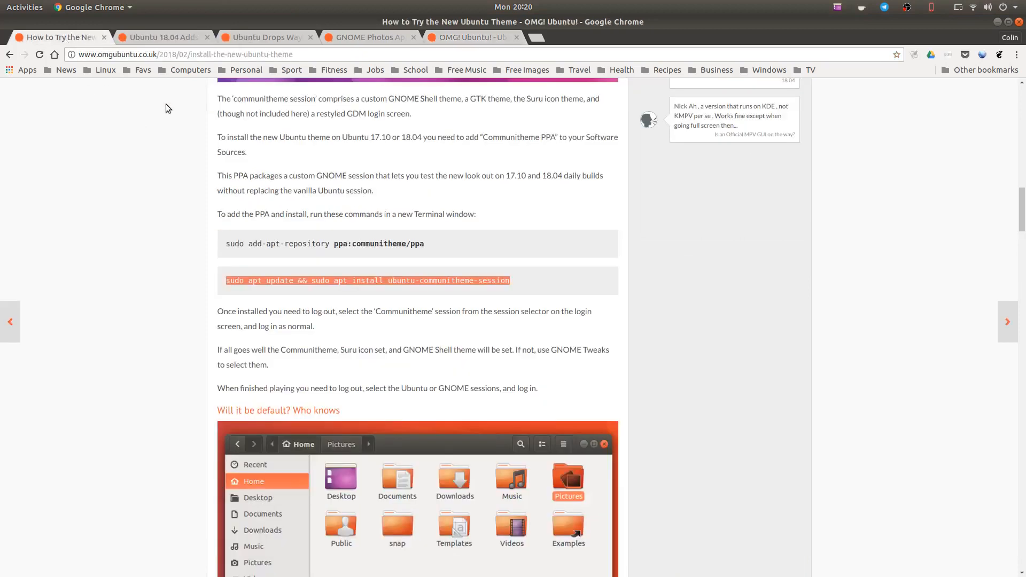
{"action": "scroll", "scroll_direction": "up", "scroll_amount": 3}
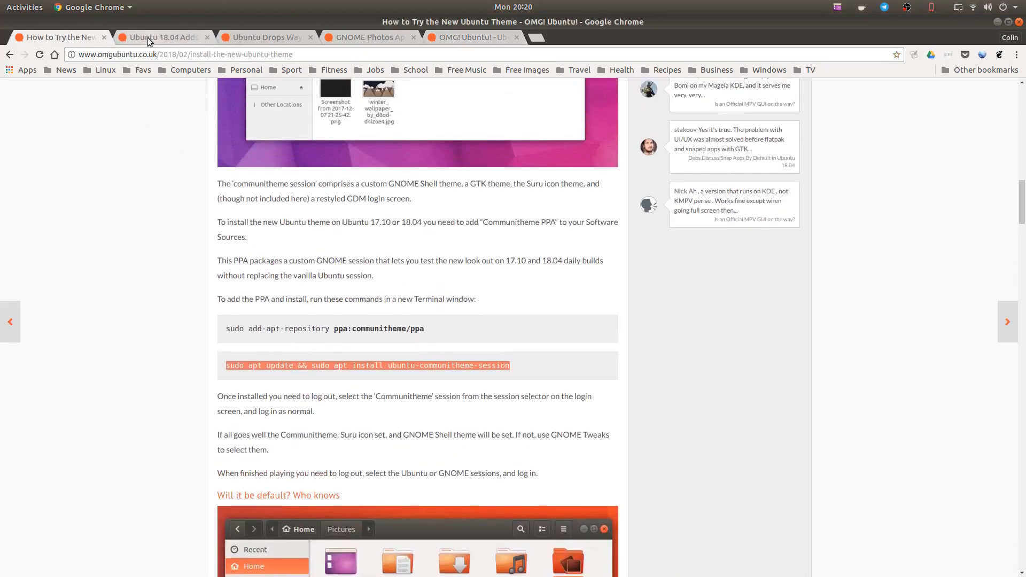
{"action": "mouse_move", "coordinate": [468, 34]}
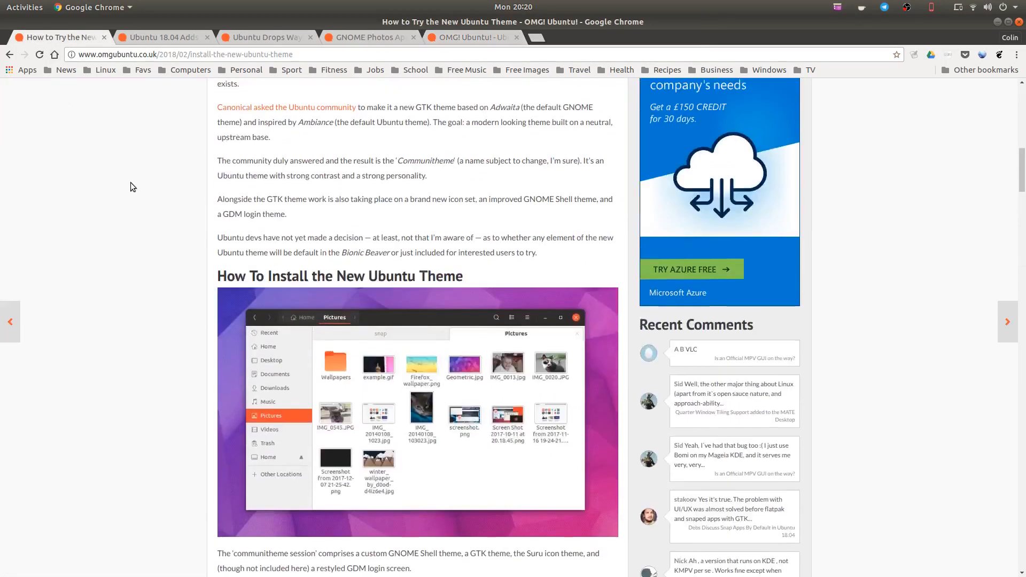
{"action": "scroll", "scroll_direction": "up", "scroll_amount": 3}
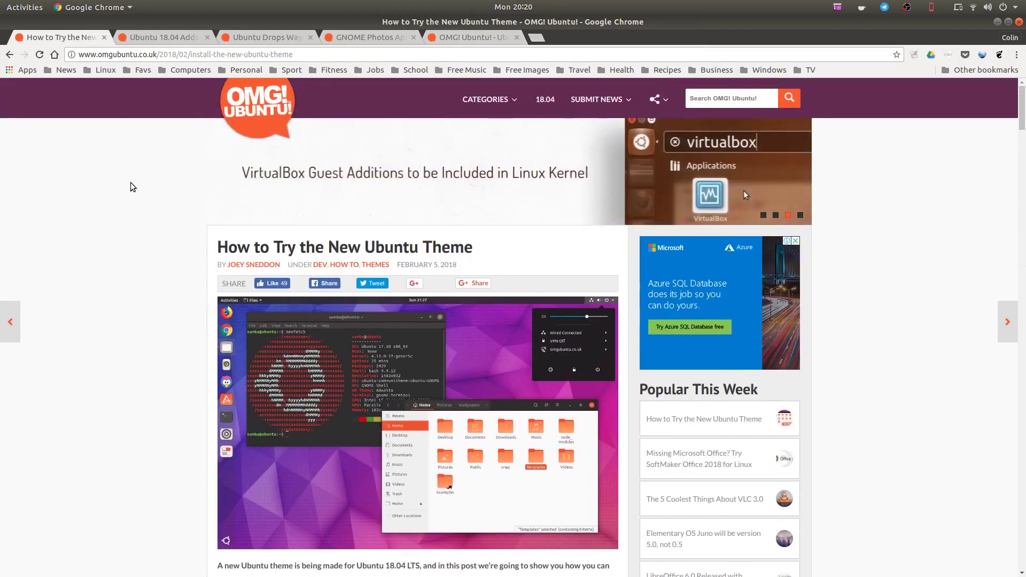
{"action": "left_click", "coordinate": [161, 38]}
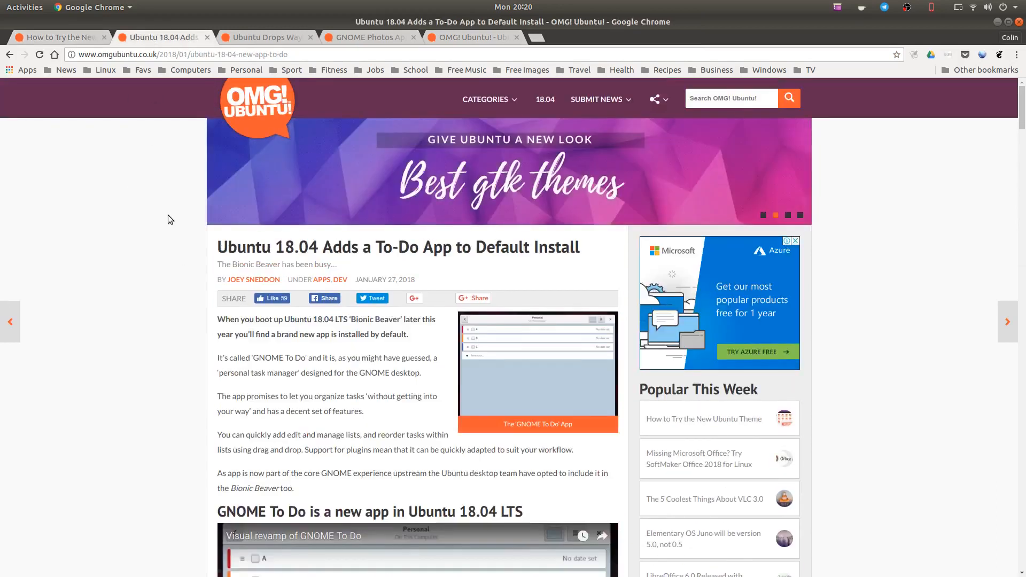
{"action": "mouse_move", "coordinate": [497, 252]}
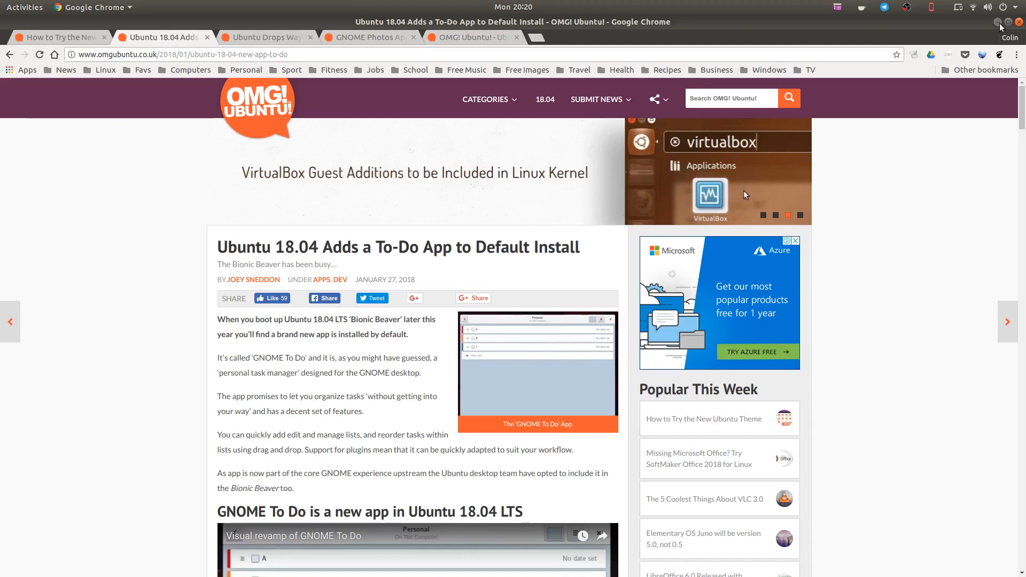
Launch GNOME To Do from the Activities search for 'to'
{"action": "left_click", "coordinate": [25, 8]}
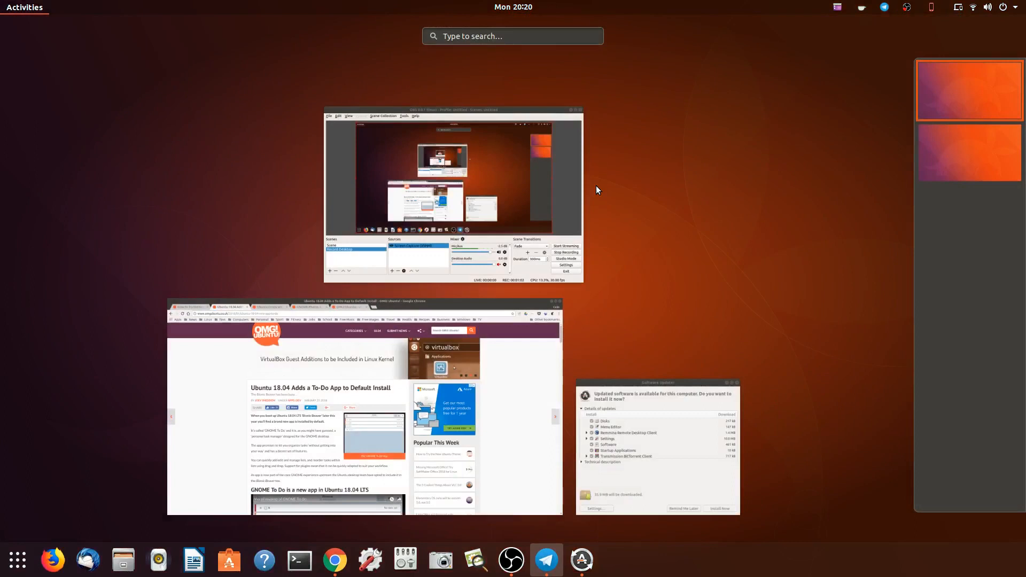
{"action": "type", "text": "to"}
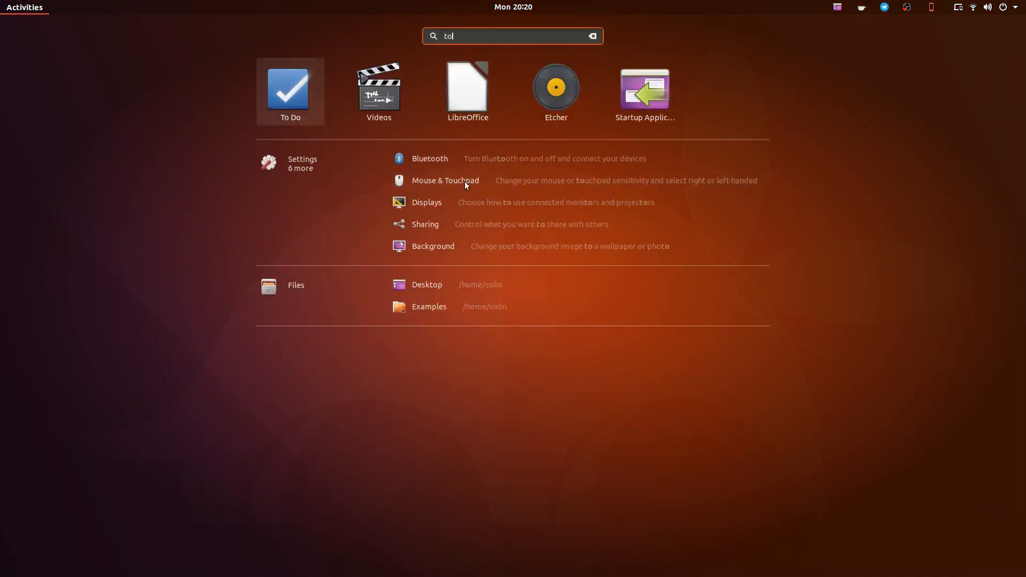
{"action": "left_click", "coordinate": [290, 90]}
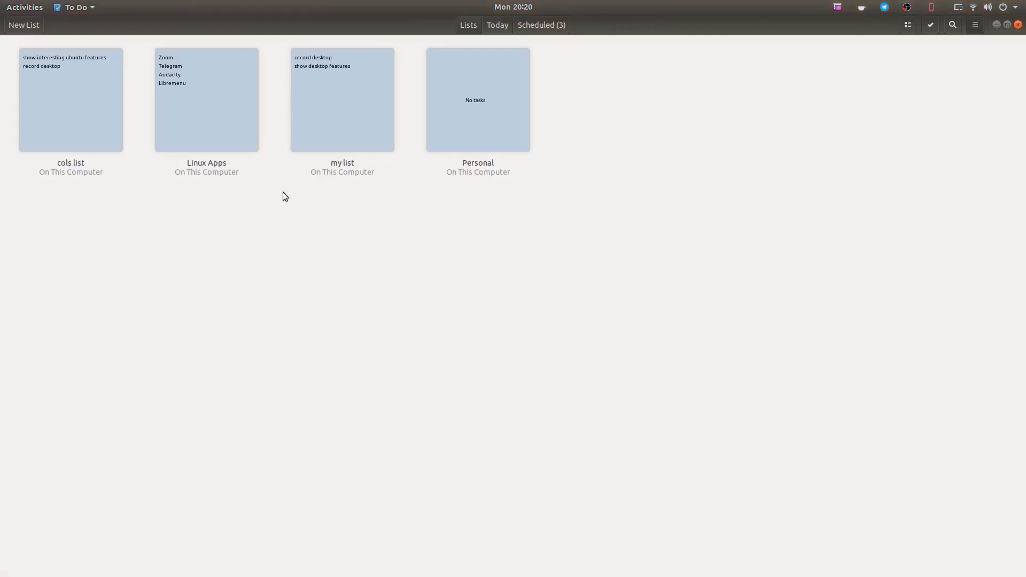
{"action": "mouse_move", "coordinate": [520, 182]}
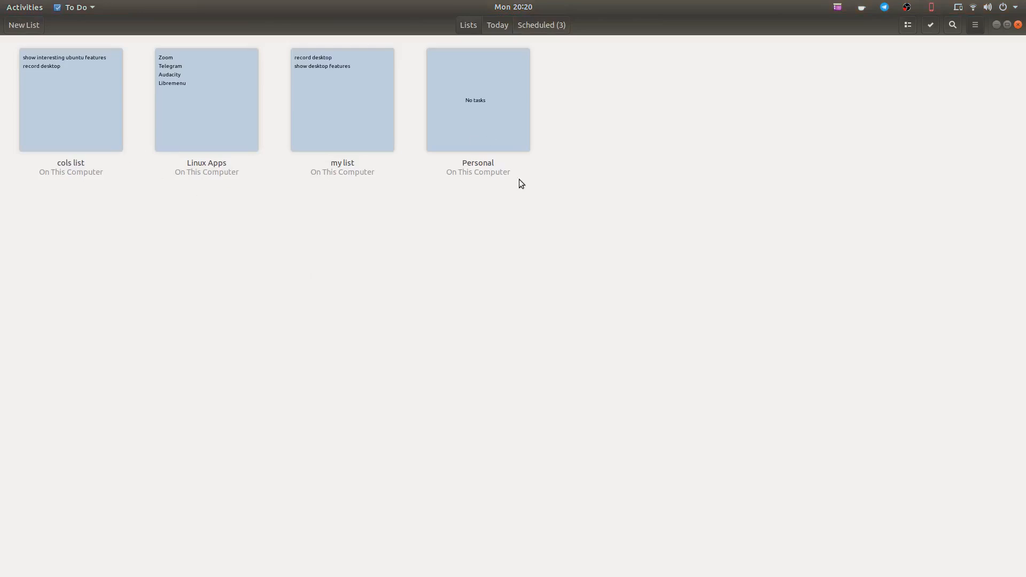
Create a new task list named 'linux list'
{"action": "left_click", "coordinate": [24, 24]}
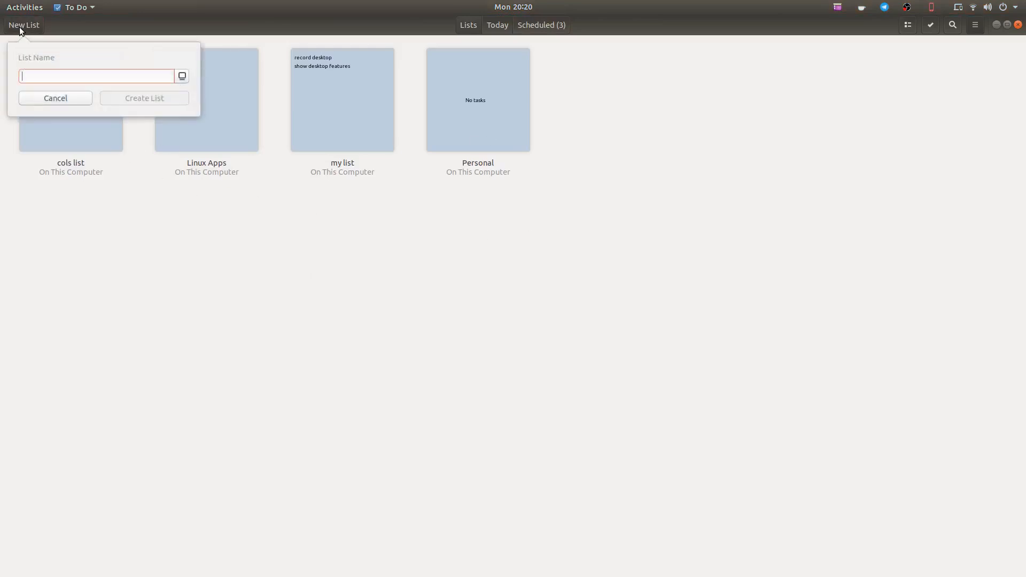
{"action": "mouse_move", "coordinate": [165, 208]}
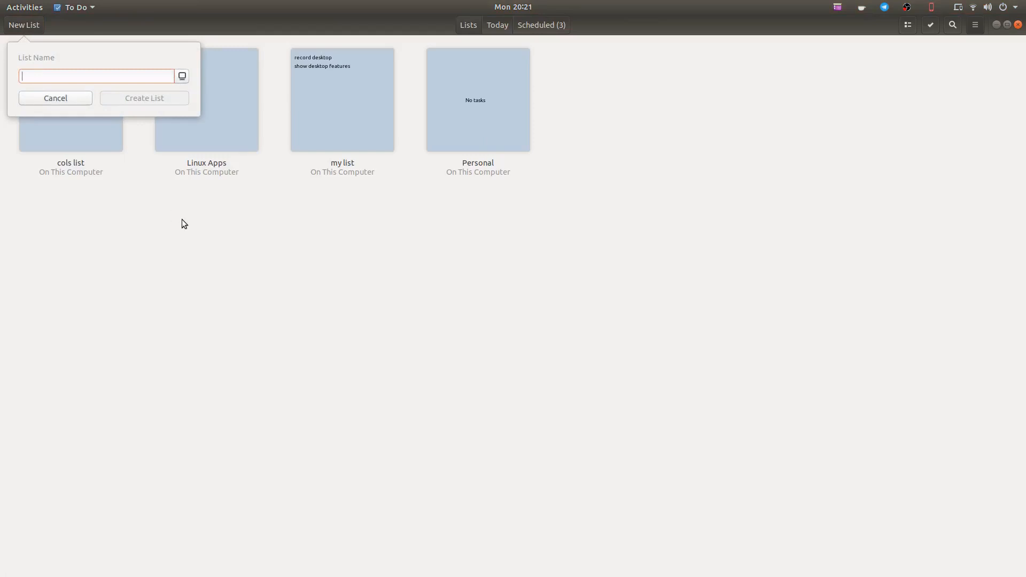
{"action": "type", "text": "linux li"}
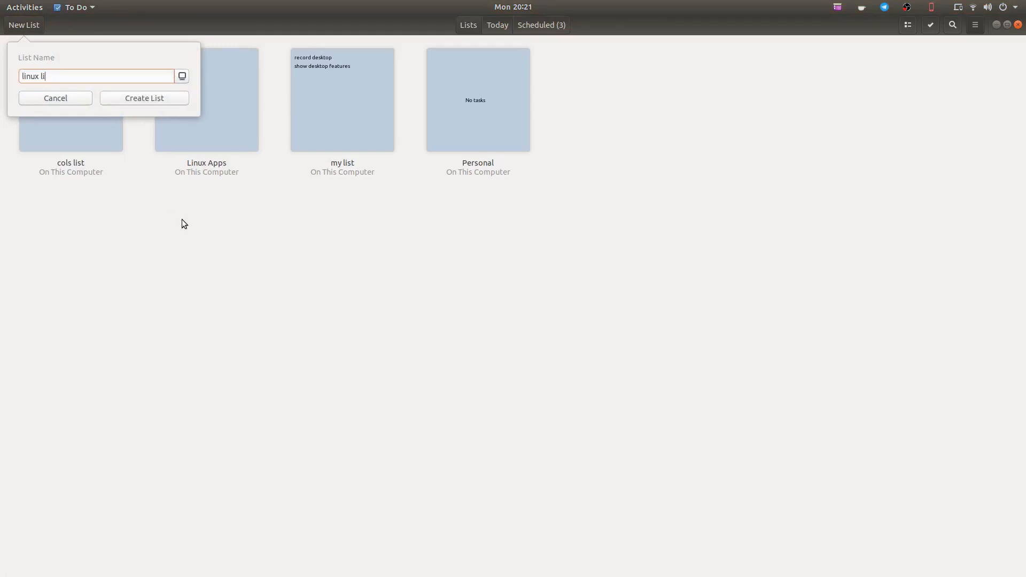
{"action": "left_click", "coordinate": [55, 98]}
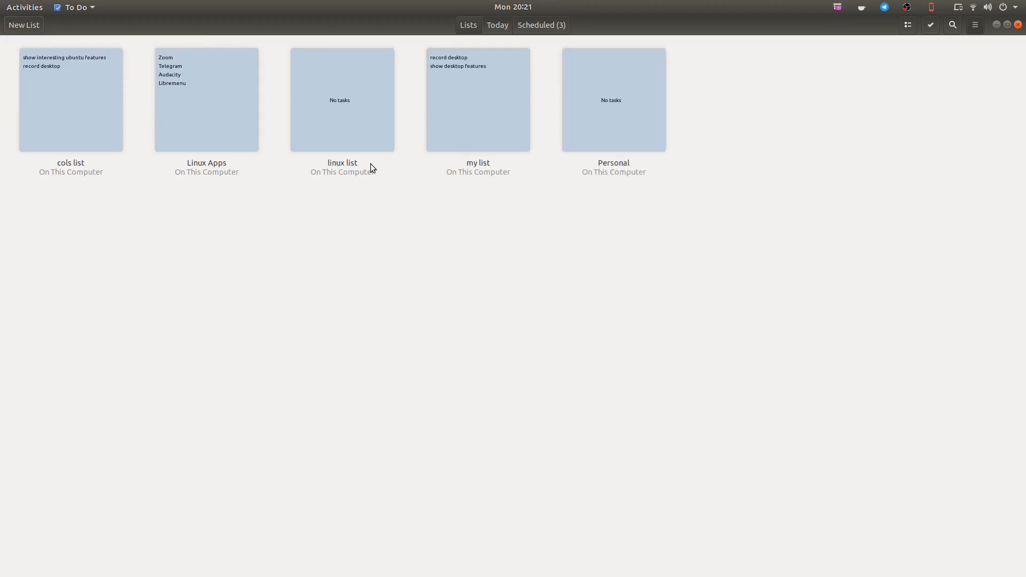
Add the tasks 'desktop recording' and 'features' to linux list
{"action": "left_click", "coordinate": [342, 100]}
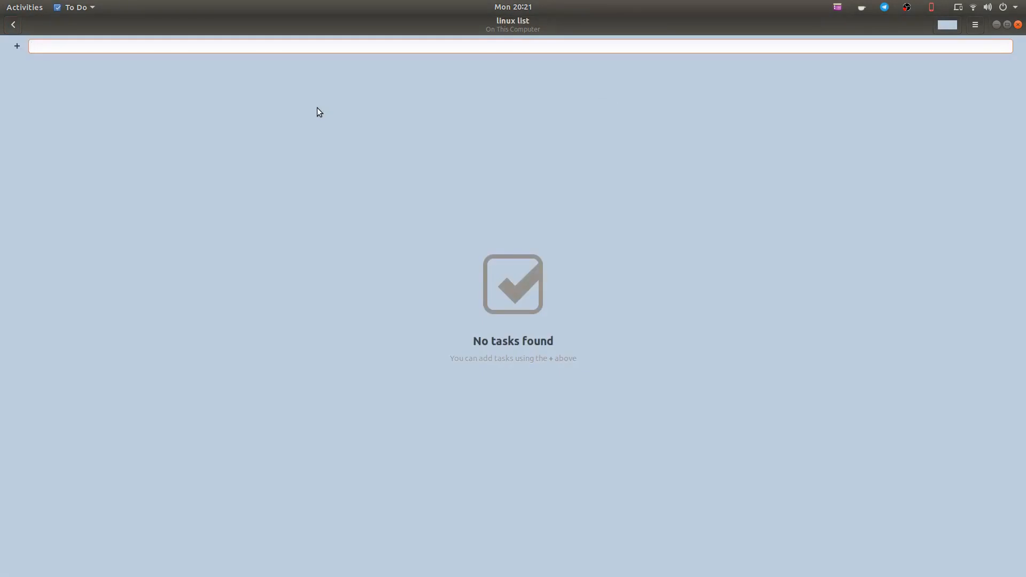
{"action": "type", "text": "desktop record"}
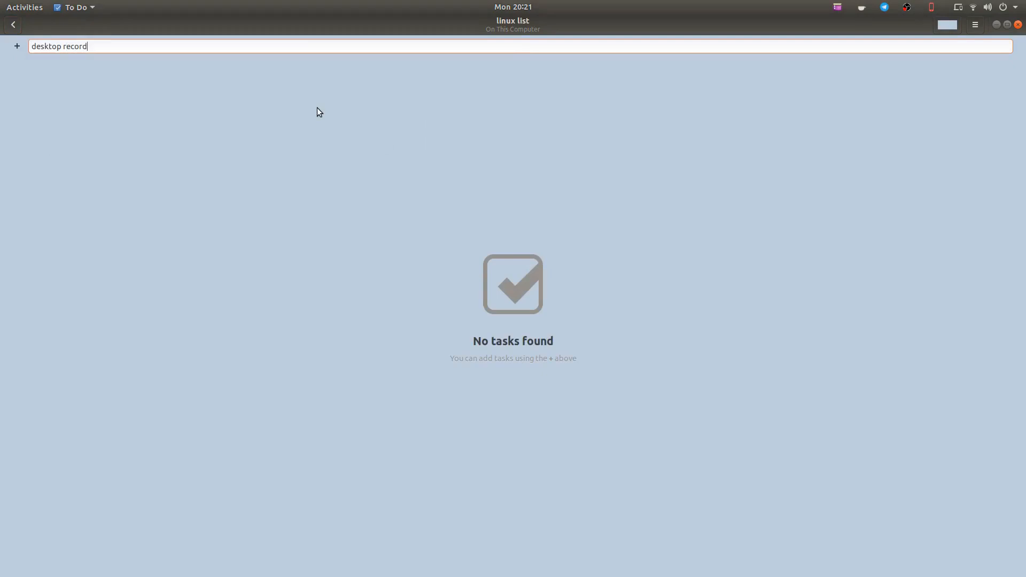
{"action": "type", "text": "ing"}
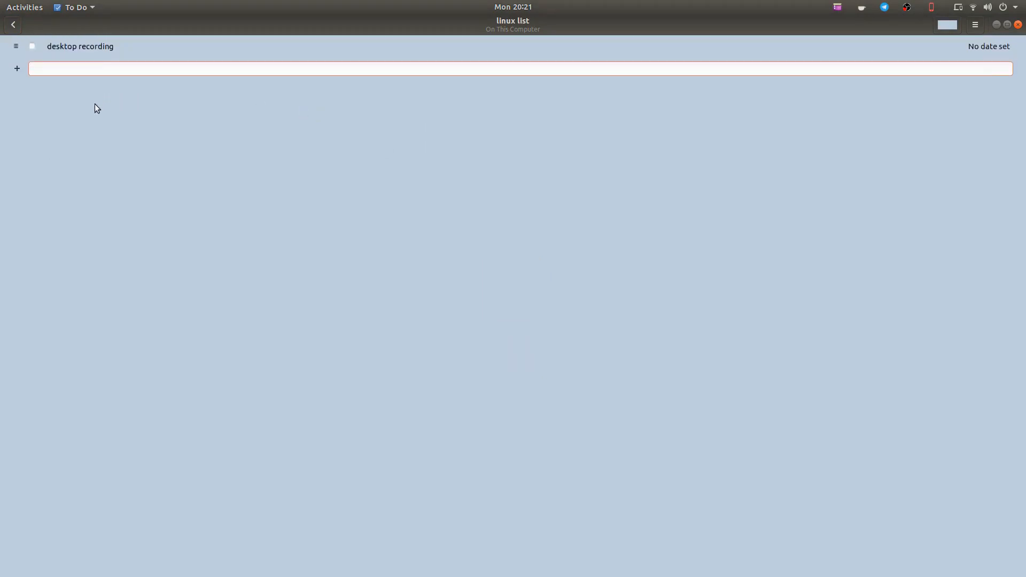
{"action": "type", "text": "featu"}
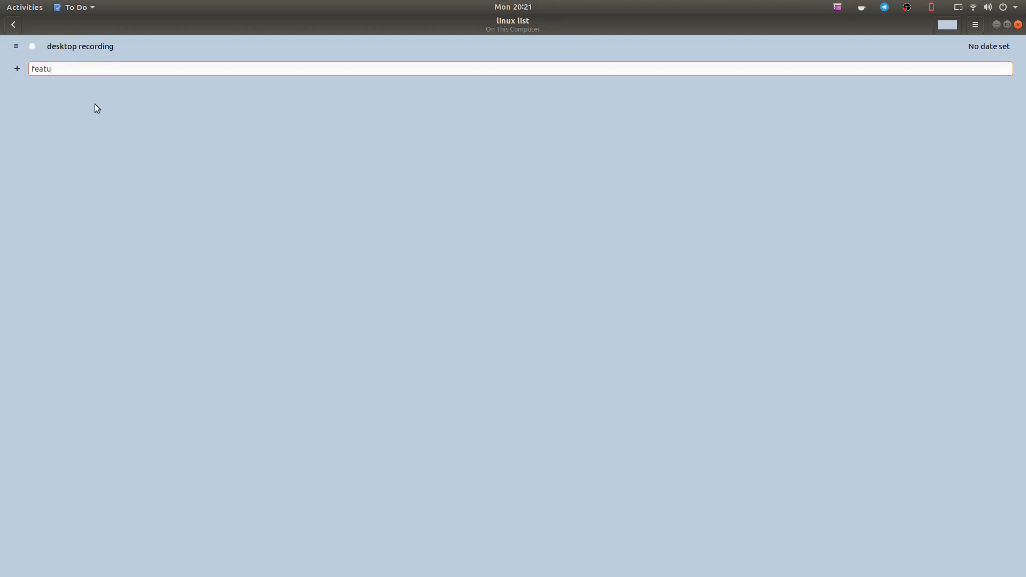
{"action": "key", "text": "Return"}
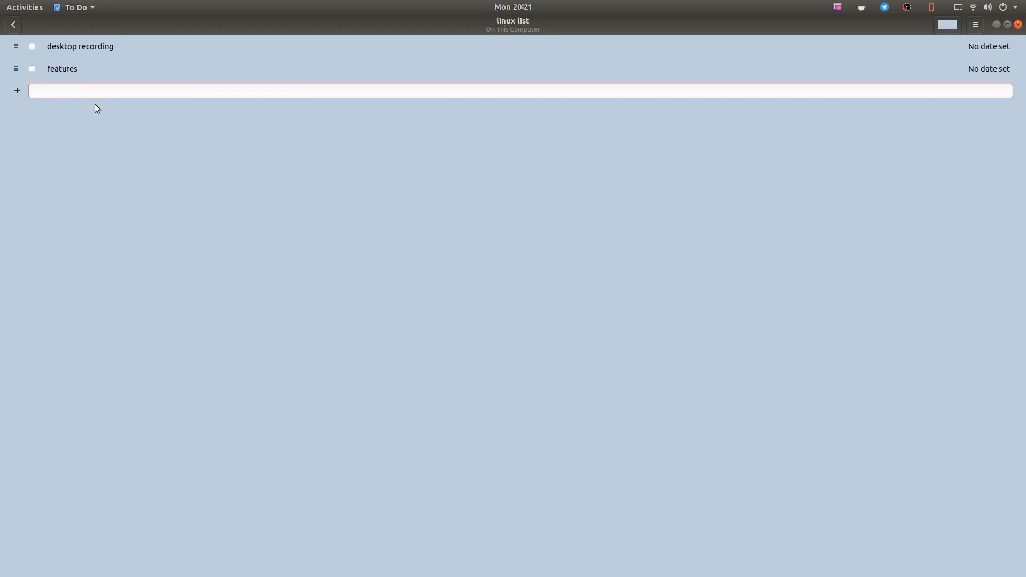
Add the task '2nd recording' to linux list
{"action": "type", "text": "2nd"}
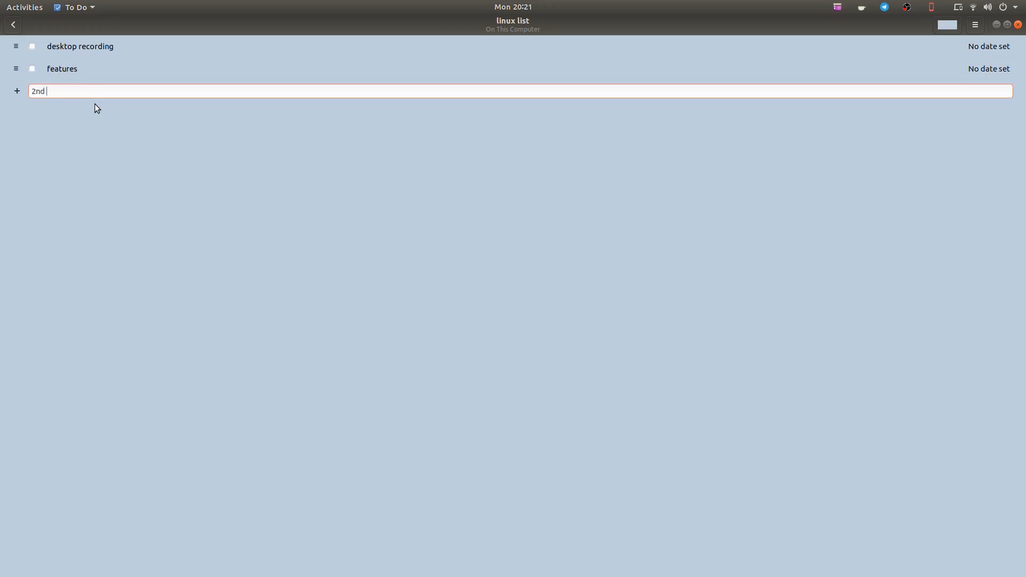
{"action": "type", "text": "record"}
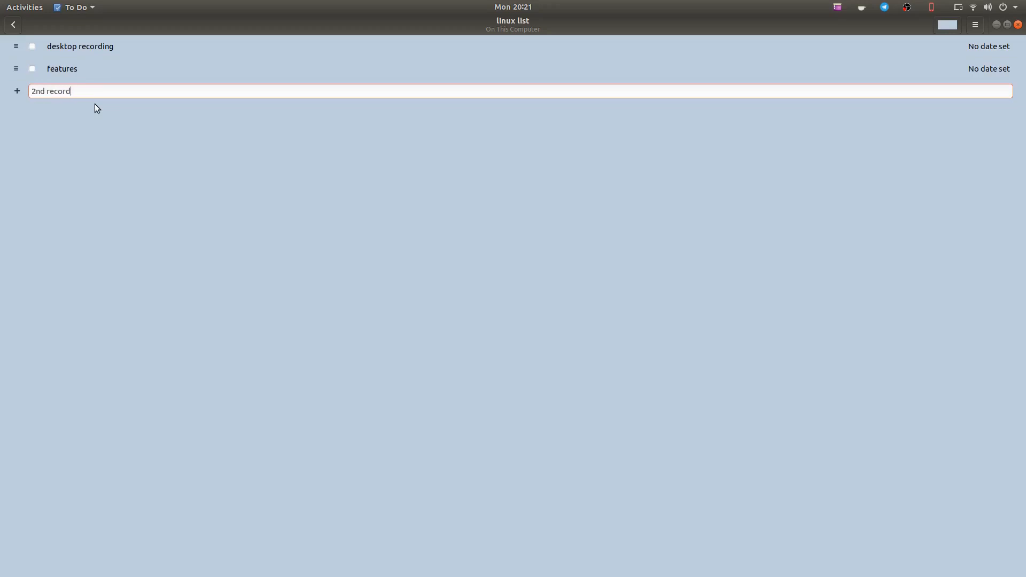
{"action": "type", "text": "ing"}
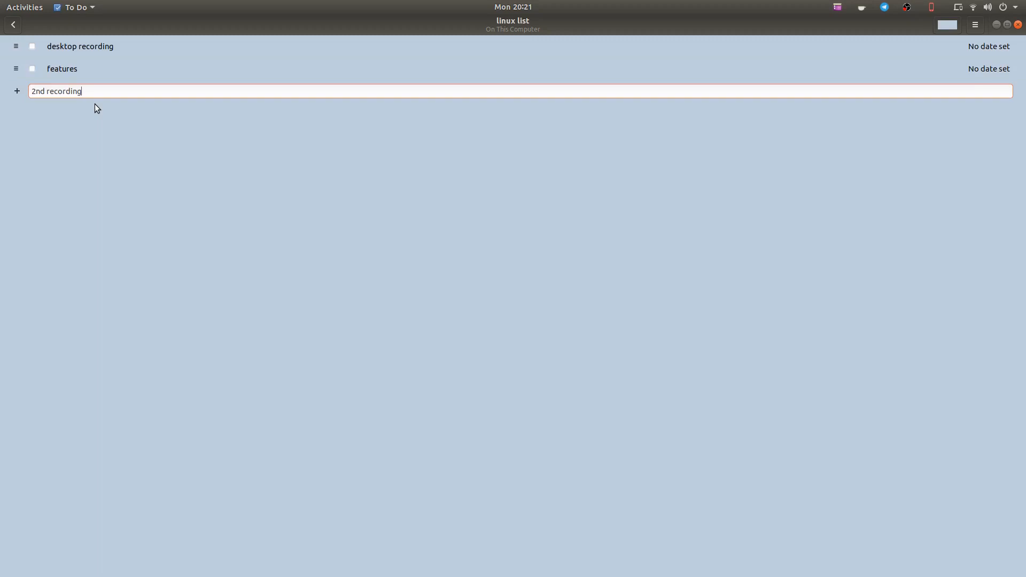
{"action": "key", "text": "Return"}
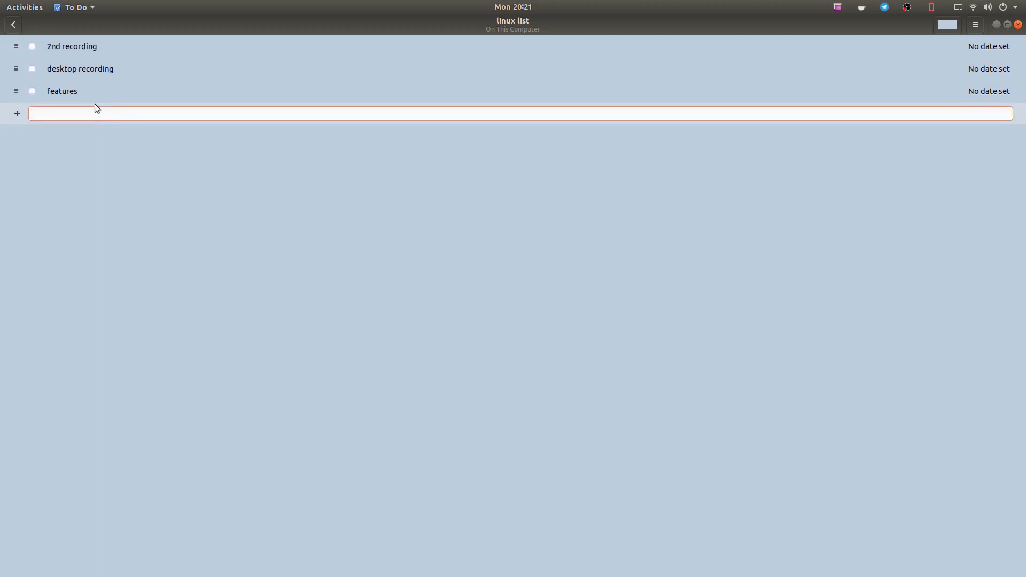
{"action": "mouse_move", "coordinate": [387, 54]}
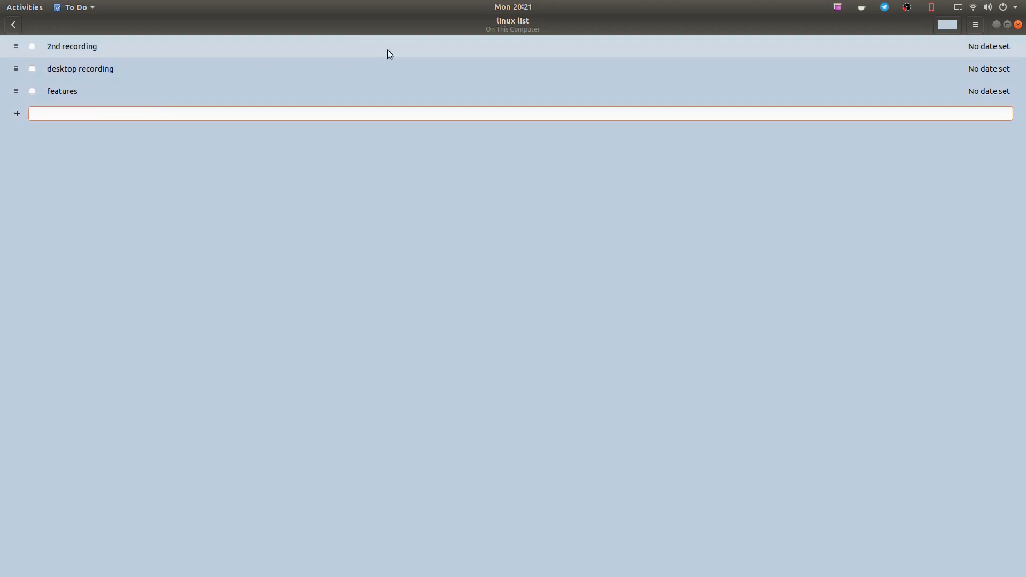
{"action": "left_click", "coordinate": [946, 24]}
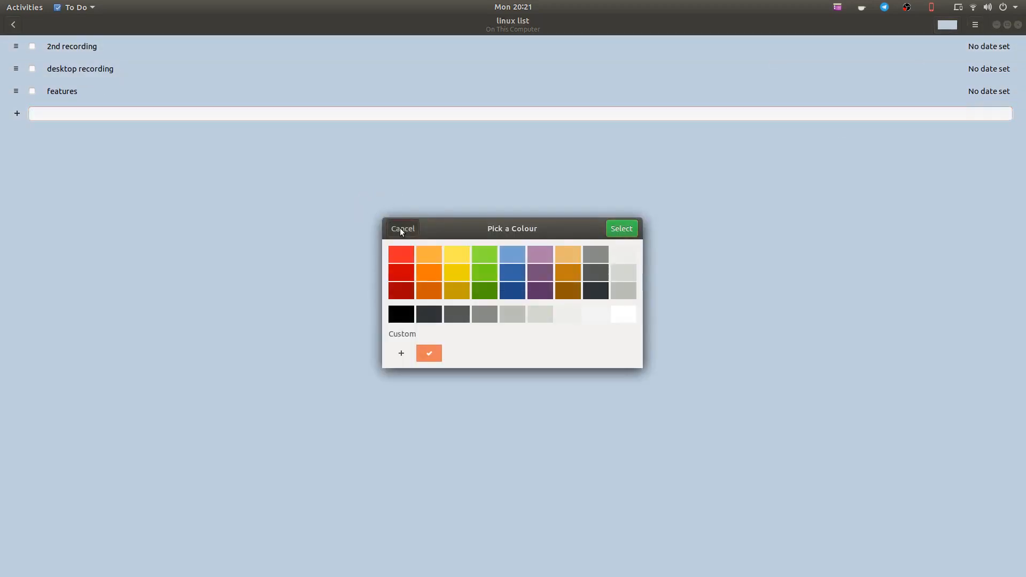
{"action": "left_click", "coordinate": [402, 229]}
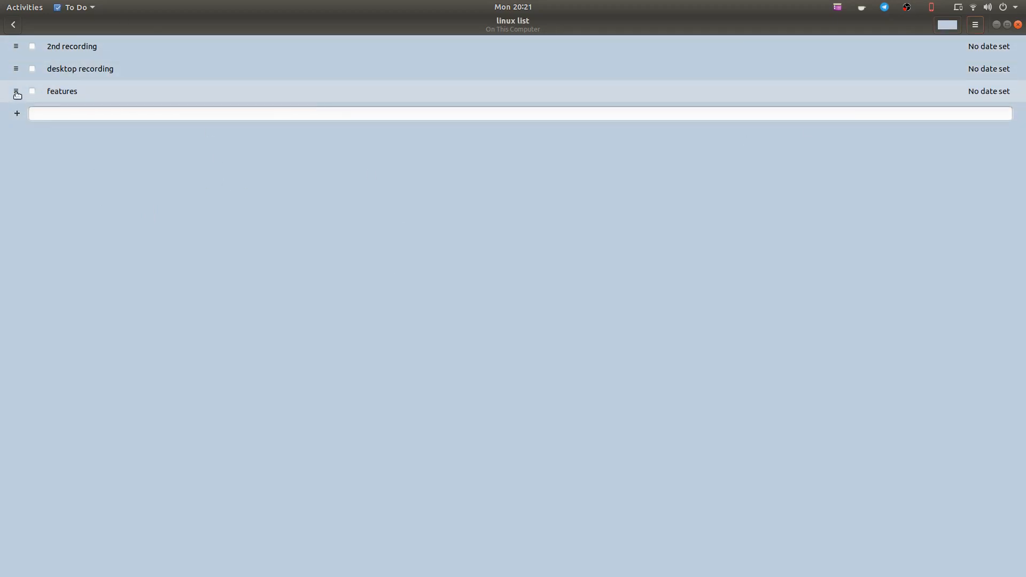
Set the features task due tomorrow with low priority
{"action": "left_click", "coordinate": [62, 91]}
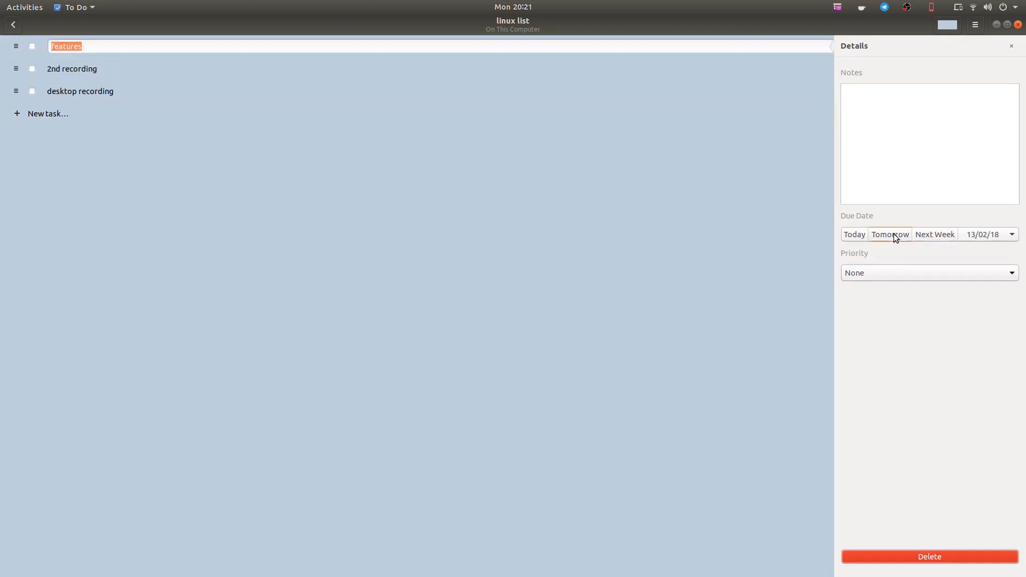
{"action": "mouse_move", "coordinate": [996, 243]}
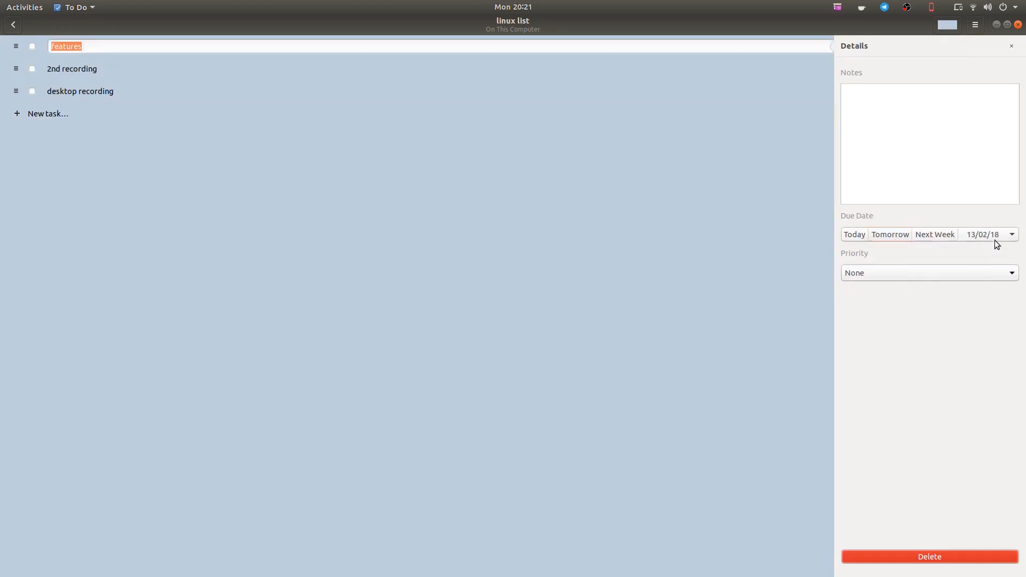
{"action": "left_click", "coordinate": [928, 272]}
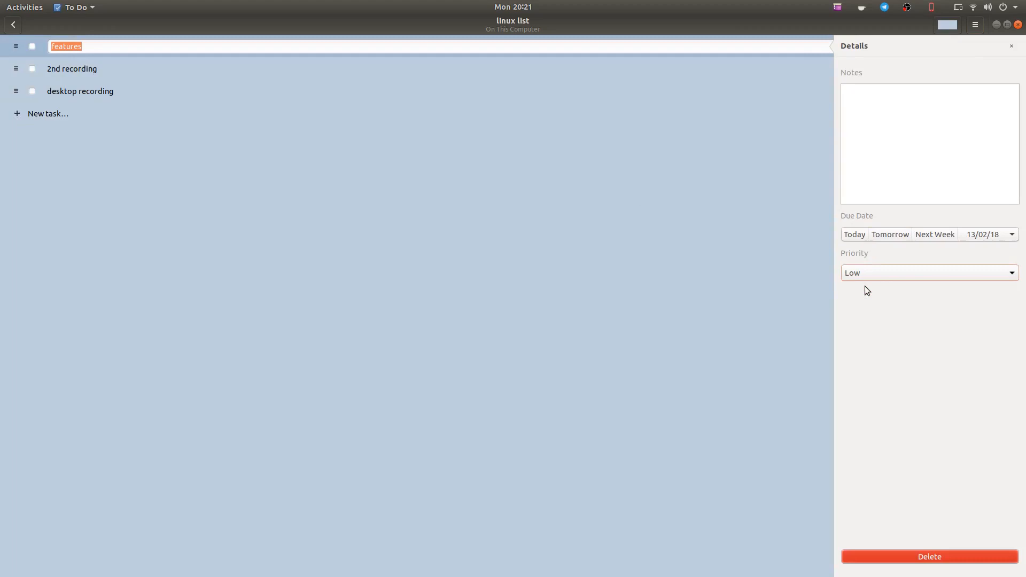
{"action": "mouse_move", "coordinate": [1012, 46]}
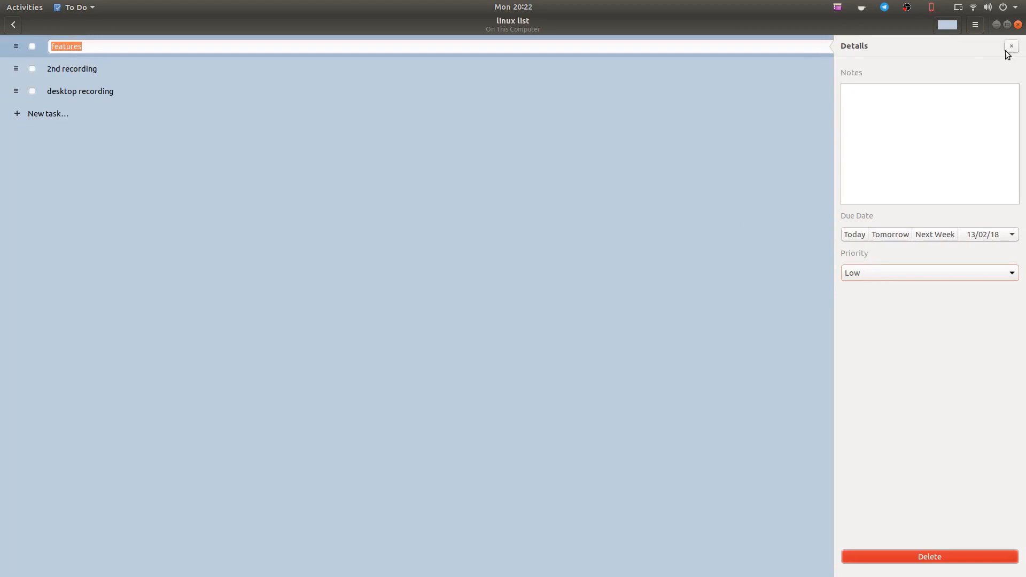
{"action": "left_click", "coordinate": [1010, 46]}
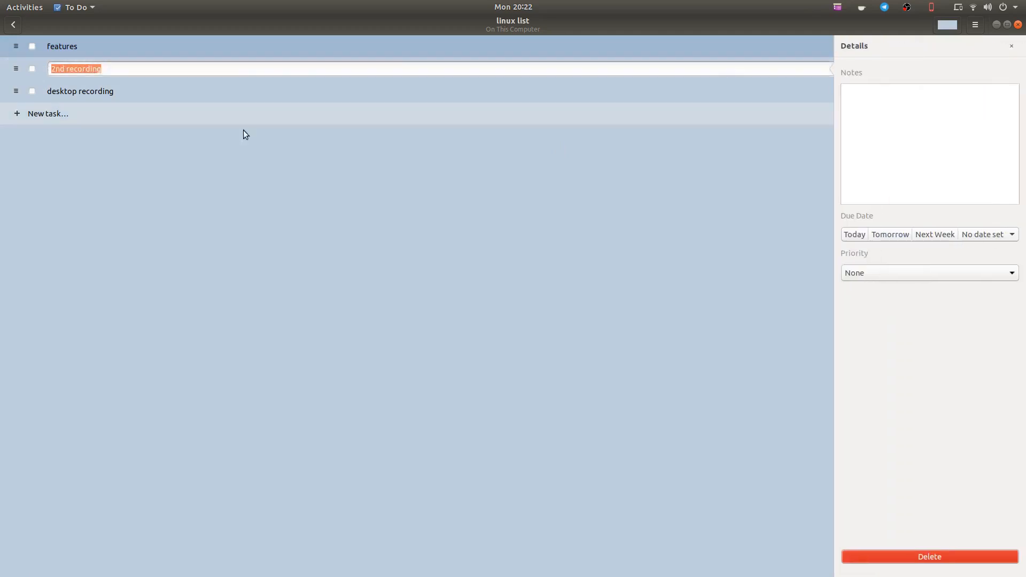
Set 2nd recording due next week (19/02/18) with high priority
{"action": "left_click", "coordinate": [985, 234]}
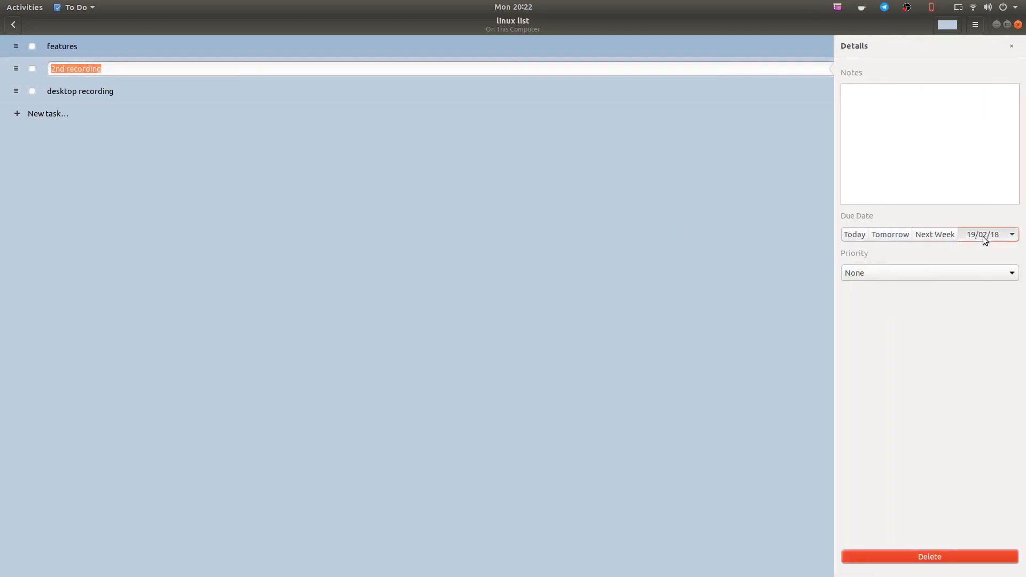
{"action": "left_click", "coordinate": [1012, 235]}
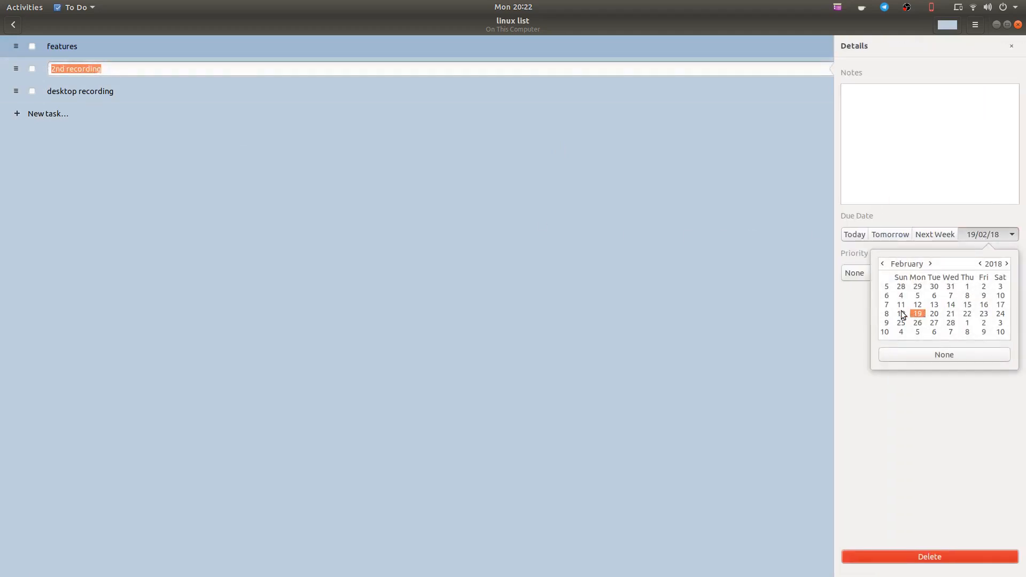
{"action": "mouse_move", "coordinate": [880, 357]}
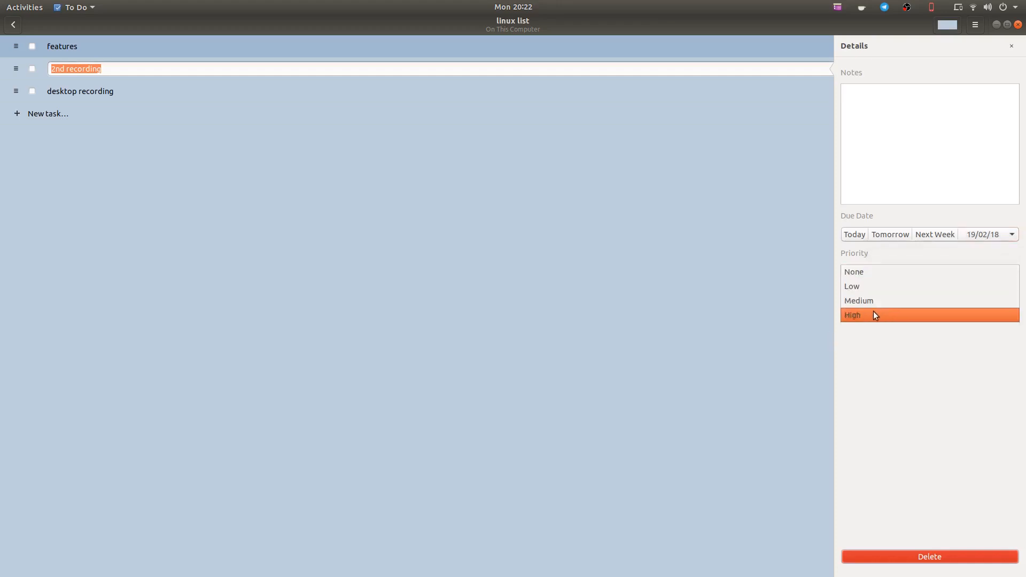
{"action": "left_click", "coordinate": [853, 314]}
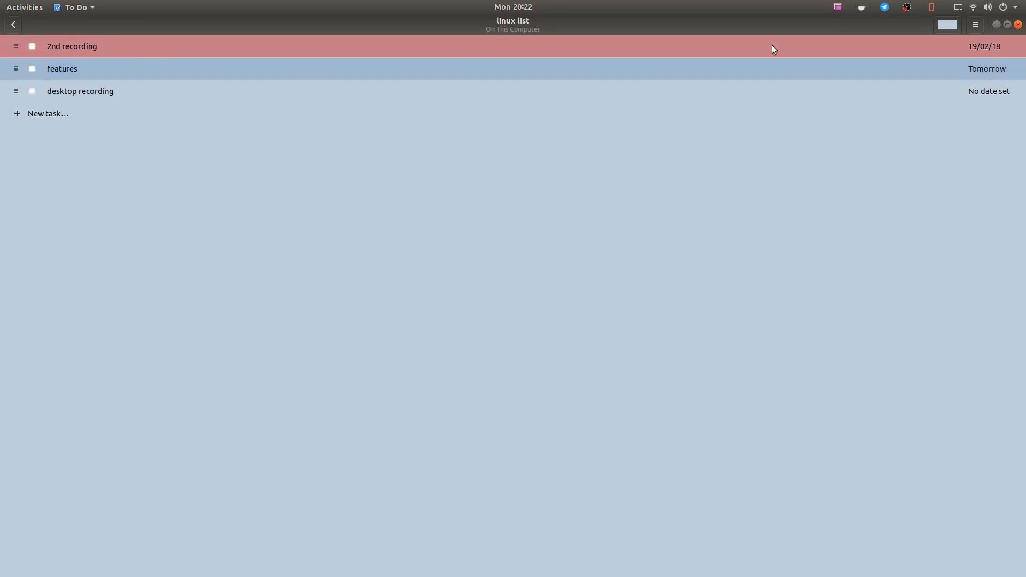
{"action": "mouse_move", "coordinate": [978, 51]}
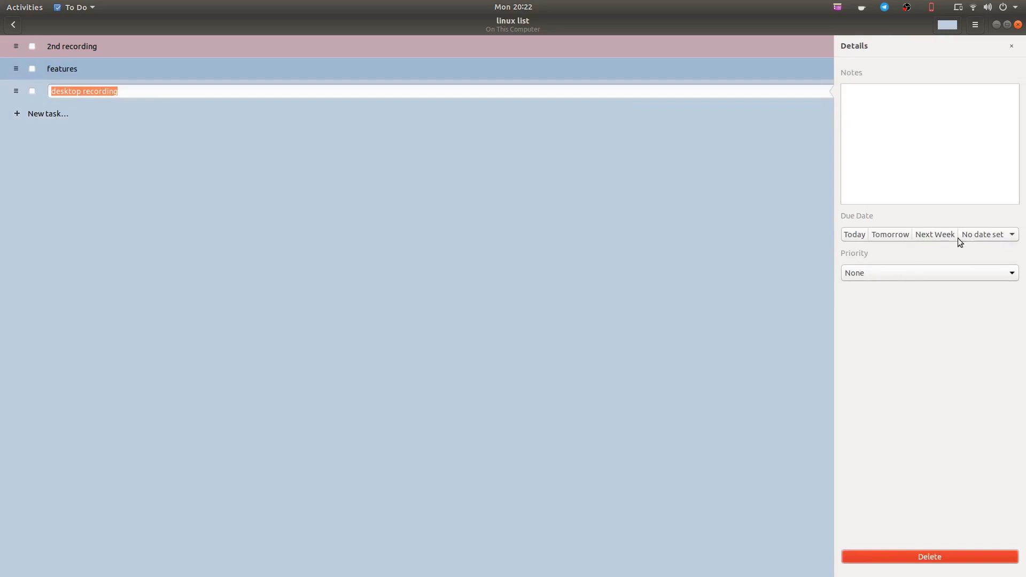
Set desktop recording due 20 February 2018
{"action": "left_click", "coordinate": [1012, 234]}
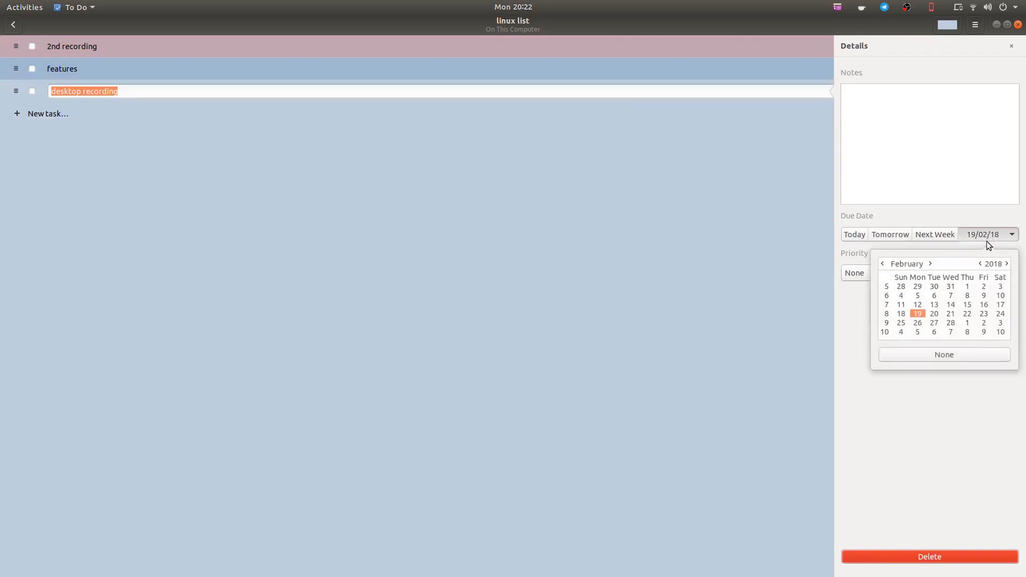
{"action": "left_click", "coordinate": [934, 313]}
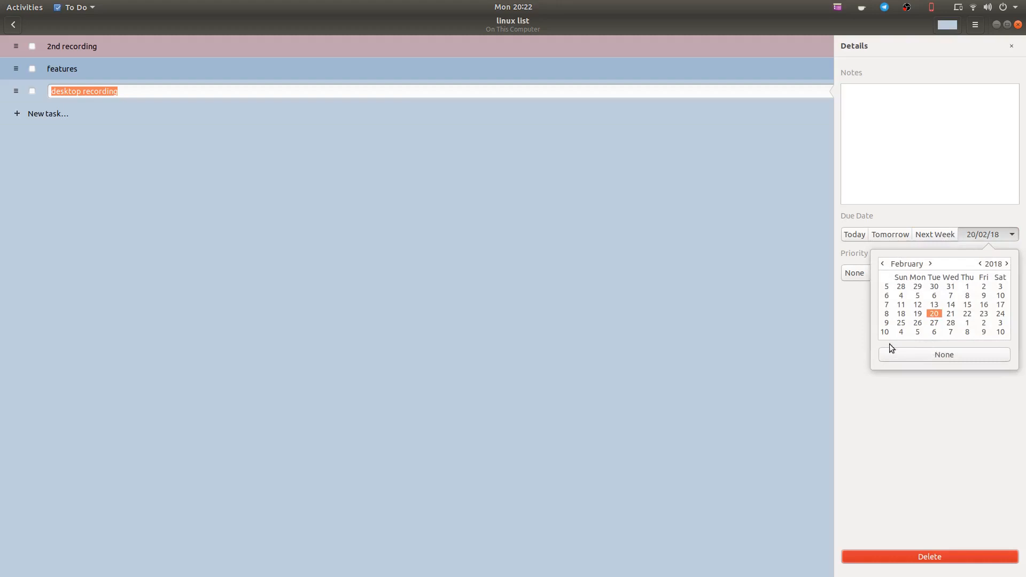
{"action": "left_click", "coordinate": [854, 273]}
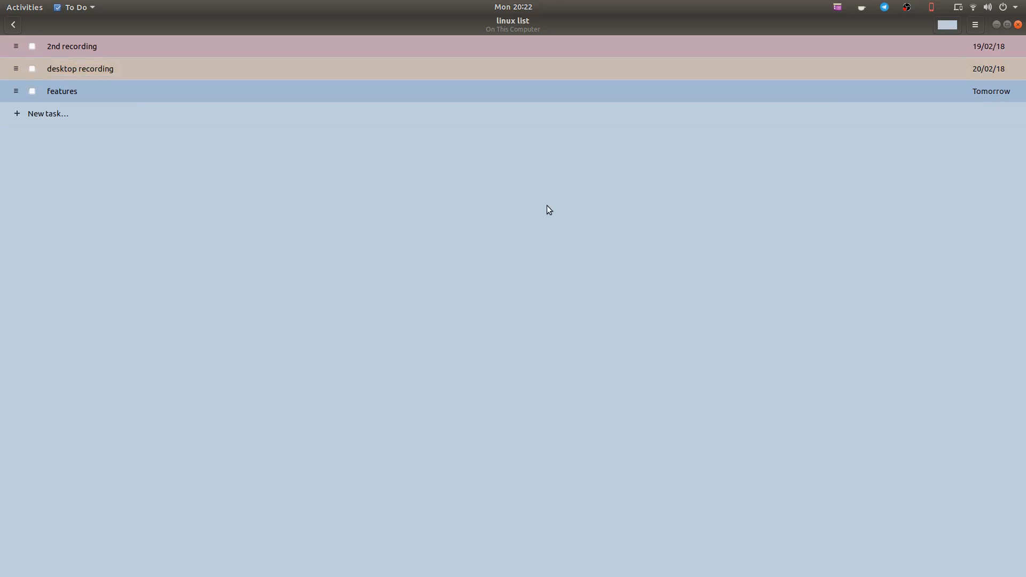
{"action": "mouse_move", "coordinate": [309, 150]}
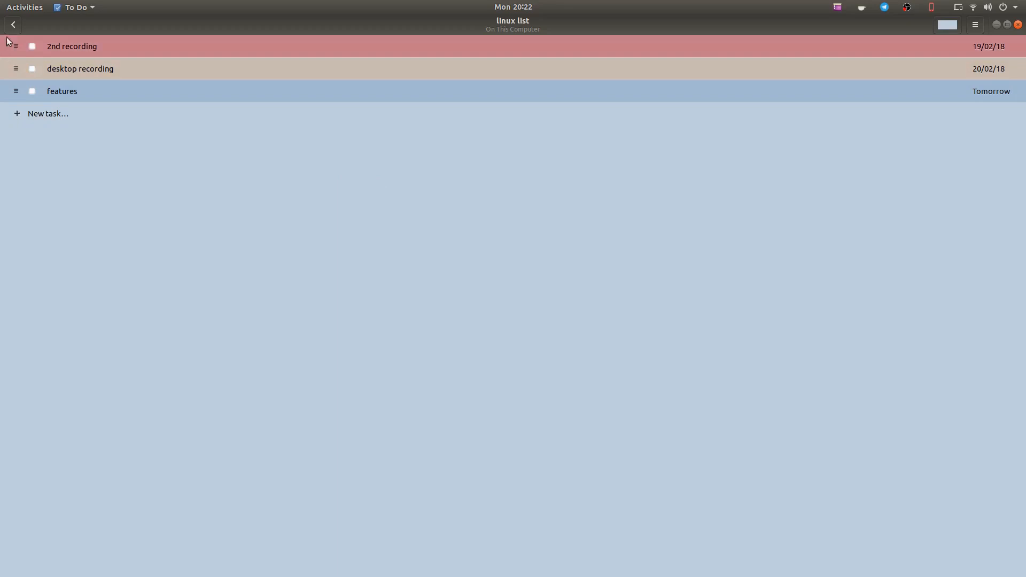
Return to the lists overview, view it as a plain list, then back as tiles
{"action": "left_click", "coordinate": [13, 25]}
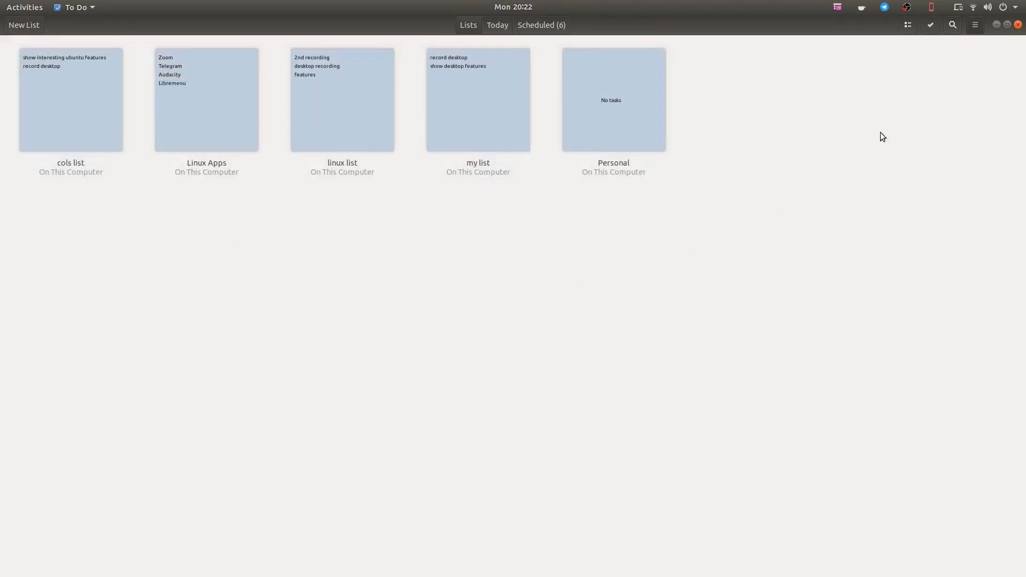
{"action": "mouse_move", "coordinate": [949, 50]}
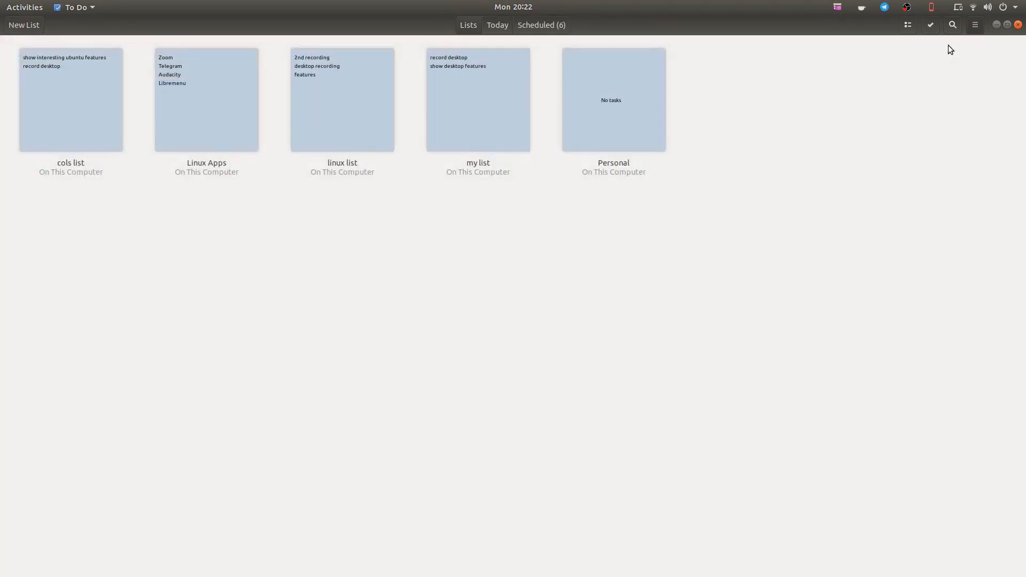
{"action": "left_click", "coordinate": [908, 24]}
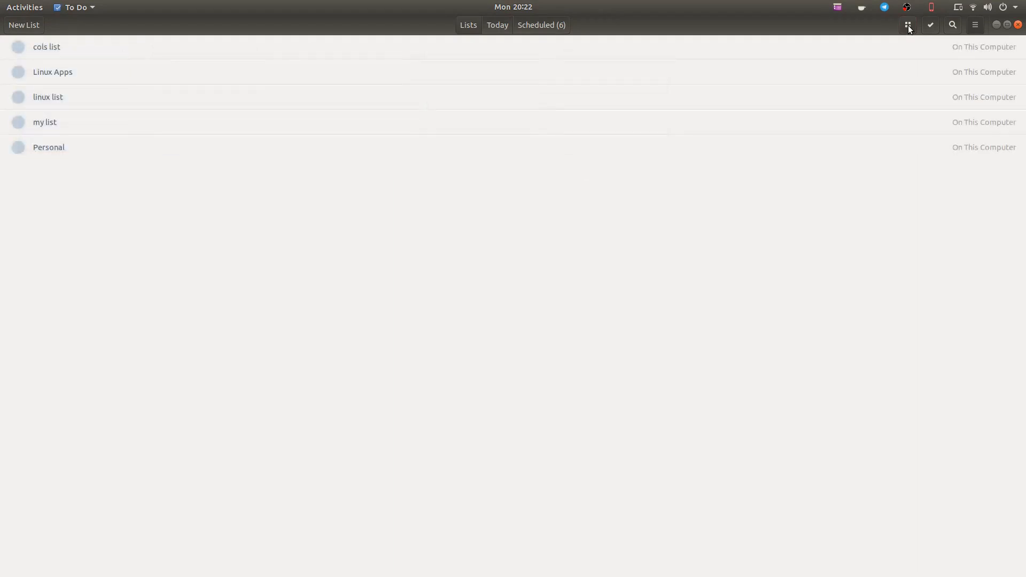
{"action": "left_click", "coordinate": [907, 25]}
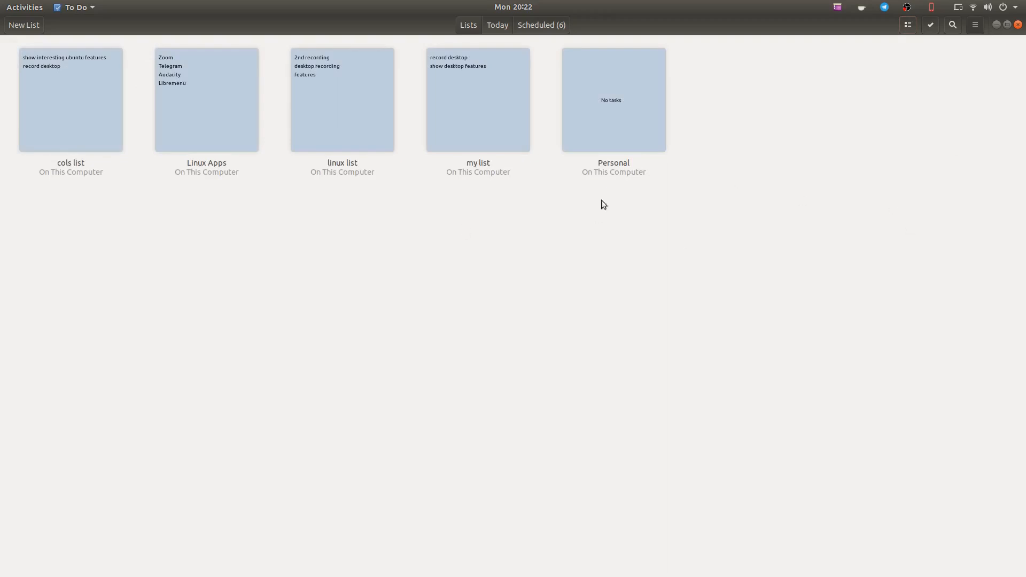
{"action": "mouse_move", "coordinate": [971, 39]}
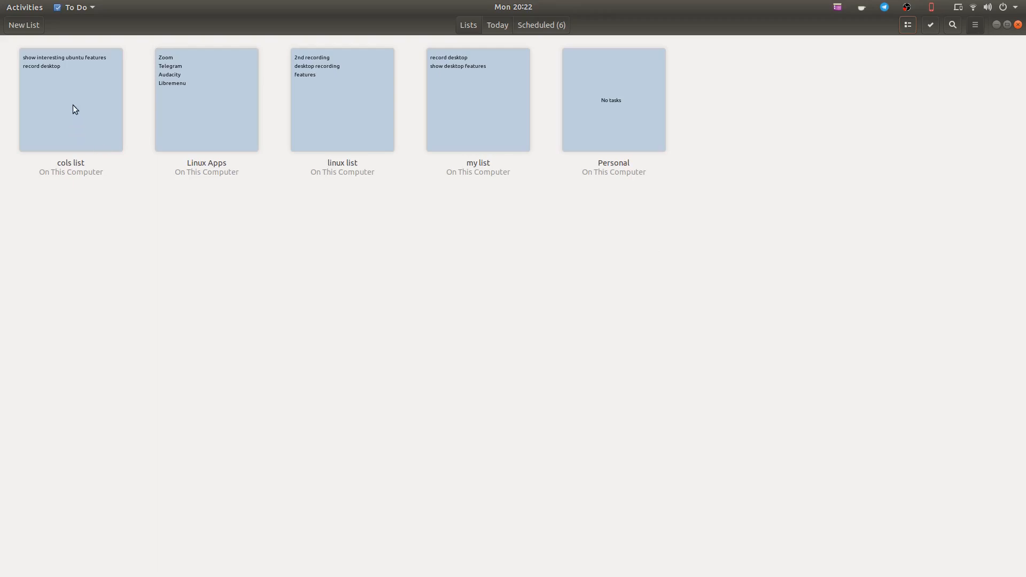
Start and cancel a list selection, then open cols list
{"action": "left_click", "coordinate": [930, 25]}
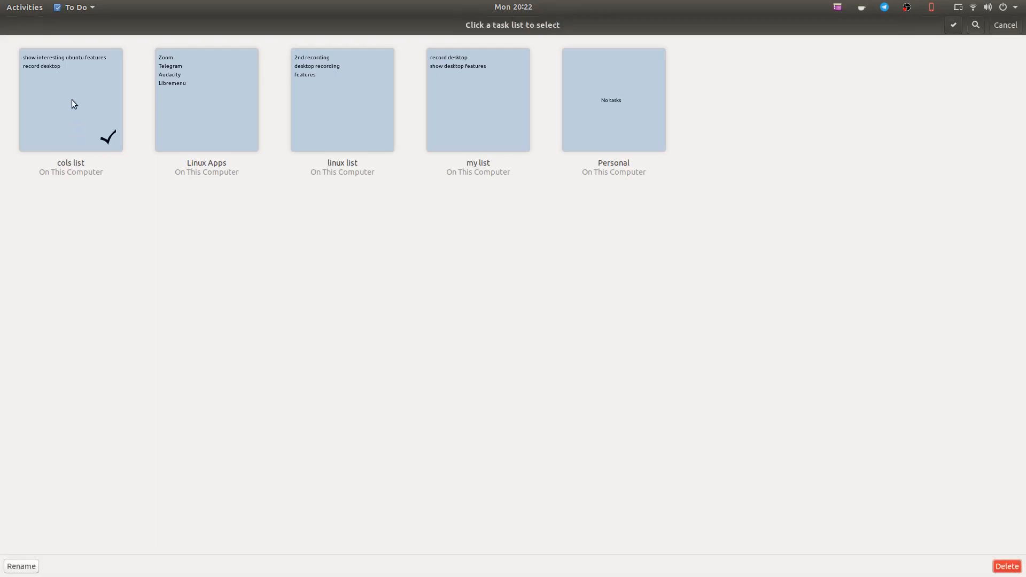
{"action": "mouse_move", "coordinate": [1007, 574]}
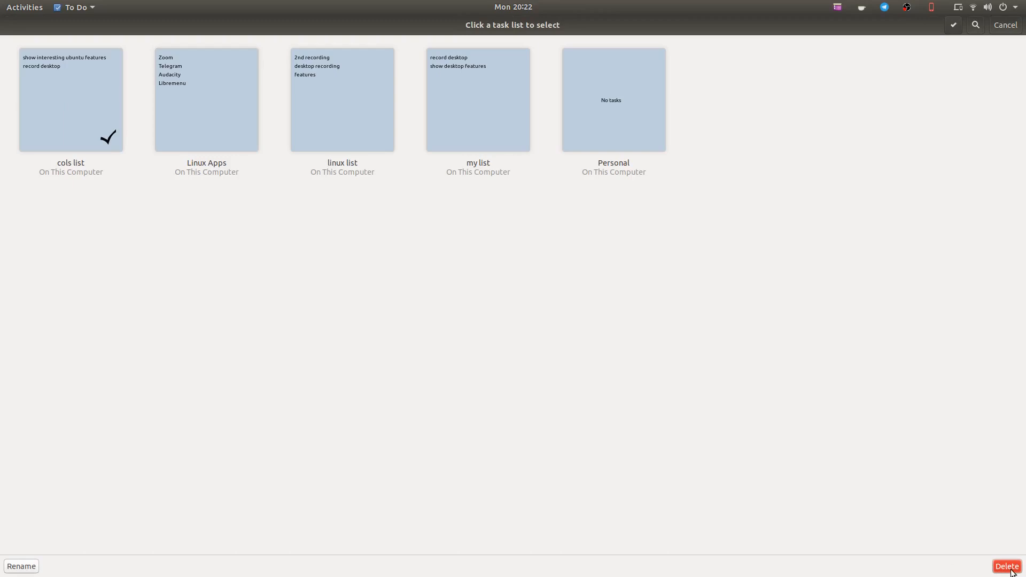
{"action": "mouse_move", "coordinate": [86, 172]}
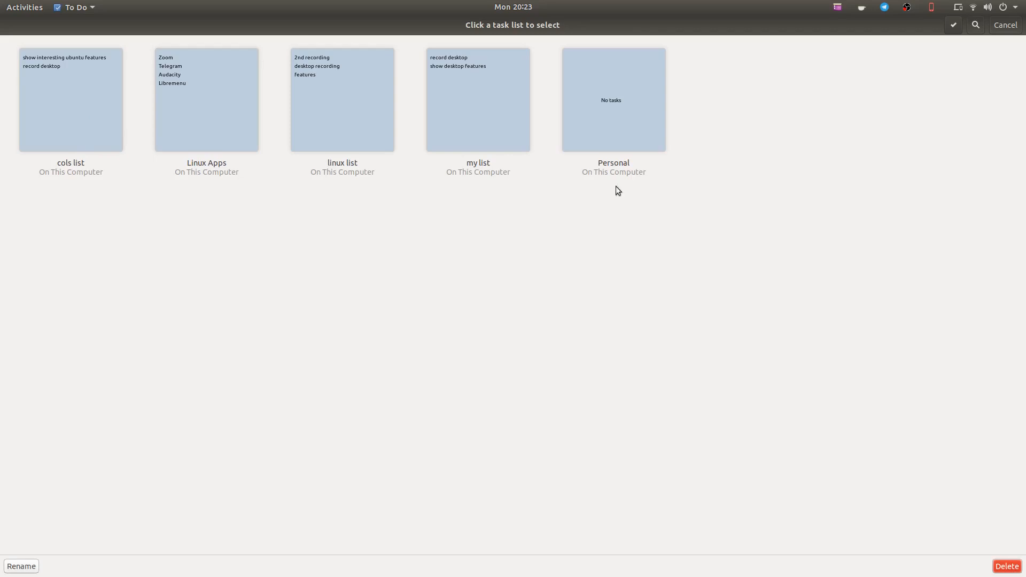
{"action": "left_click", "coordinate": [1005, 24]}
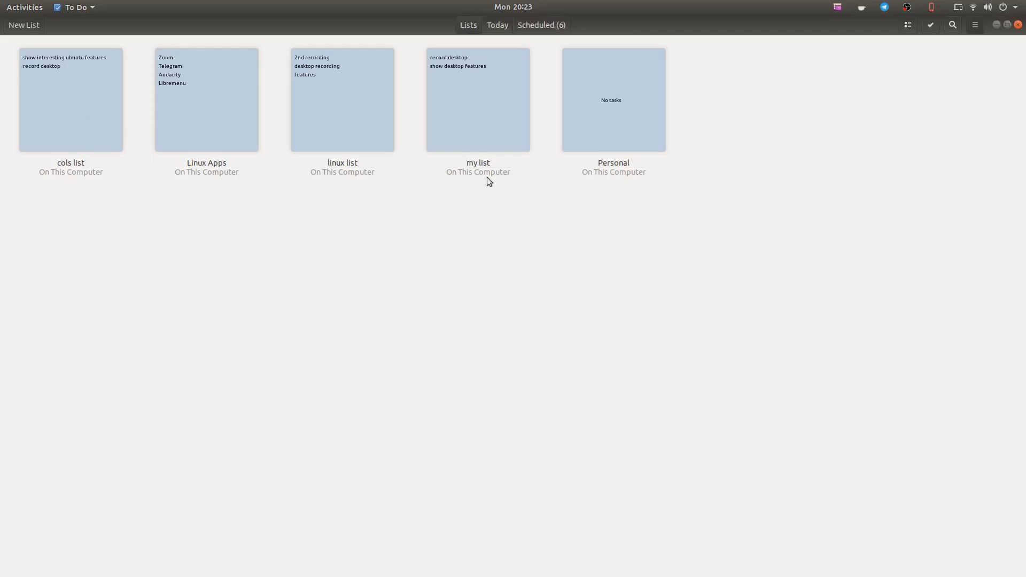
{"action": "mouse_move", "coordinate": [90, 99]}
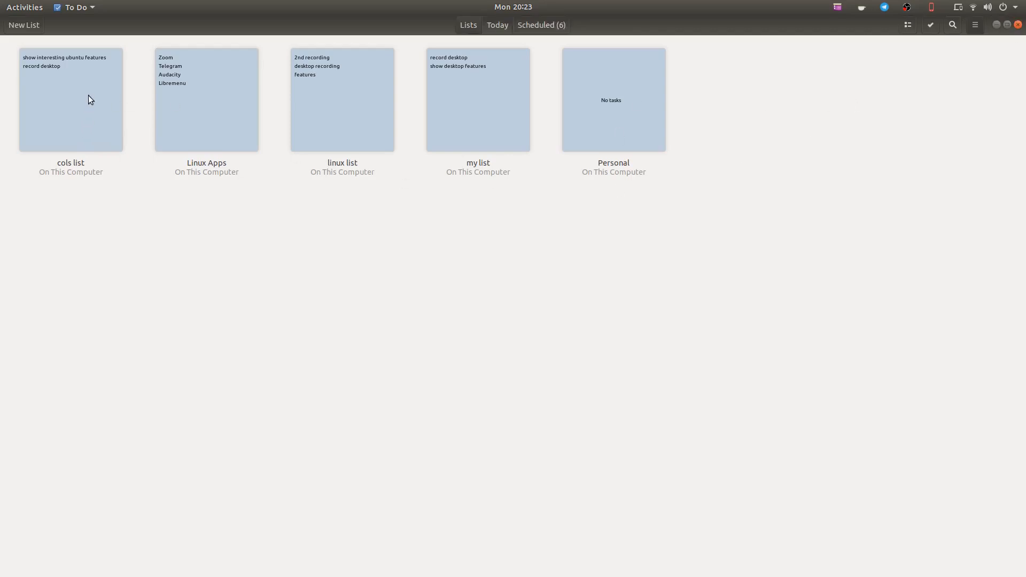
{"action": "mouse_move", "coordinate": [220, 118]}
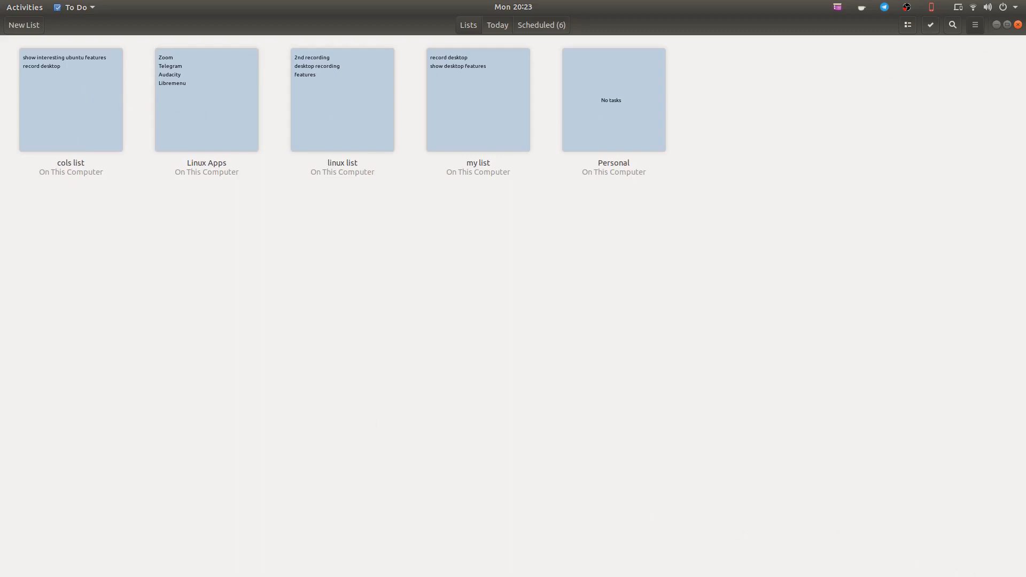
{"action": "left_click", "coordinate": [71, 98]}
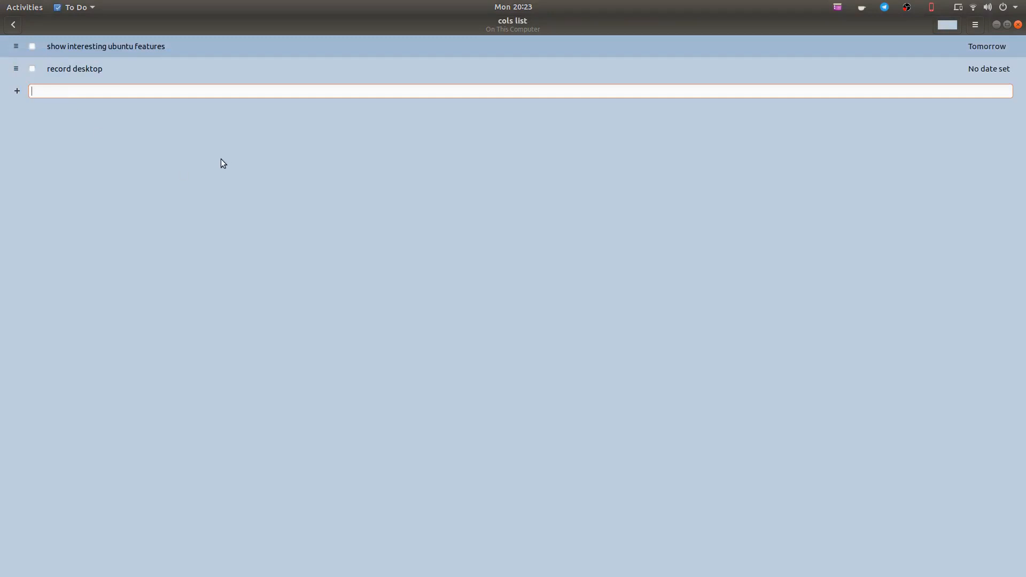
Enter selection mode, tick and untick cols list, and cancel without changes
{"action": "left_click", "coordinate": [12, 25]}
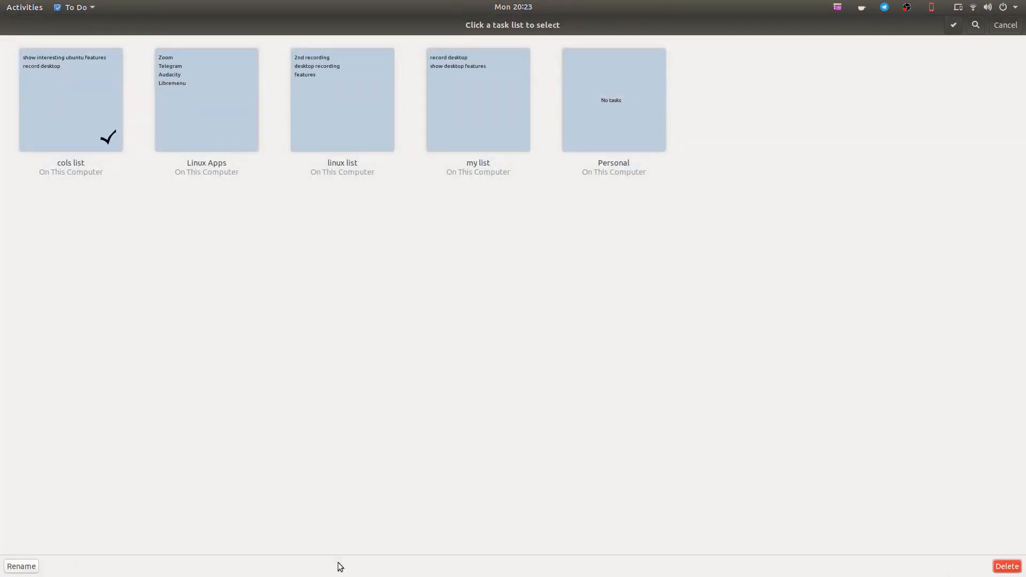
{"action": "left_click", "coordinate": [71, 98]}
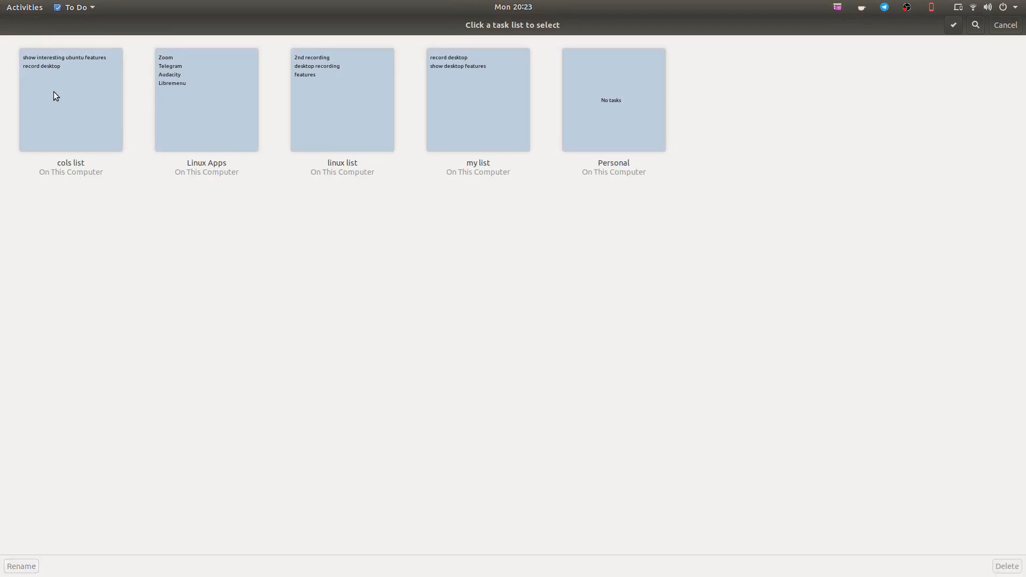
{"action": "left_click", "coordinate": [71, 100]}
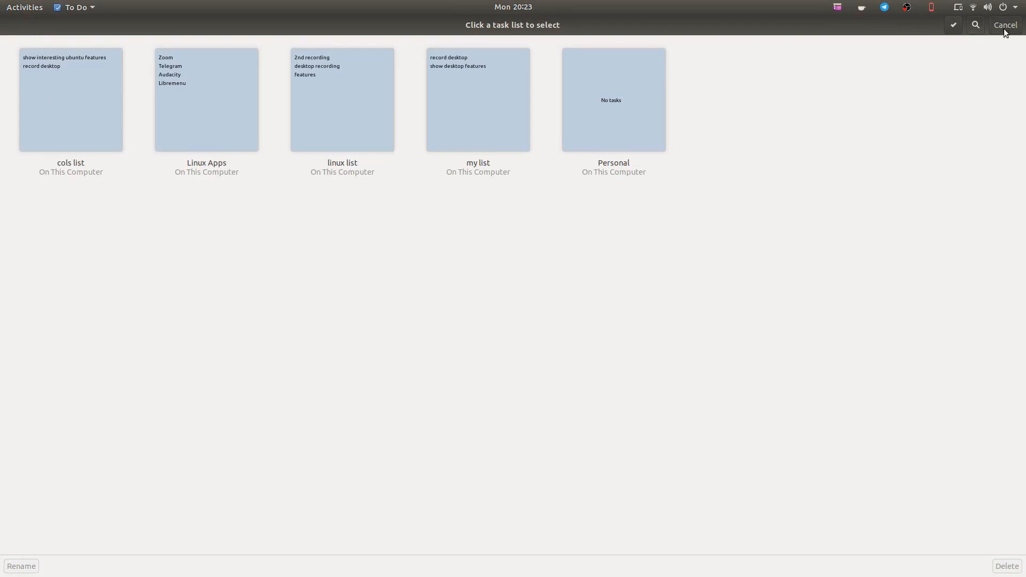
{"action": "left_click", "coordinate": [1005, 25]}
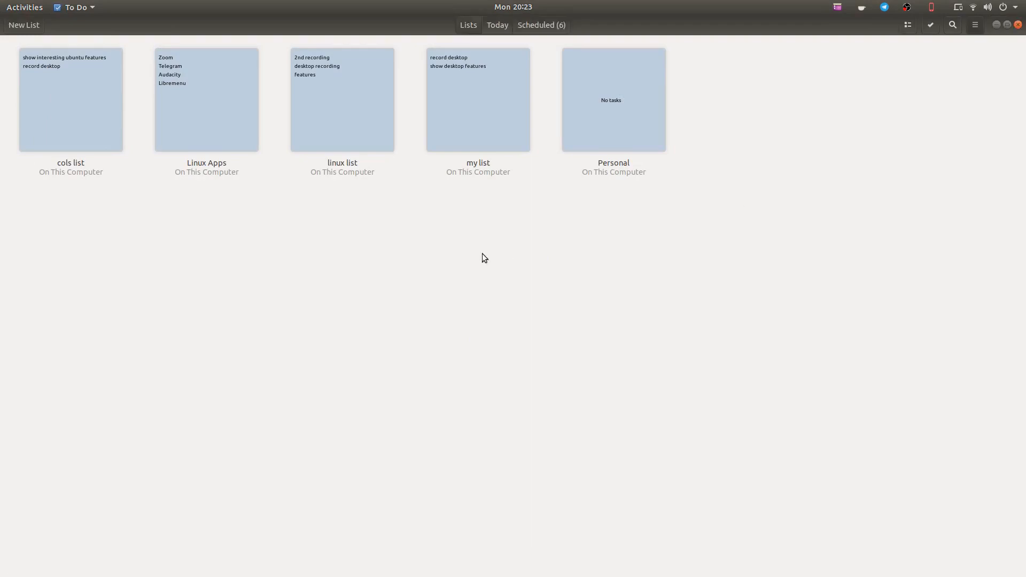
{"action": "mouse_move", "coordinate": [974, 64]}
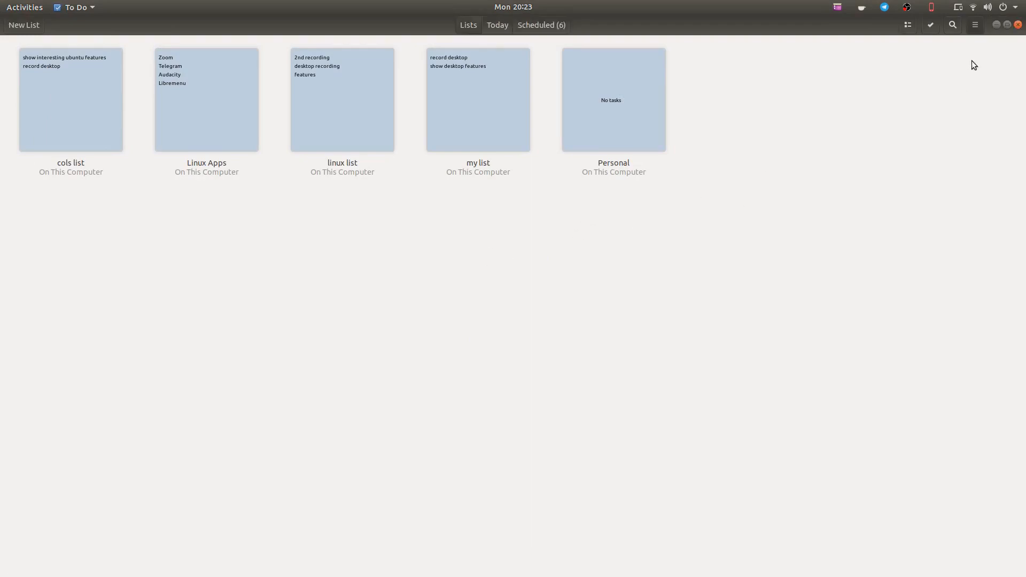
Colour cols list light orange and return to the lists overview
{"action": "left_click", "coordinate": [71, 99]}
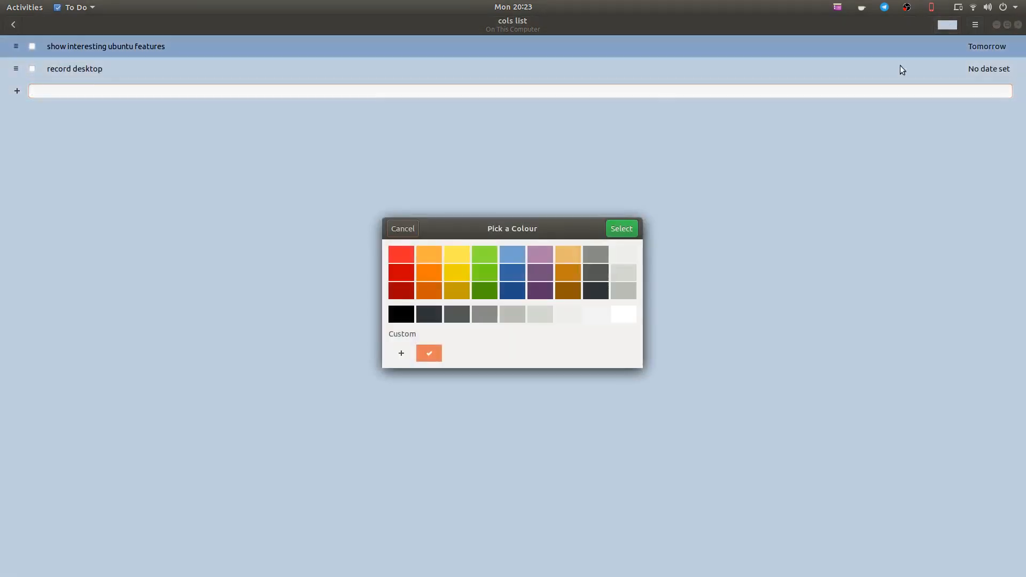
{"action": "mouse_move", "coordinate": [512, 255]}
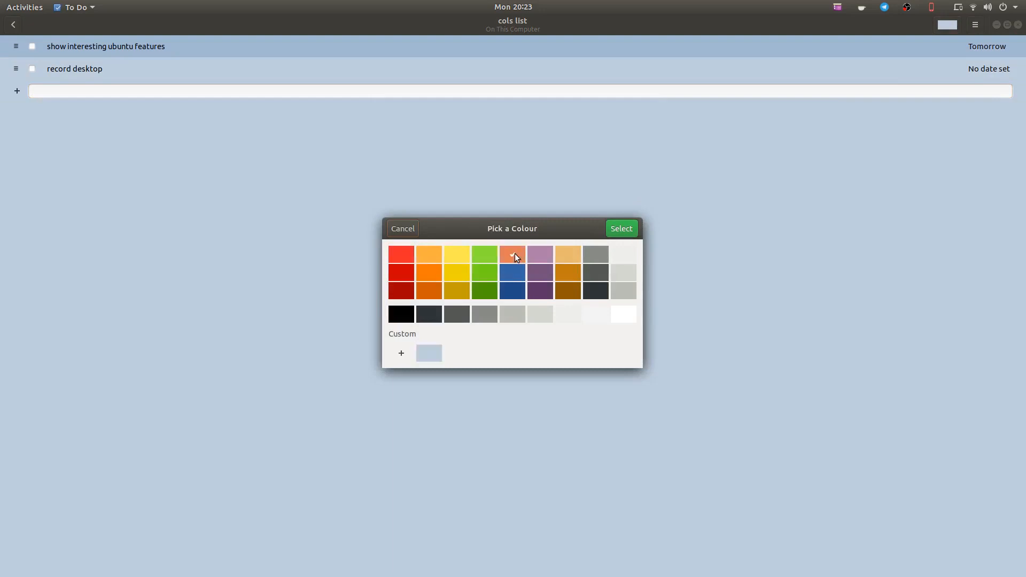
{"action": "left_click", "coordinate": [512, 254]}
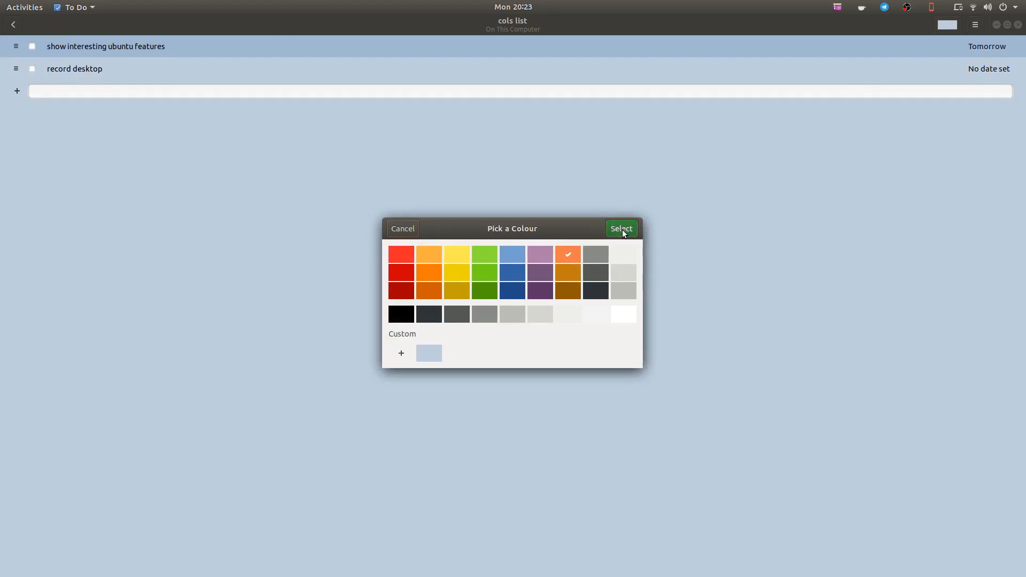
{"action": "left_click", "coordinate": [620, 228]}
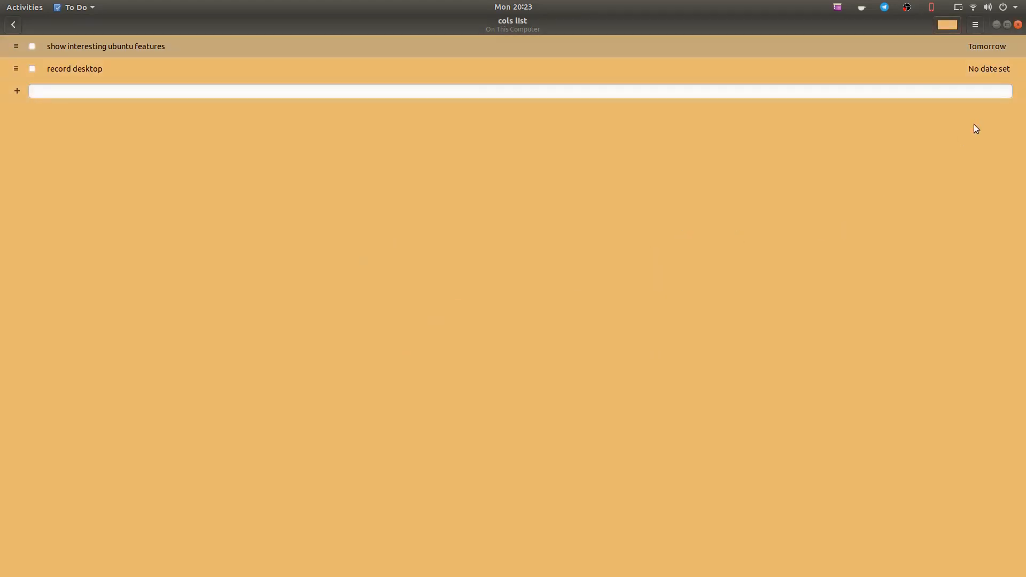
{"action": "left_click", "coordinate": [13, 24]}
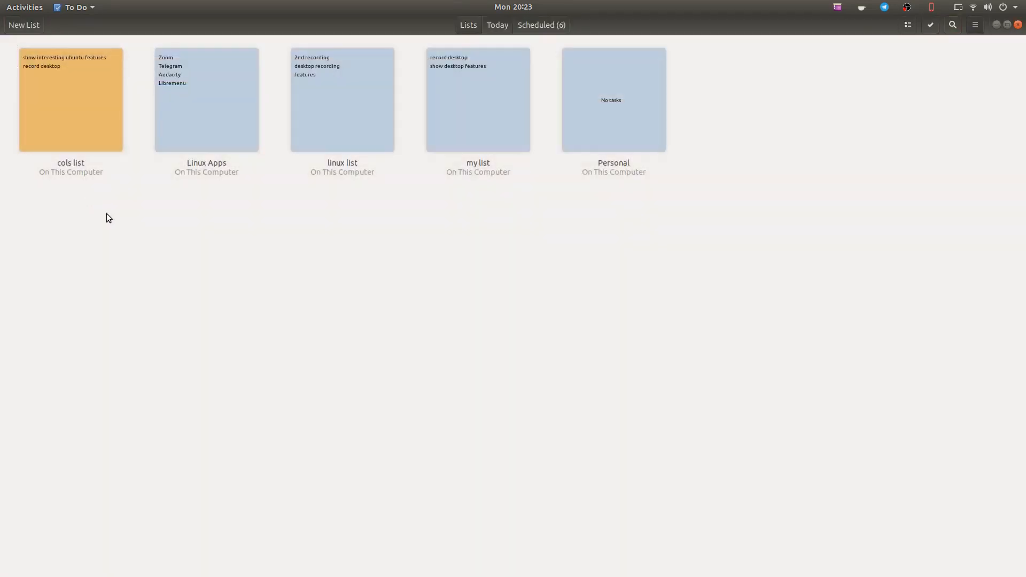
{"action": "mouse_move", "coordinate": [478, 206]}
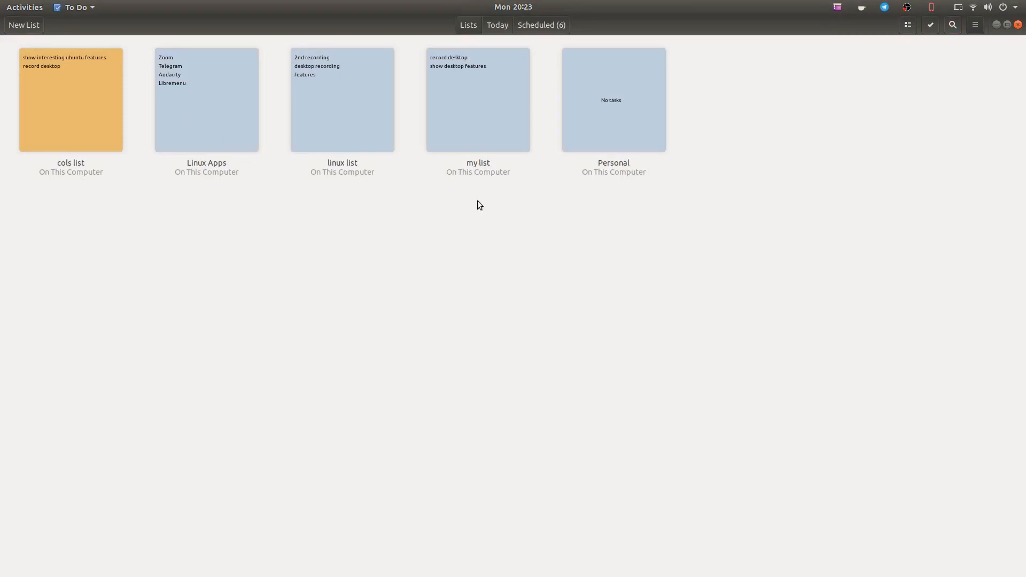
Open linux list from the overview
{"action": "left_click", "coordinate": [342, 99]}
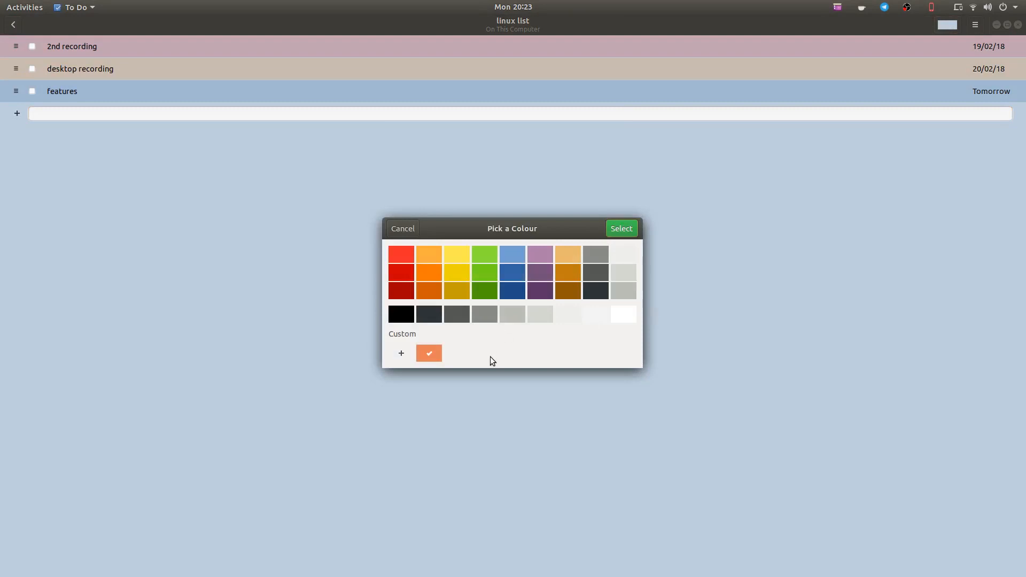
{"action": "mouse_move", "coordinate": [597, 321]}
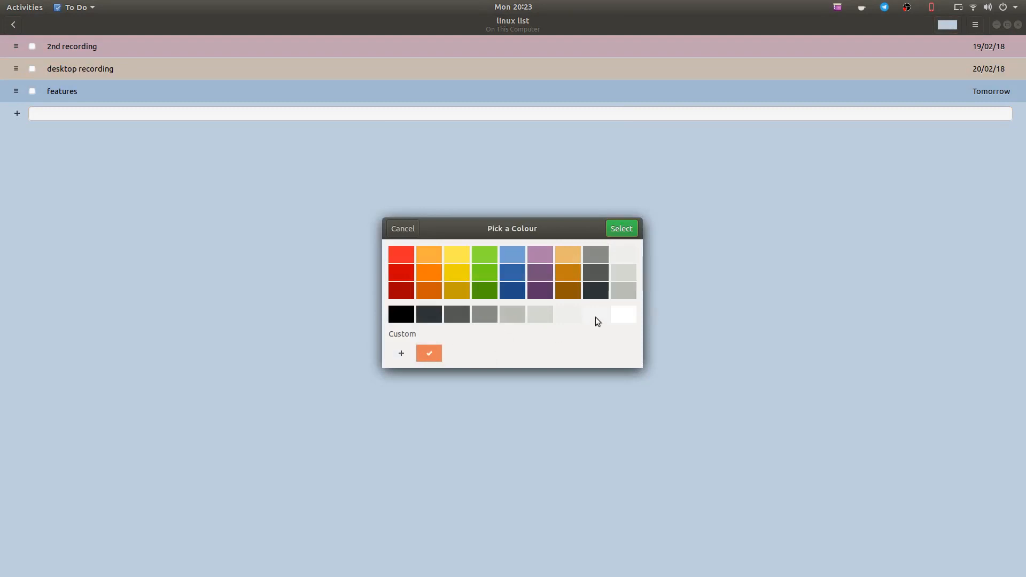
{"action": "mouse_move", "coordinate": [539, 254]}
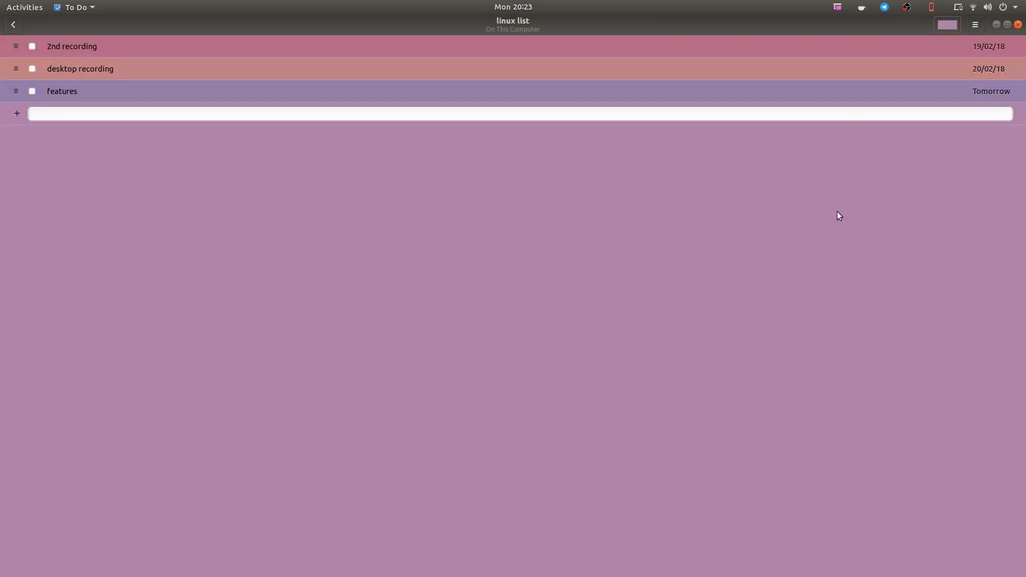
{"action": "mouse_move", "coordinate": [9, 31]}
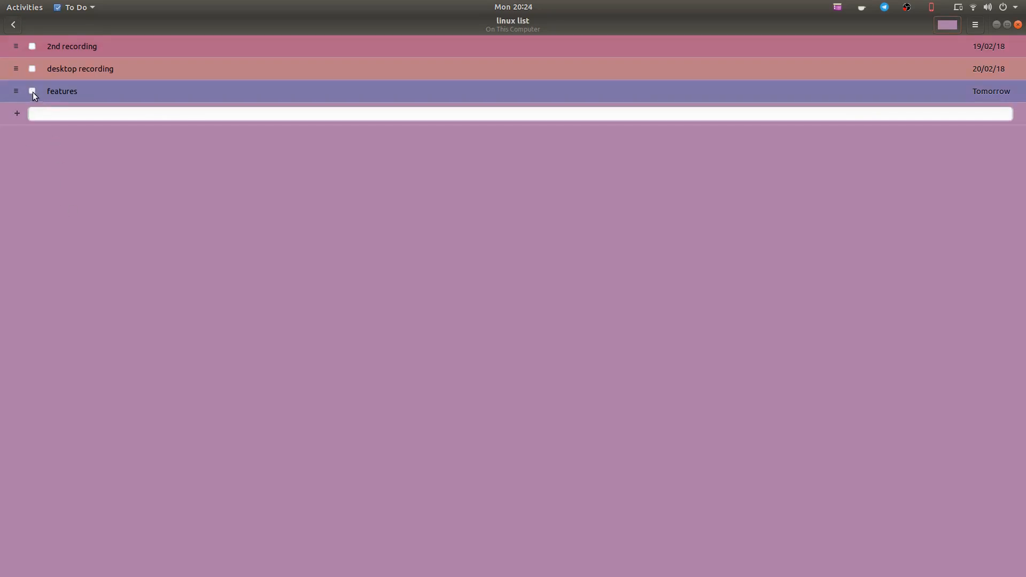
Mark the features task done and show linux list's completed tasks
{"action": "left_click", "coordinate": [31, 91]}
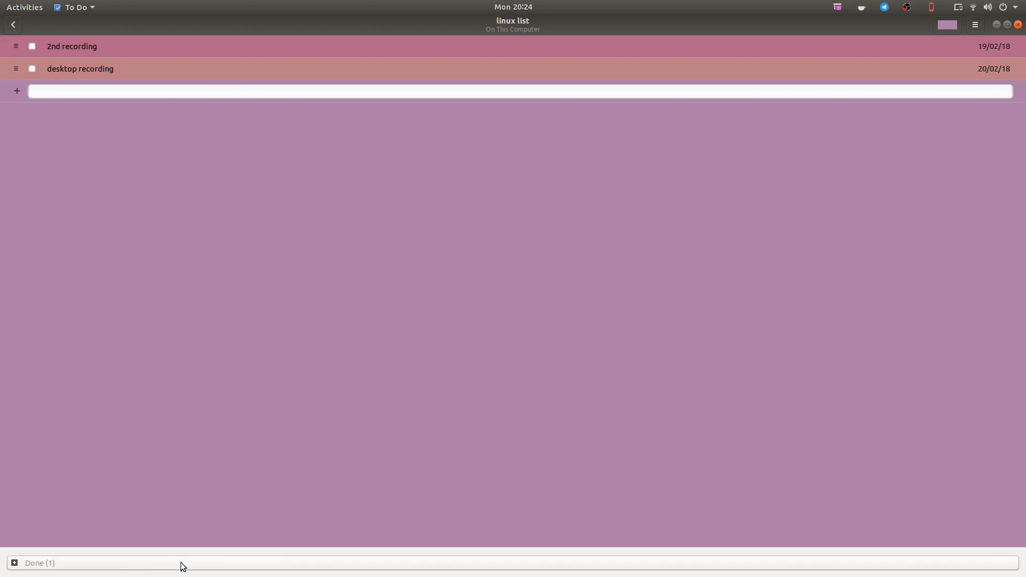
{"action": "mouse_move", "coordinate": [255, 564]}
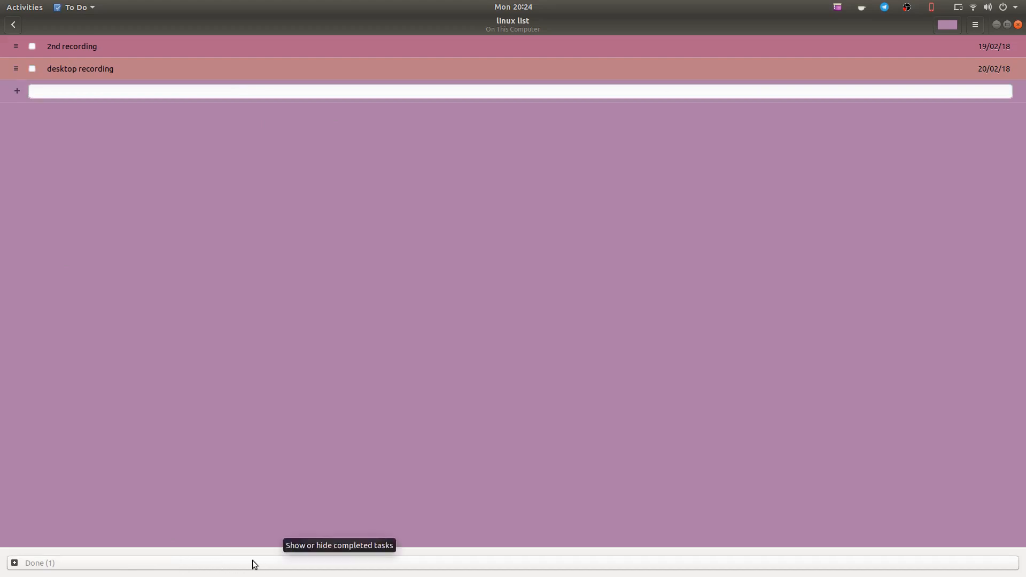
{"action": "left_click", "coordinate": [40, 563]}
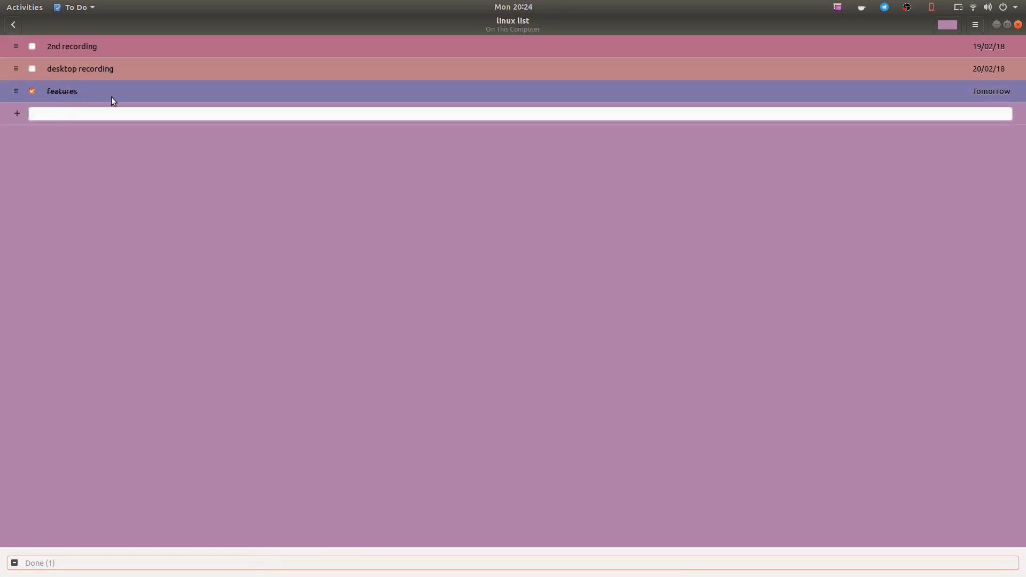
{"action": "mouse_move", "coordinate": [144, 563]}
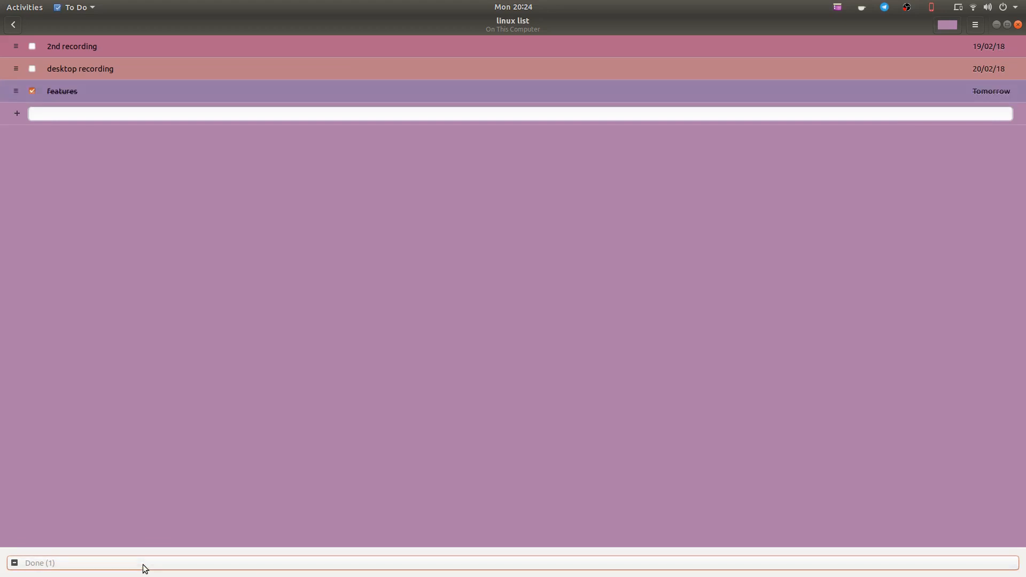
{"action": "left_click", "coordinate": [31, 91]}
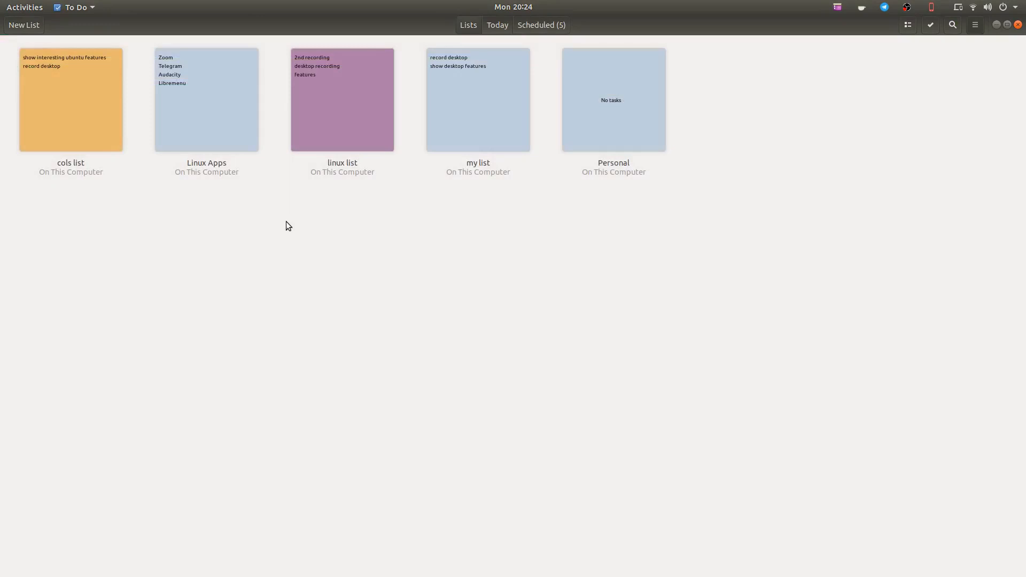
{"action": "mouse_move", "coordinate": [872, 145]}
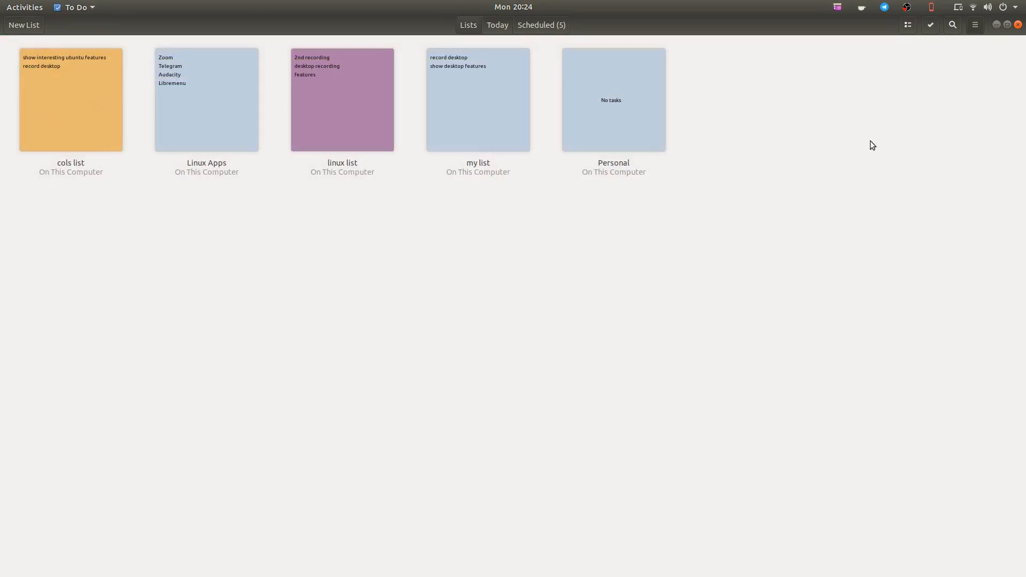
{"action": "mouse_move", "coordinate": [1018, 24]}
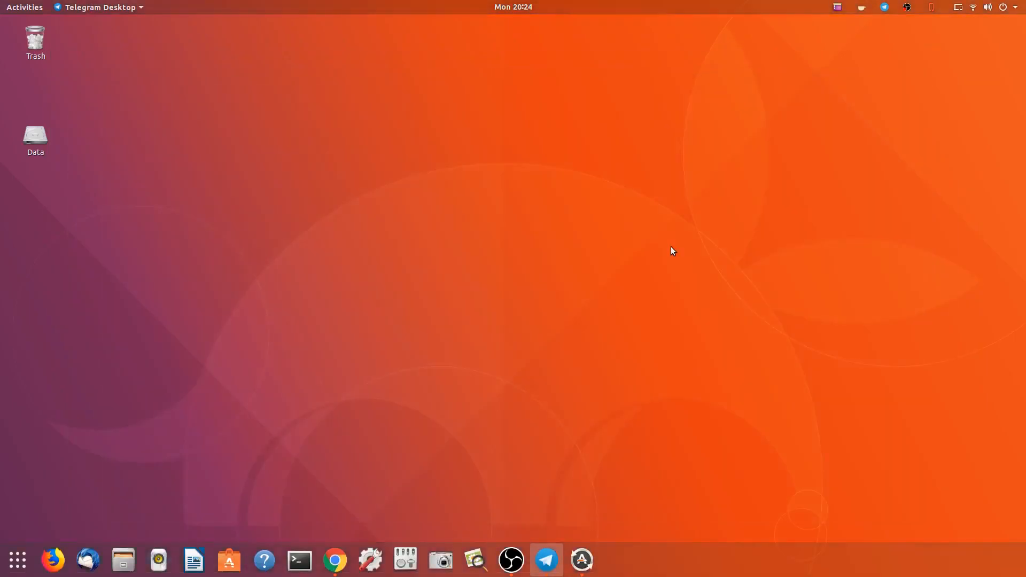
{"action": "mouse_move", "coordinate": [503, 182]}
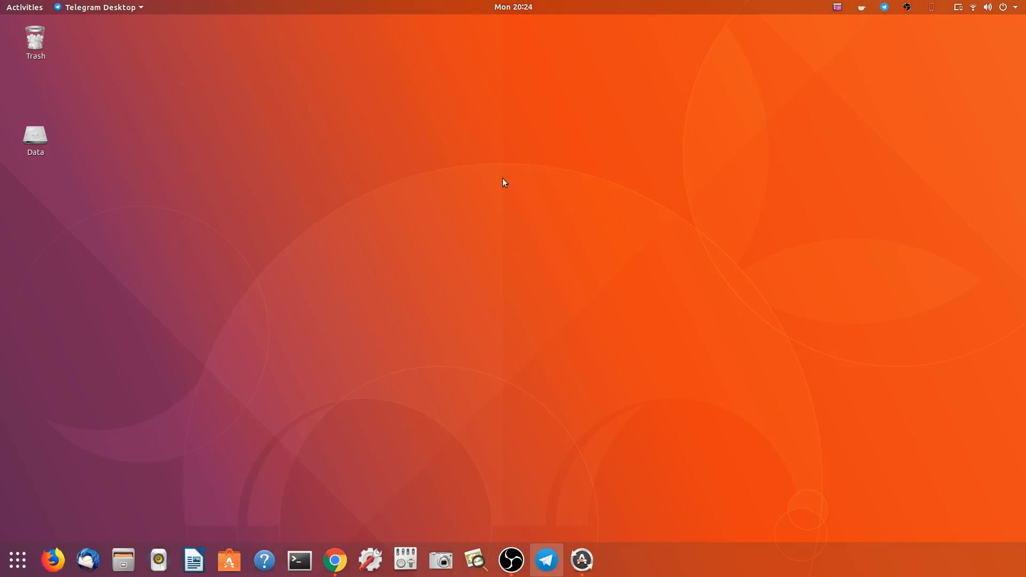
{"action": "mouse_move", "coordinate": [694, 230]}
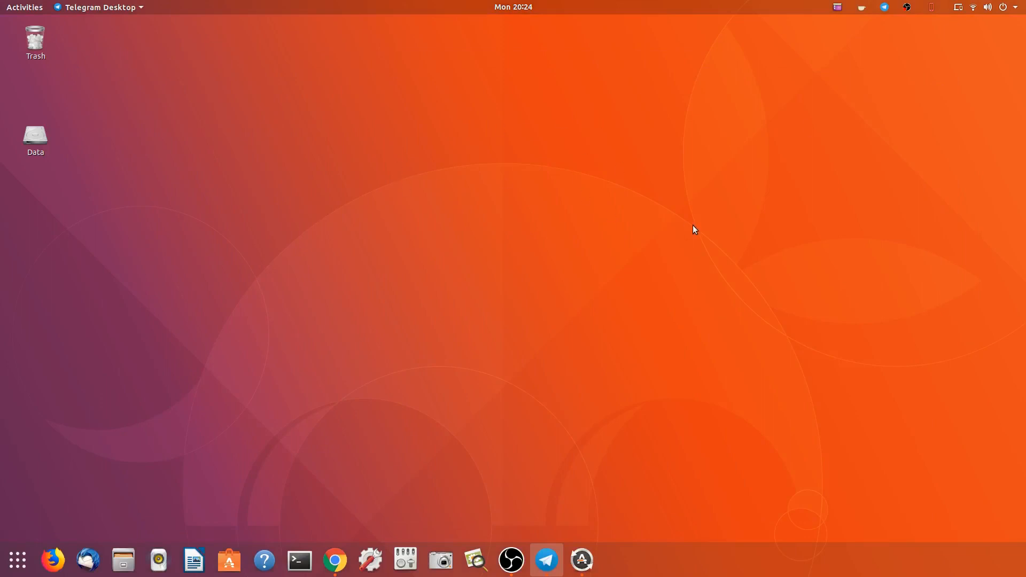
{"action": "mouse_move", "coordinate": [855, 12]}
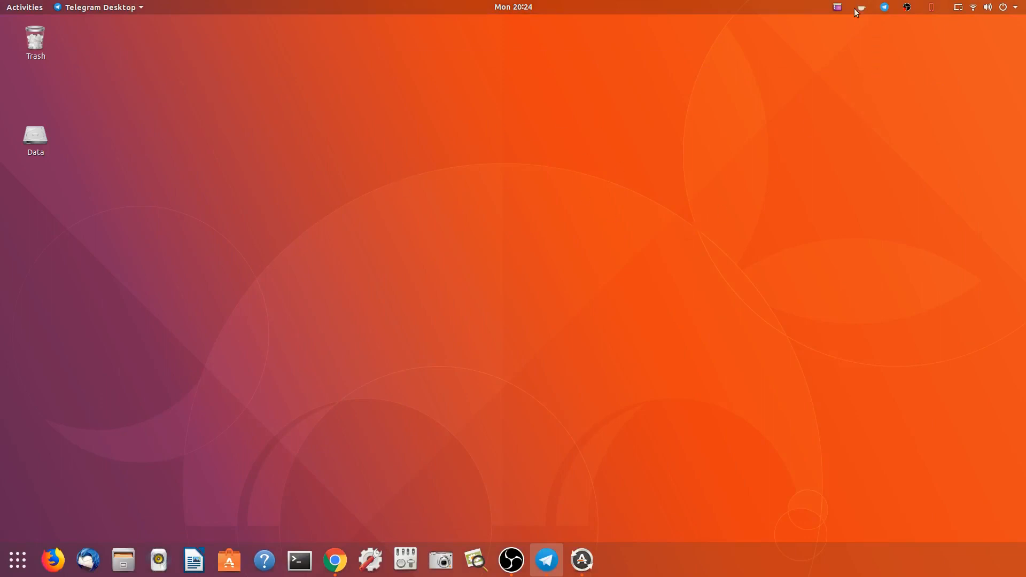
{"action": "mouse_move", "coordinate": [922, 10]}
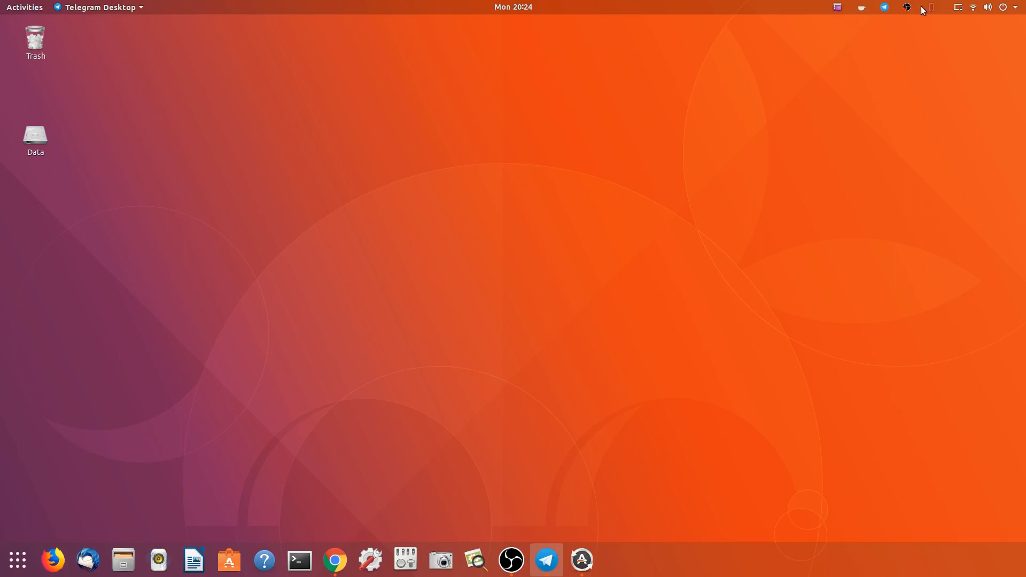
Open and dismiss the top-bar indicator menus on the empty desktop
{"action": "left_click", "coordinate": [907, 8]}
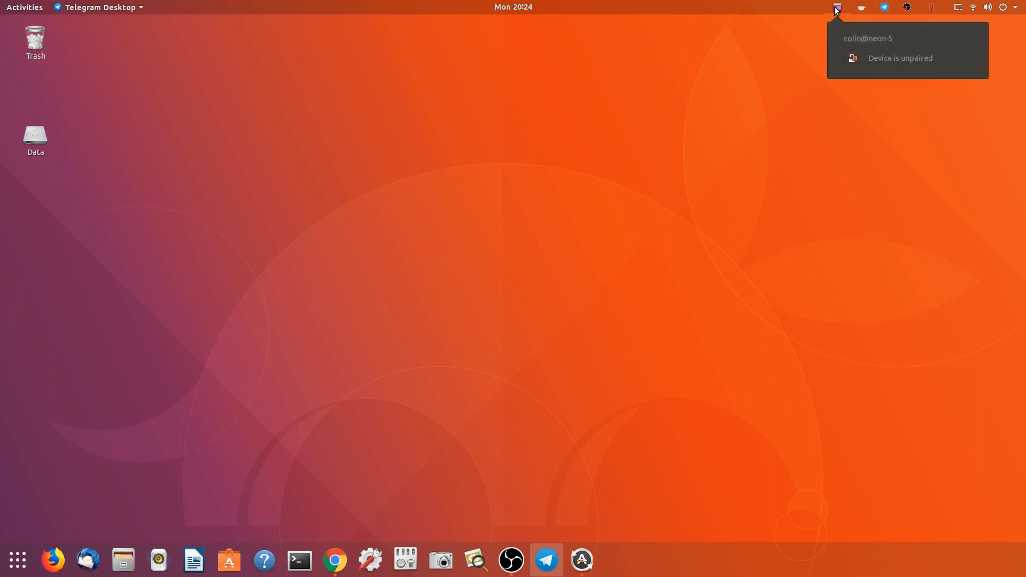
{"action": "mouse_move", "coordinate": [782, 78]}
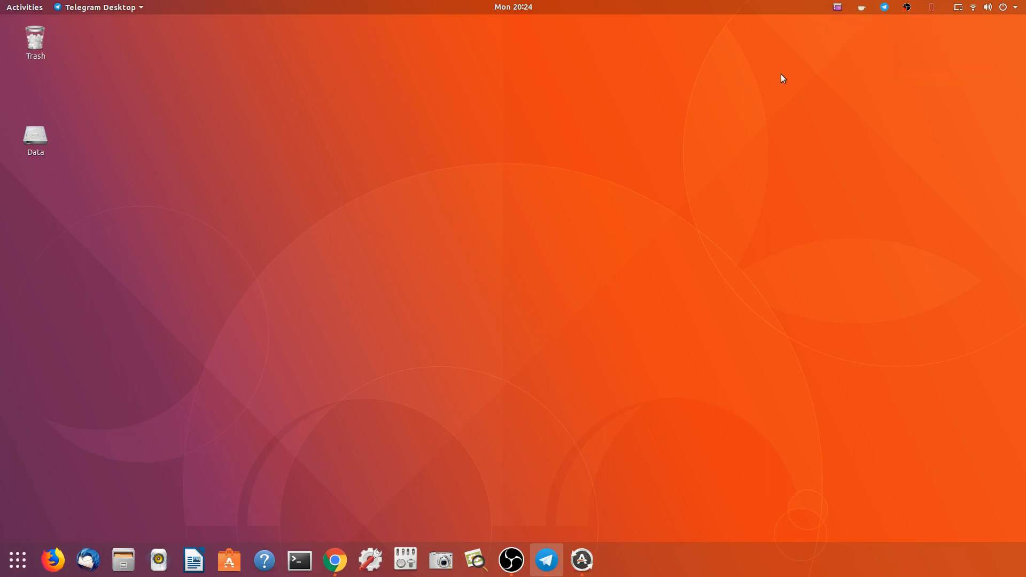
{"action": "left_click", "coordinate": [884, 8]}
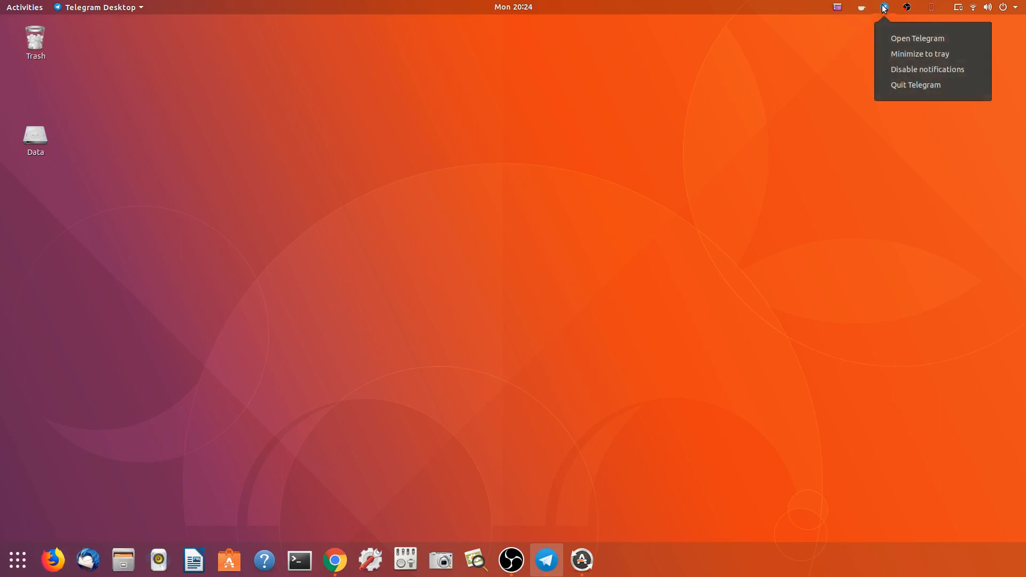
{"action": "left_click", "coordinate": [796, 115]}
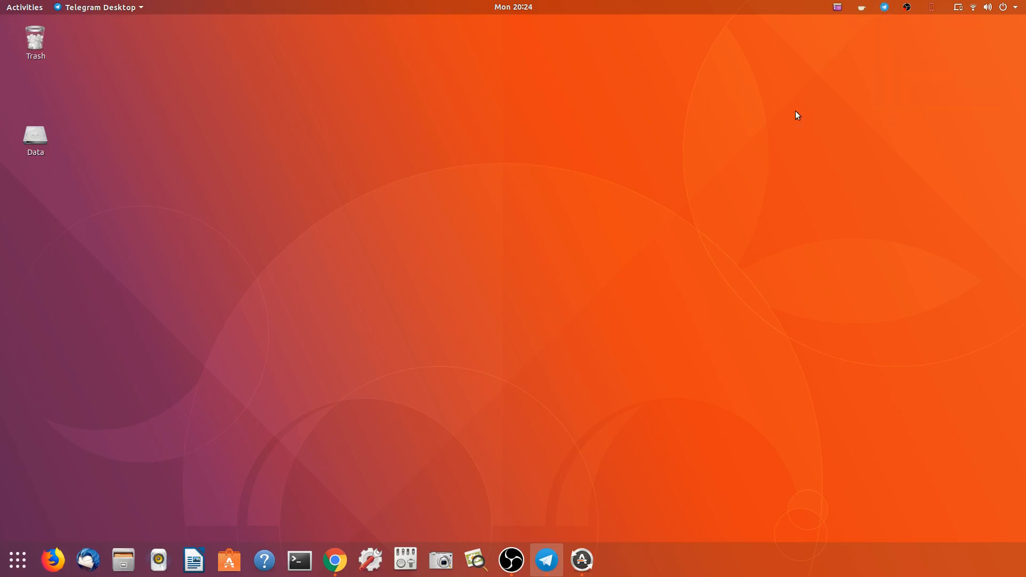
{"action": "mouse_move", "coordinate": [360, 471]}
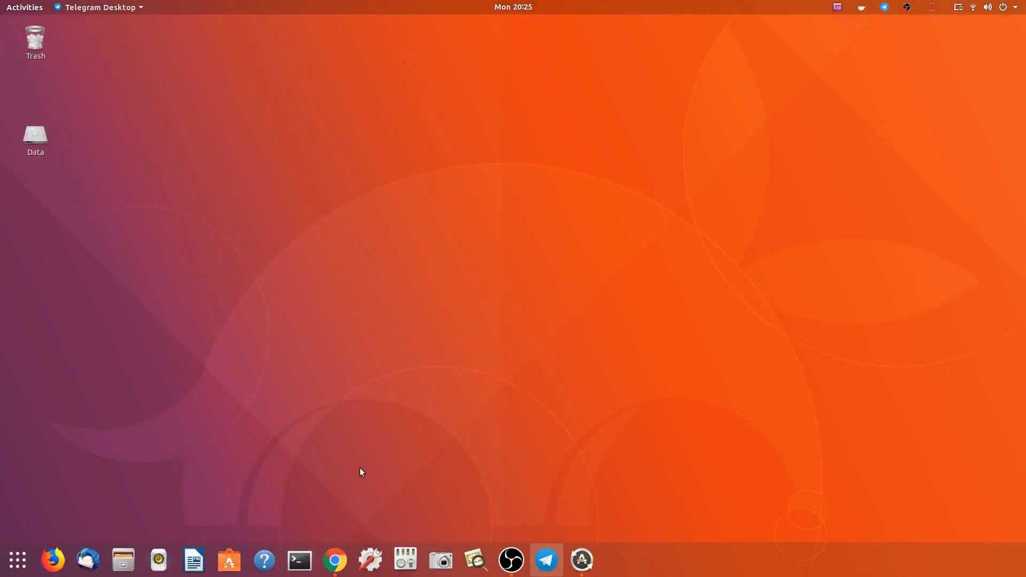
Launch Zoom, exit it from its tray menu, then return to Chrome's OMG! Ubuntu To-Do article
{"action": "left_click", "coordinate": [617, 559]}
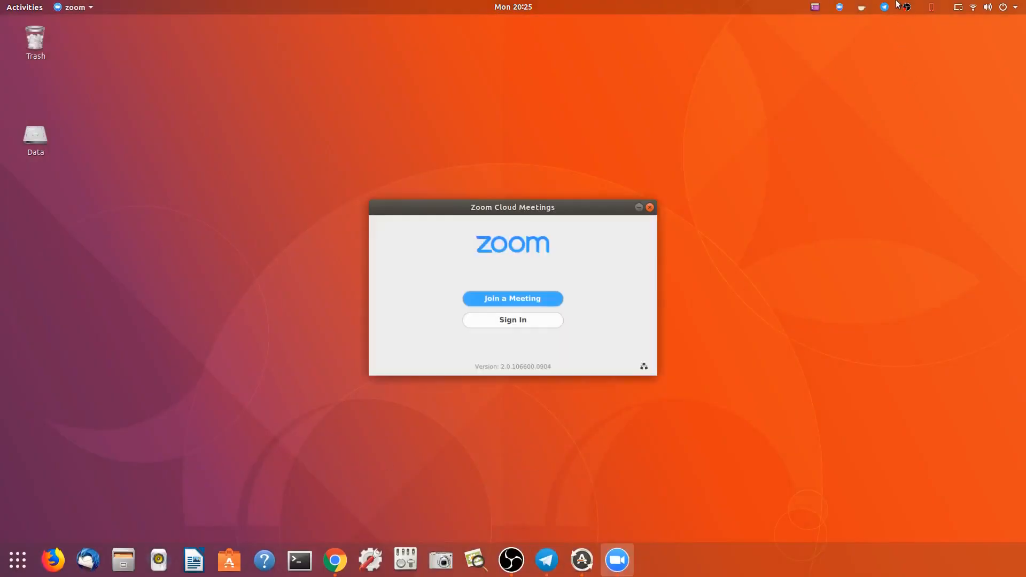
{"action": "left_click", "coordinate": [840, 7]}
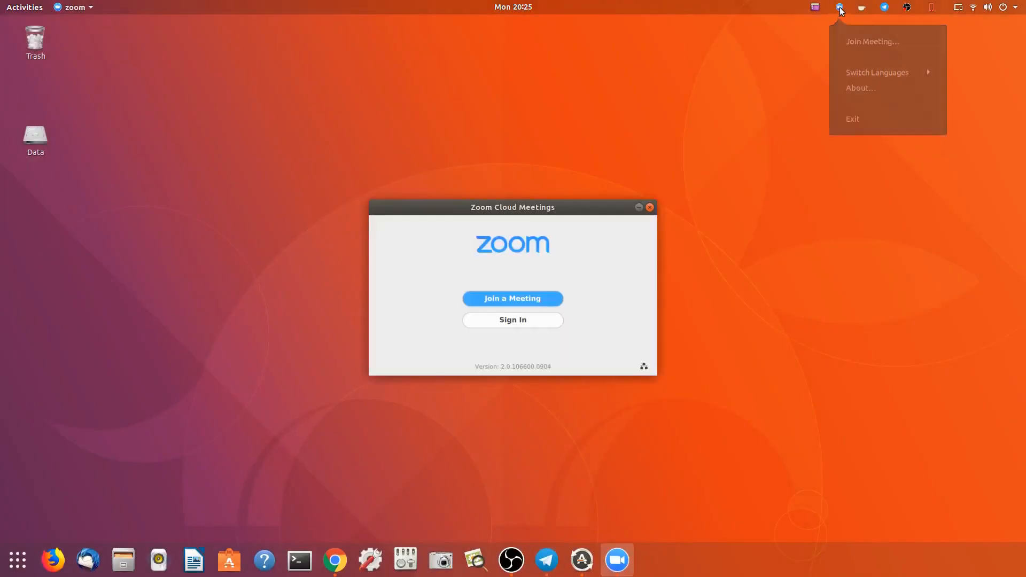
{"action": "left_click", "coordinate": [852, 119]}
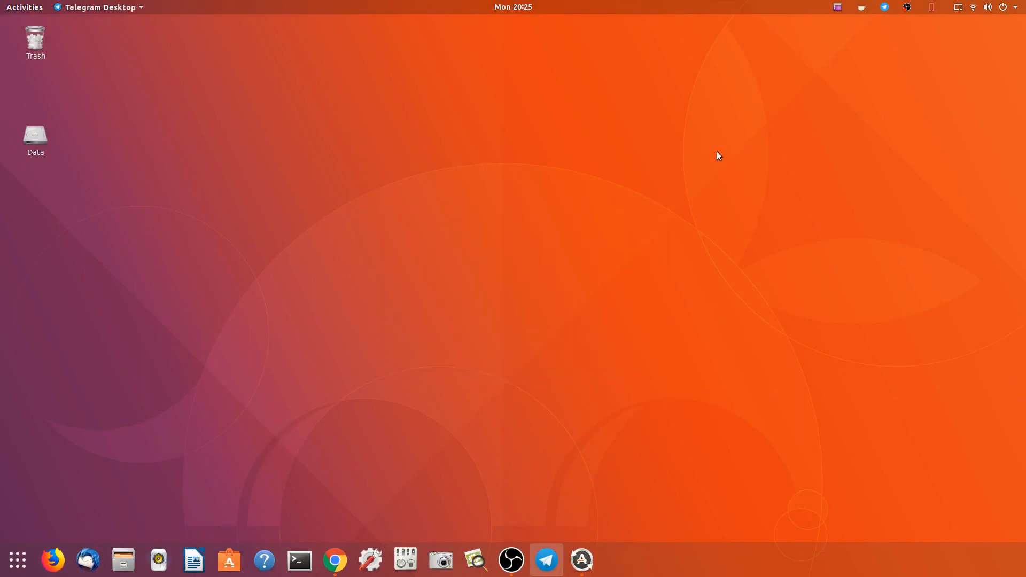
{"action": "mouse_move", "coordinate": [748, 157]}
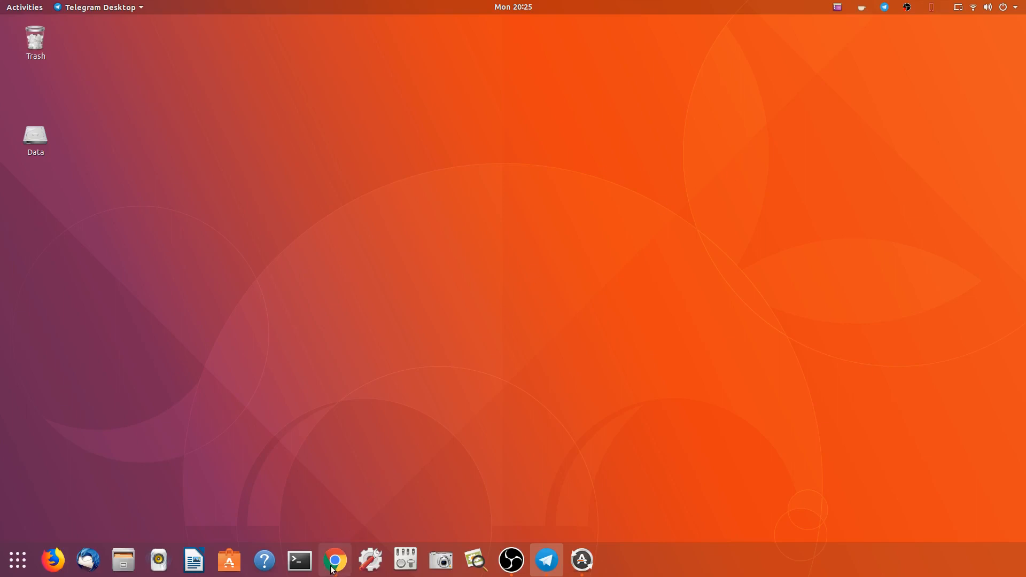
{"action": "left_click", "coordinate": [335, 559]}
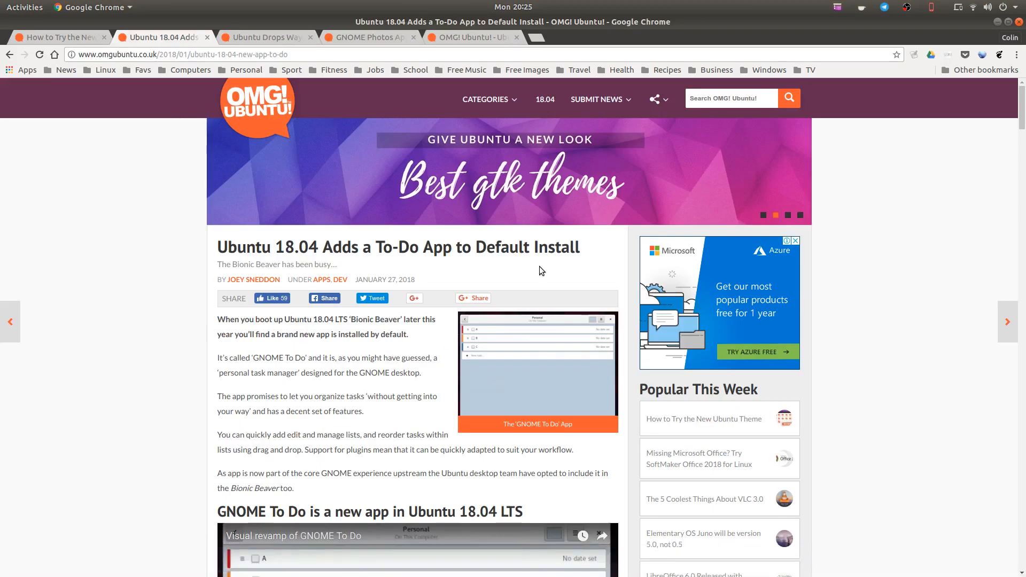
{"action": "mouse_move", "coordinate": [76, 38]}
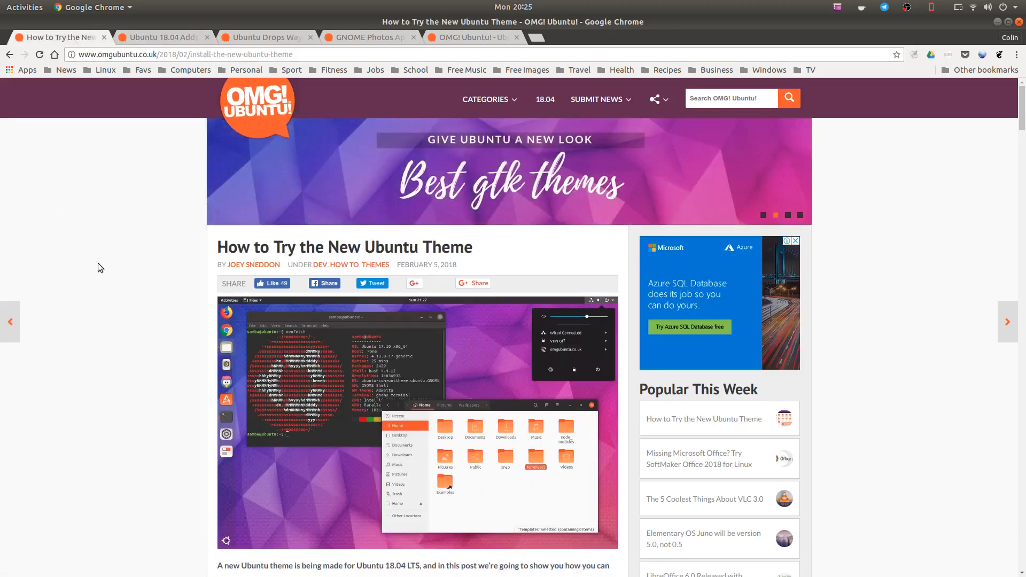
{"action": "mouse_move", "coordinate": [290, 272]}
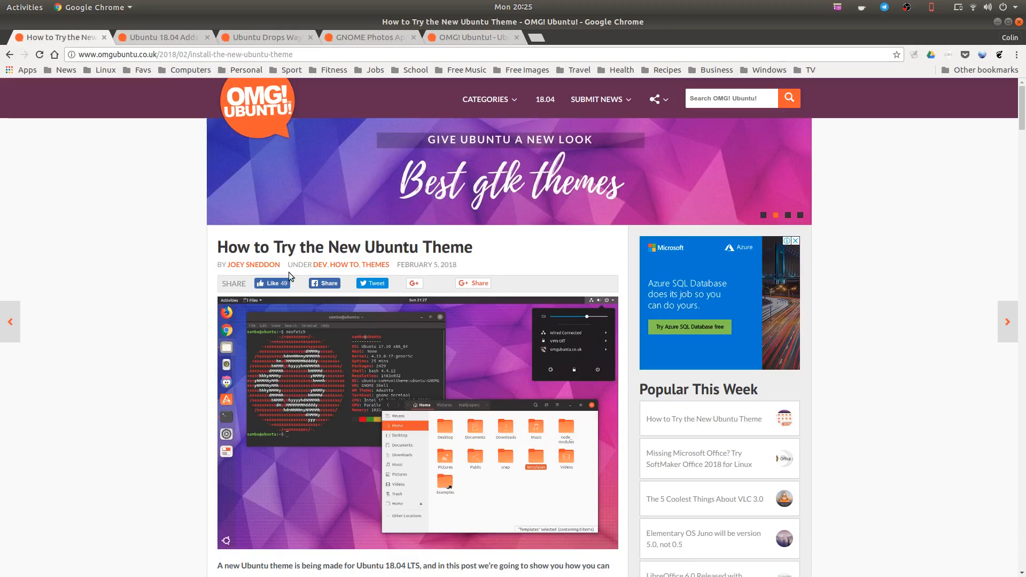
Read through the top of the How to Try the New Ubuntu Theme article
{"action": "scroll", "scroll_direction": "down", "scroll_amount": 3}
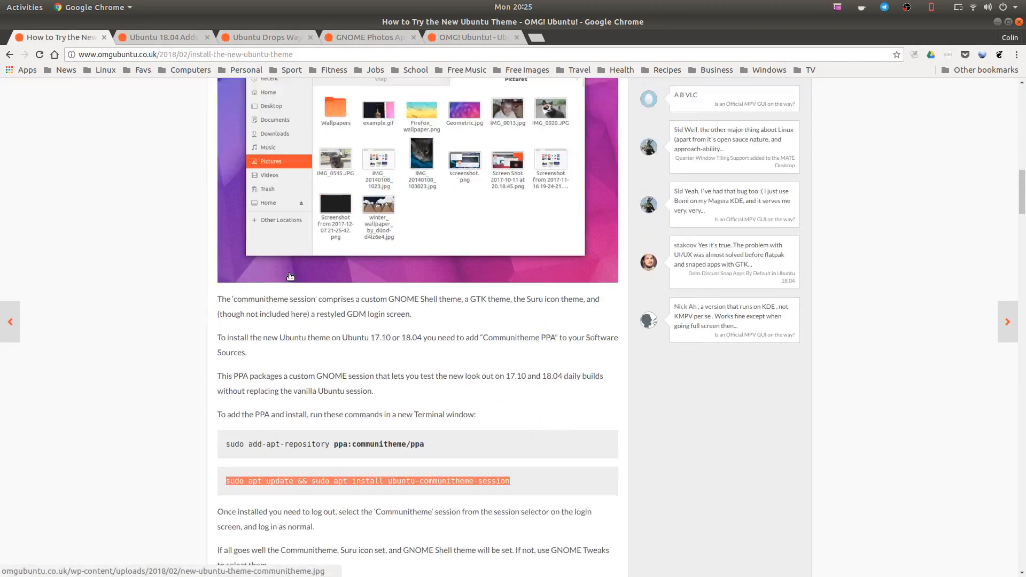
{"action": "scroll", "scroll_direction": "down", "scroll_amount": 3}
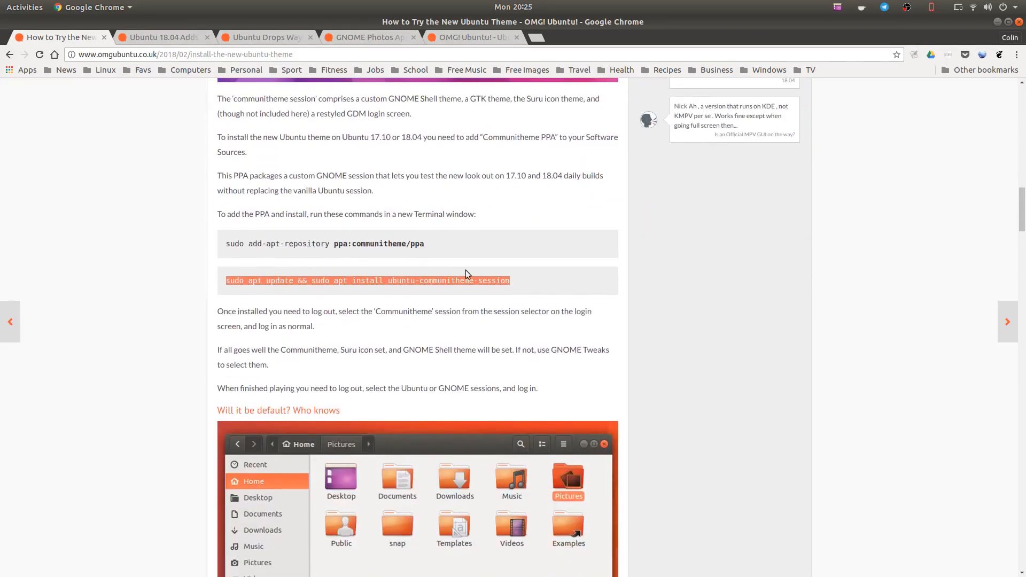
{"action": "scroll", "scroll_direction": "up", "scroll_amount": 3}
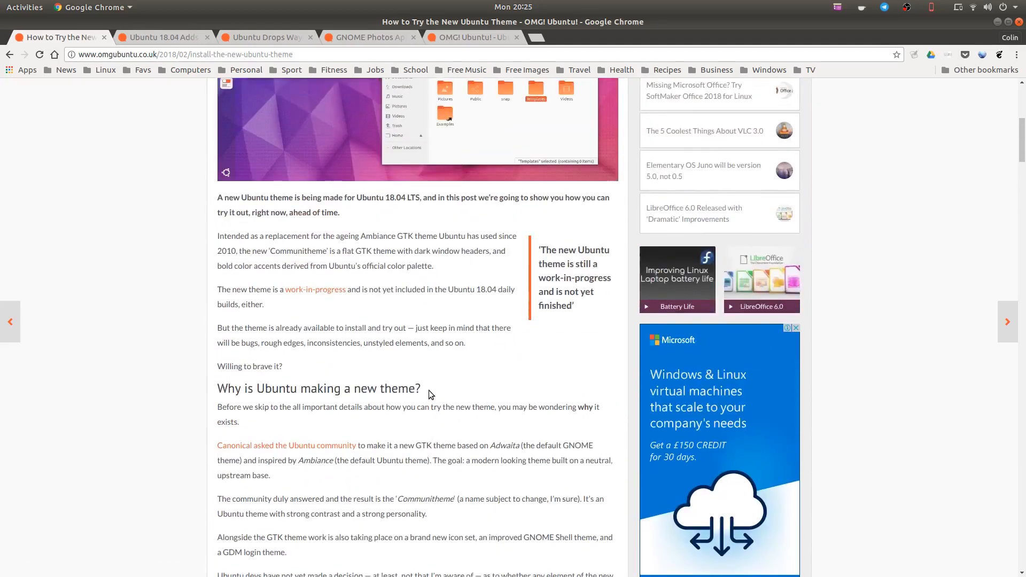
{"action": "scroll", "scroll_direction": "up", "scroll_amount": 3}
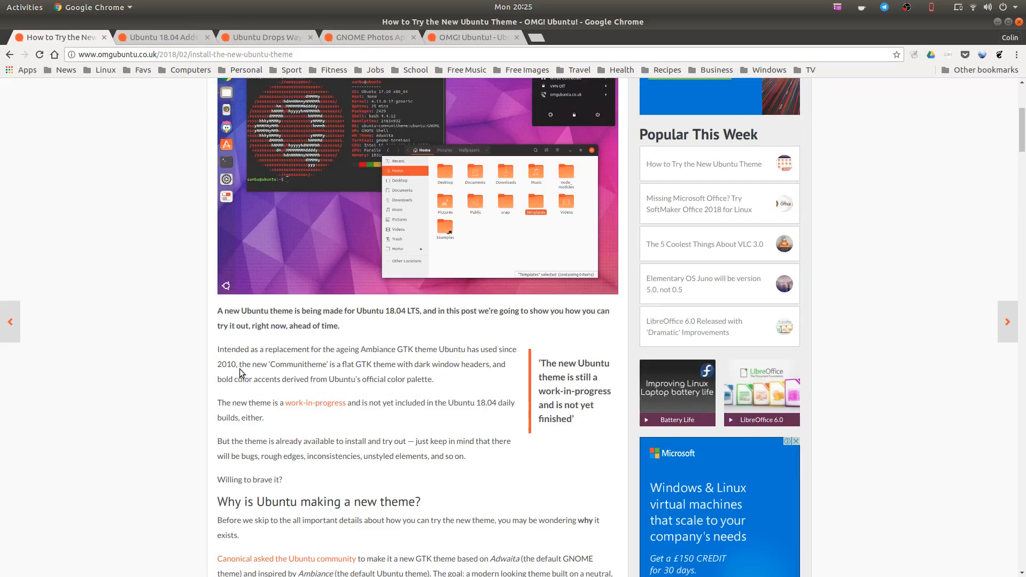
{"action": "mouse_move", "coordinate": [371, 362]}
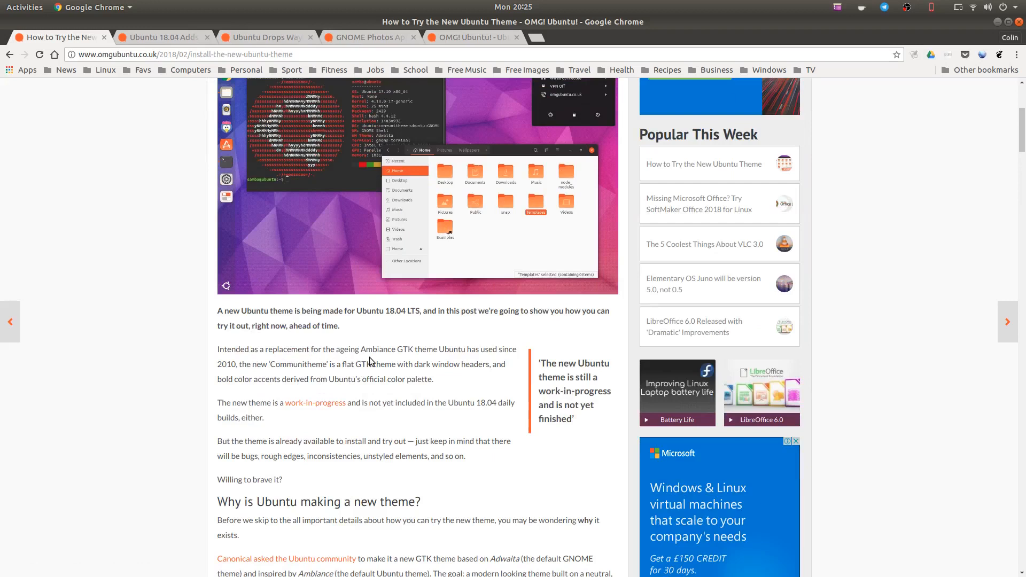
{"action": "mouse_move", "coordinate": [461, 360]}
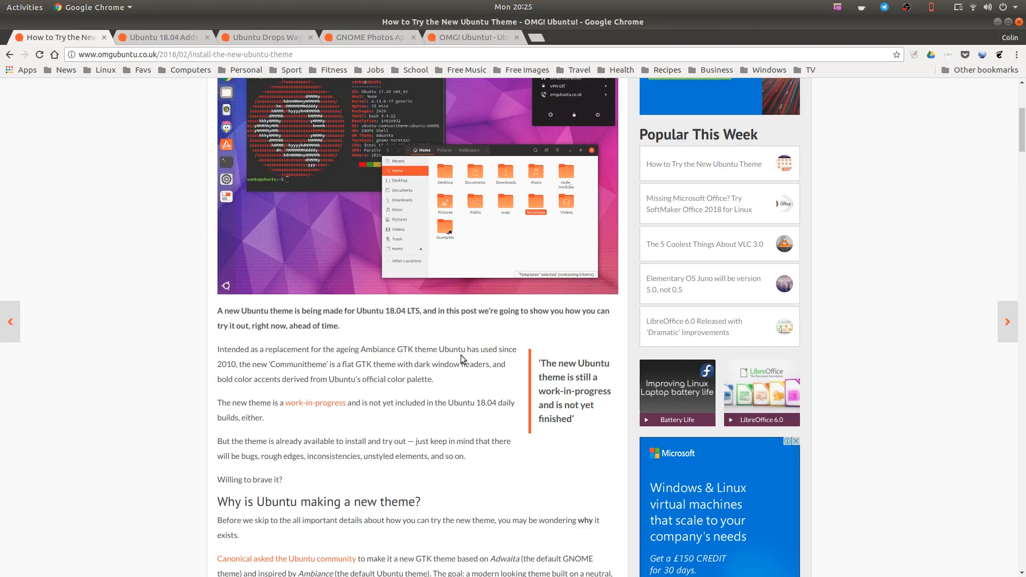
{"action": "mouse_move", "coordinate": [369, 418]}
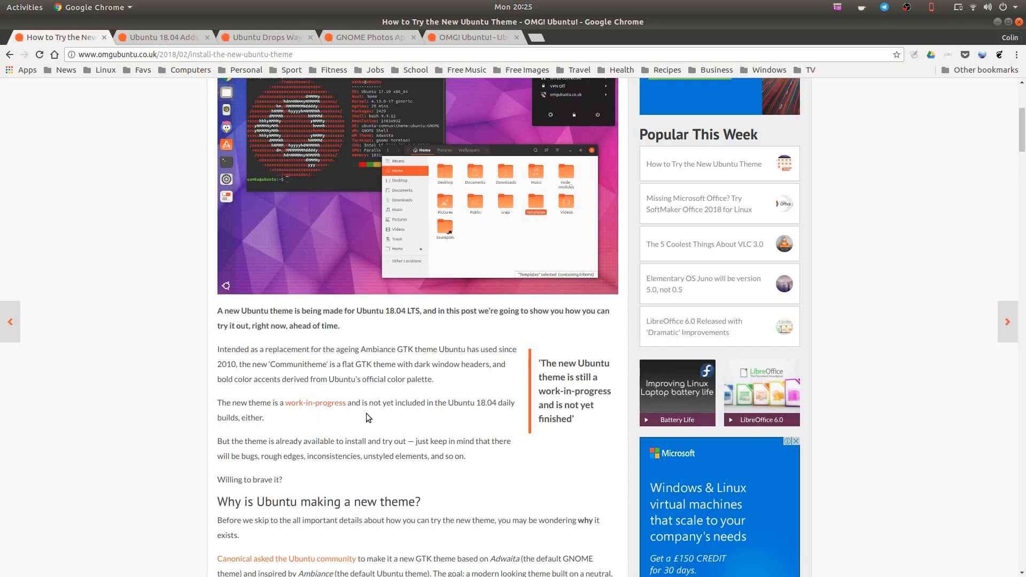
{"action": "mouse_move", "coordinate": [486, 411]}
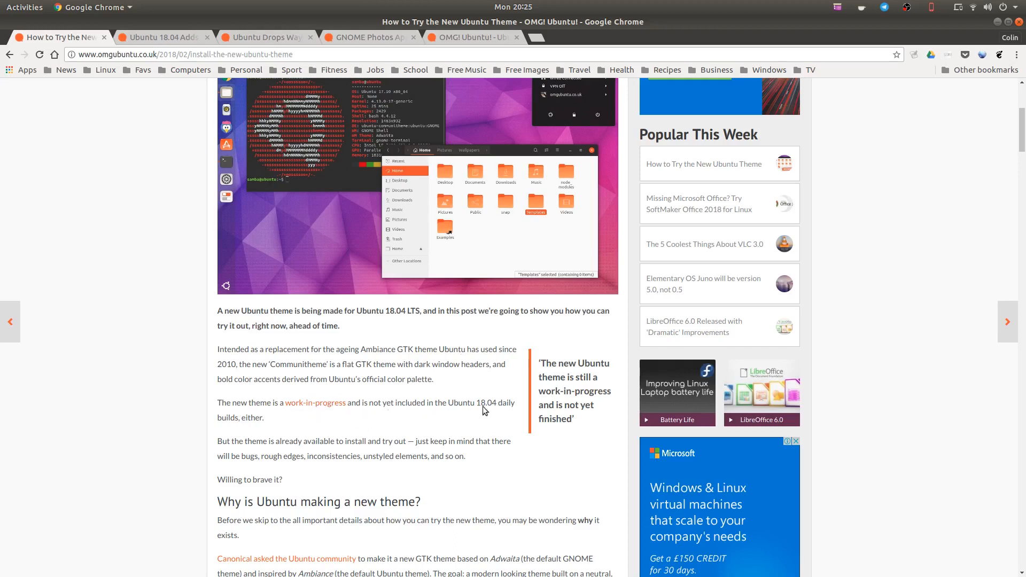
{"action": "mouse_move", "coordinate": [416, 361]}
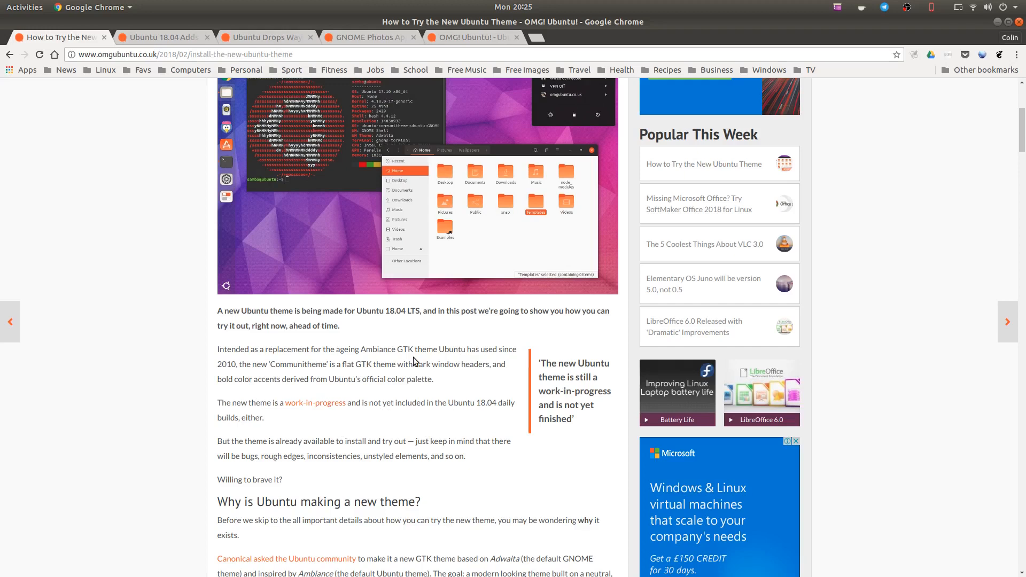
{"action": "scroll", "scroll_direction": "down", "scroll_amount": 3}
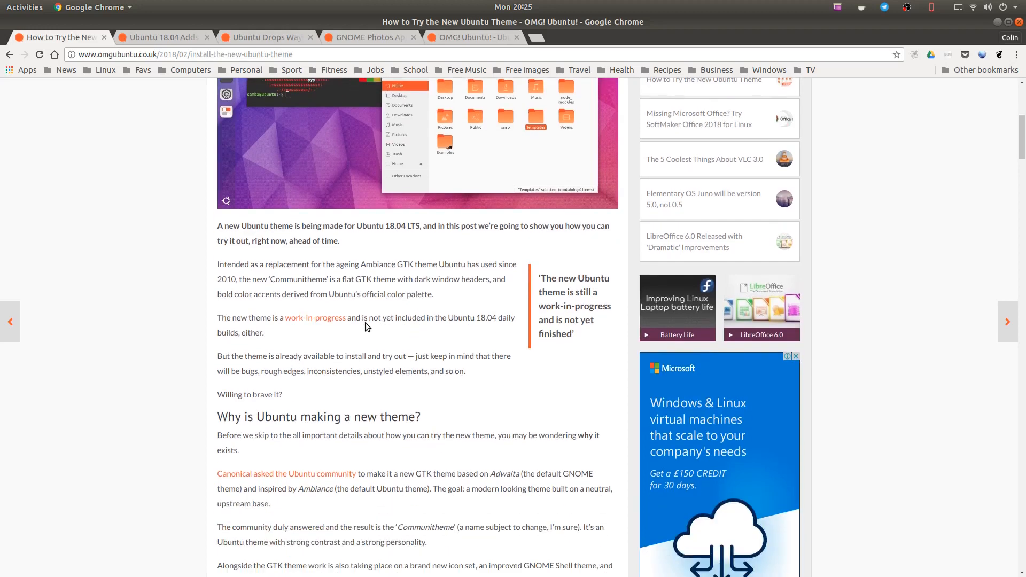
{"action": "mouse_move", "coordinate": [424, 314]}
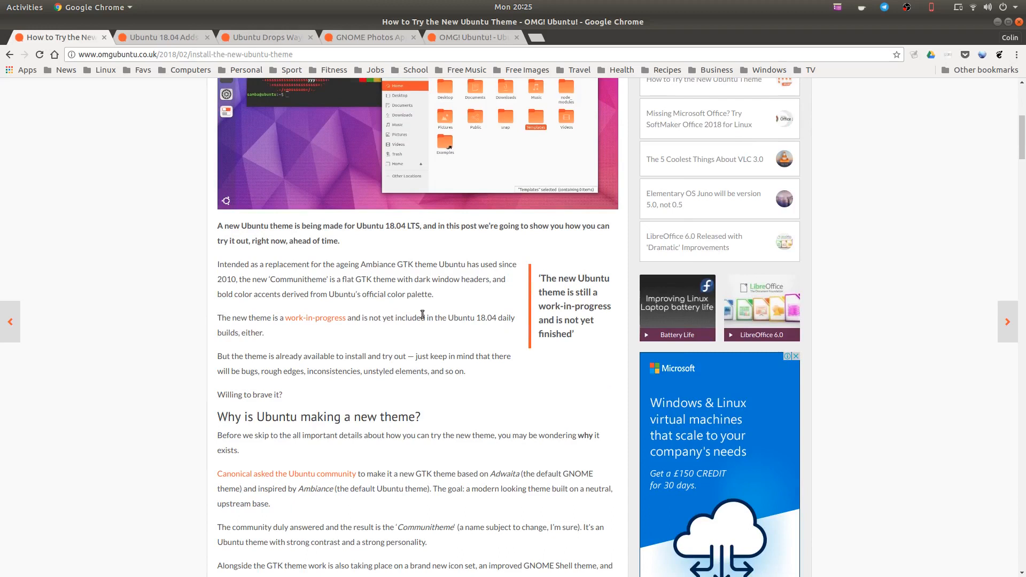
Read down the Communitheme install steps, then put the Chrome window away
{"action": "scroll", "scroll_direction": "down", "scroll_amount": 3}
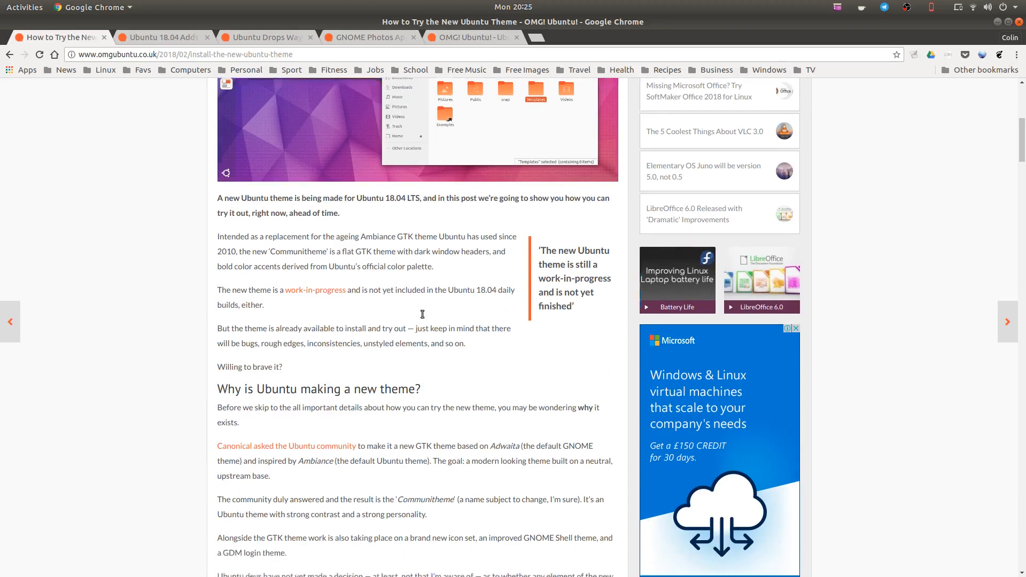
{"action": "scroll", "scroll_direction": "down", "scroll_amount": 3}
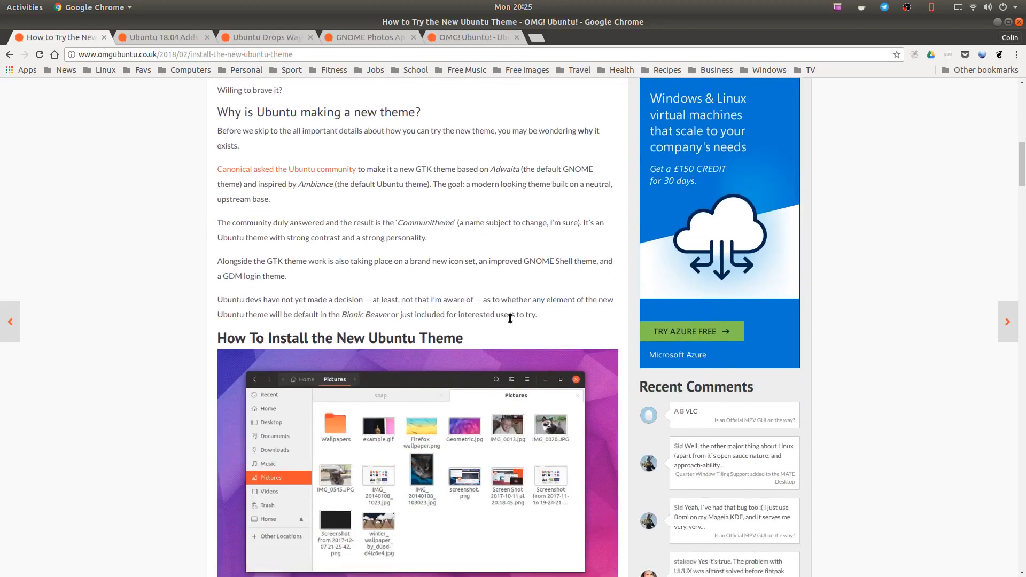
{"action": "scroll", "scroll_direction": "down", "scroll_amount": 3}
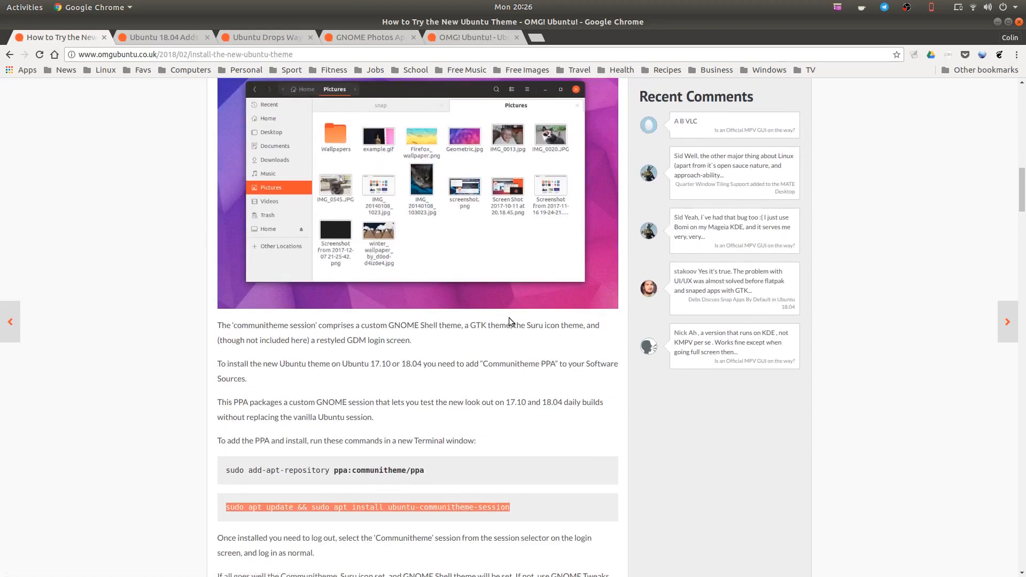
{"action": "scroll", "scroll_direction": "down", "scroll_amount": 3}
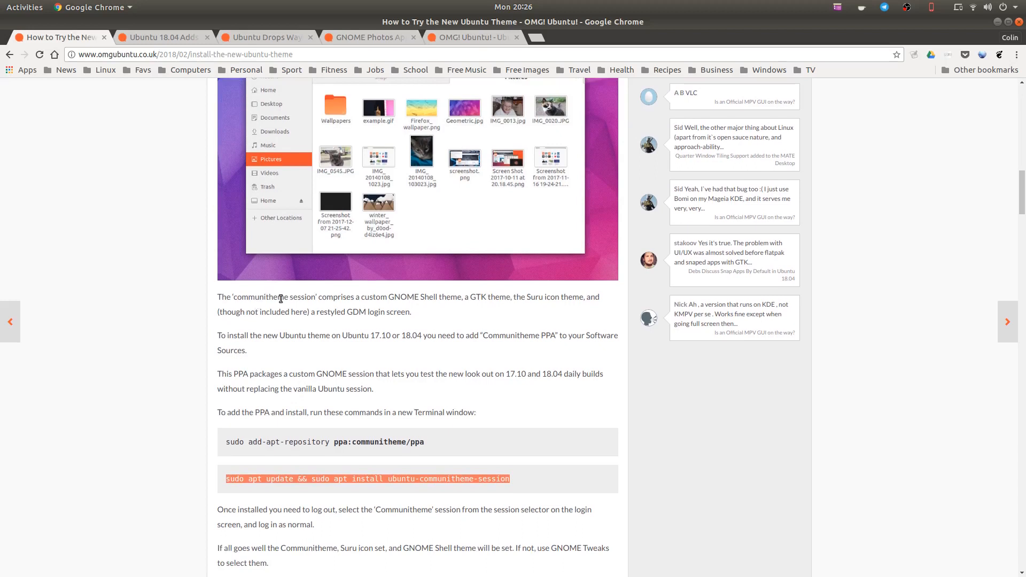
{"action": "mouse_move", "coordinate": [551, 308]}
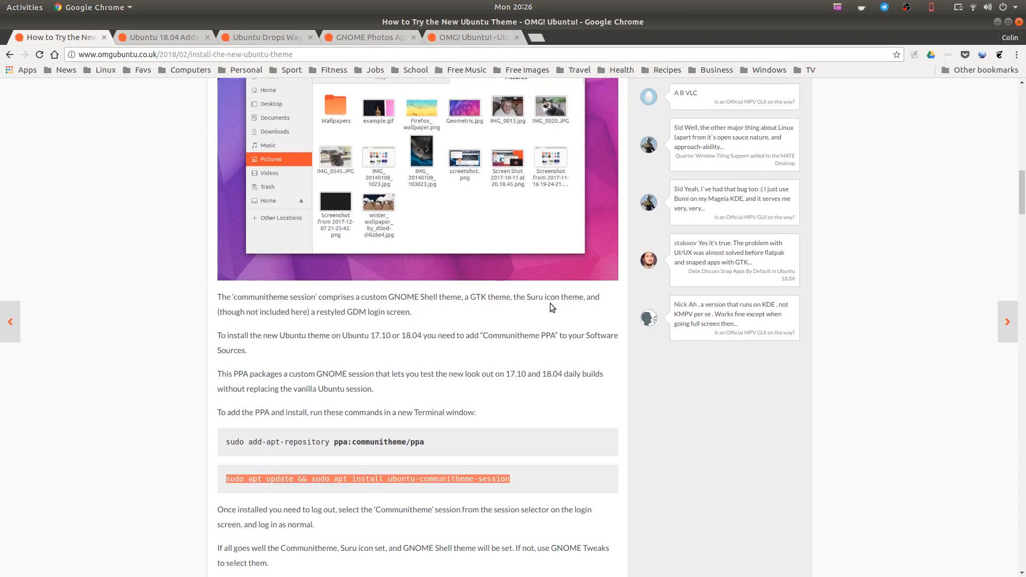
{"action": "mouse_move", "coordinate": [357, 408]}
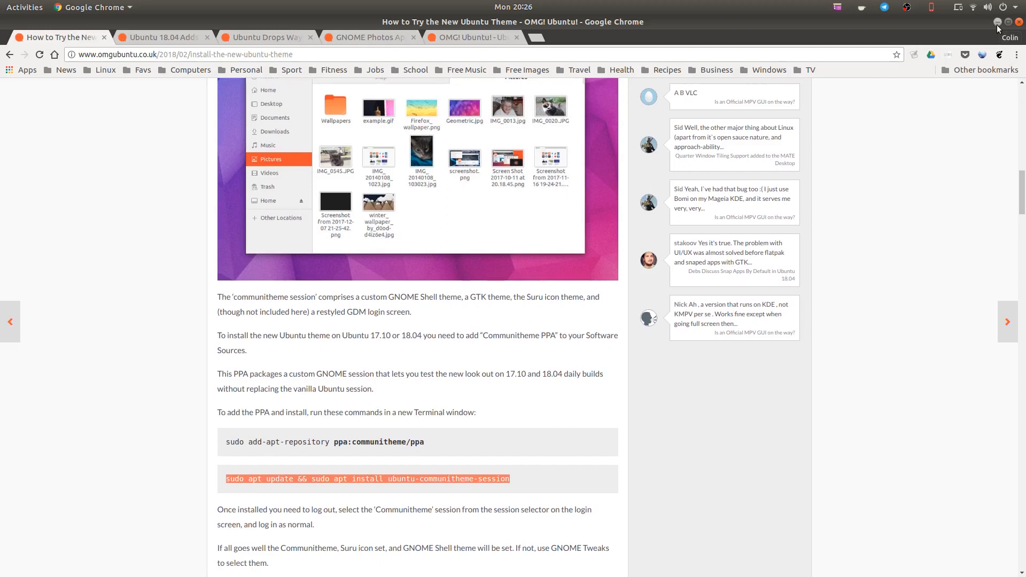
{"action": "left_click", "coordinate": [997, 23]}
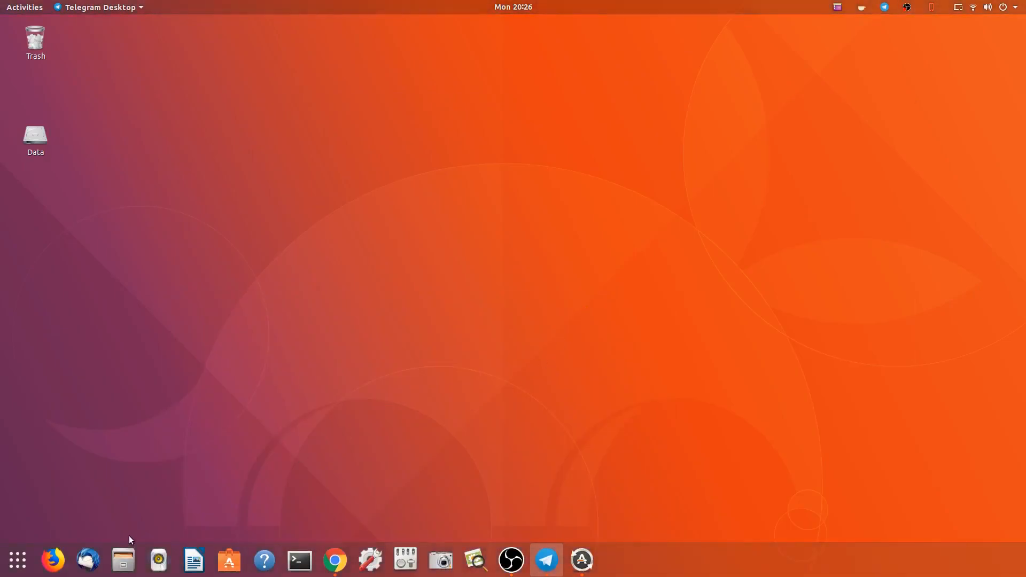
Open Files at Home, set the Tweaks applications theme to Communitheme, and start a Terminal
{"action": "left_click", "coordinate": [122, 561]}
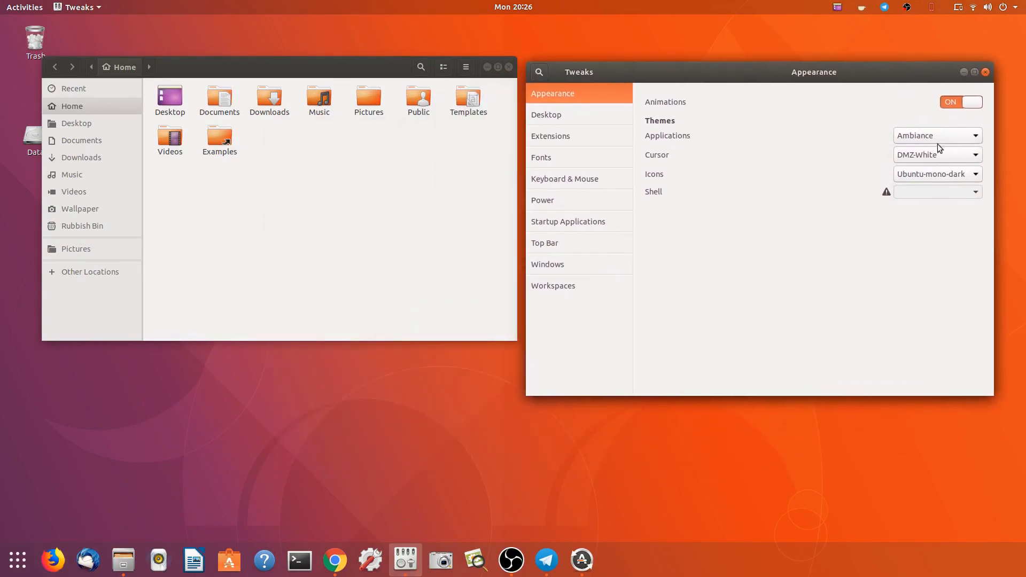
{"action": "left_click", "coordinate": [937, 136]}
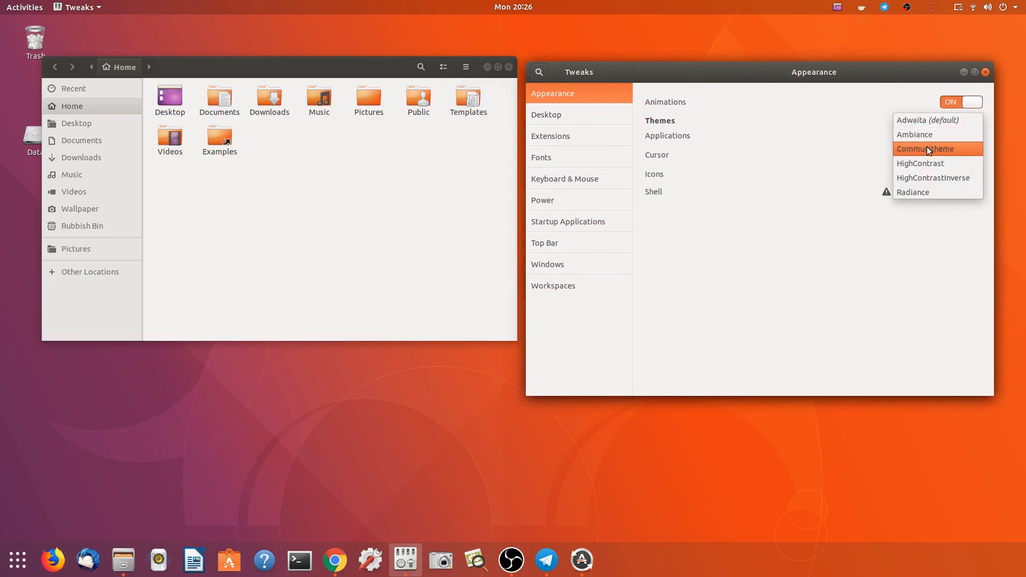
{"action": "left_click", "coordinate": [924, 148]}
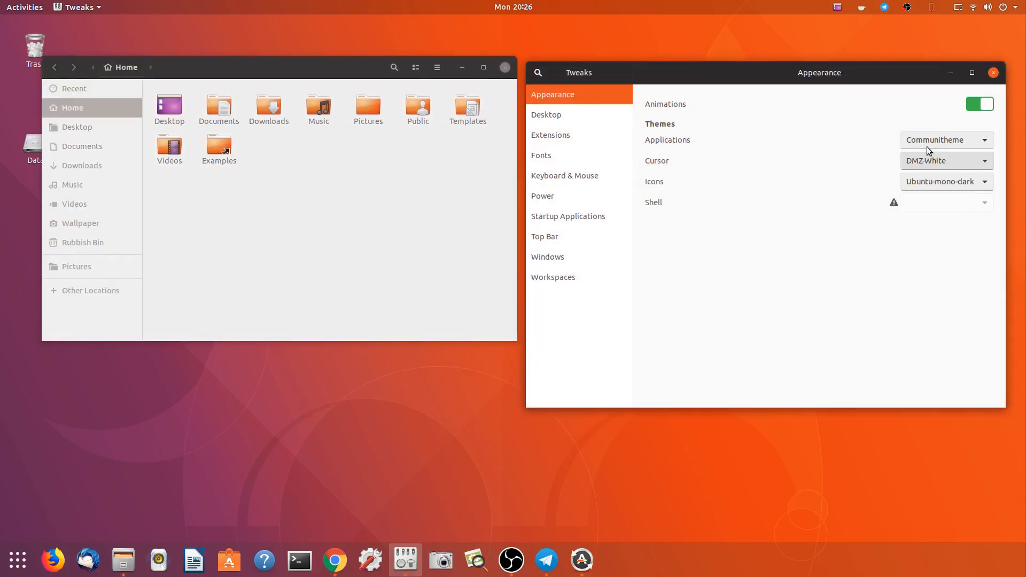
{"action": "mouse_move", "coordinate": [291, 78]}
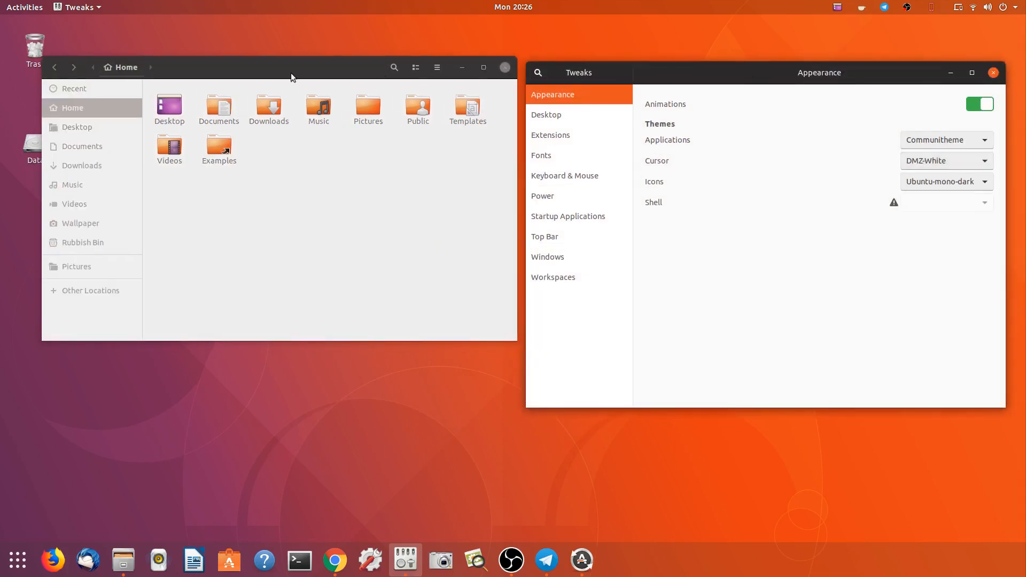
{"action": "mouse_move", "coordinate": [835, 172]}
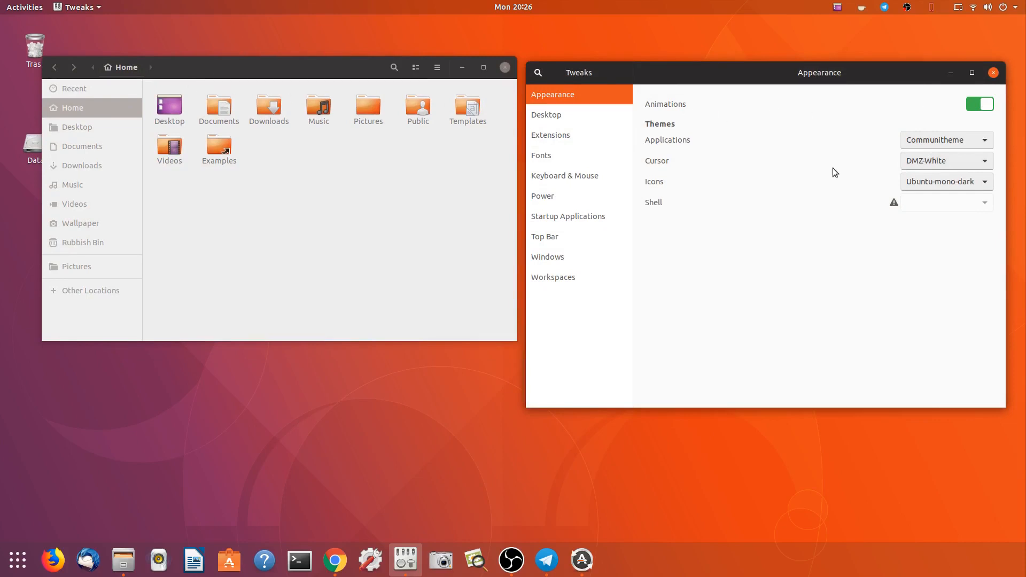
{"action": "mouse_move", "coordinate": [299, 562]}
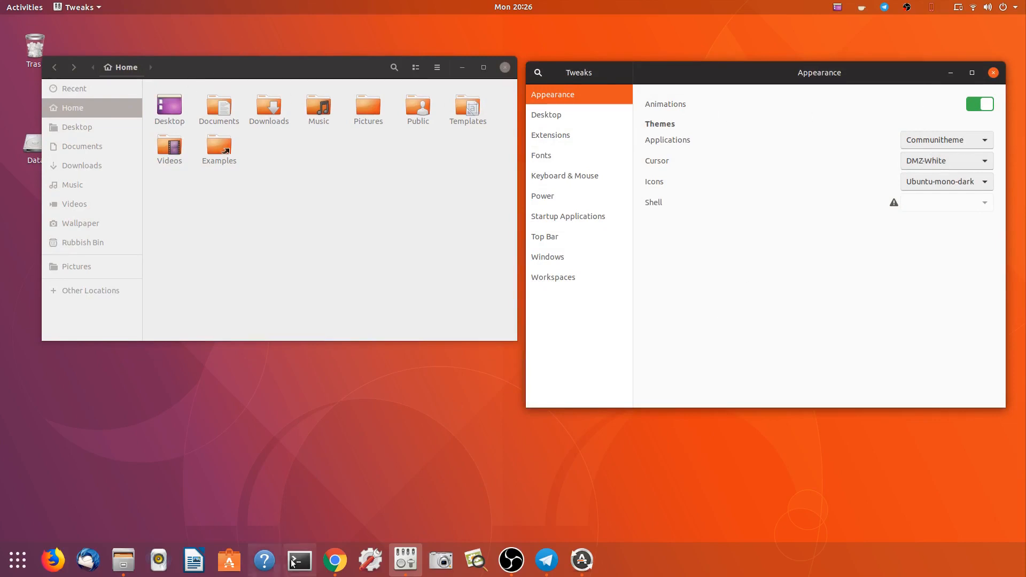
{"action": "left_click", "coordinate": [299, 560]}
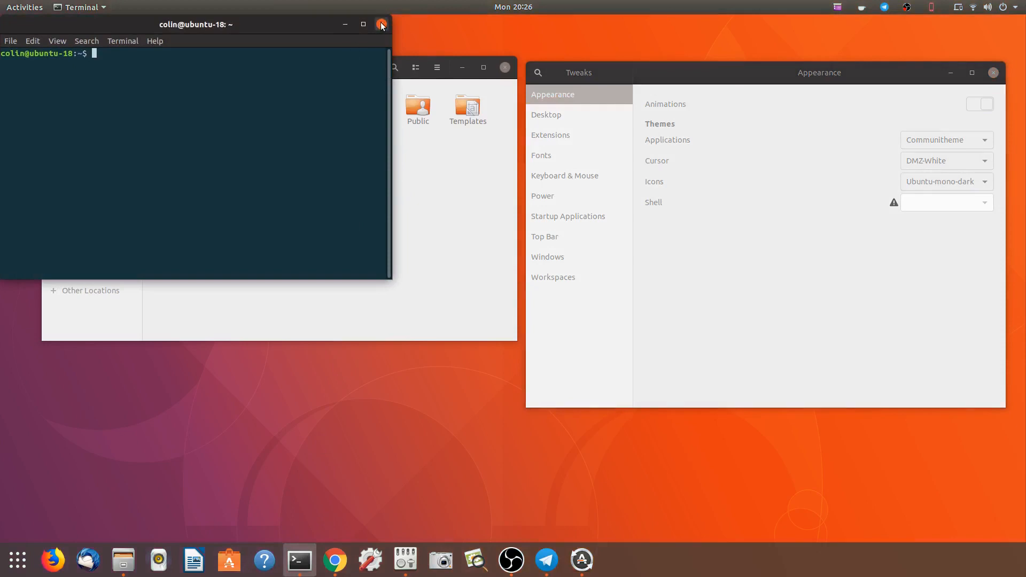
{"action": "left_click", "coordinate": [381, 25]}
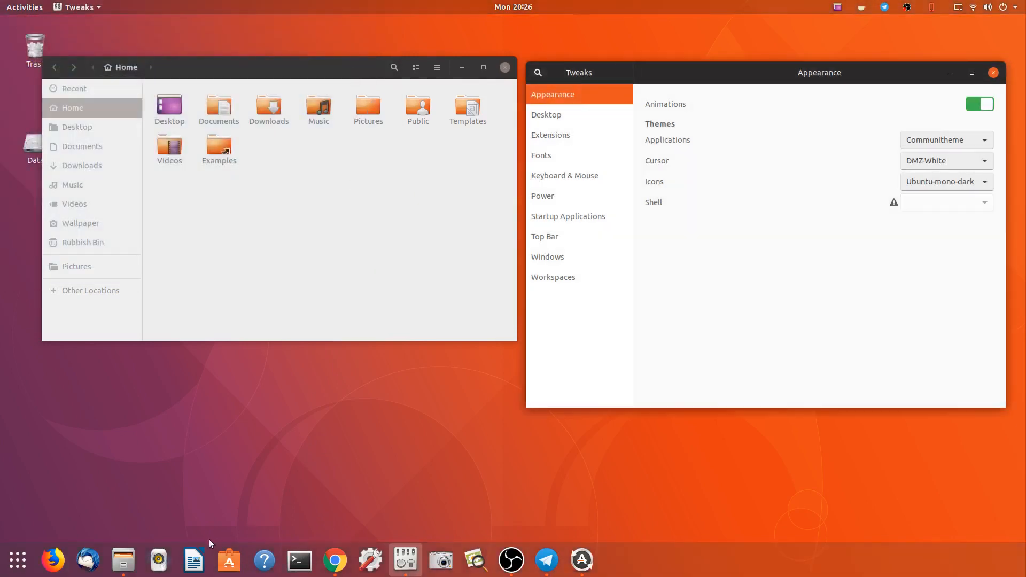
{"action": "mouse_move", "coordinate": [52, 560]}
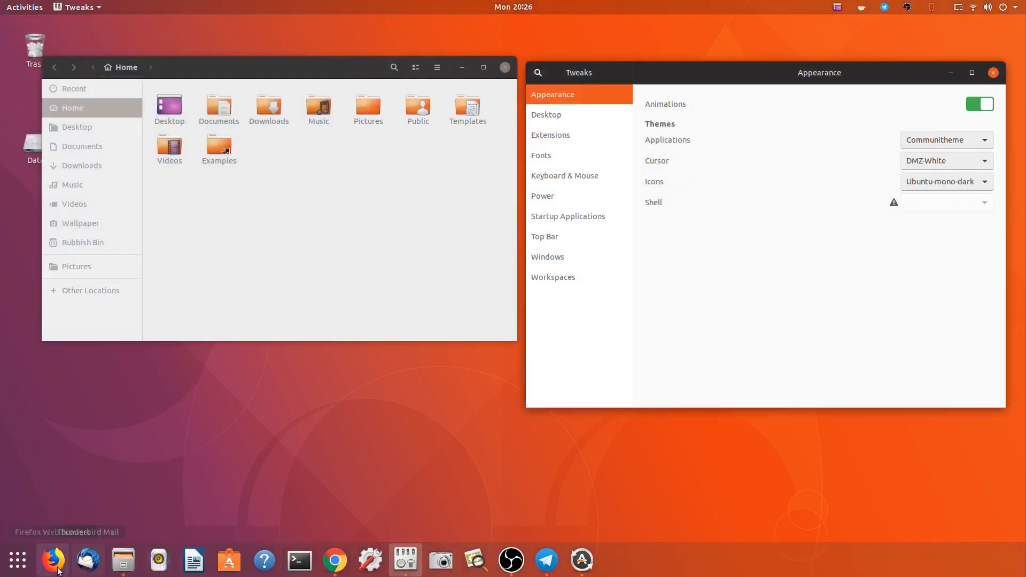
{"action": "left_click", "coordinate": [87, 559]}
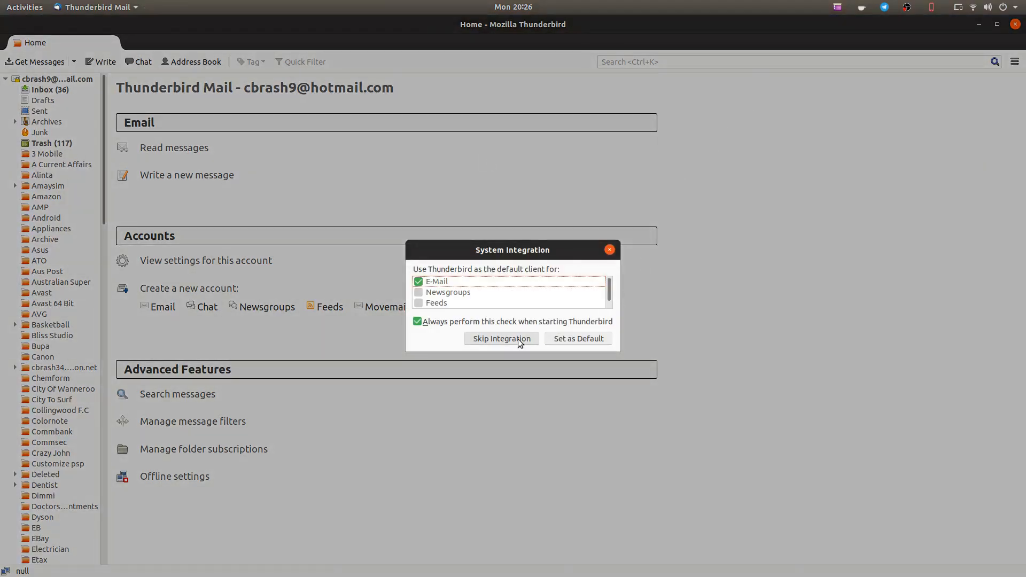
{"action": "left_click", "coordinate": [502, 339]}
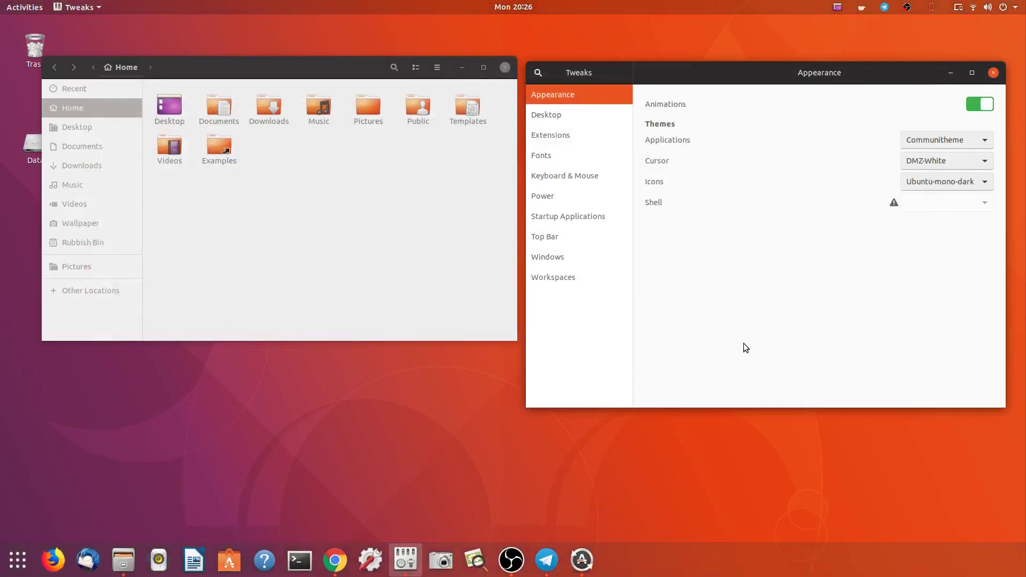
{"action": "mouse_move", "coordinate": [321, 507]}
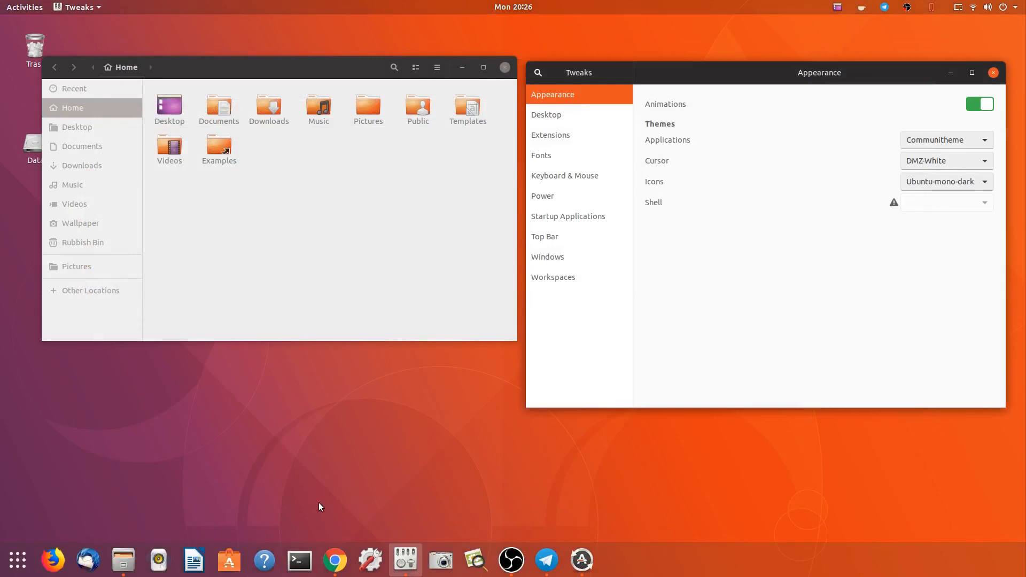
{"action": "mouse_move", "coordinate": [908, 205]}
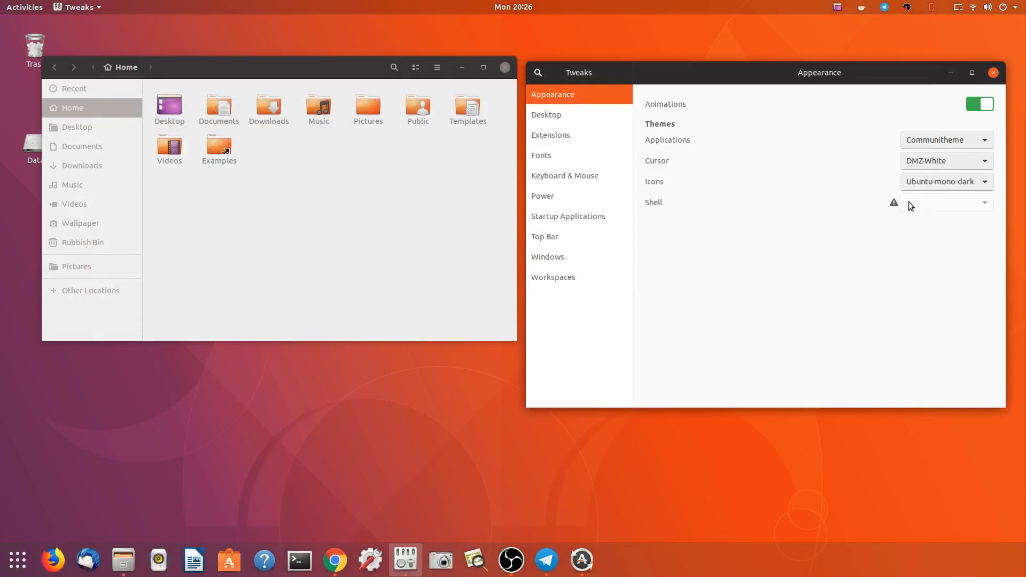
{"action": "mouse_move", "coordinate": [912, 261]}
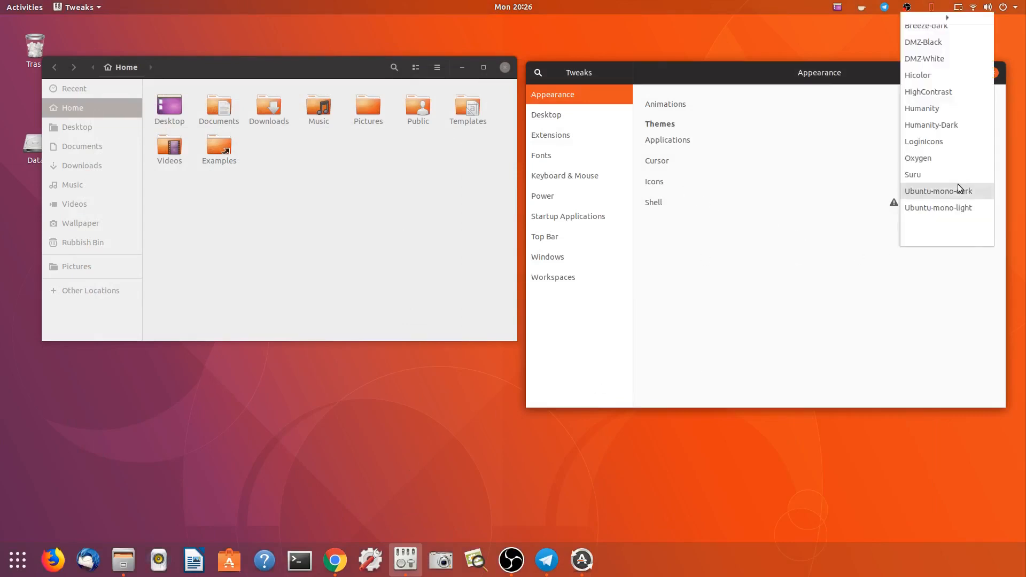
Switch the icon theme between Suru and Ubuntu-mono-dark, keep Suru, and close Tweaks
{"action": "left_click", "coordinate": [937, 190]}
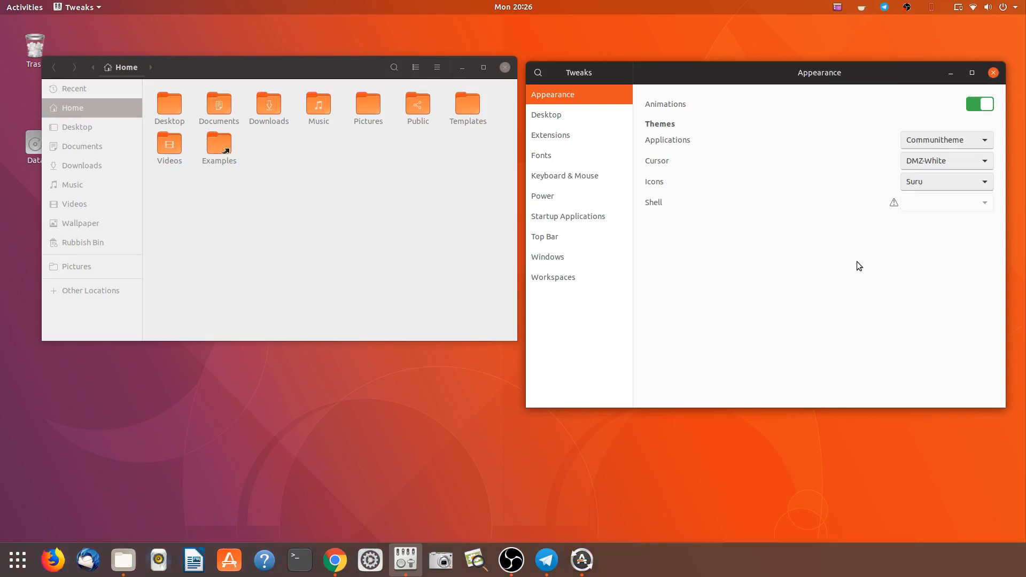
{"action": "left_click", "coordinate": [945, 181]}
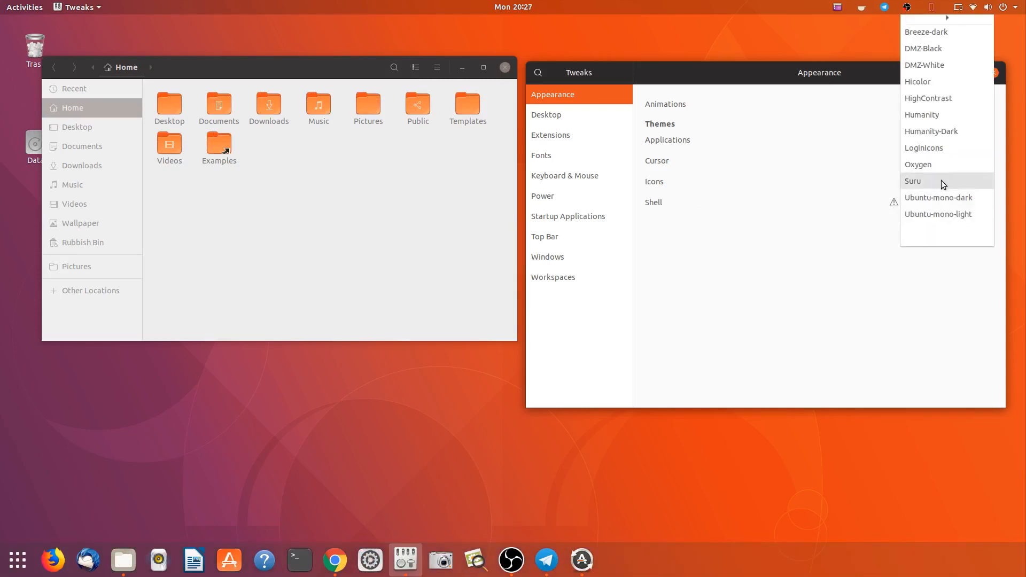
{"action": "left_click", "coordinate": [939, 198]}
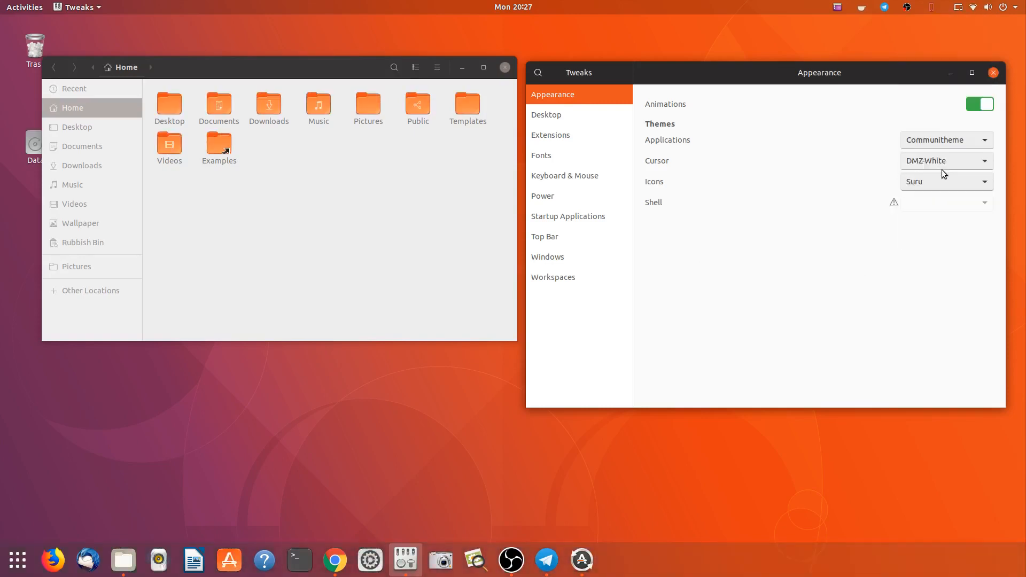
{"action": "left_click", "coordinate": [945, 182]}
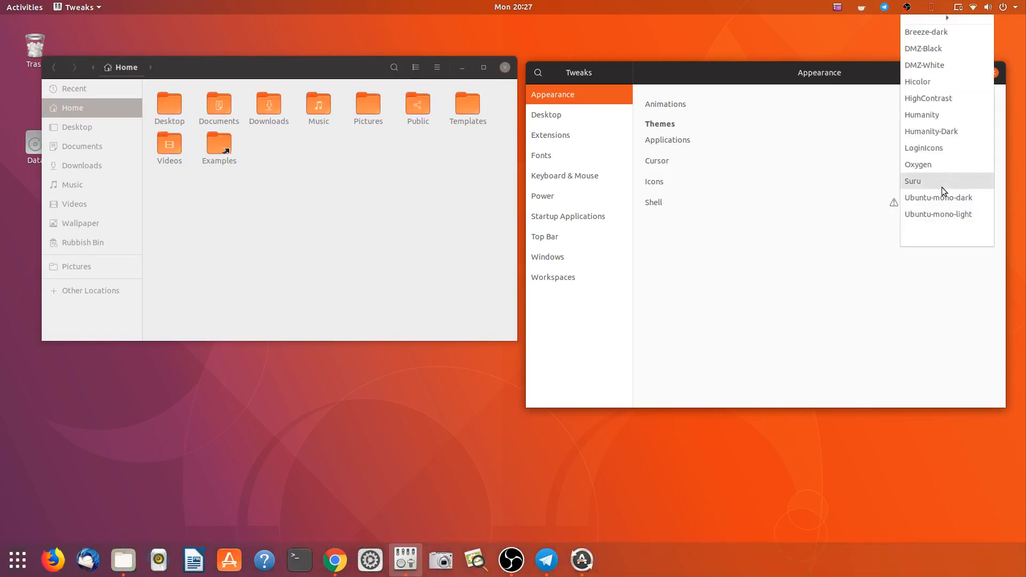
{"action": "left_click", "coordinate": [938, 197]}
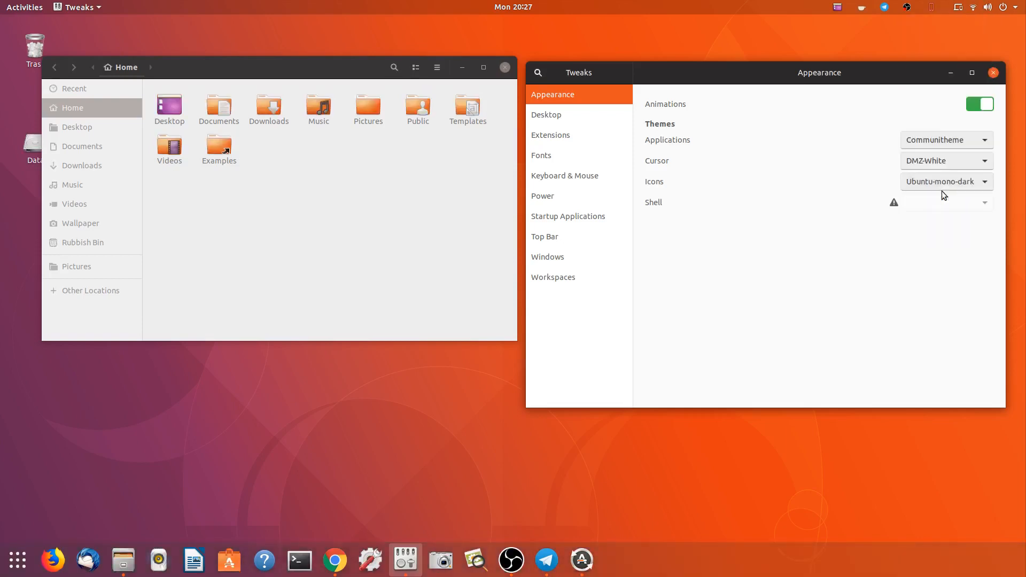
{"action": "mouse_move", "coordinate": [450, 95]}
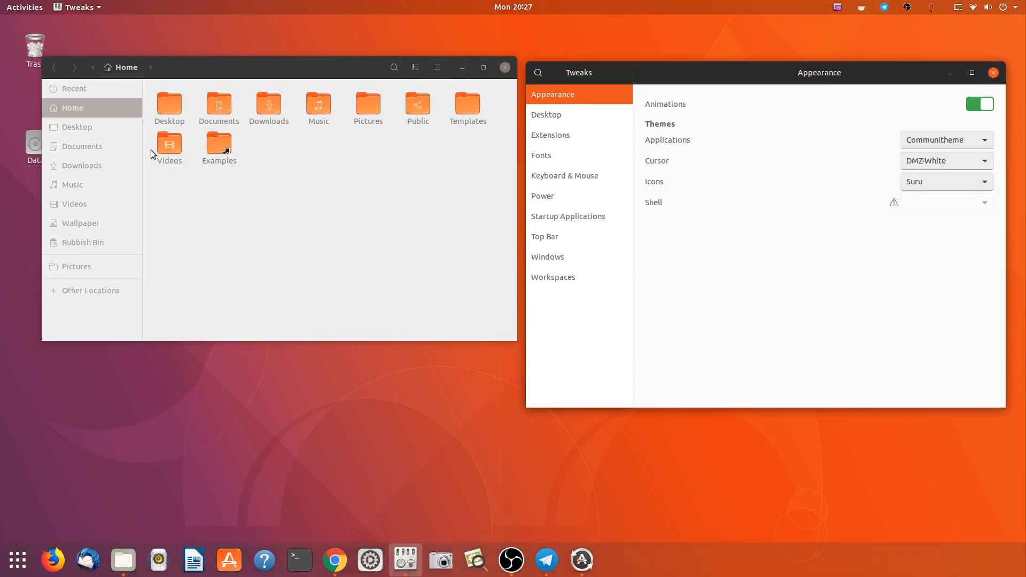
{"action": "mouse_move", "coordinate": [357, 86]}
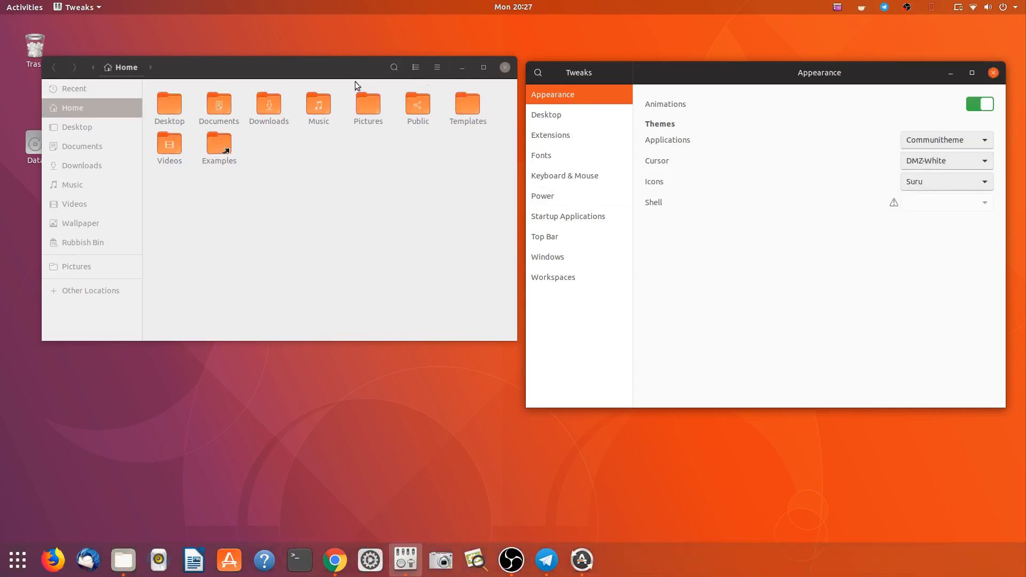
{"action": "mouse_move", "coordinate": [247, 229]}
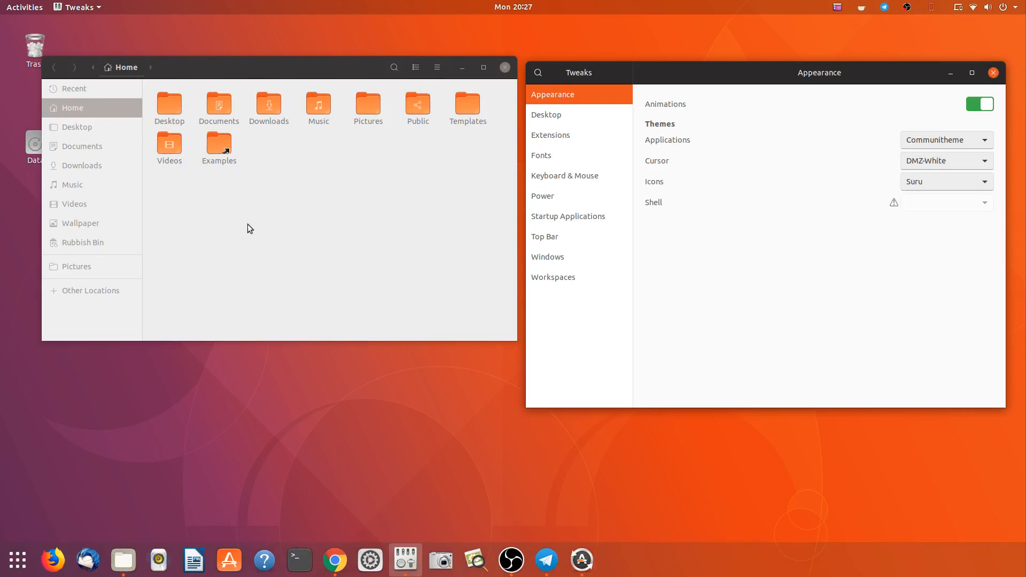
{"action": "mouse_move", "coordinate": [450, 180]}
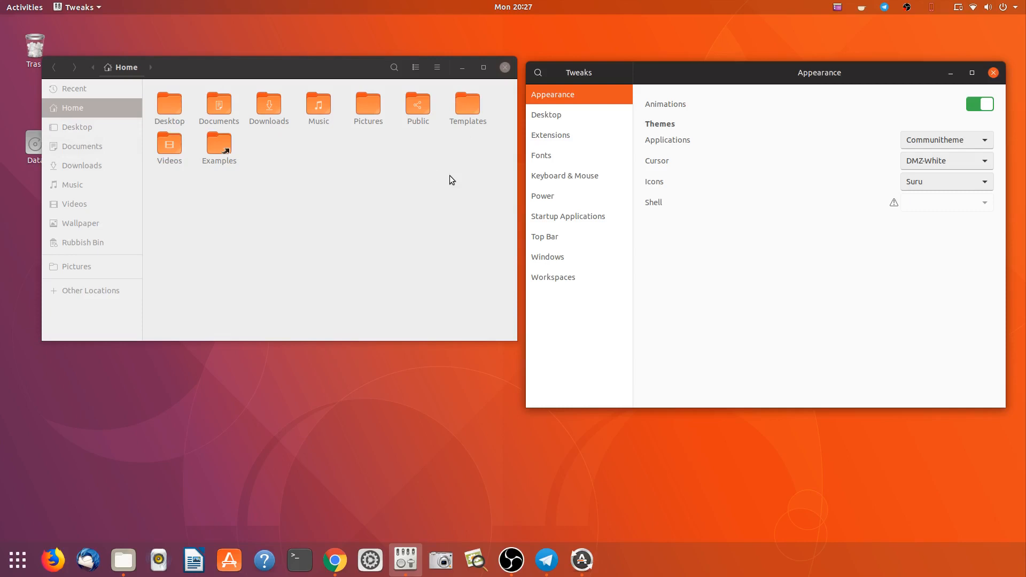
{"action": "mouse_move", "coordinate": [742, 228]}
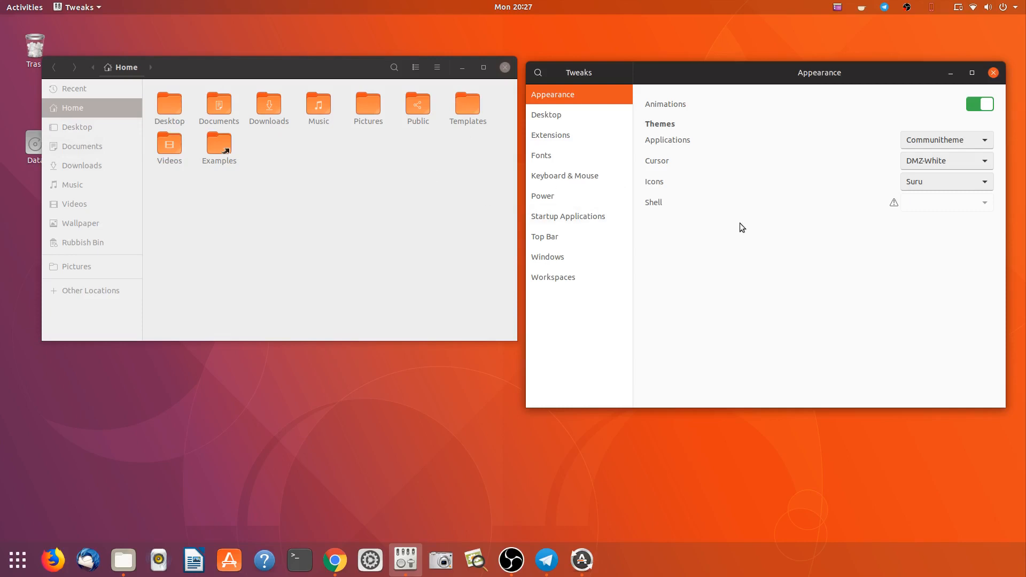
{"action": "mouse_move", "coordinate": [308, 281]}
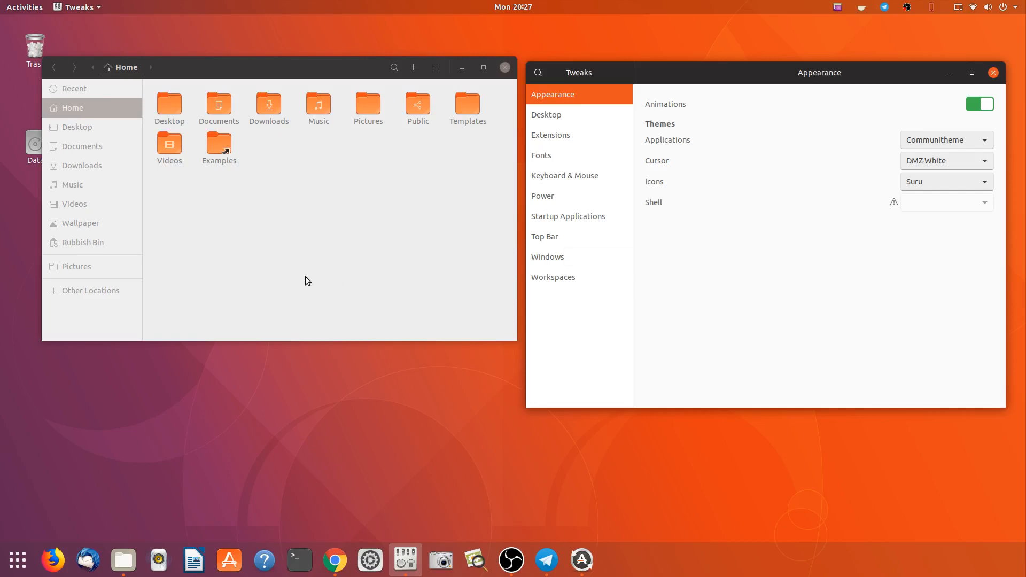
{"action": "mouse_move", "coordinate": [719, 248]}
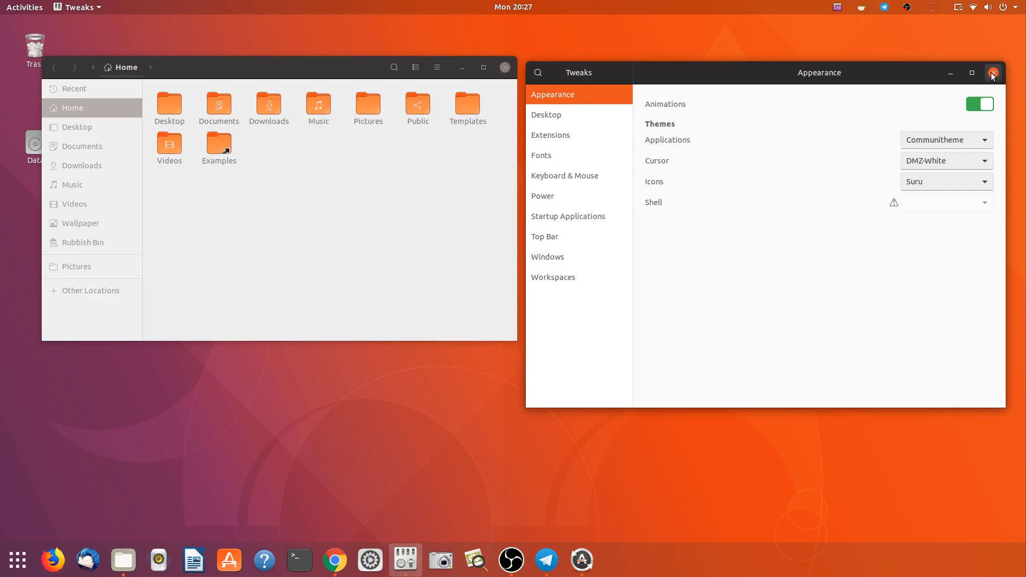
{"action": "left_click", "coordinate": [992, 73]}
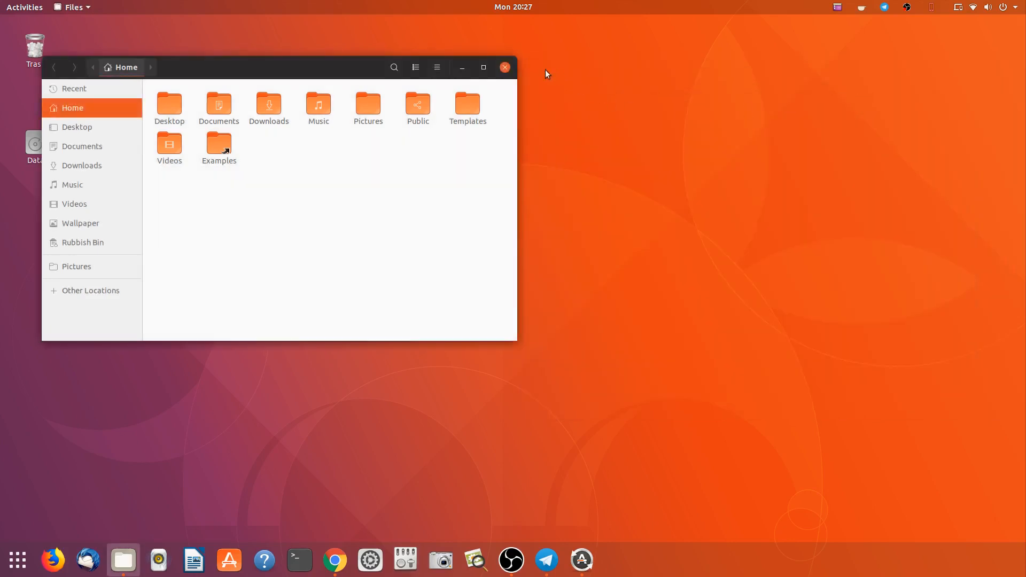
{"action": "left_click", "coordinate": [504, 68]}
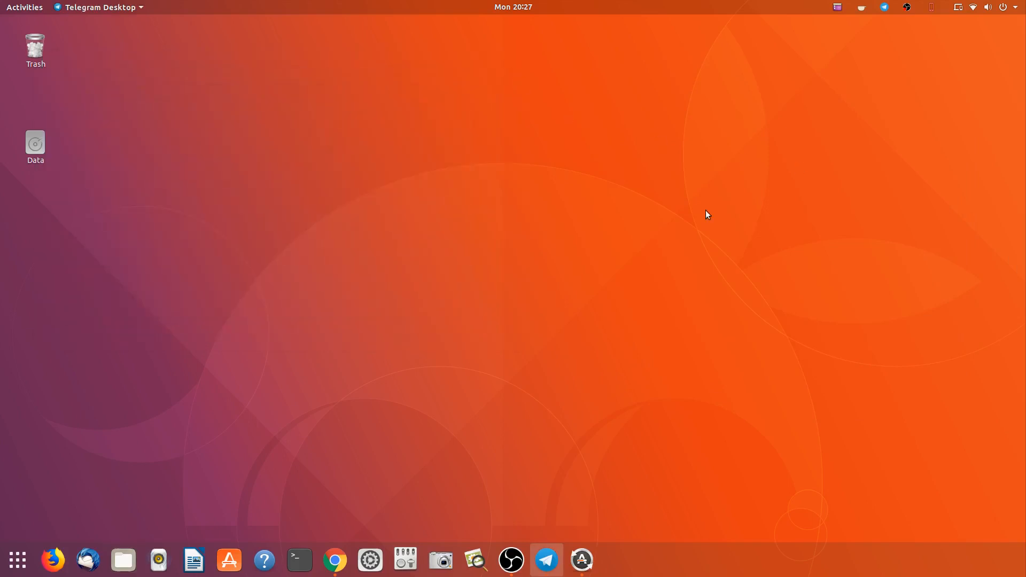
{"action": "mouse_move", "coordinate": [547, 505]}
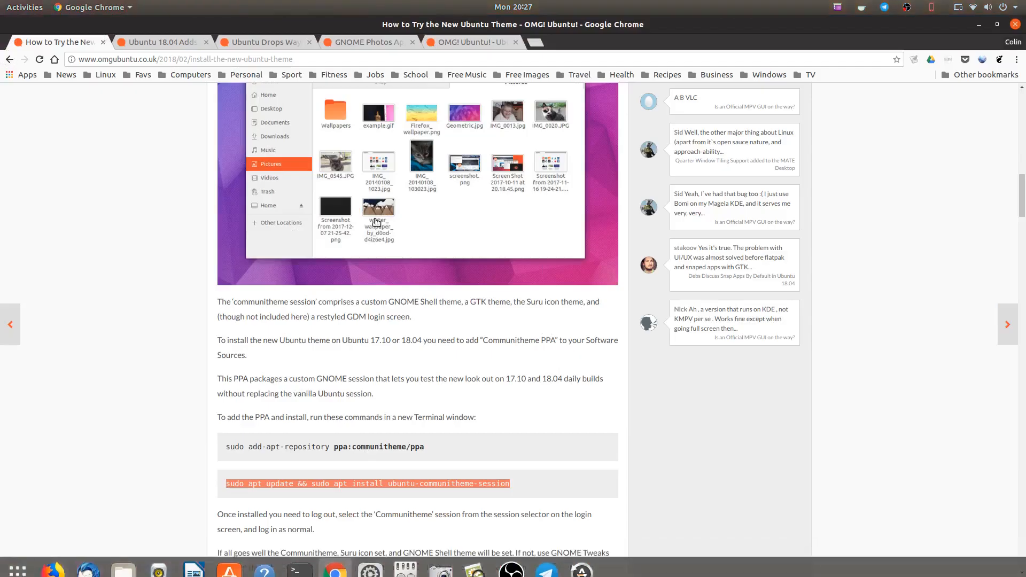
{"action": "left_click", "coordinate": [262, 42]}
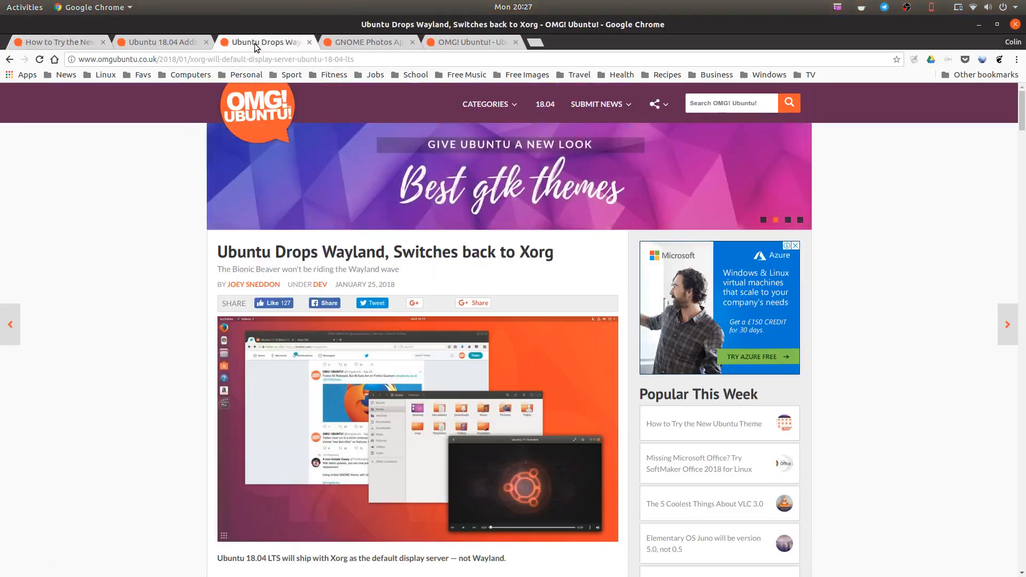
{"action": "mouse_move", "coordinate": [336, 261]}
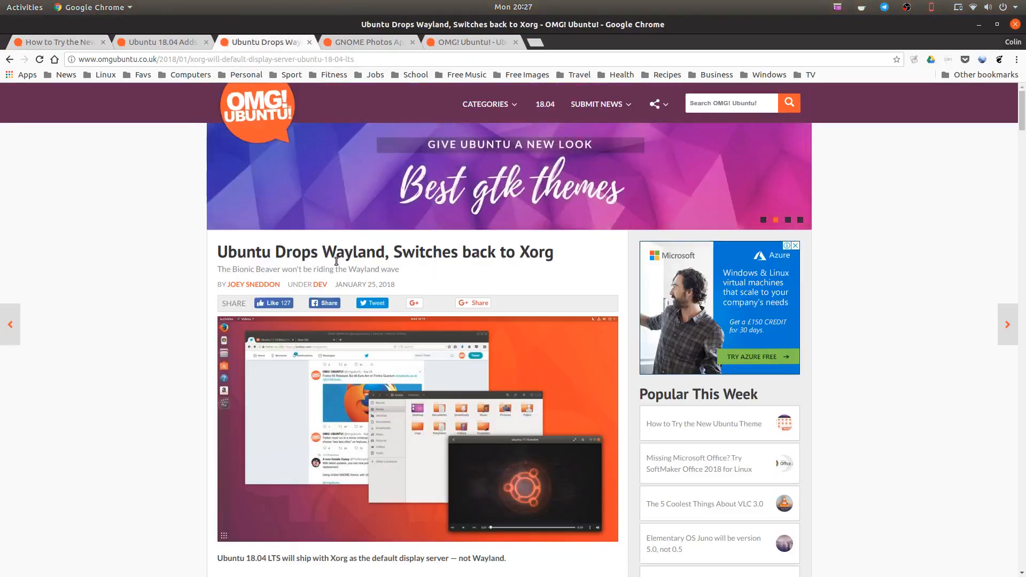
{"action": "mouse_move", "coordinate": [156, 264]}
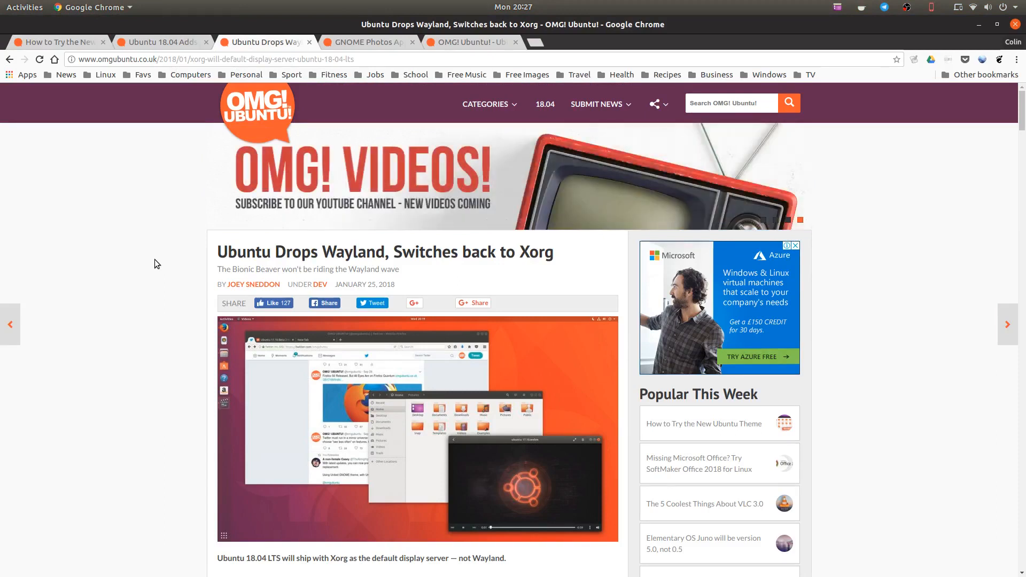
{"action": "scroll", "scroll_direction": "down", "scroll_amount": 3}
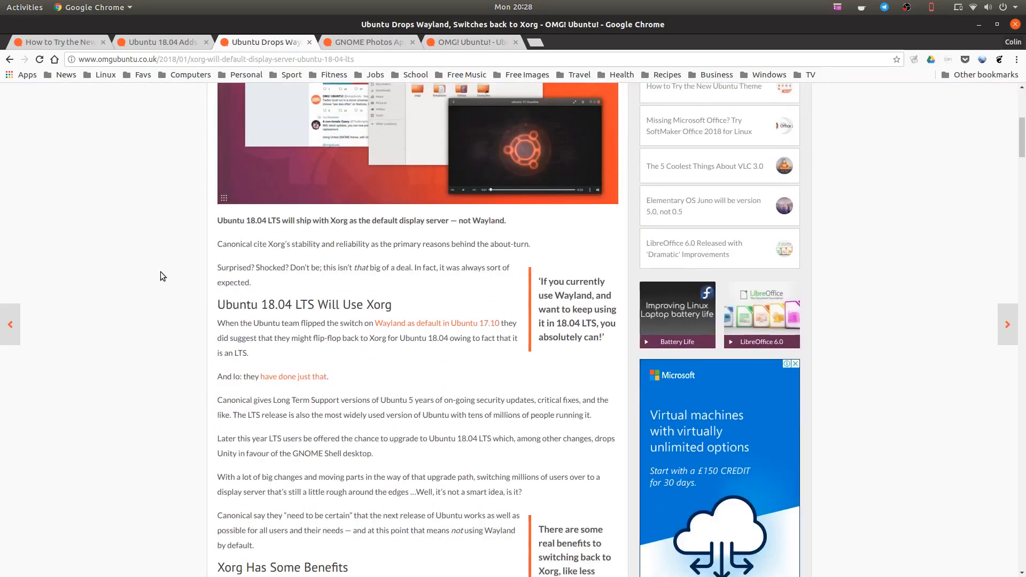
{"action": "scroll", "scroll_direction": "down", "scroll_amount": 3}
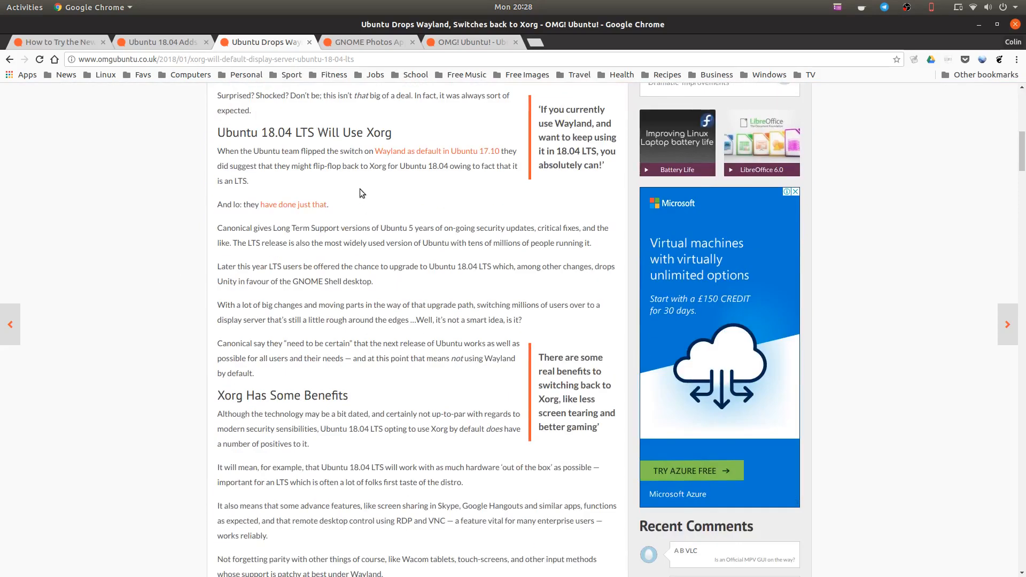
{"action": "mouse_move", "coordinate": [370, 266]}
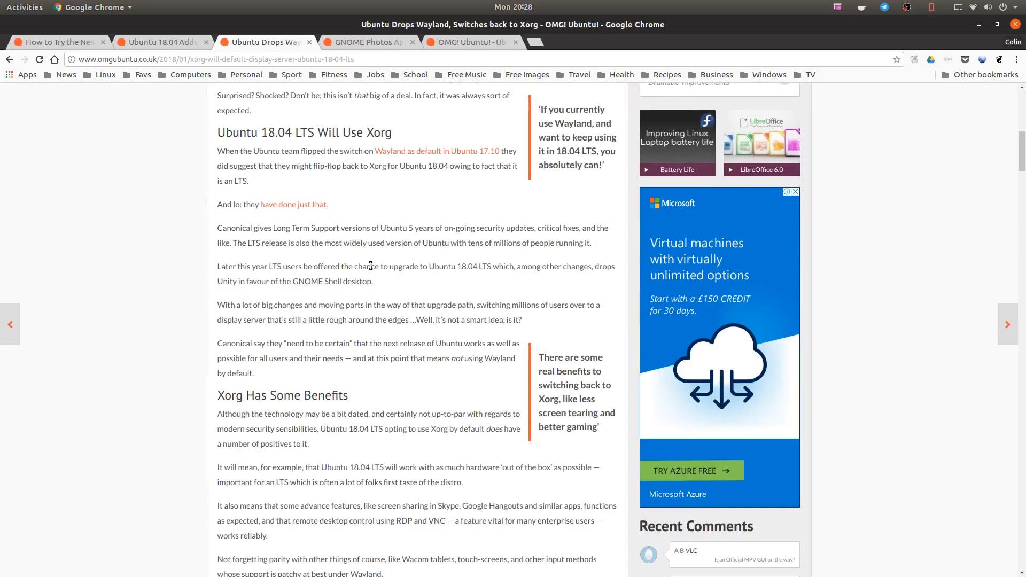
{"action": "scroll", "scroll_direction": "down", "scroll_amount": 3}
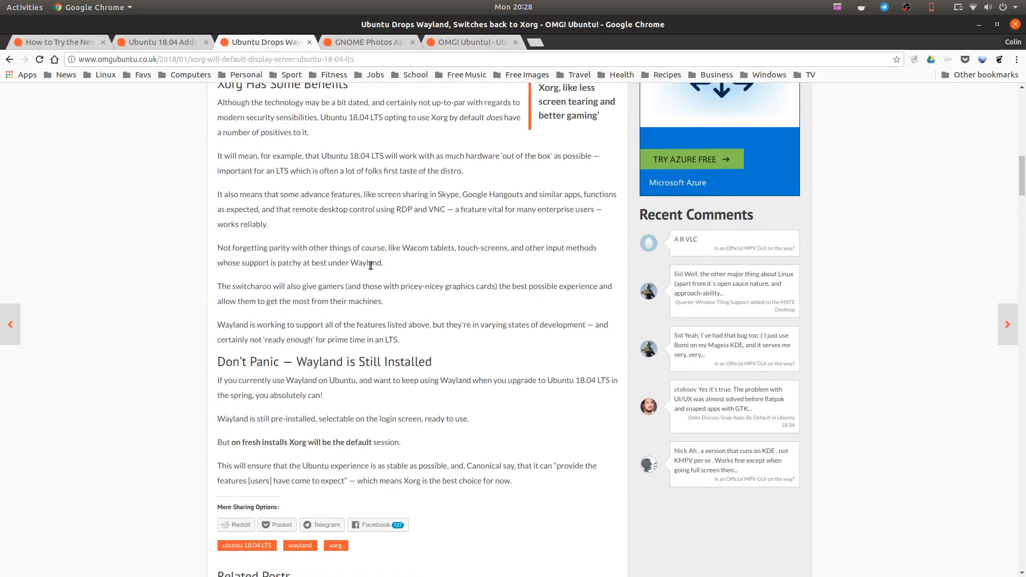
{"action": "mouse_move", "coordinate": [372, 366]}
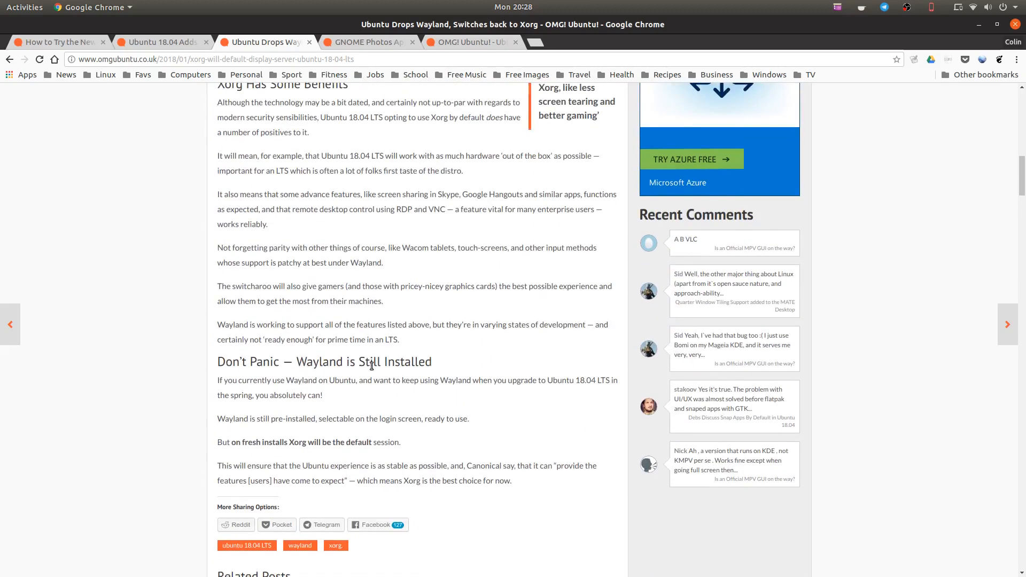
{"action": "mouse_move", "coordinate": [314, 415]}
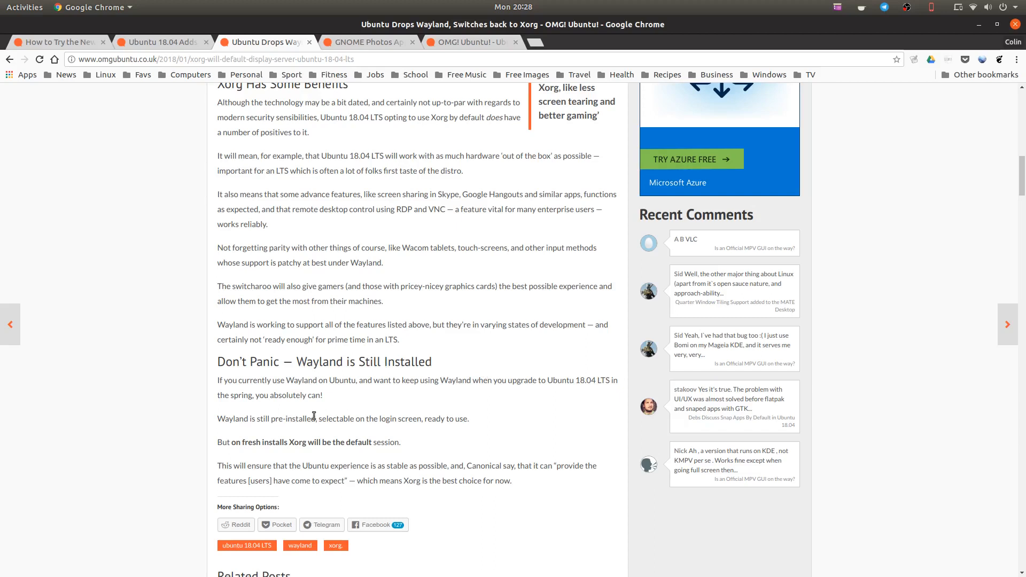
{"action": "mouse_move", "coordinate": [348, 393]}
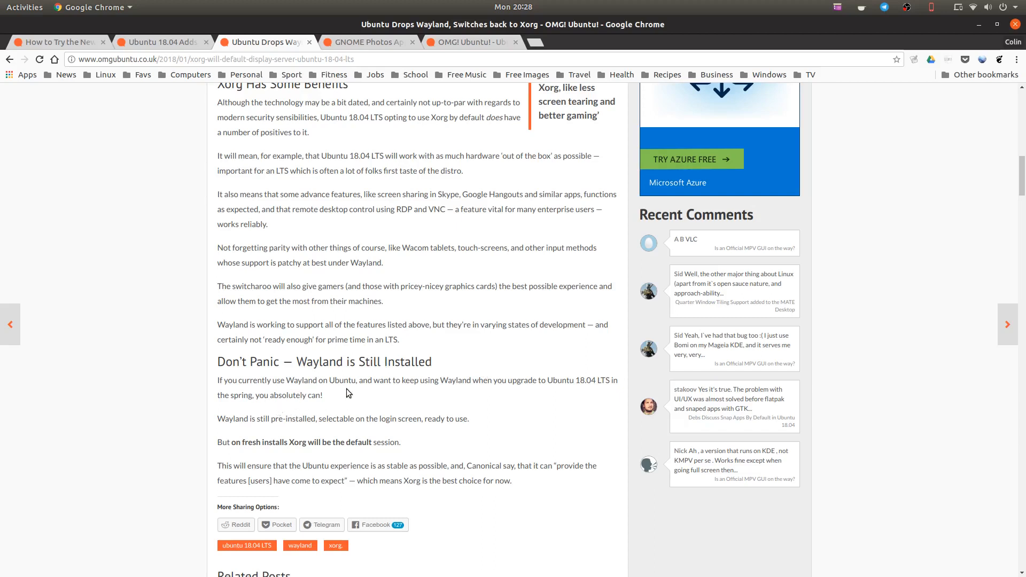
{"action": "mouse_move", "coordinate": [537, 395]}
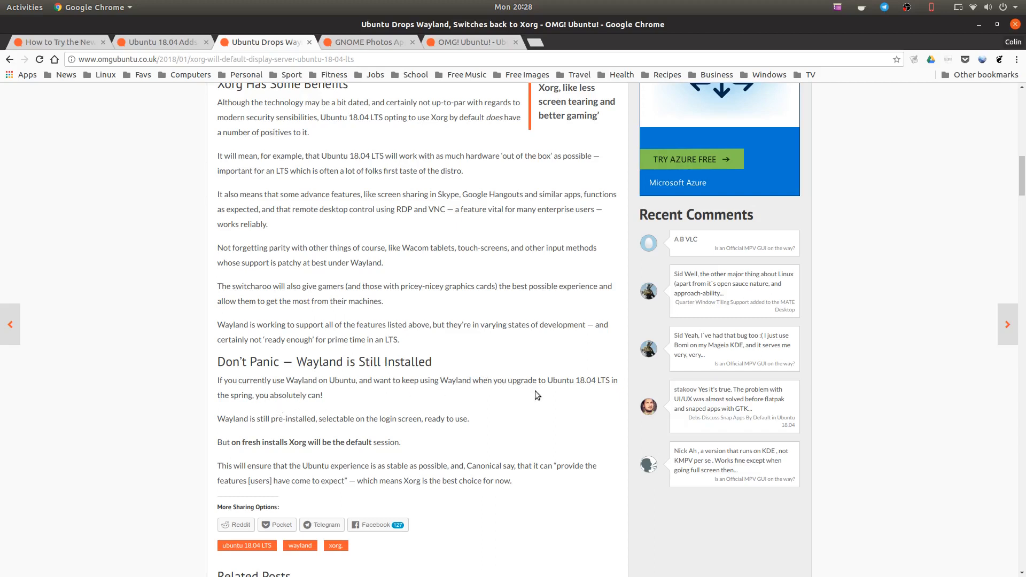
{"action": "mouse_move", "coordinate": [396, 404]}
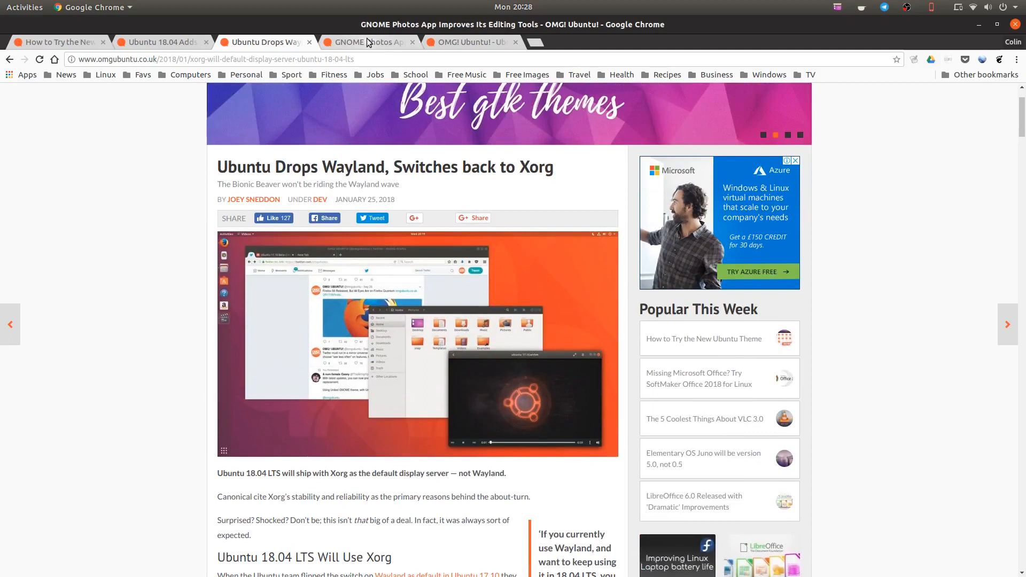
Switch to the GNOME Photos editing tools article and read down to its Photos 3.28 feature list
{"action": "left_click", "coordinate": [367, 42]}
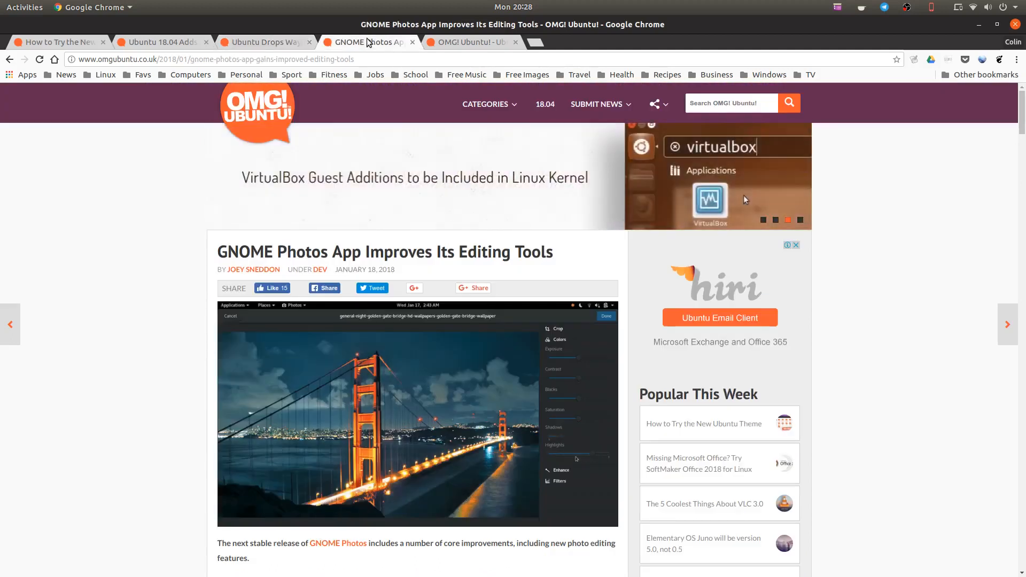
{"action": "mouse_move", "coordinate": [193, 255]}
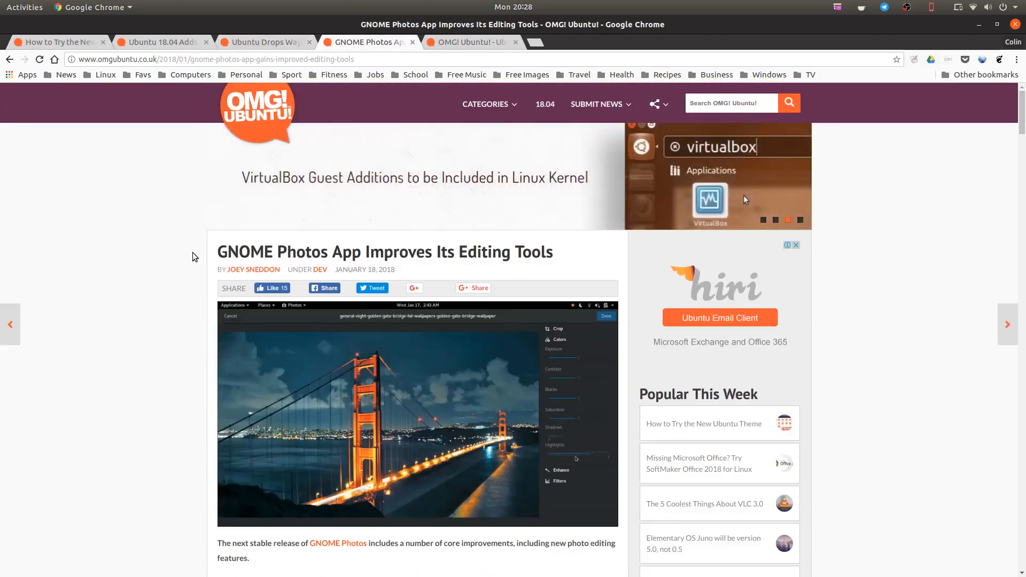
{"action": "scroll", "scroll_direction": "down", "scroll_amount": 3}
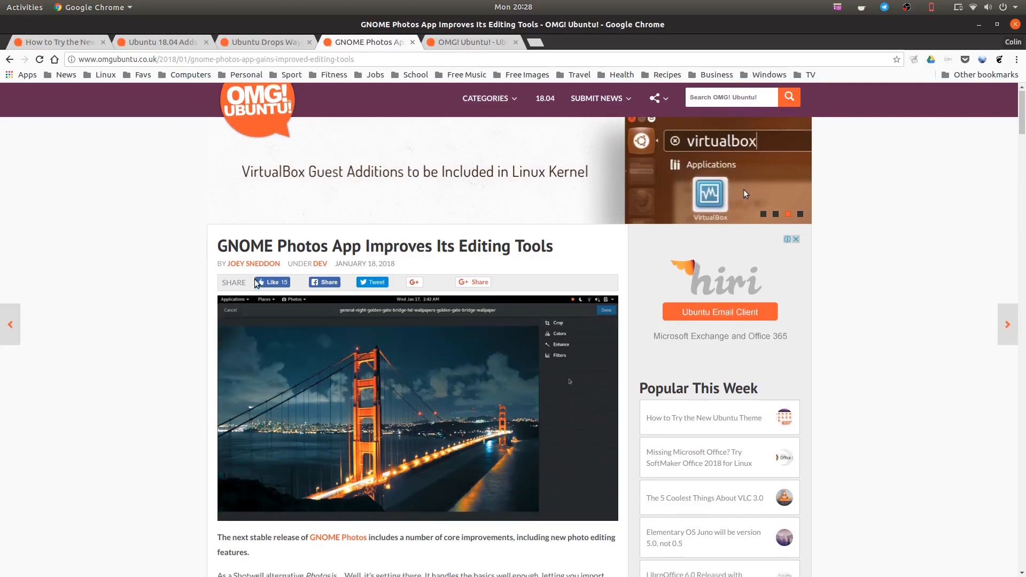
{"action": "scroll", "scroll_direction": "down", "scroll_amount": 3}
{"action": "type", "text": "sho"}
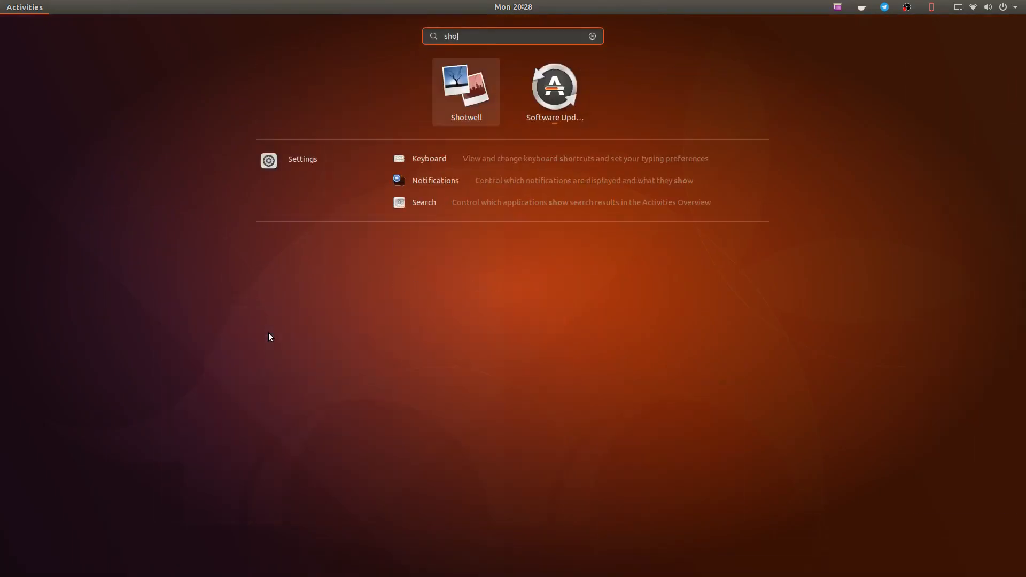
{"action": "type", "text": "t"}
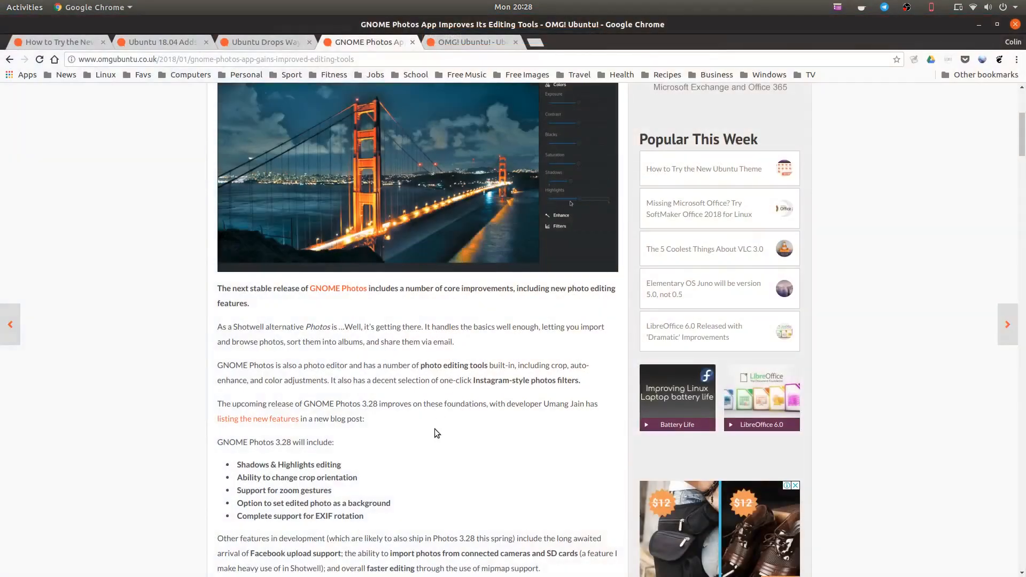
{"action": "scroll", "scroll_direction": "down", "scroll_amount": 3}
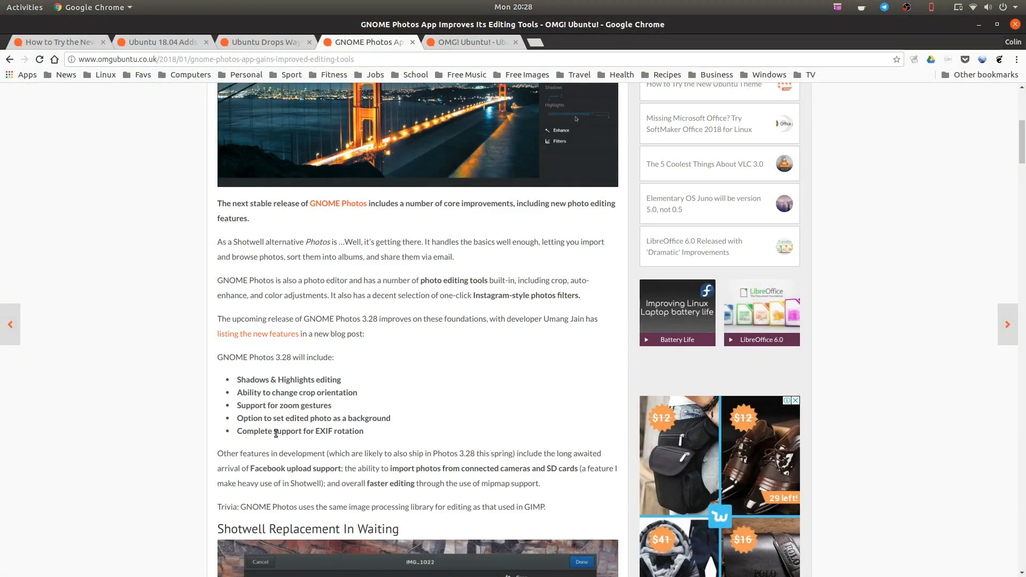
{"action": "mouse_move", "coordinate": [546, 559]}
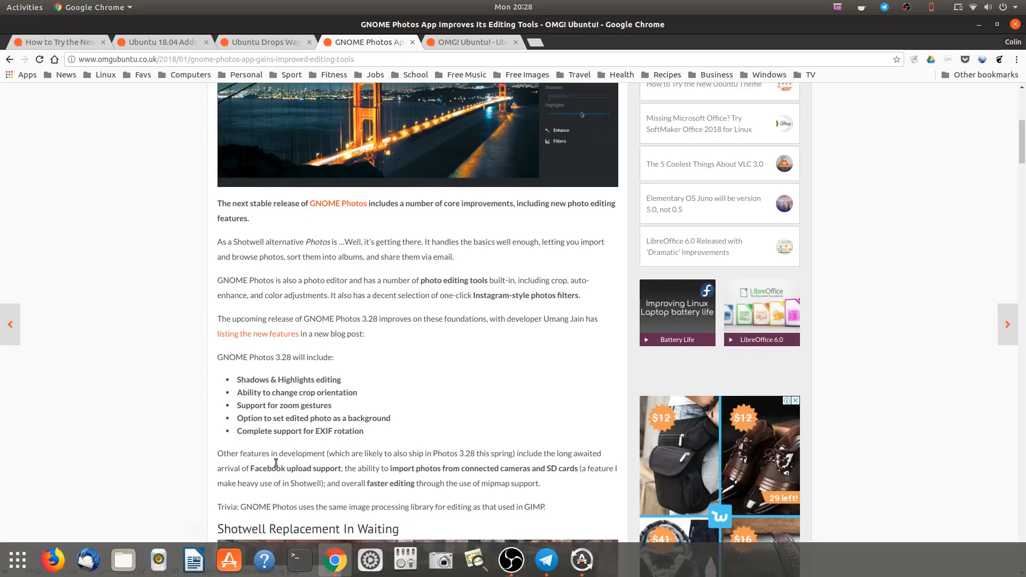
{"action": "type", "text": "info"}
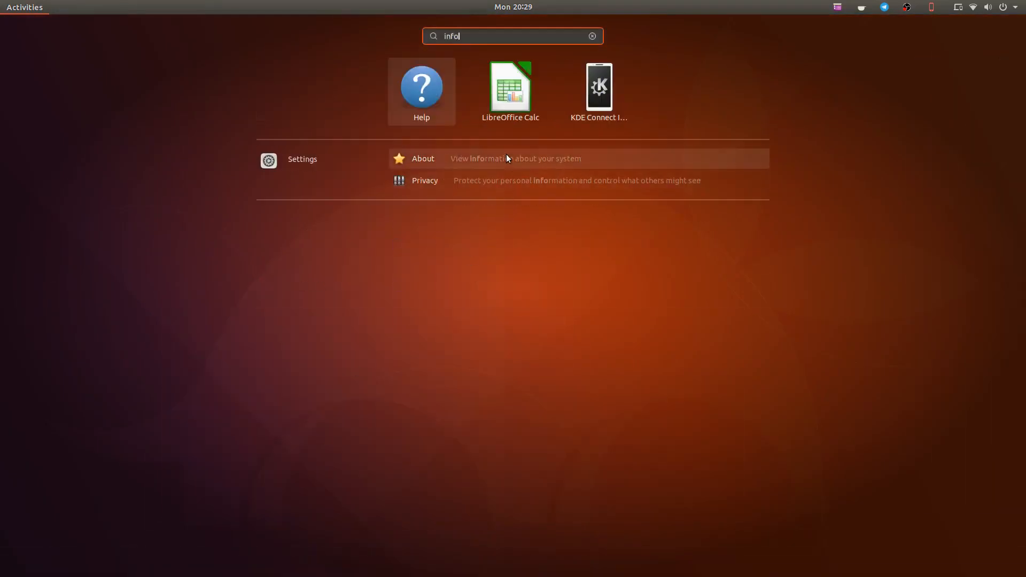
{"action": "left_click", "coordinate": [423, 158]}
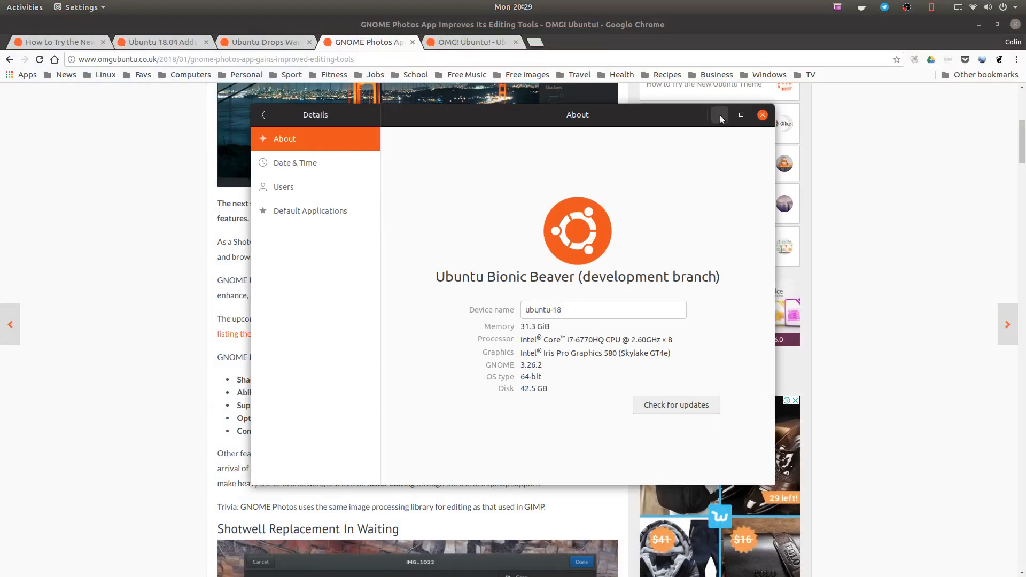
{"action": "left_click", "coordinate": [762, 114]}
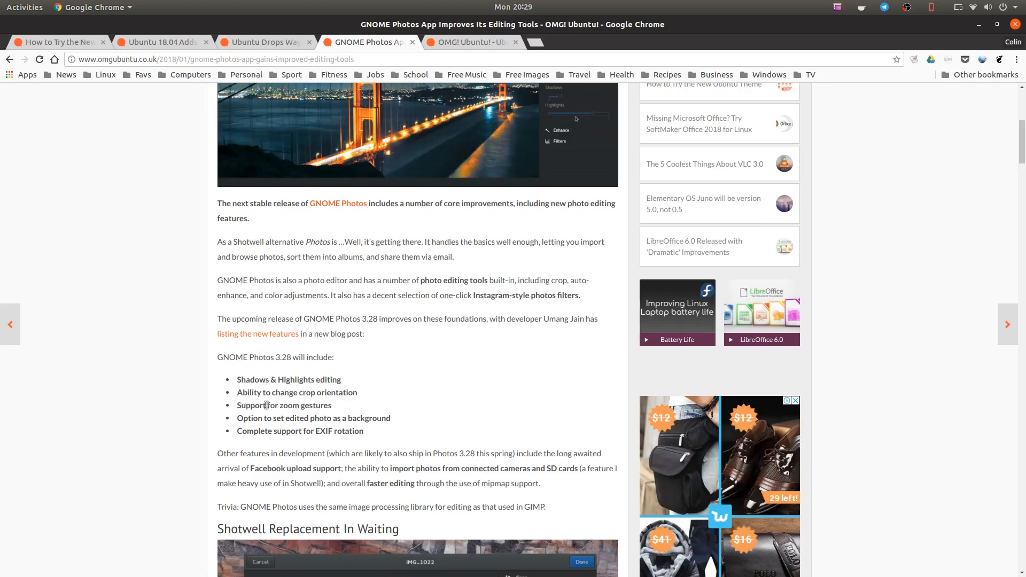
{"action": "mouse_move", "coordinate": [327, 451]}
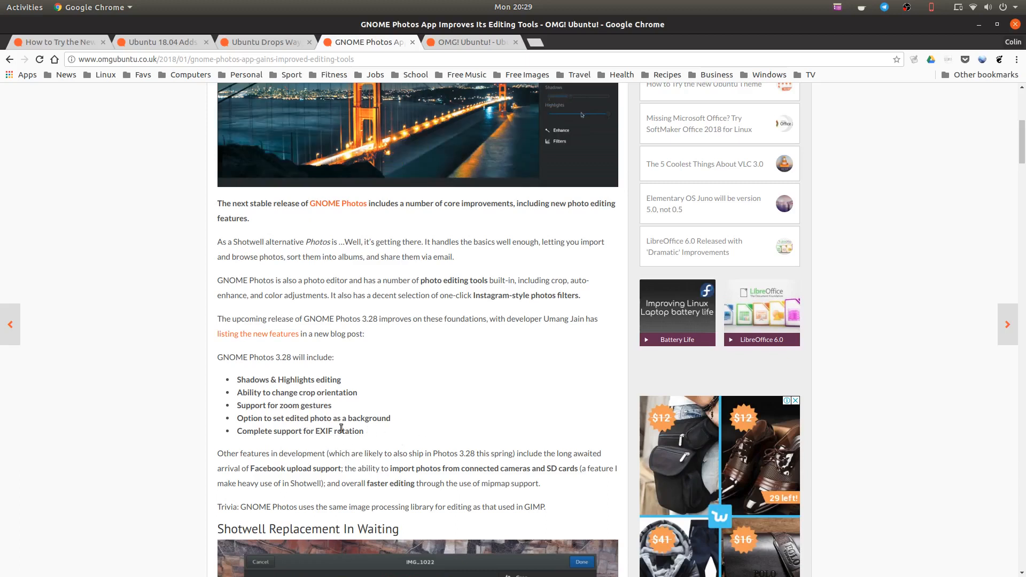
{"action": "mouse_move", "coordinate": [439, 410]}
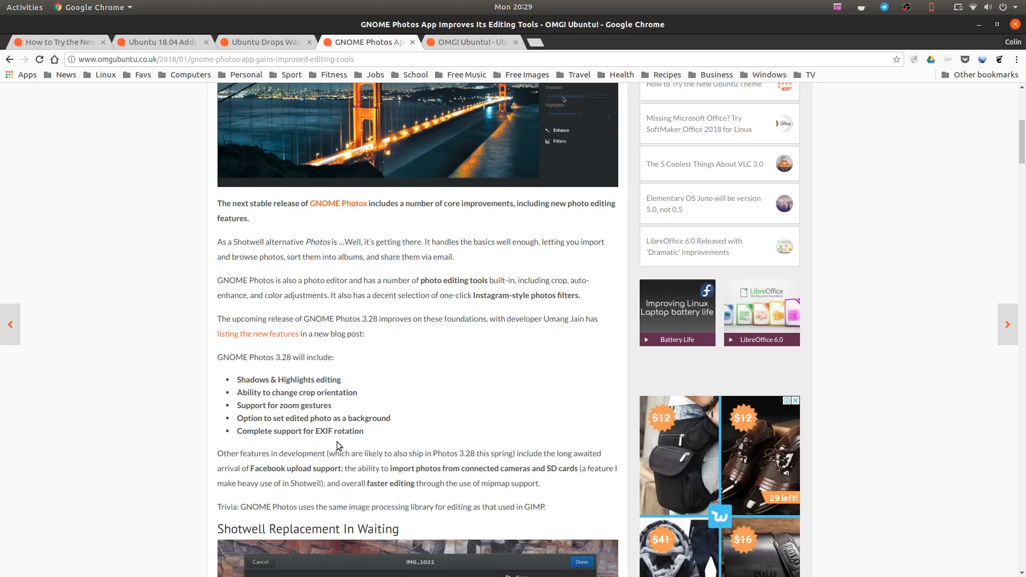
{"action": "mouse_move", "coordinate": [430, 419]}
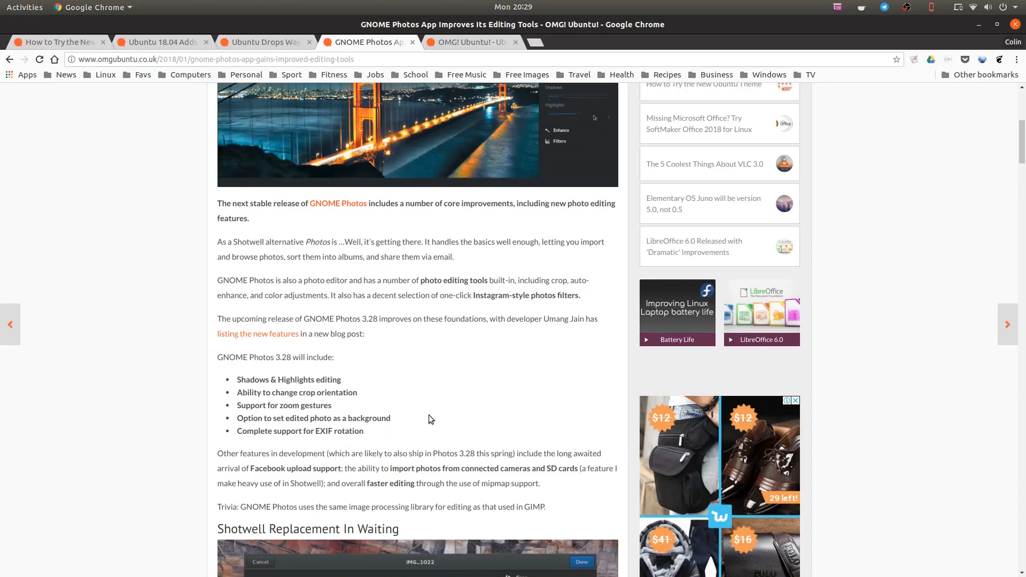
Skim back and forth through the GNOME Photos article, then switch to the new Ubuntu theme article
{"action": "scroll", "scroll_direction": "down", "scroll_amount": 3}
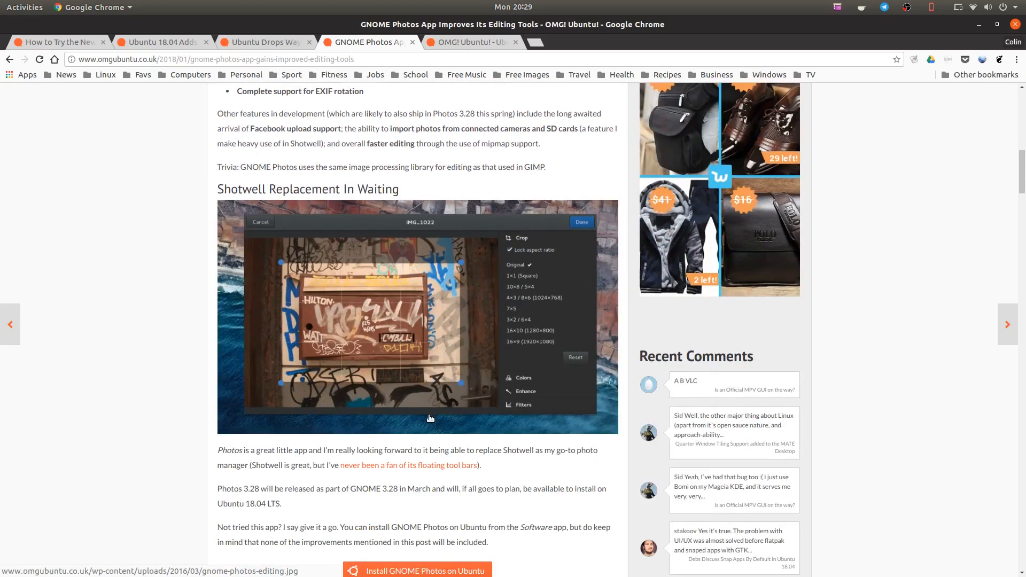
{"action": "scroll", "scroll_direction": "up", "scroll_amount": 3}
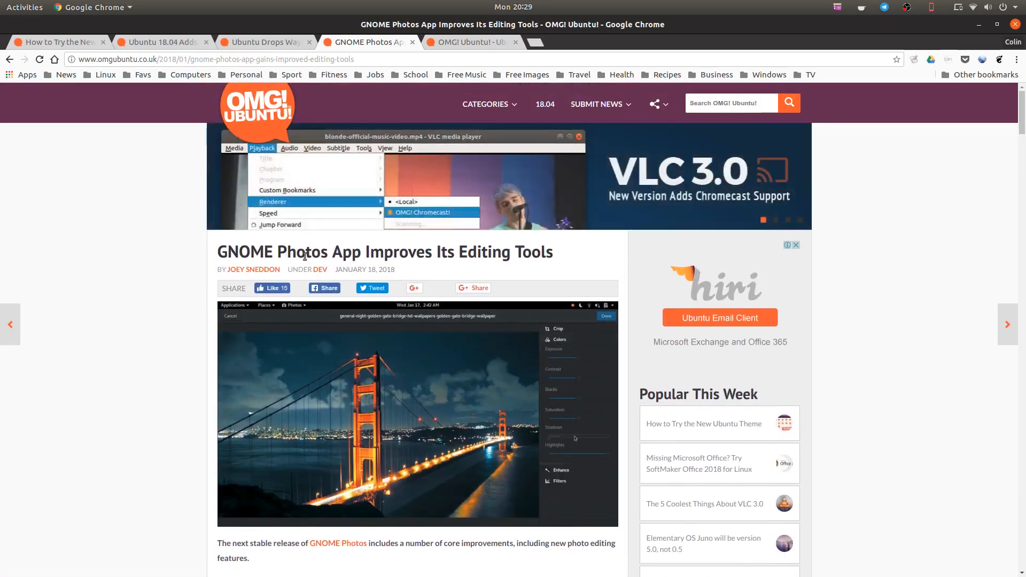
{"action": "scroll", "scroll_direction": "down", "scroll_amount": 3}
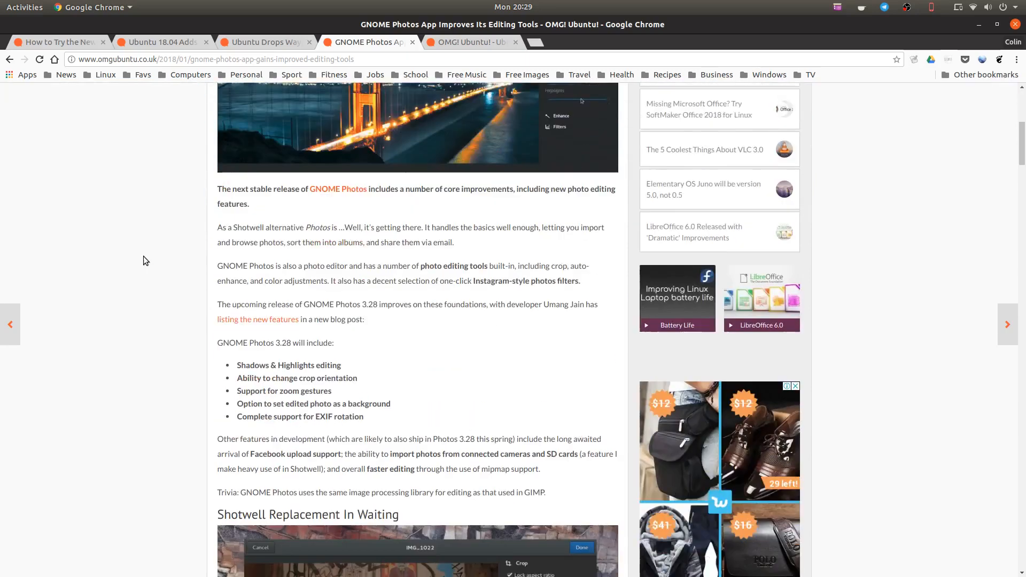
{"action": "scroll", "scroll_direction": "up", "scroll_amount": 3}
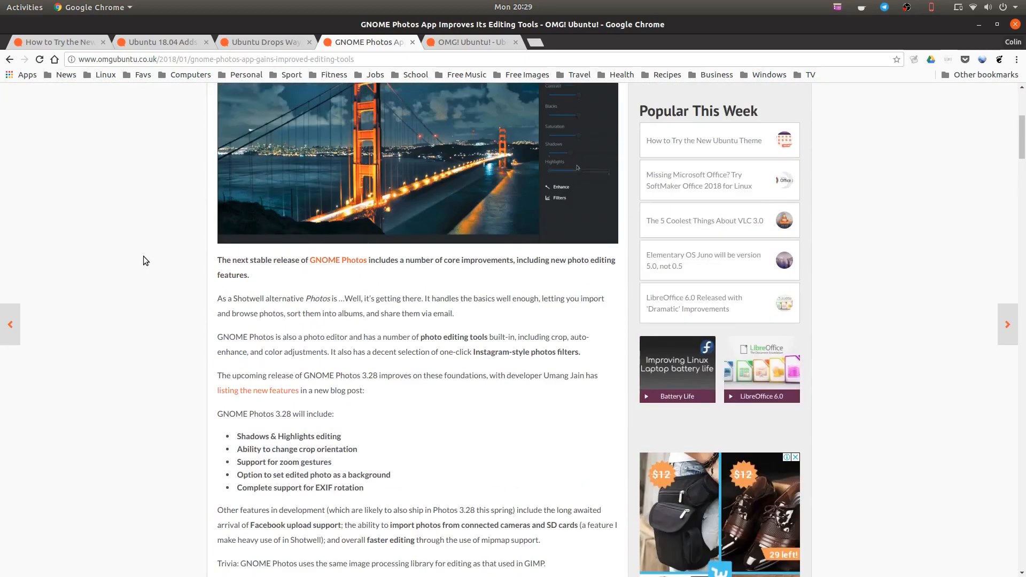
{"action": "scroll", "scroll_direction": "down", "scroll_amount": 3}
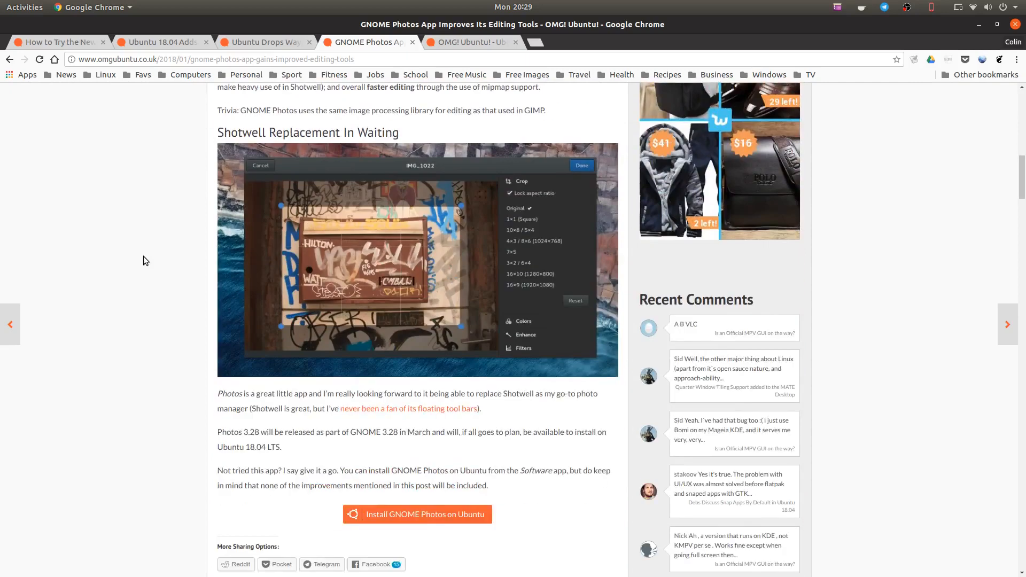
{"action": "scroll", "scroll_direction": "down", "scroll_amount": 3}
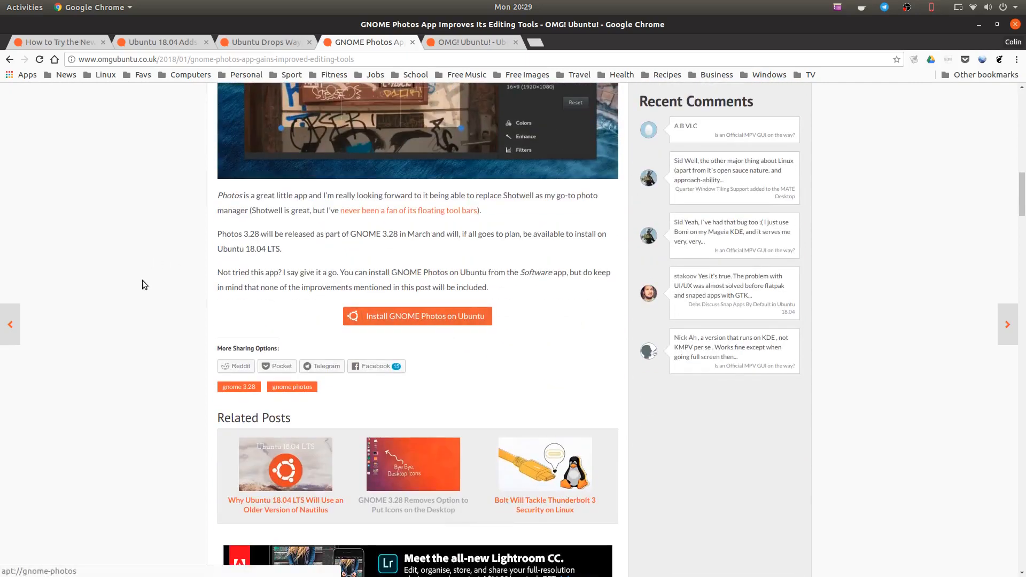
{"action": "scroll", "scroll_direction": "up", "scroll_amount": 3}
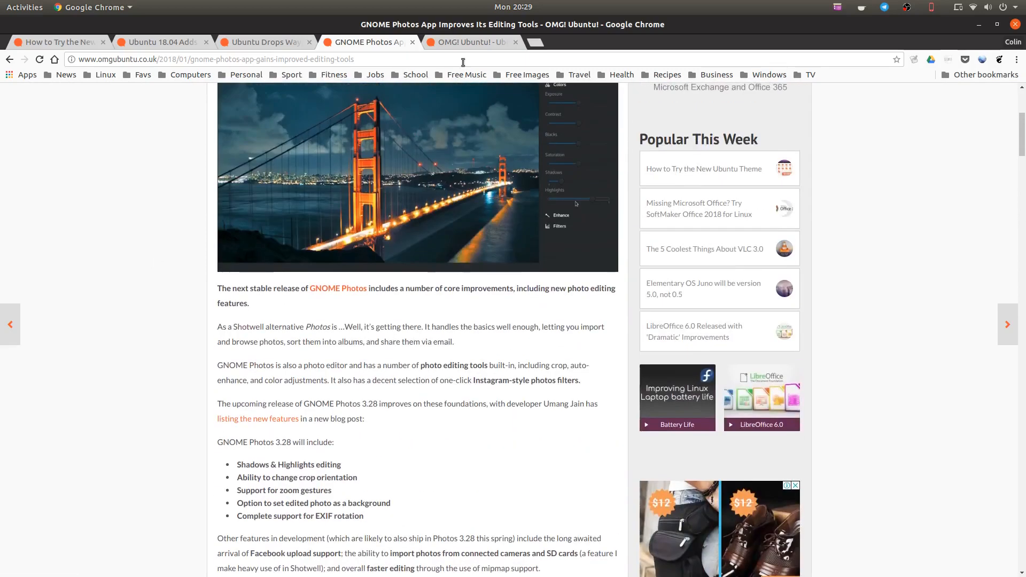
{"action": "left_click", "coordinate": [59, 42]}
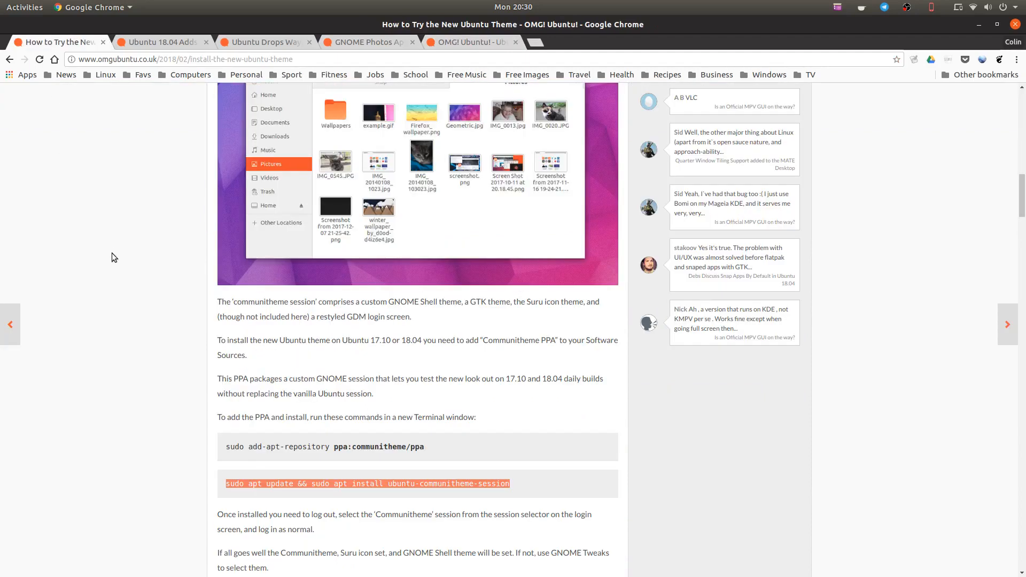
{"action": "scroll", "scroll_direction": "up", "scroll_amount": 3}
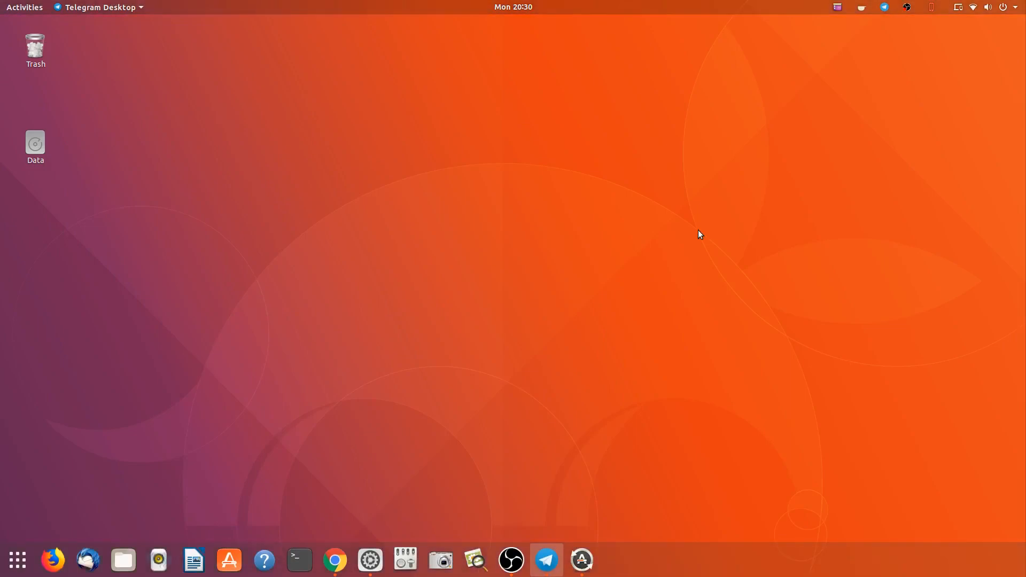
{"action": "mouse_move", "coordinate": [229, 495]}
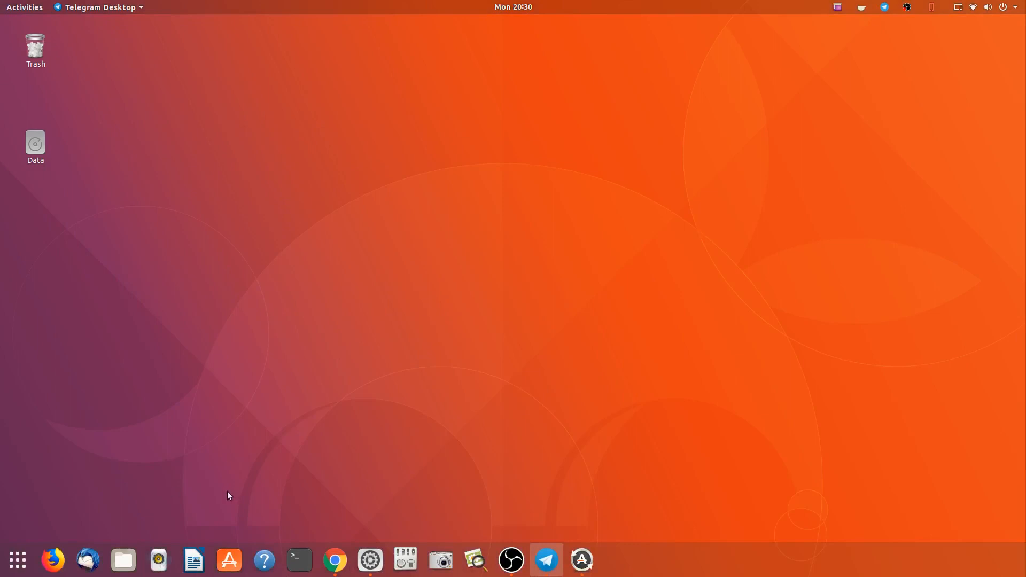
Open the Home folder in Files and drag the window toward the screen centre
{"action": "left_click", "coordinate": [123, 560]}
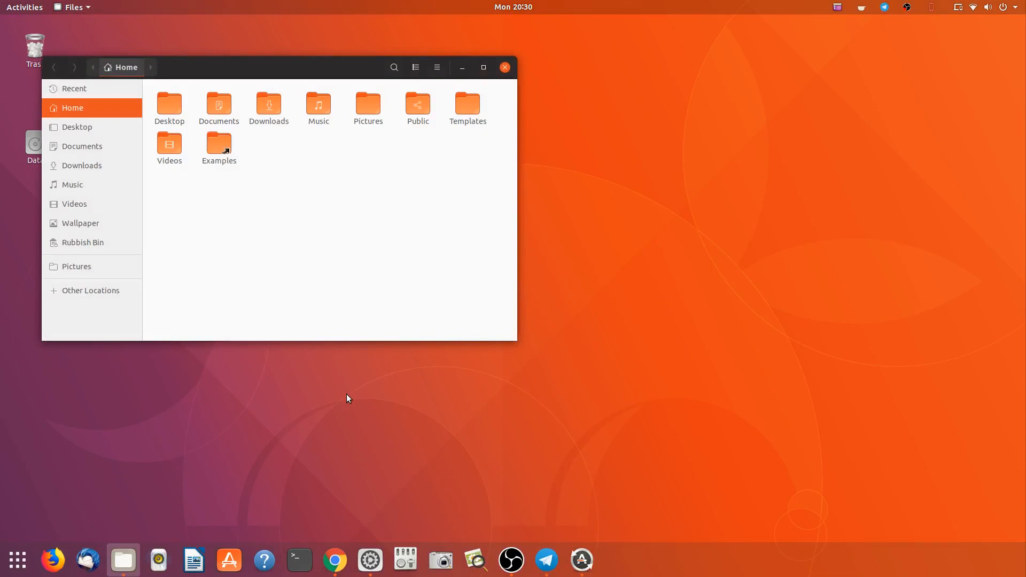
{"action": "mouse_move", "coordinate": [697, 228]}
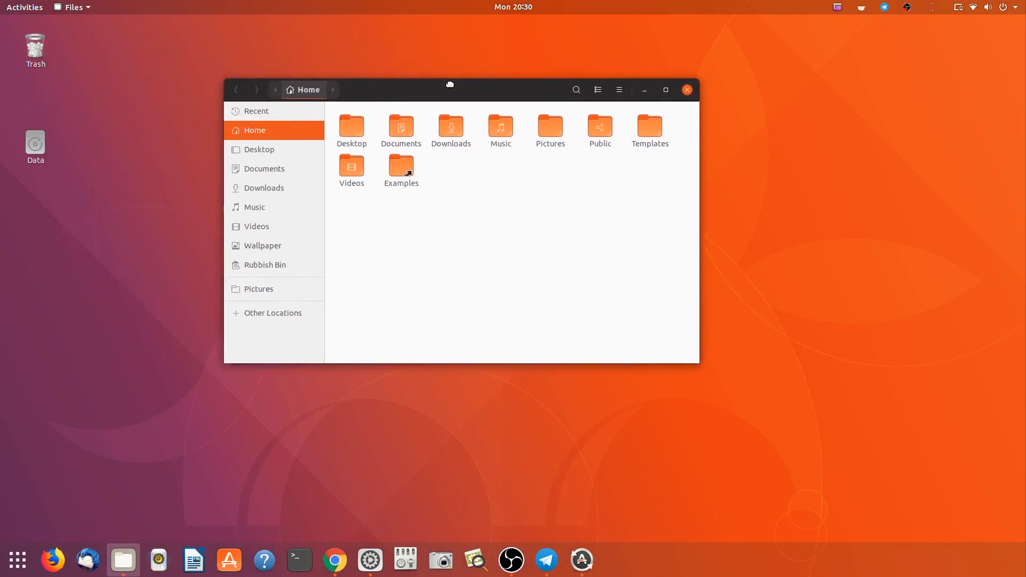
{"action": "left_click_drag", "start_coordinate": [450, 90], "coordinate": [349, 118]}
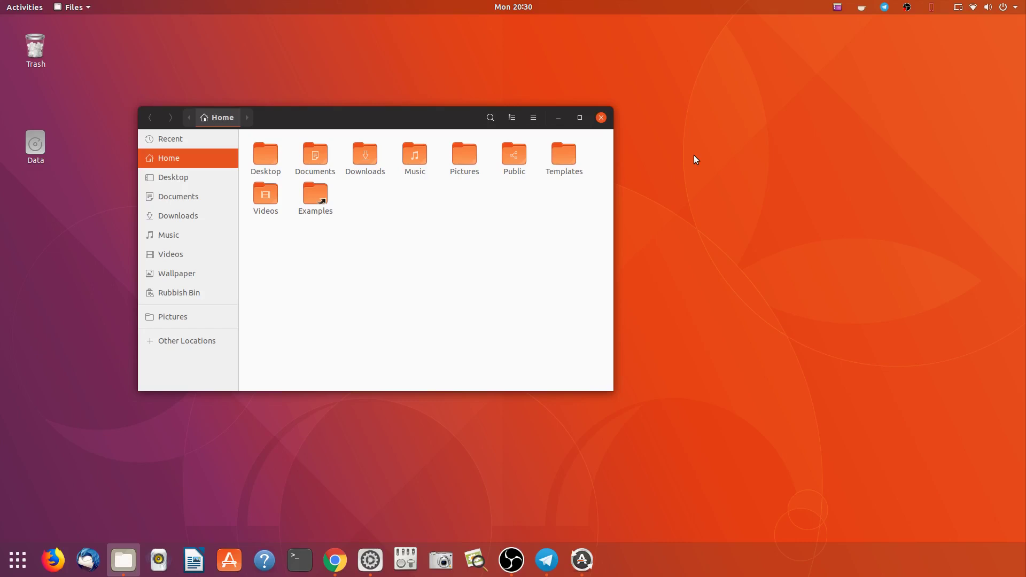
{"action": "mouse_move", "coordinate": [346, 244]}
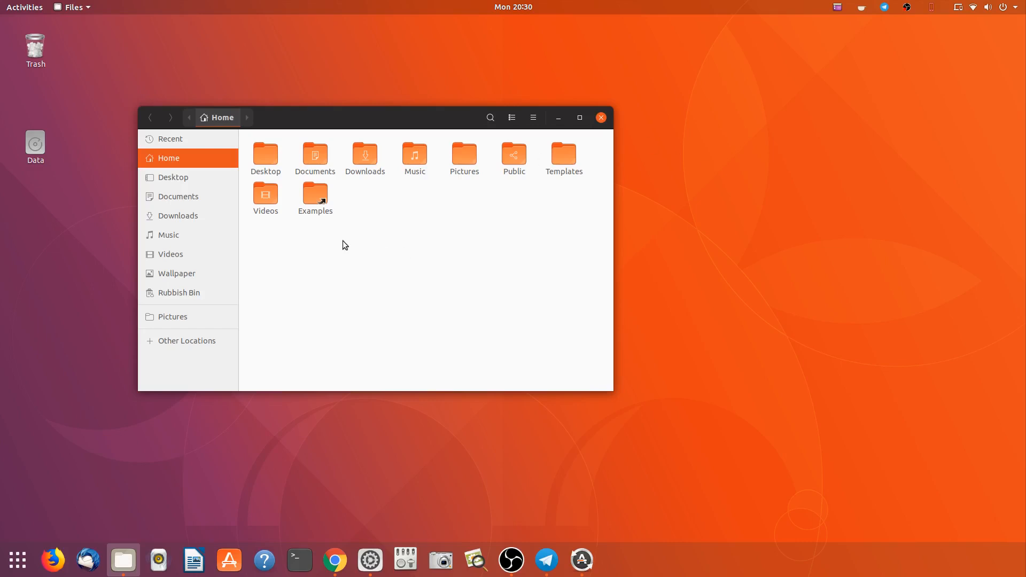
{"action": "mouse_move", "coordinate": [381, 225]}
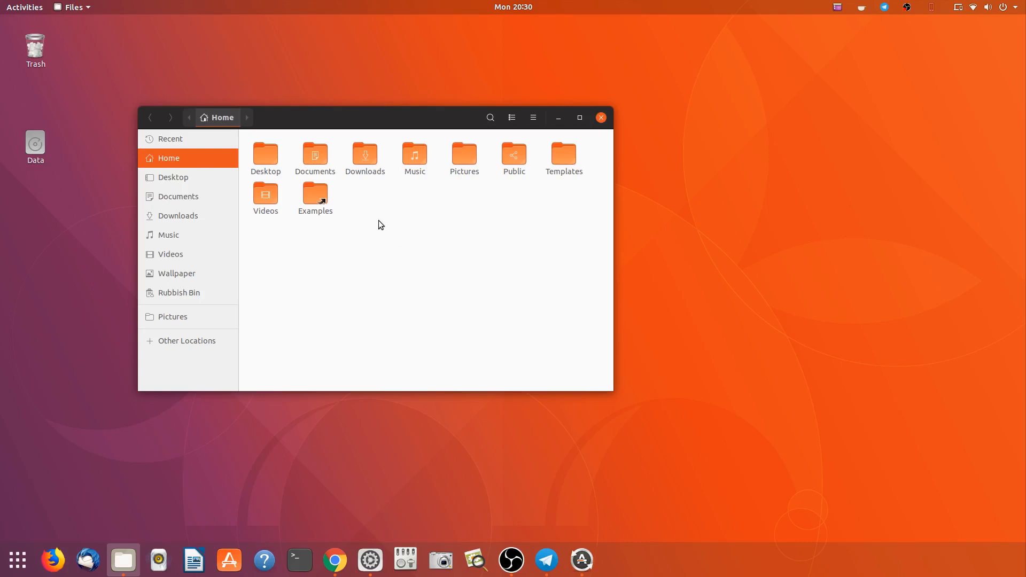
{"action": "mouse_move", "coordinate": [154, 463]}
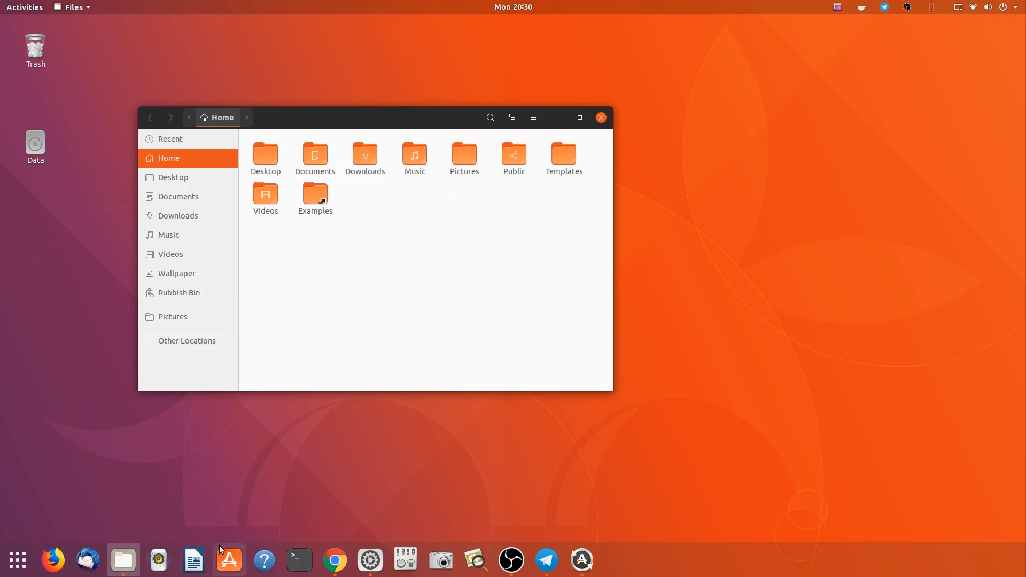
Launch LibreOffice Calc from the application overview with a blank spreadsheet and bring up its File menu
{"action": "left_click", "coordinate": [16, 559]}
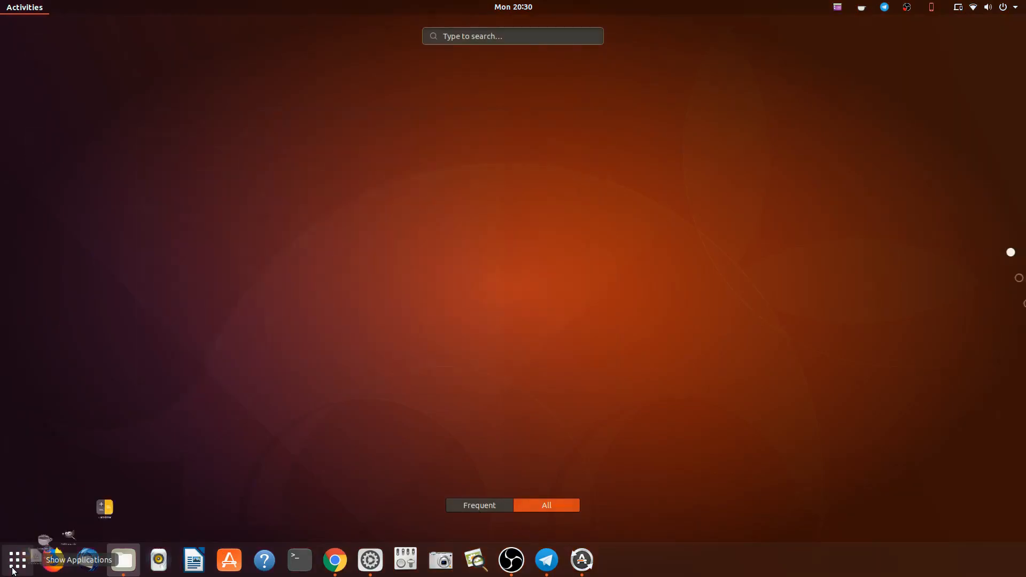
{"action": "type", "text": "cal"}
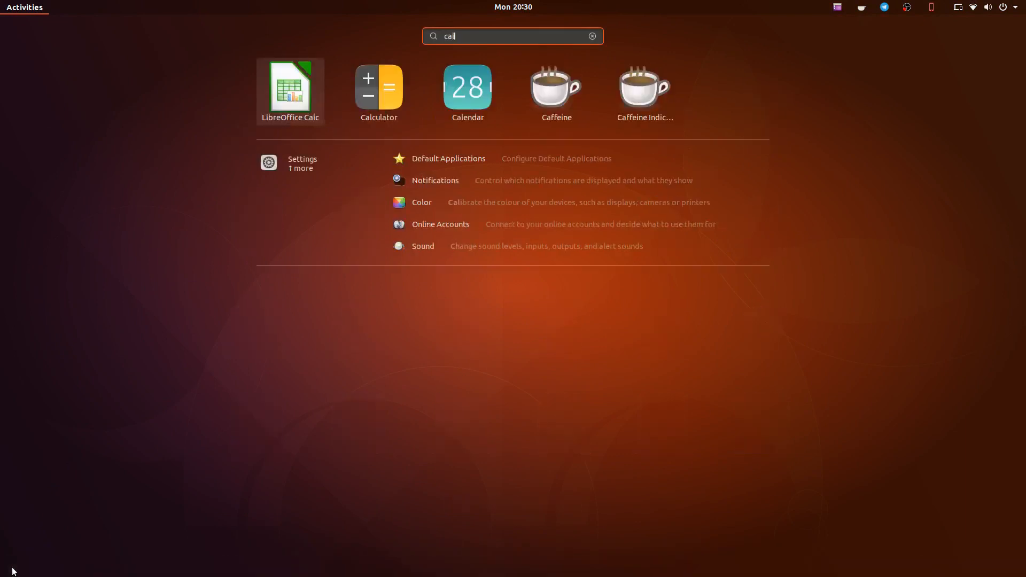
{"action": "type", "text": "d"}
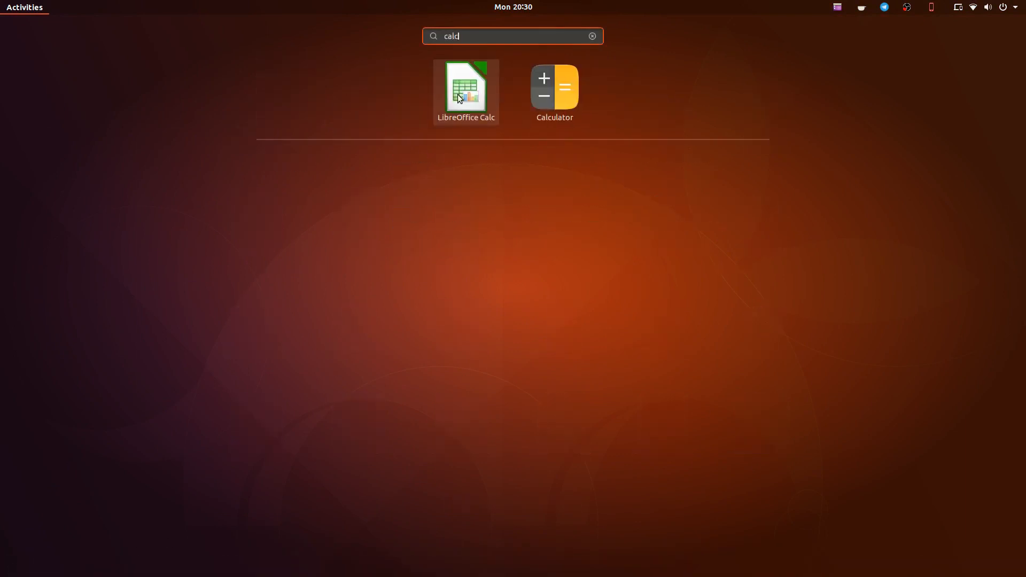
{"action": "left_click", "coordinate": [465, 87]}
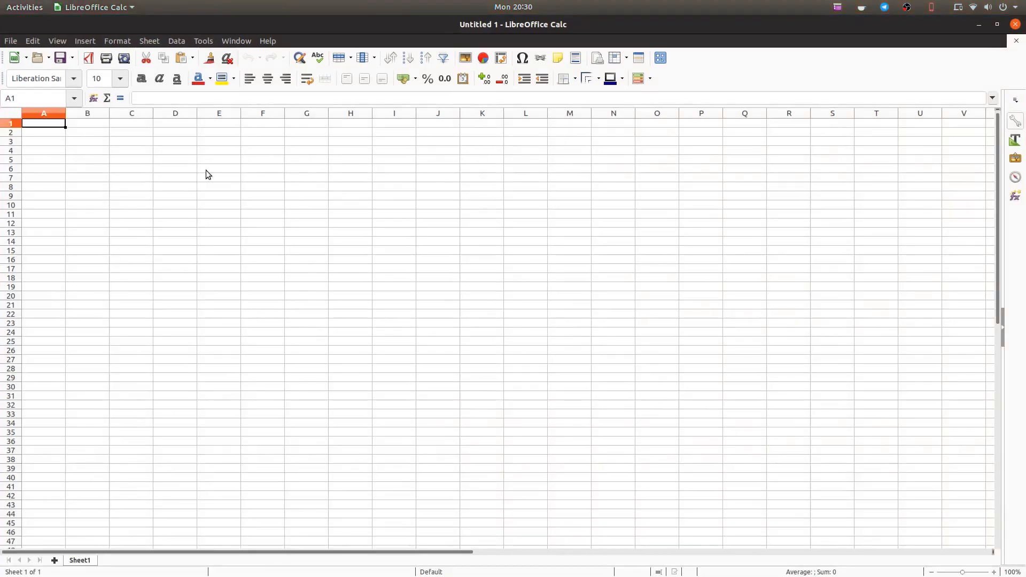
{"action": "mouse_move", "coordinate": [11, 40]}
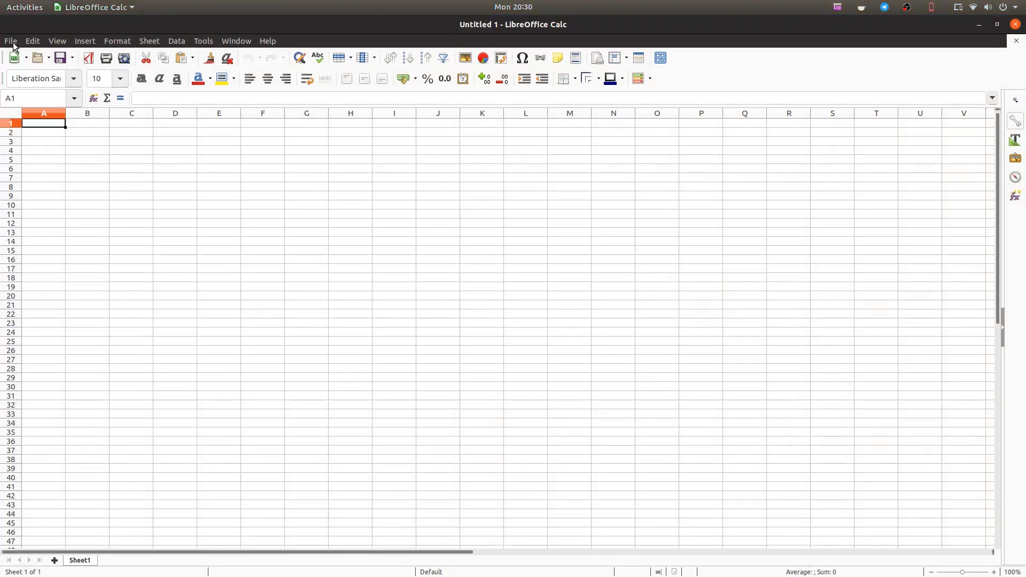
{"action": "left_click", "coordinate": [11, 40]}
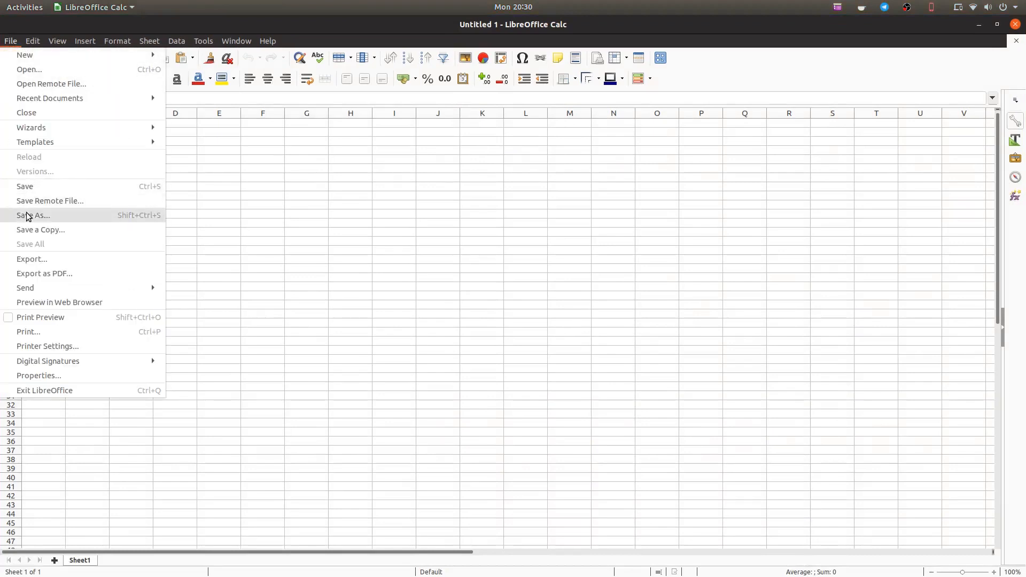
Save the blank spreadsheet as 'New Spreadsheet' in the Templates folder
{"action": "left_click", "coordinate": [33, 215]}
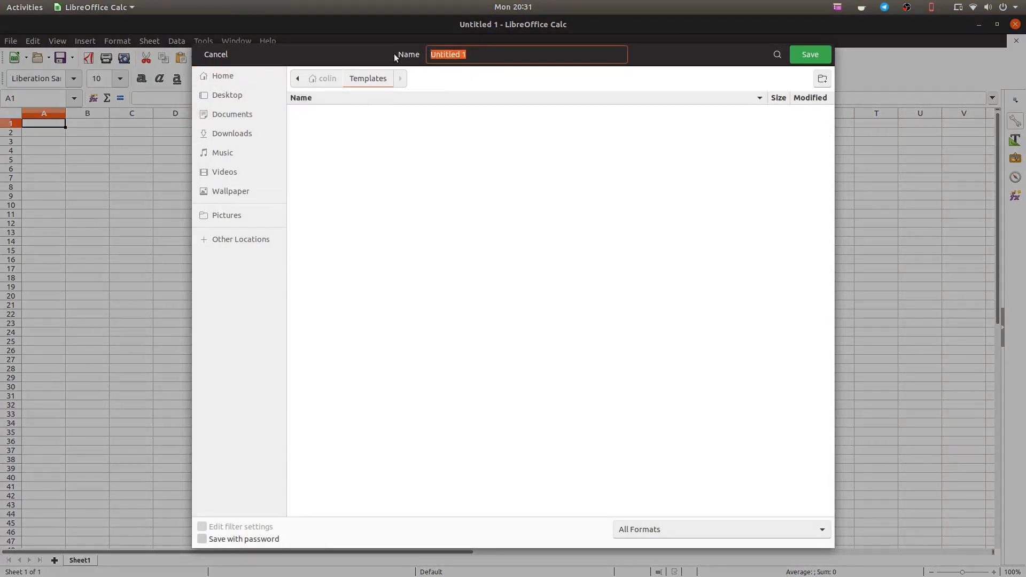
{"action": "type", "text": "New"}
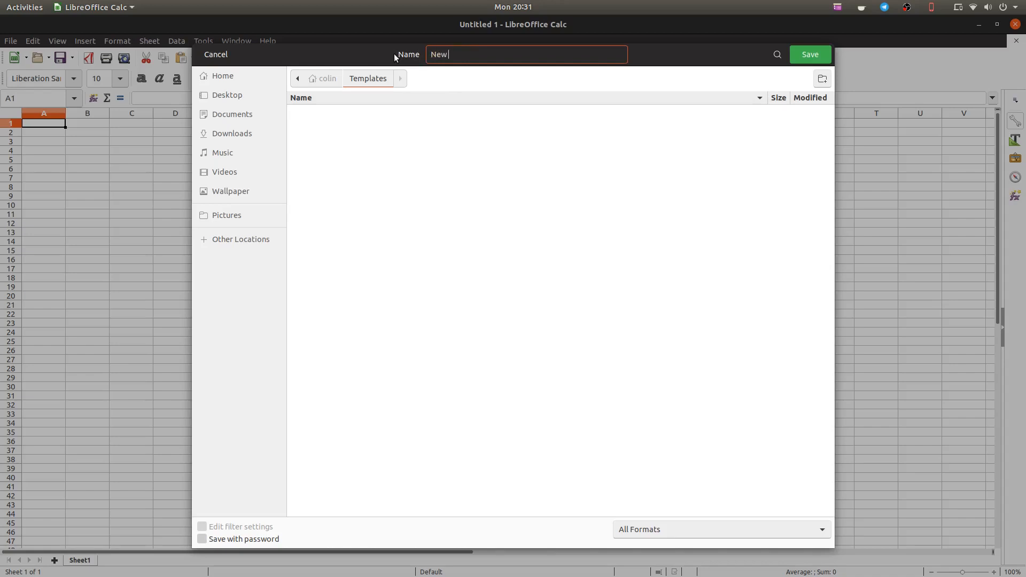
{"action": "type", "text": "Sprea"}
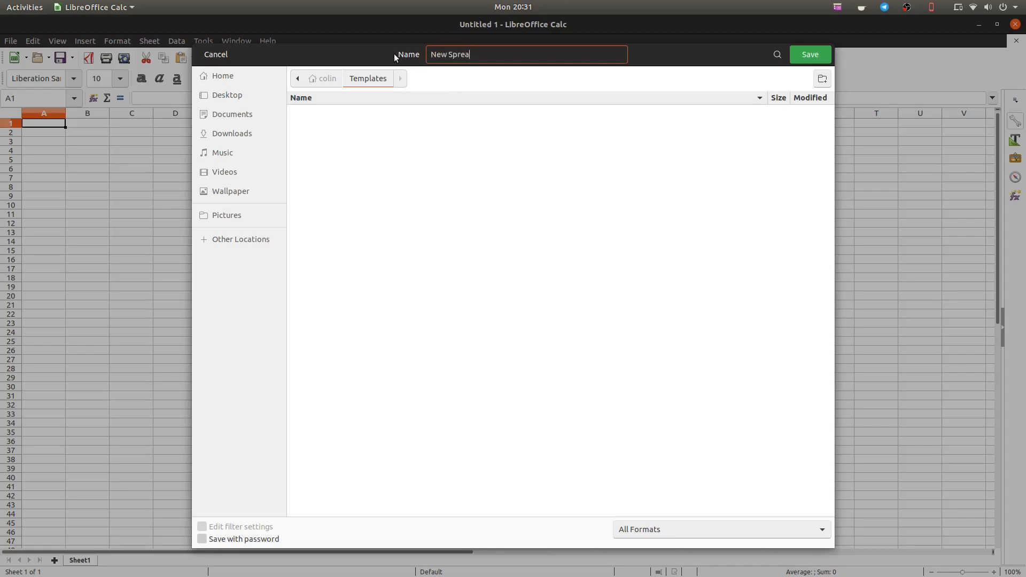
{"action": "type", "text": "dsheet"}
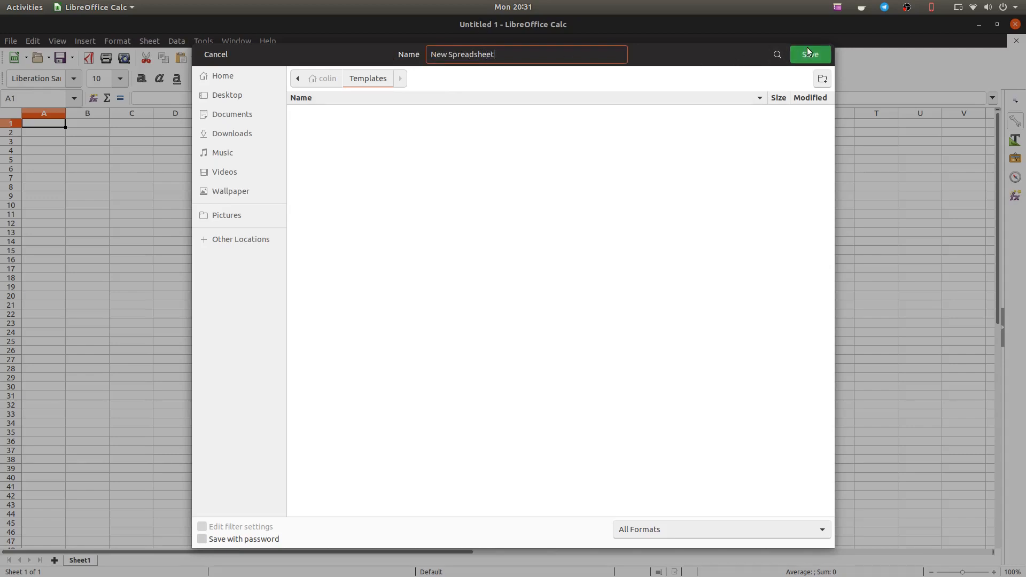
{"action": "left_click", "coordinate": [809, 55]}
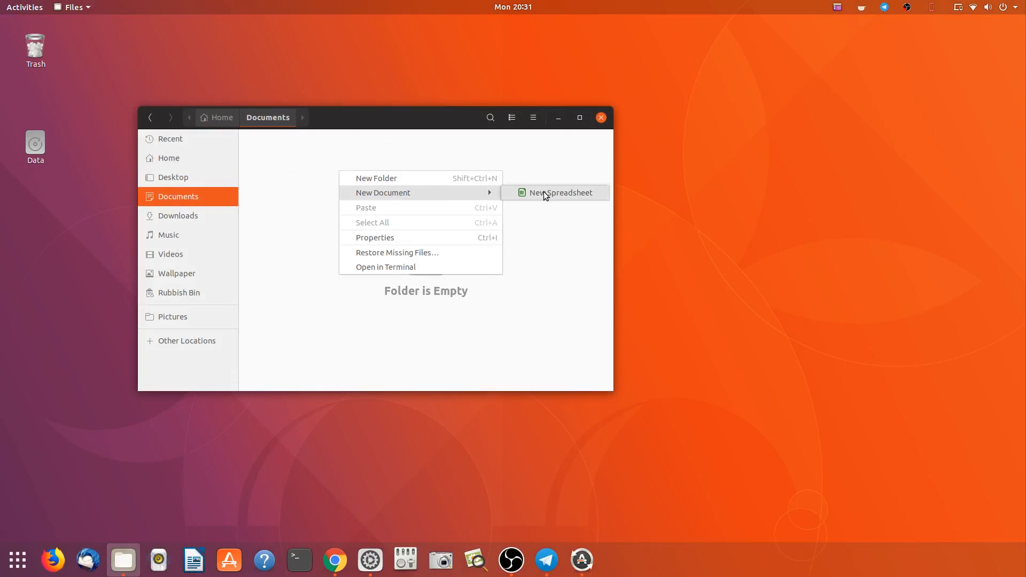
Create a spreadsheet from the New Spreadsheet template, rename it Budget.ods, and open it in Calc
{"action": "left_click", "coordinate": [565, 198]}
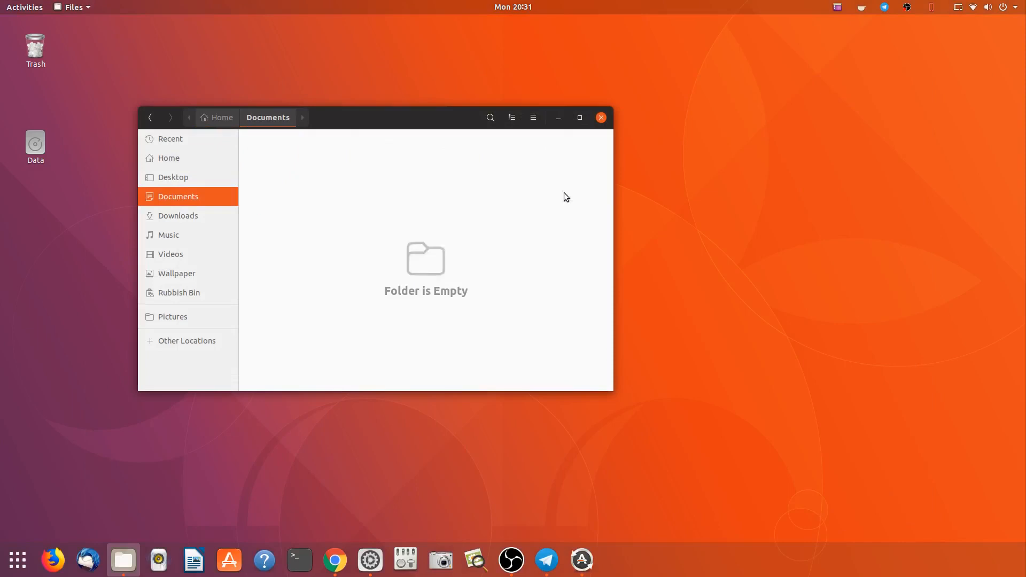
{"action": "right_click", "coordinate": [263, 157]}
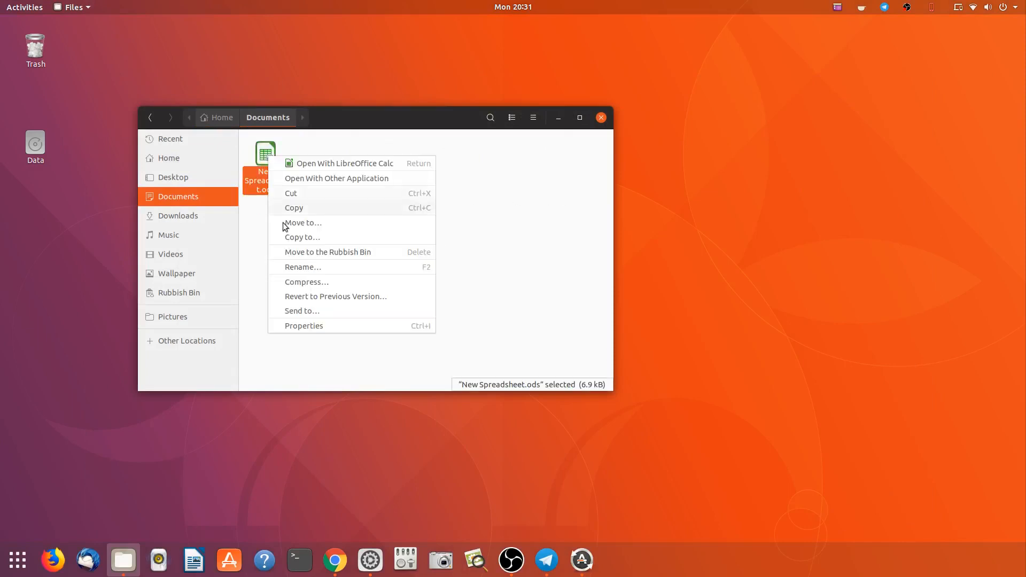
{"action": "left_click", "coordinate": [302, 267]}
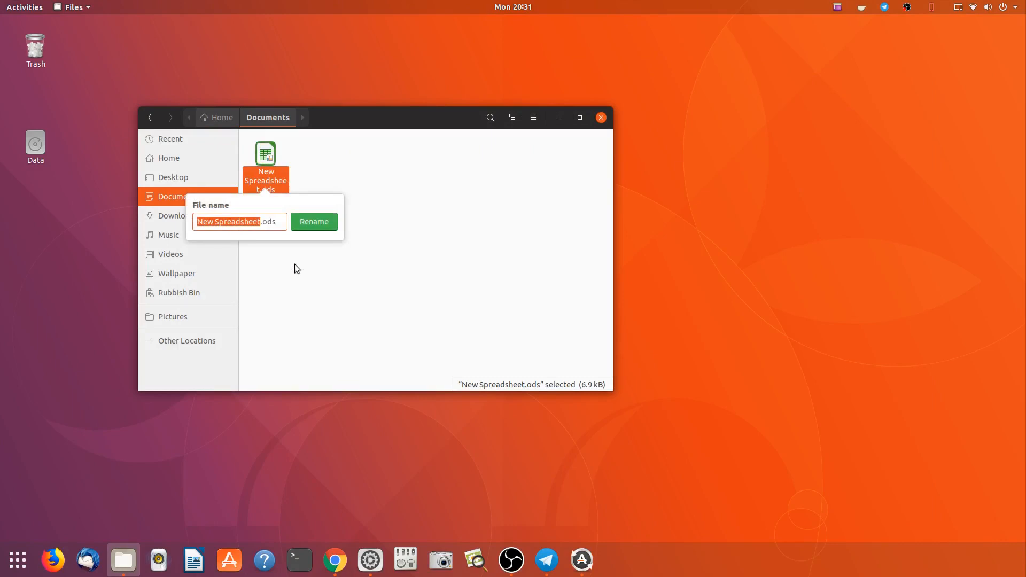
{"action": "type", "text": "Budget.ods"}
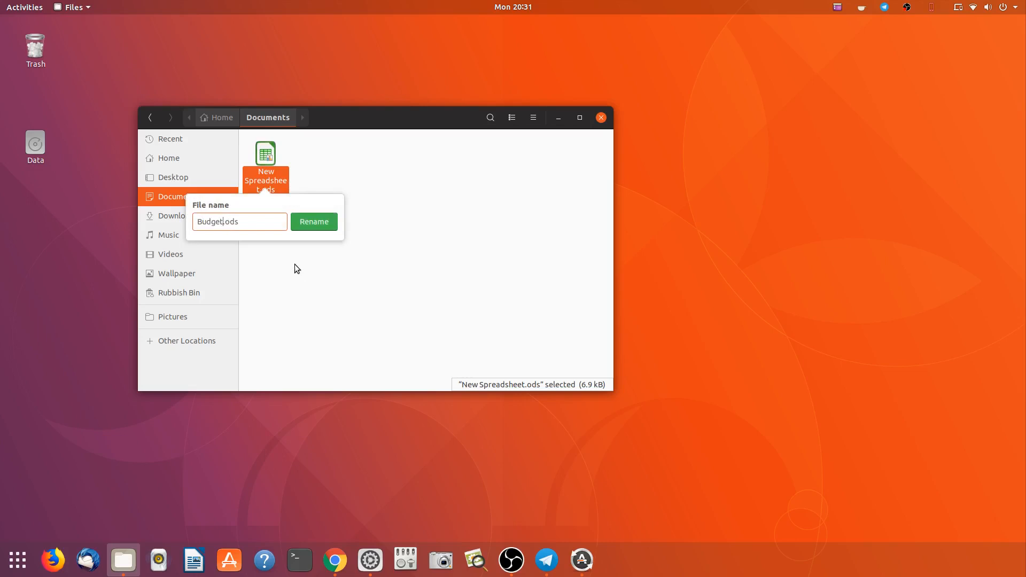
{"action": "left_click", "coordinate": [314, 221]}
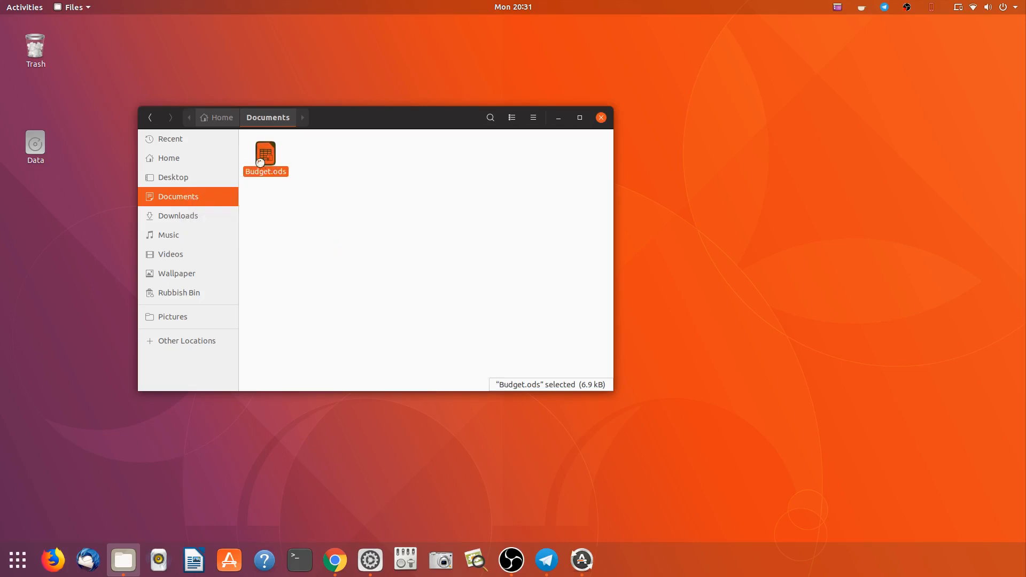
{"action": "double_click", "coordinate": [264, 155]}
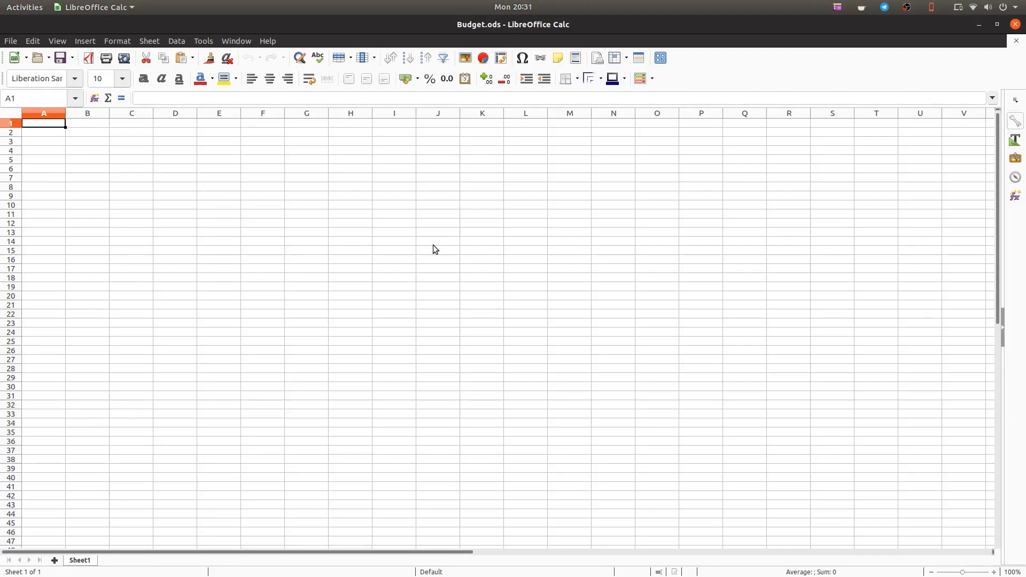
{"action": "mouse_move", "coordinate": [564, 20]}
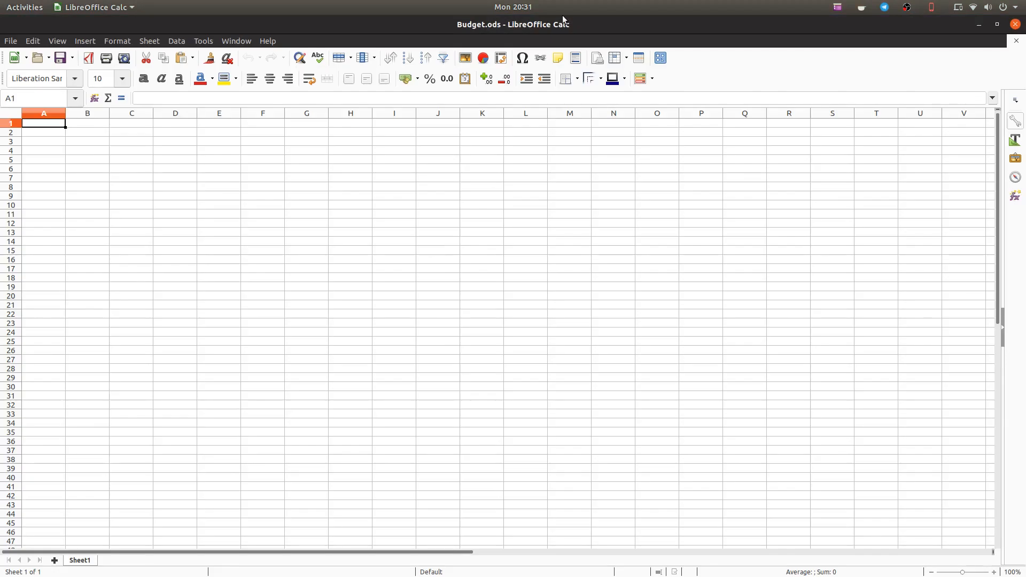
{"action": "mouse_move", "coordinate": [702, 124]}
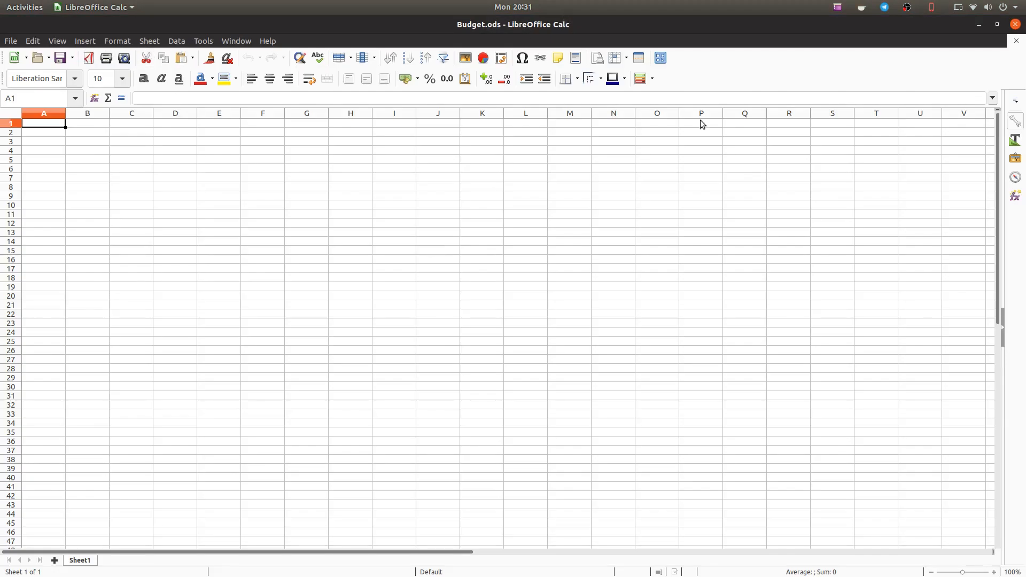
{"action": "mouse_move", "coordinate": [955, 62]}
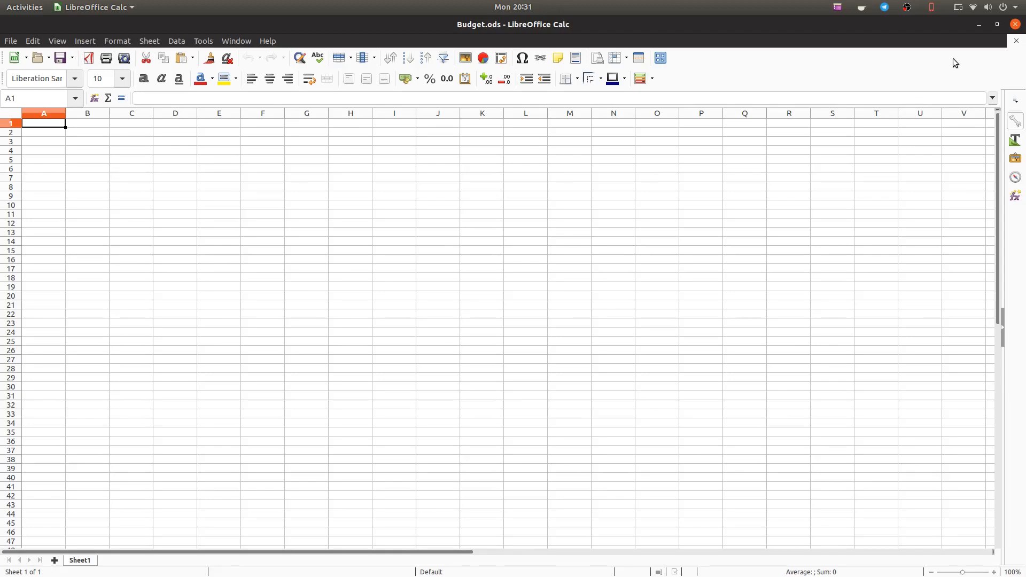
{"action": "mouse_move", "coordinate": [1016, 25]}
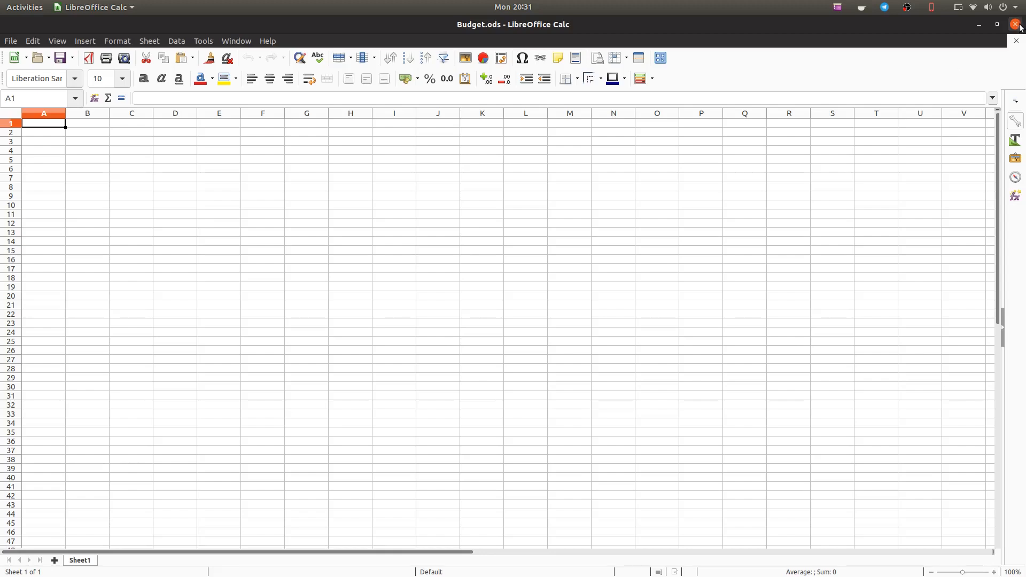
Close the Budget.ods spreadsheet, leaving Files on the Documents folder
{"action": "left_click", "coordinate": [1016, 24]}
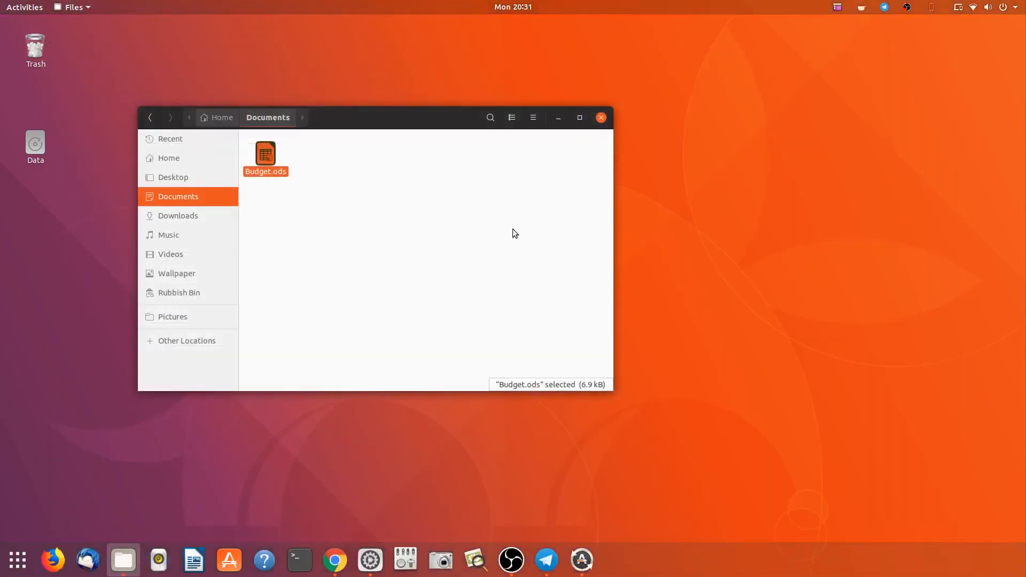
{"action": "mouse_move", "coordinate": [430, 223]}
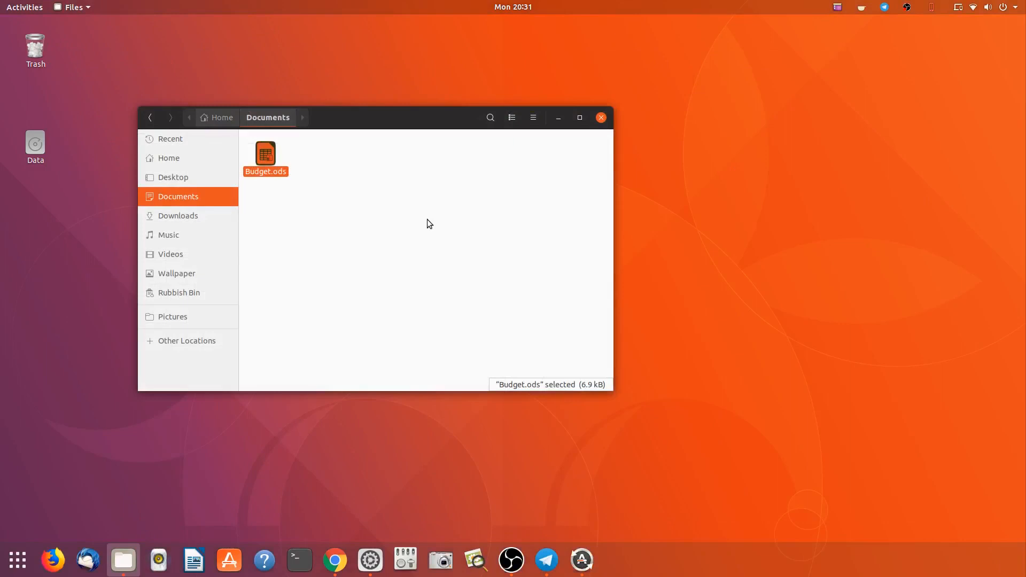
{"action": "mouse_move", "coordinate": [429, 299]}
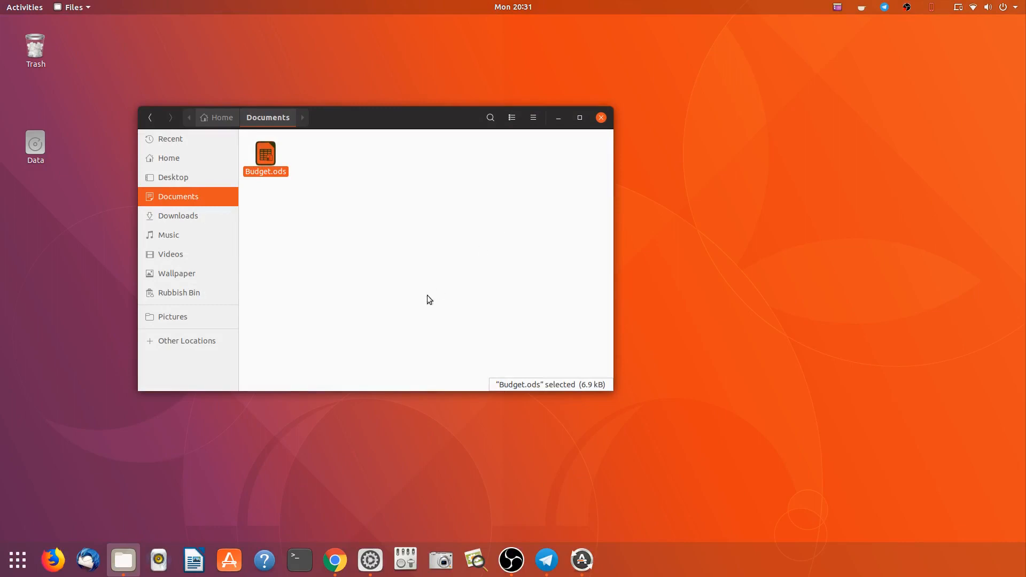
{"action": "mouse_move", "coordinate": [140, 541]}
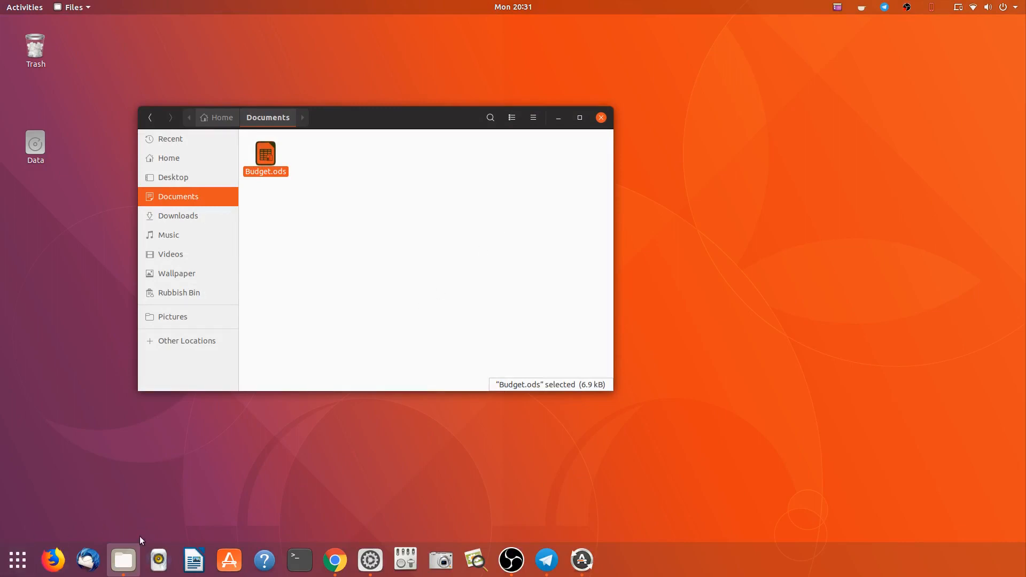
Check the Files dock icon's quick actions, then close the Documents window
{"action": "right_click", "coordinate": [123, 560]}
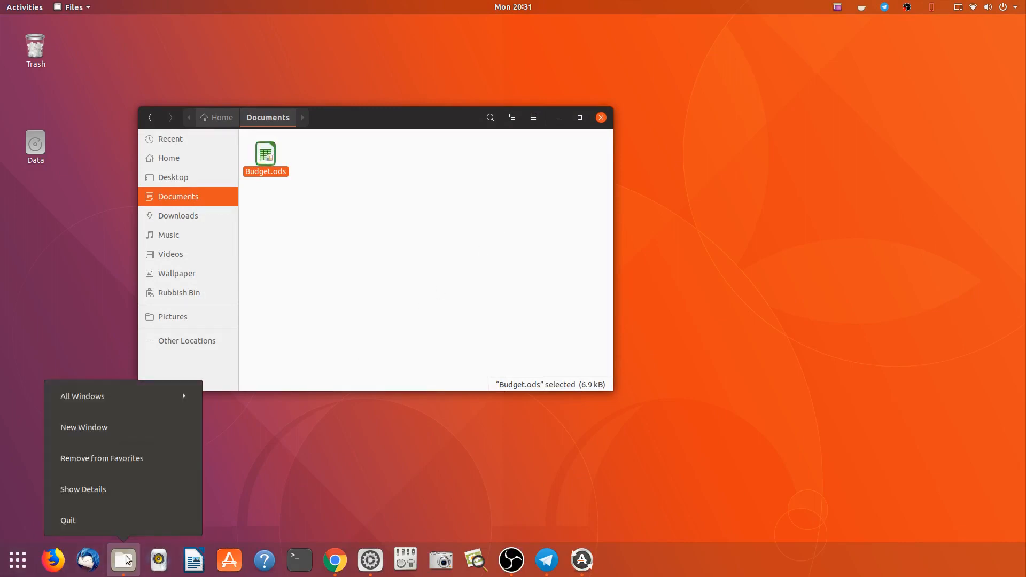
{"action": "mouse_move", "coordinate": [138, 427]}
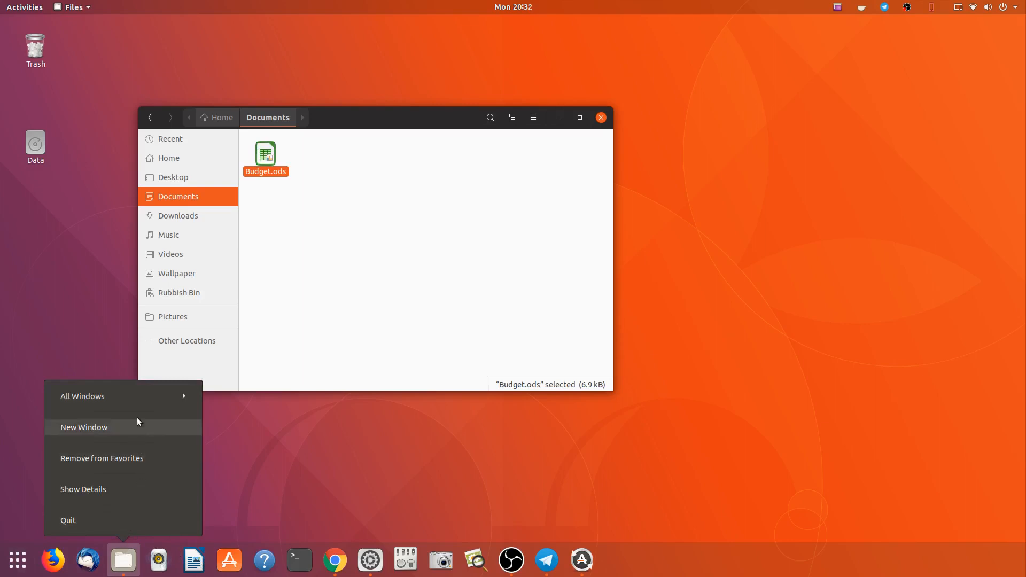
{"action": "mouse_move", "coordinate": [143, 391]}
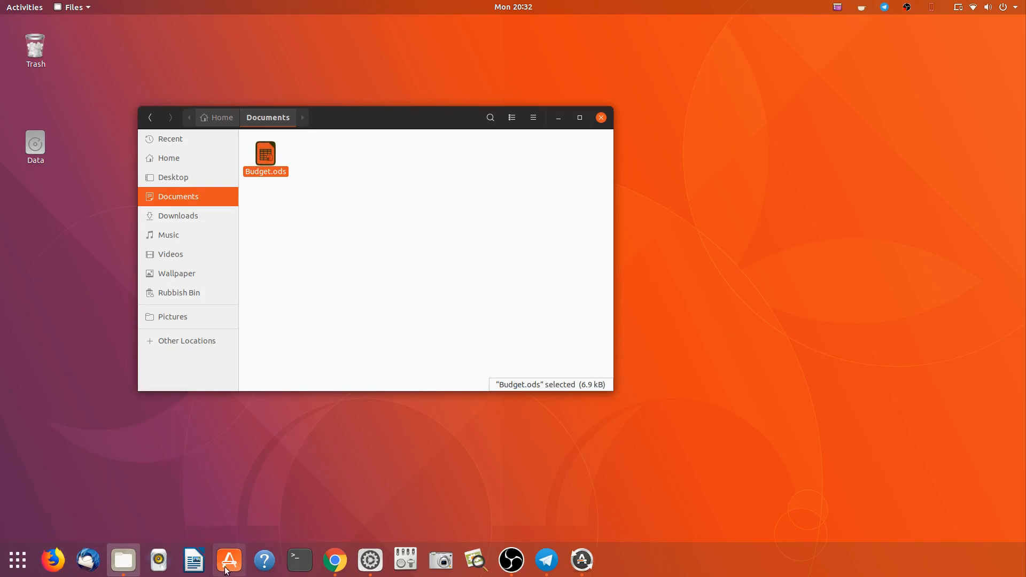
{"action": "mouse_move", "coordinate": [123, 559]}
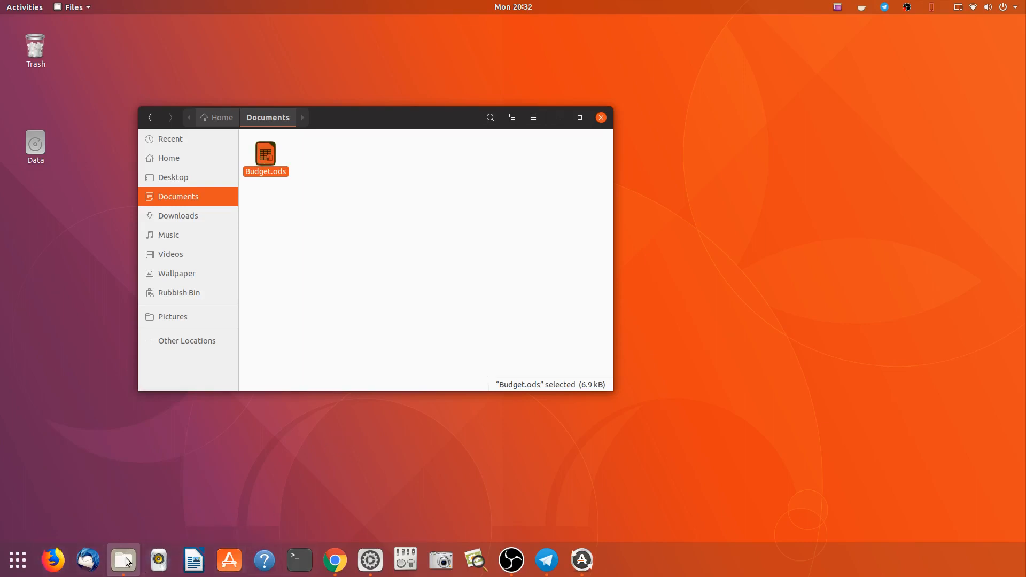
{"action": "mouse_move", "coordinate": [644, 437]}
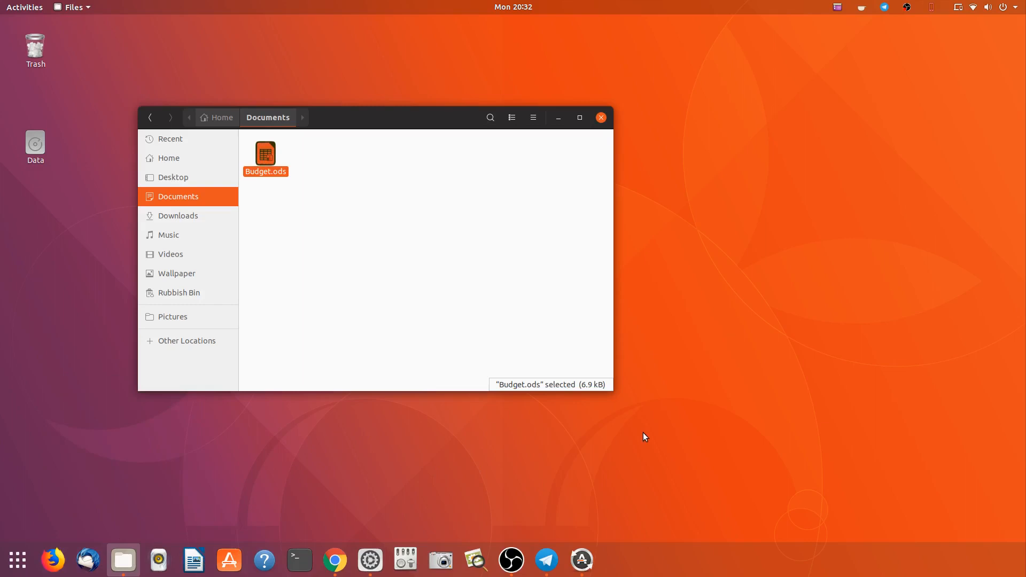
{"action": "mouse_move", "coordinate": [683, 174]}
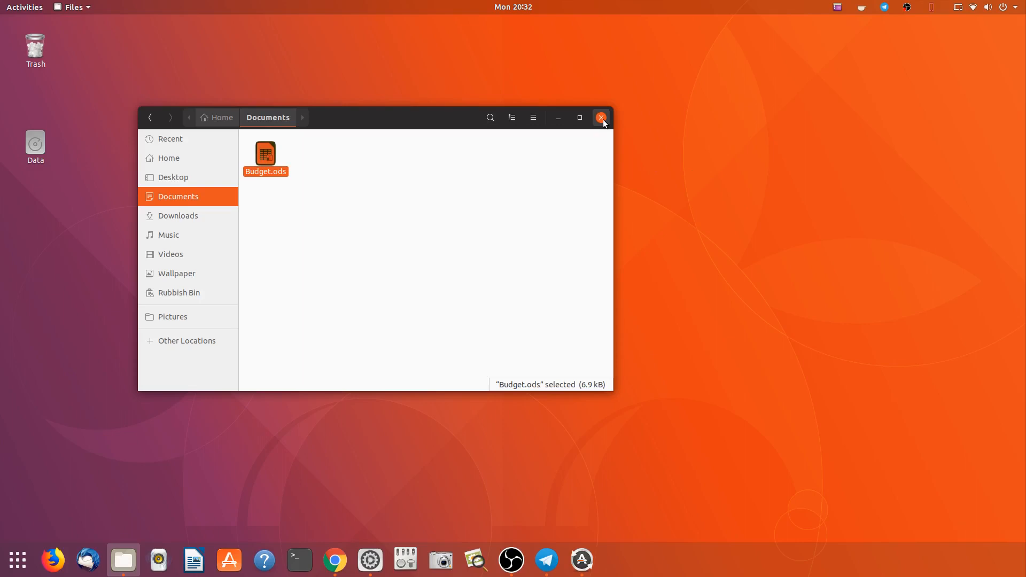
{"action": "mouse_move", "coordinate": [706, 106]}
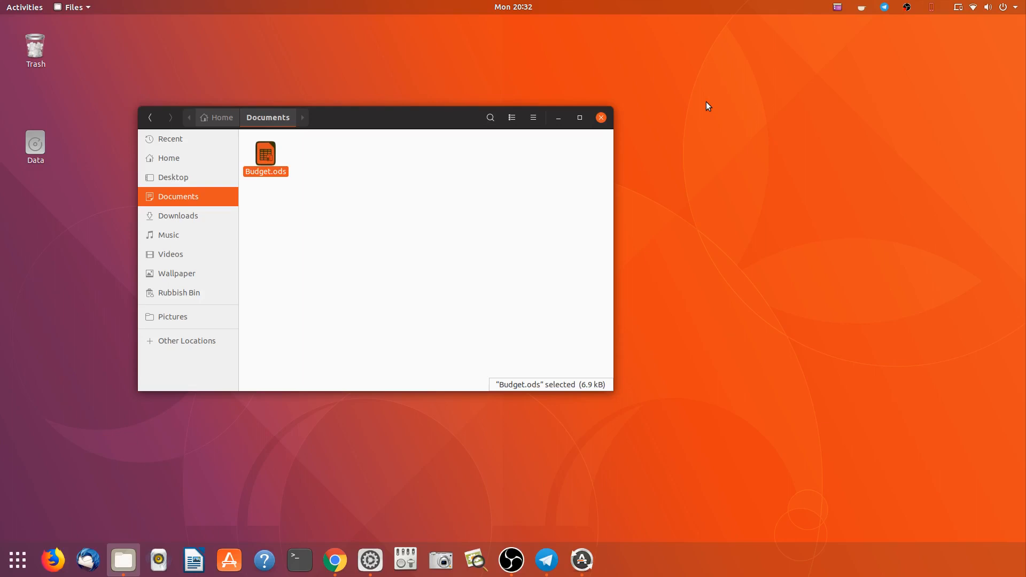
{"action": "mouse_move", "coordinate": [612, 136]}
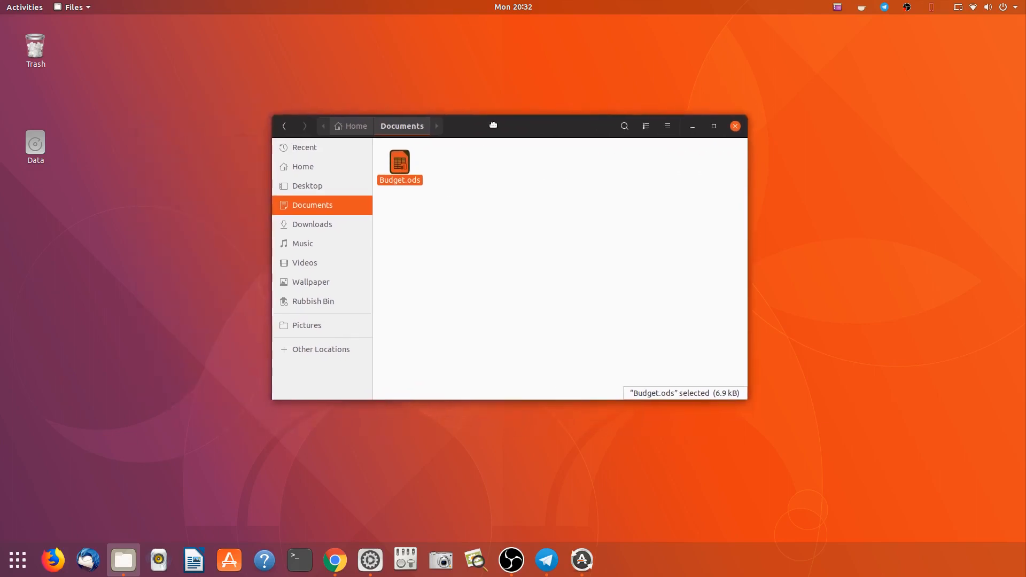
{"action": "mouse_move", "coordinate": [734, 126]}
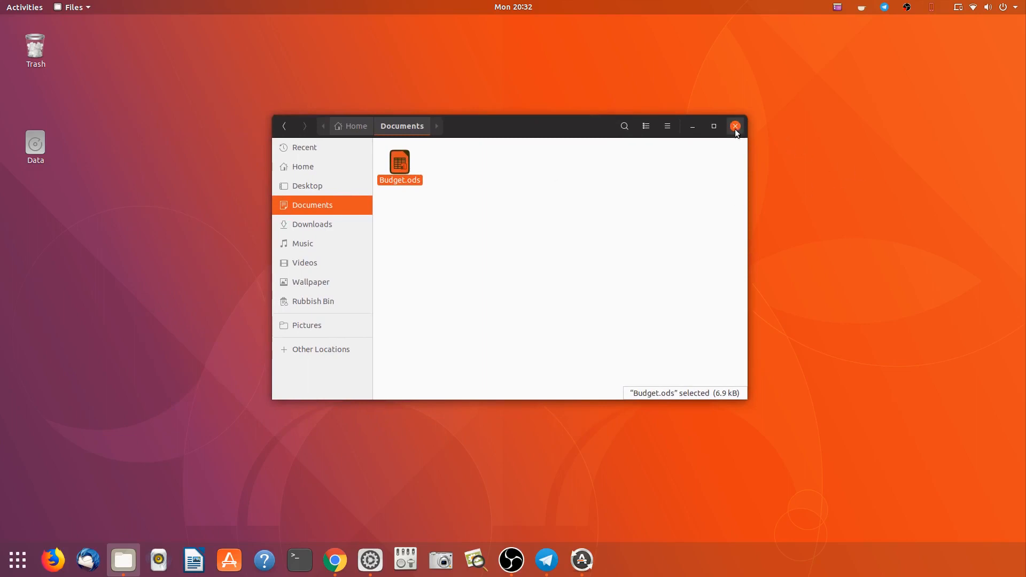
{"action": "mouse_move", "coordinate": [722, 141]}
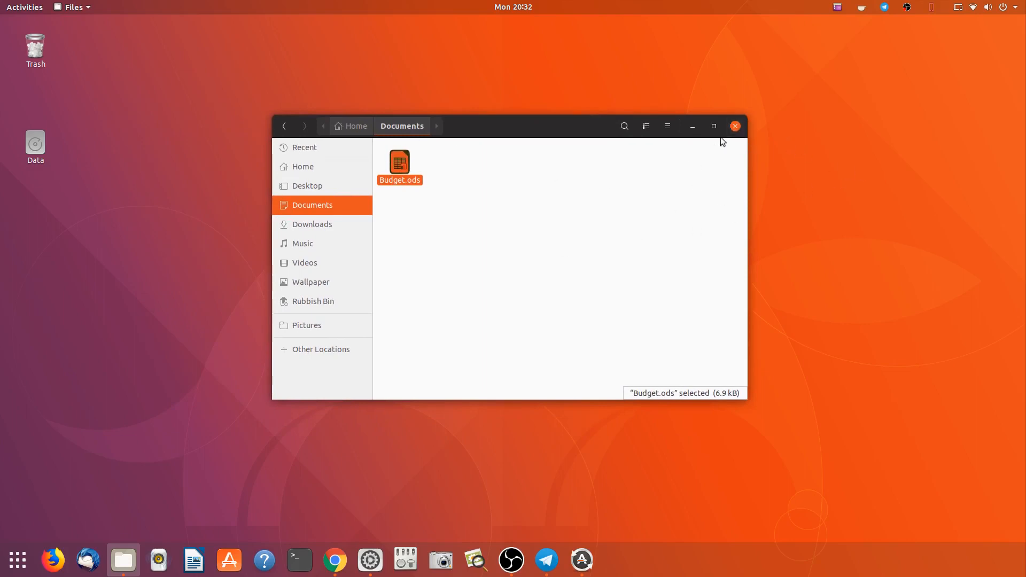
{"action": "left_click", "coordinate": [733, 126]}
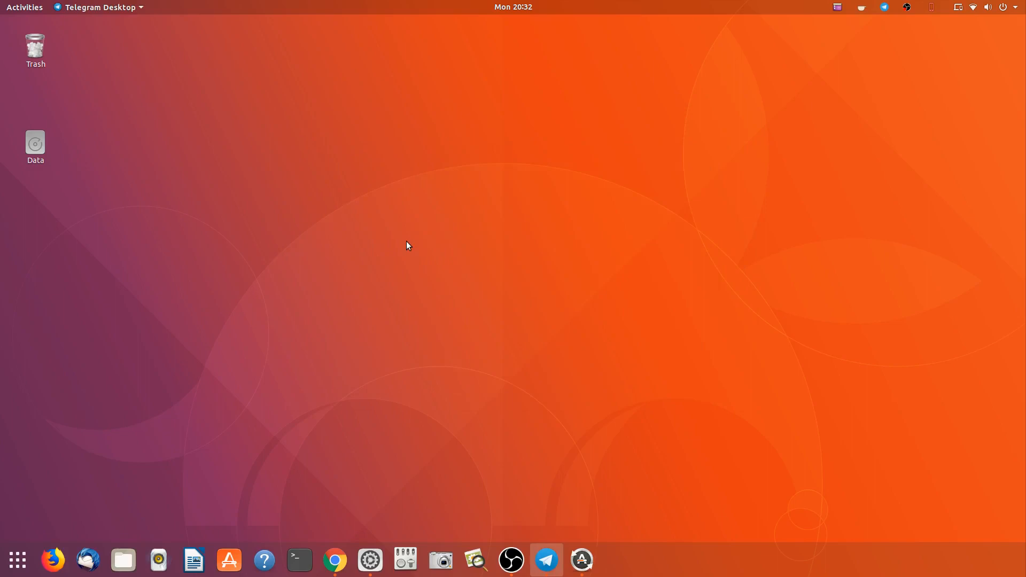
Launch Text Editor and start saving the empty document into the Templates folder
{"action": "type", "text": "text"}
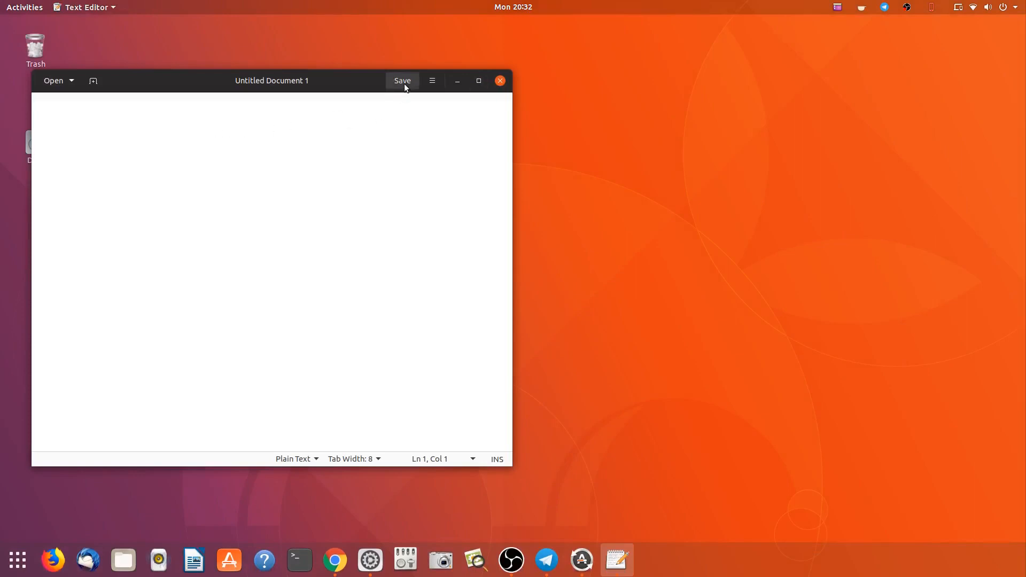
{"action": "left_click", "coordinate": [401, 80]}
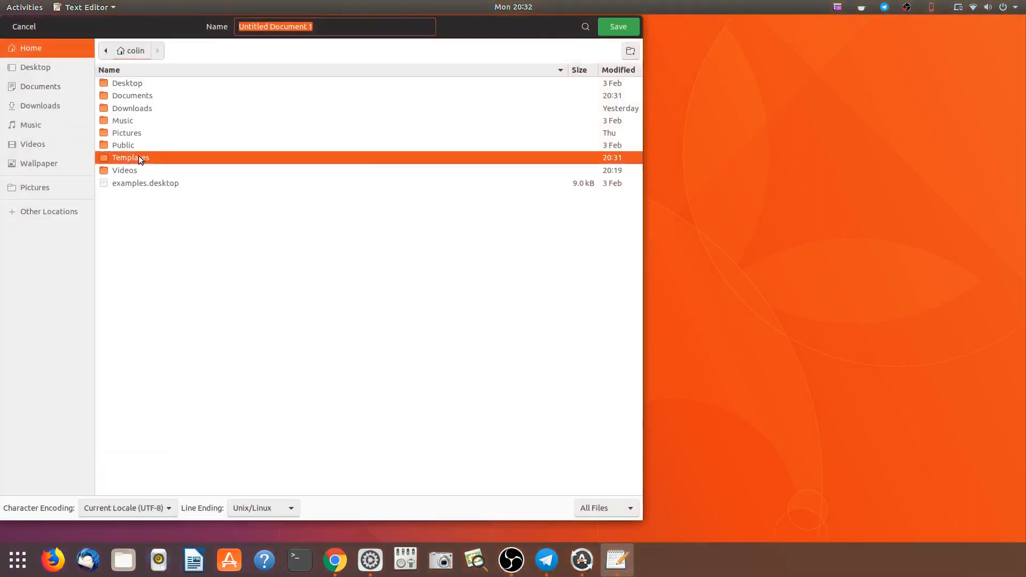
{"action": "double_click", "coordinate": [131, 157]}
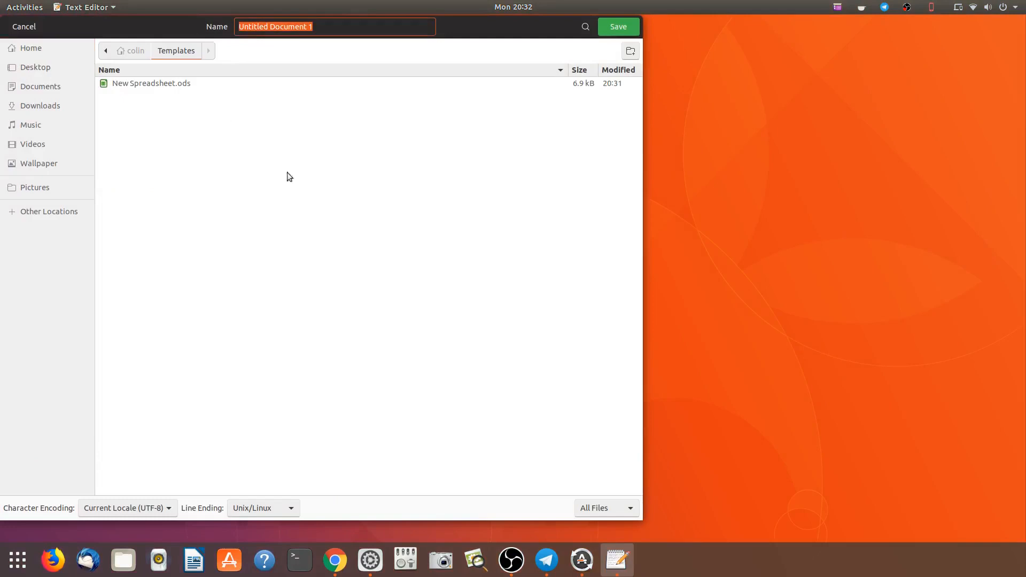
{"action": "mouse_move", "coordinate": [377, 244]}
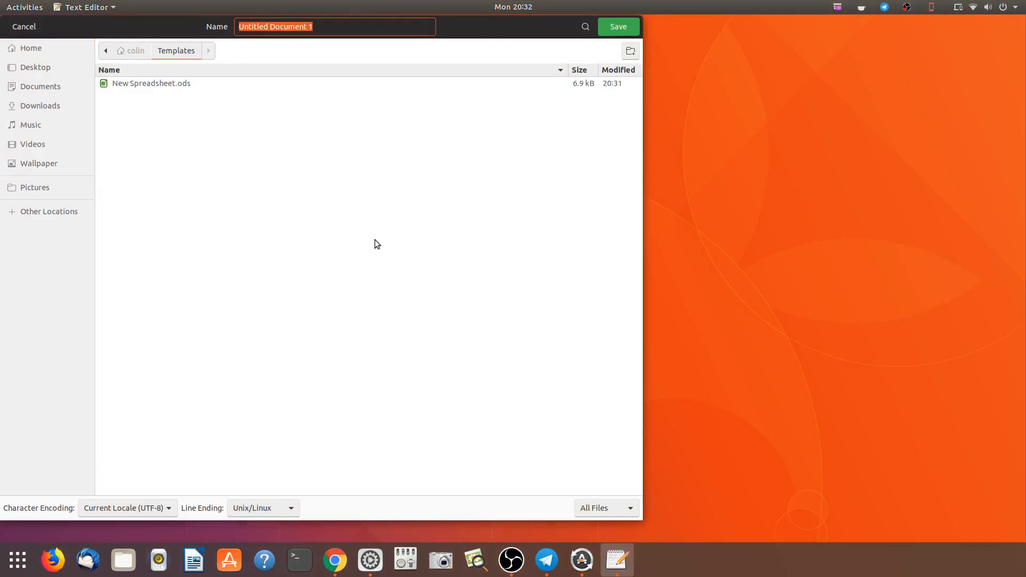
Save the empty document as 'New Text File' in Templates and close the editor
{"action": "type", "text": "New T"}
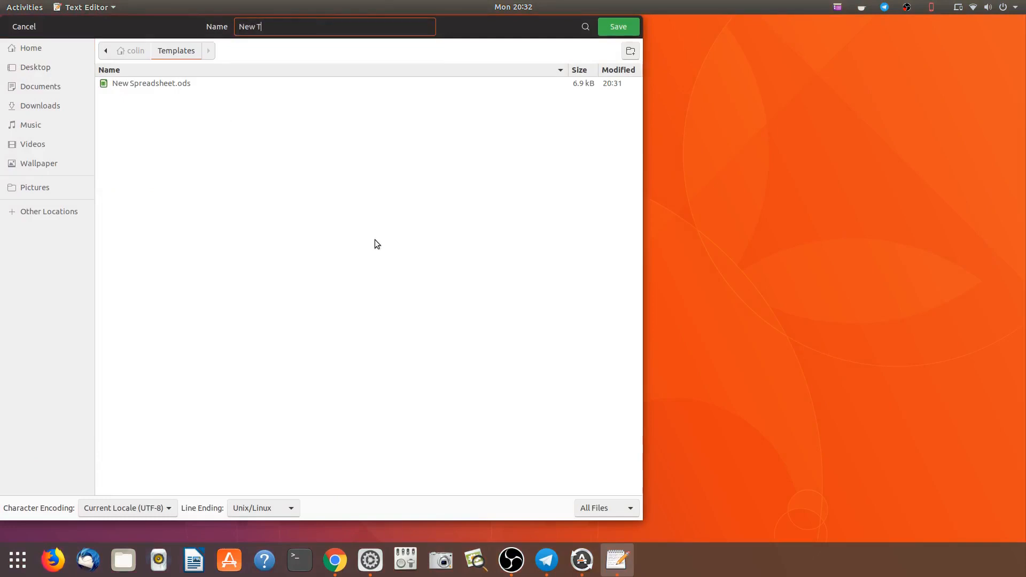
{"action": "type", "text": "ext"}
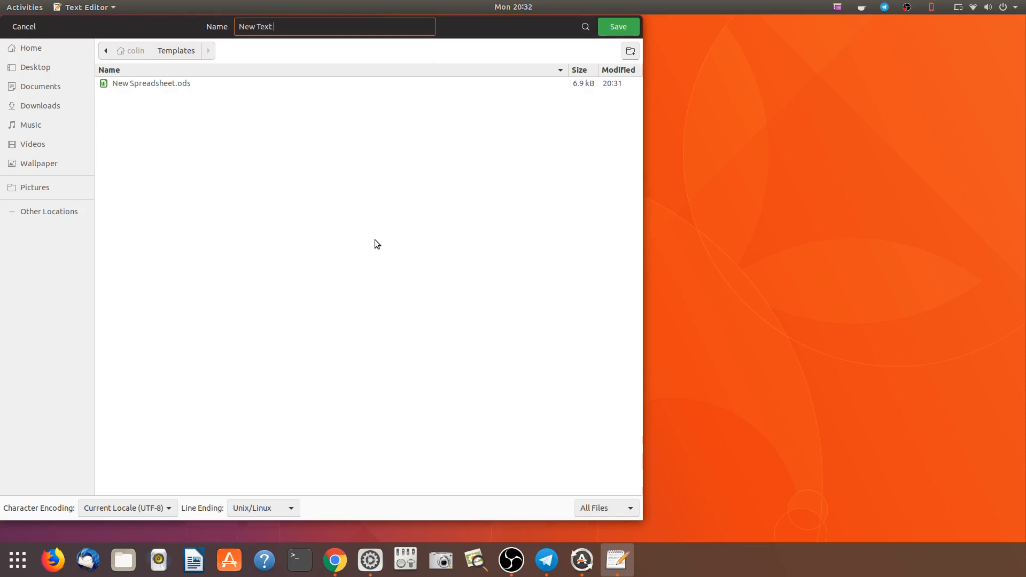
{"action": "type", "text": "File"}
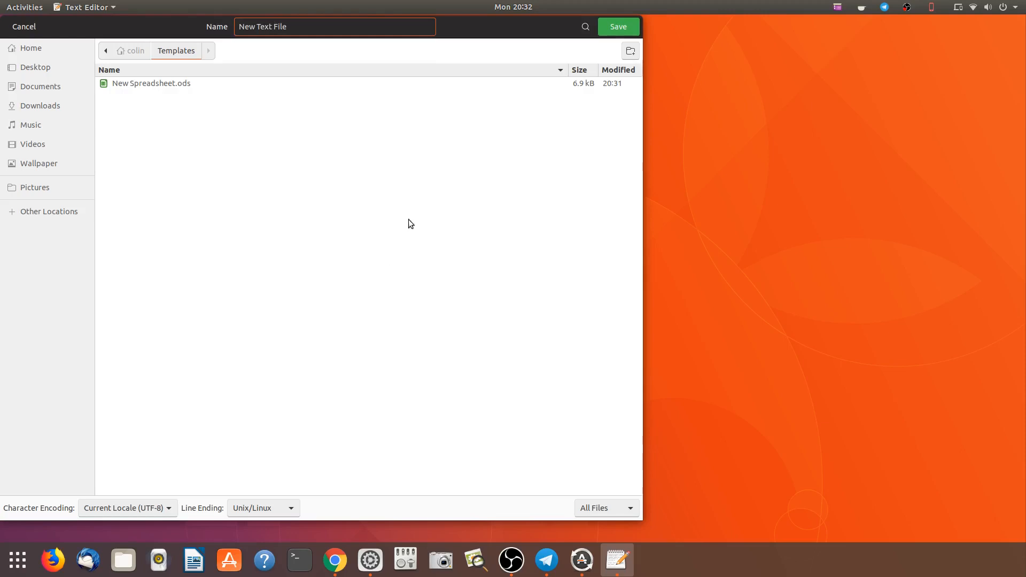
{"action": "left_click", "coordinate": [616, 26]}
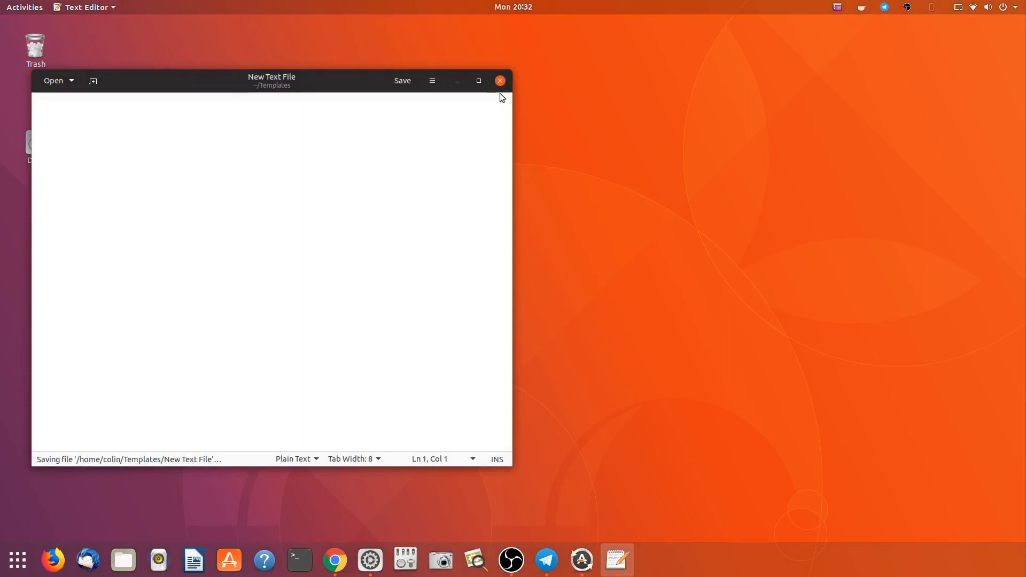
{"action": "left_click", "coordinate": [500, 80]}
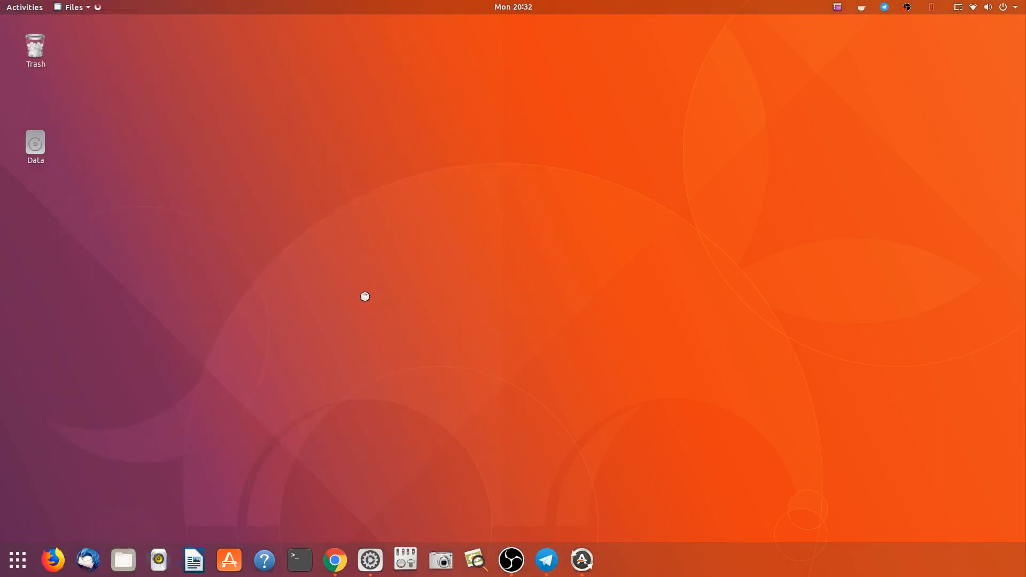
{"action": "left_click", "coordinate": [123, 559]}
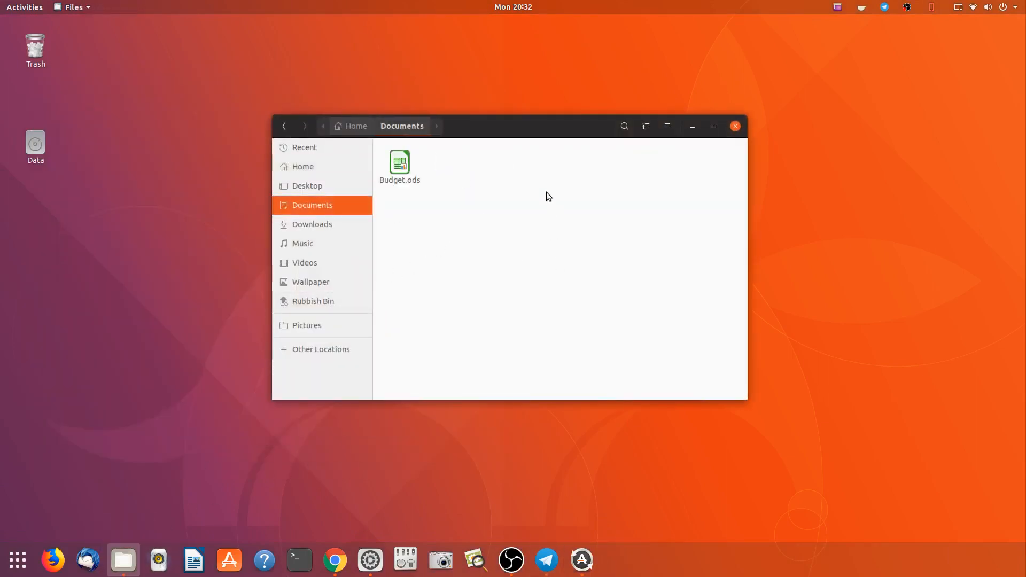
{"action": "right_click", "coordinate": [548, 197]}
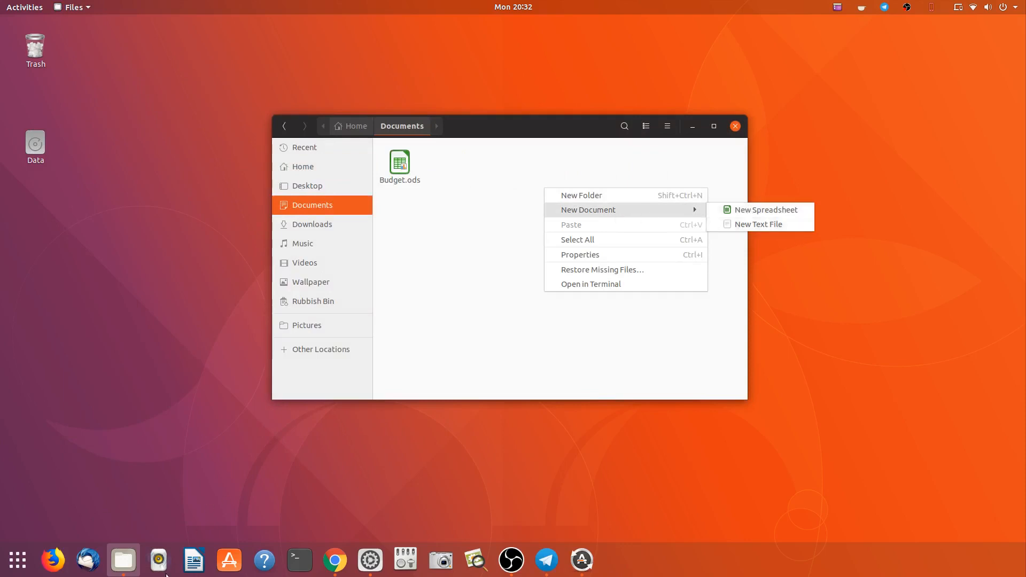
{"action": "mouse_move", "coordinate": [876, 205]}
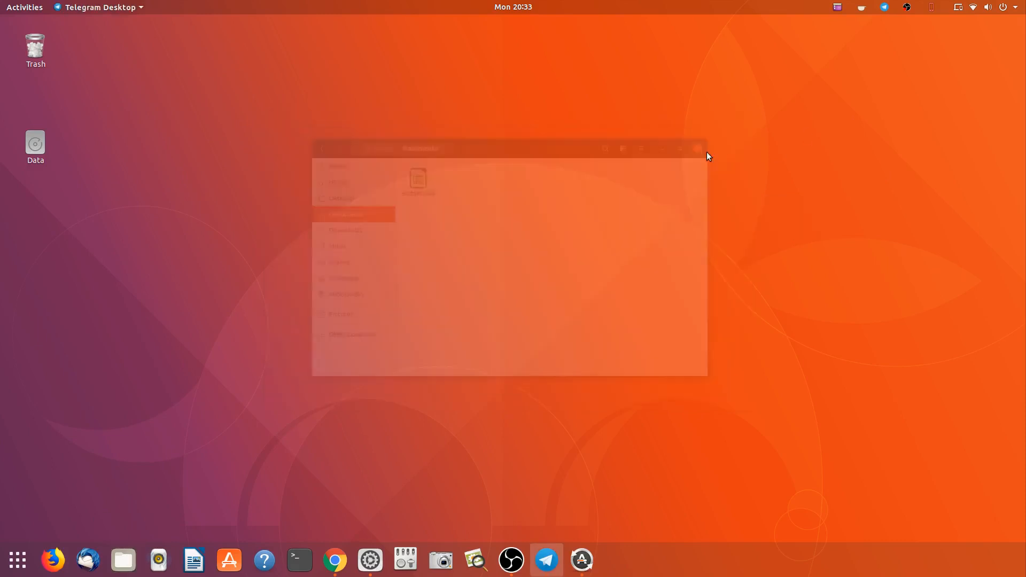
{"action": "left_click", "coordinate": [696, 149]}
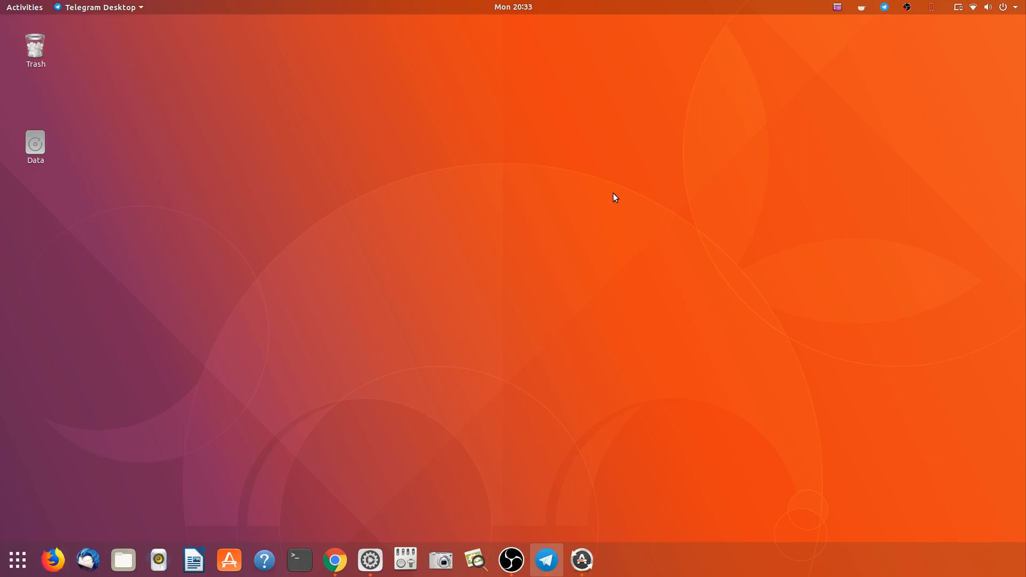
{"action": "mouse_move", "coordinate": [679, 236]}
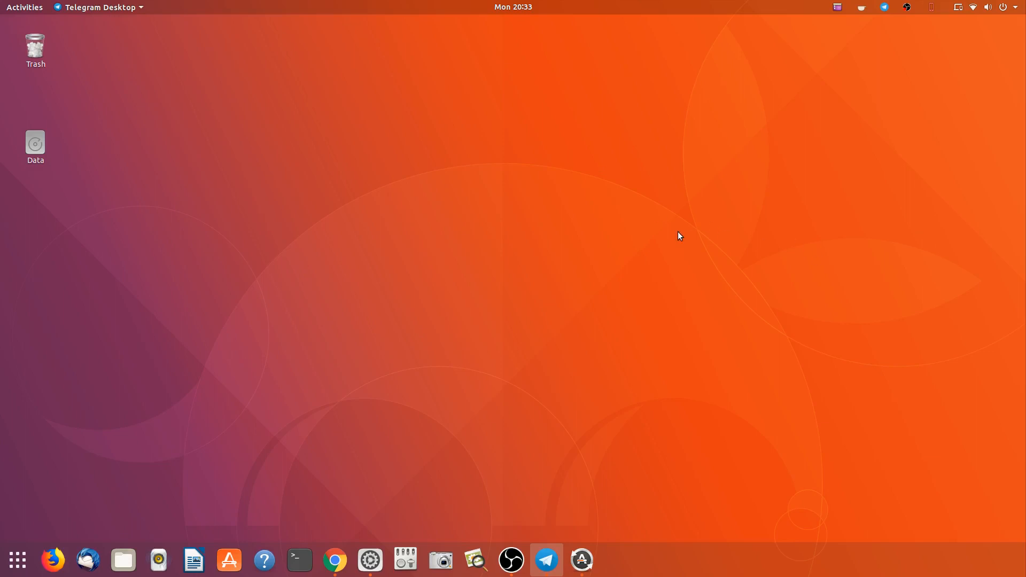